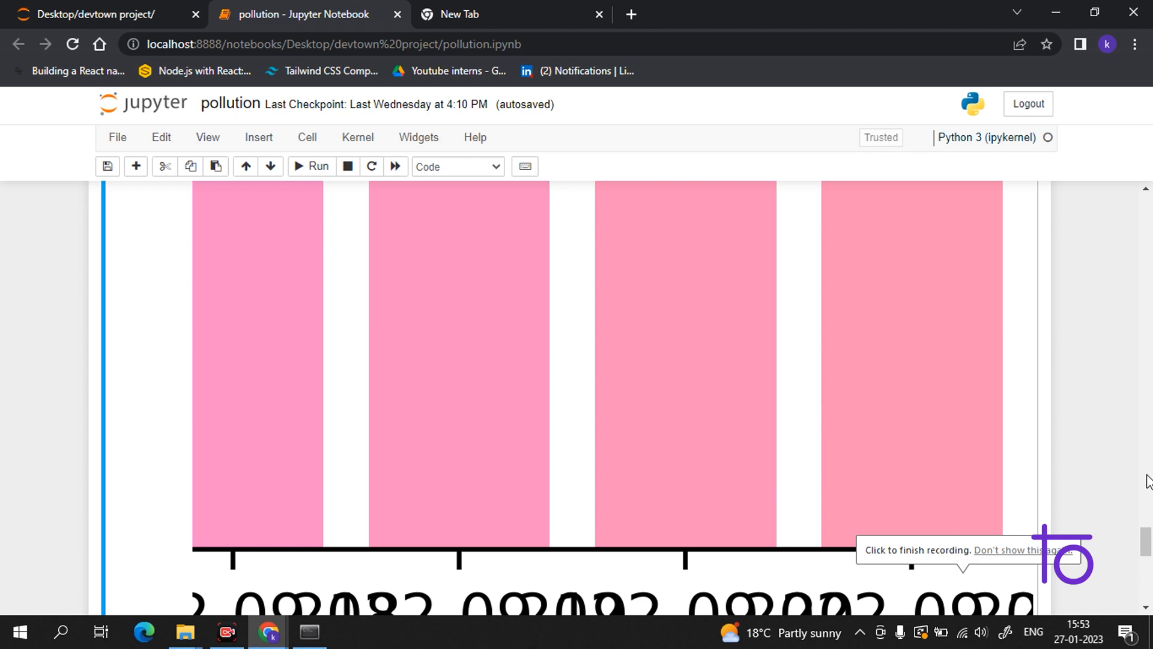
# - Scroll through the pollution notebook to review its cells
pyautogui.scroll(3)
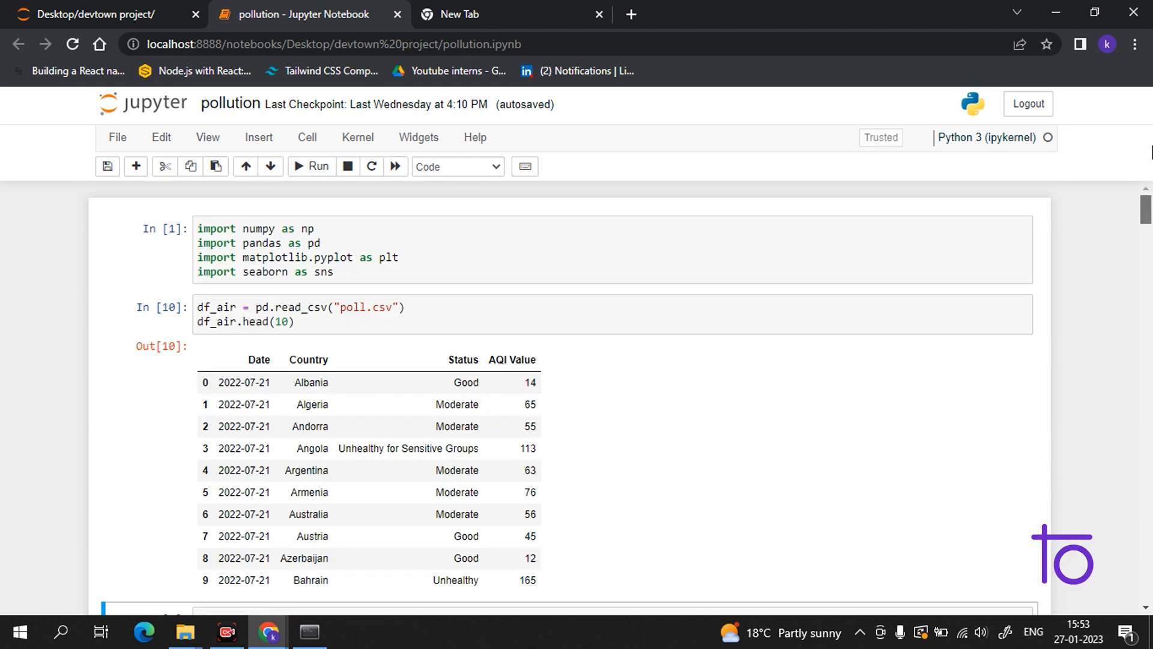
pyautogui.scroll(-3)
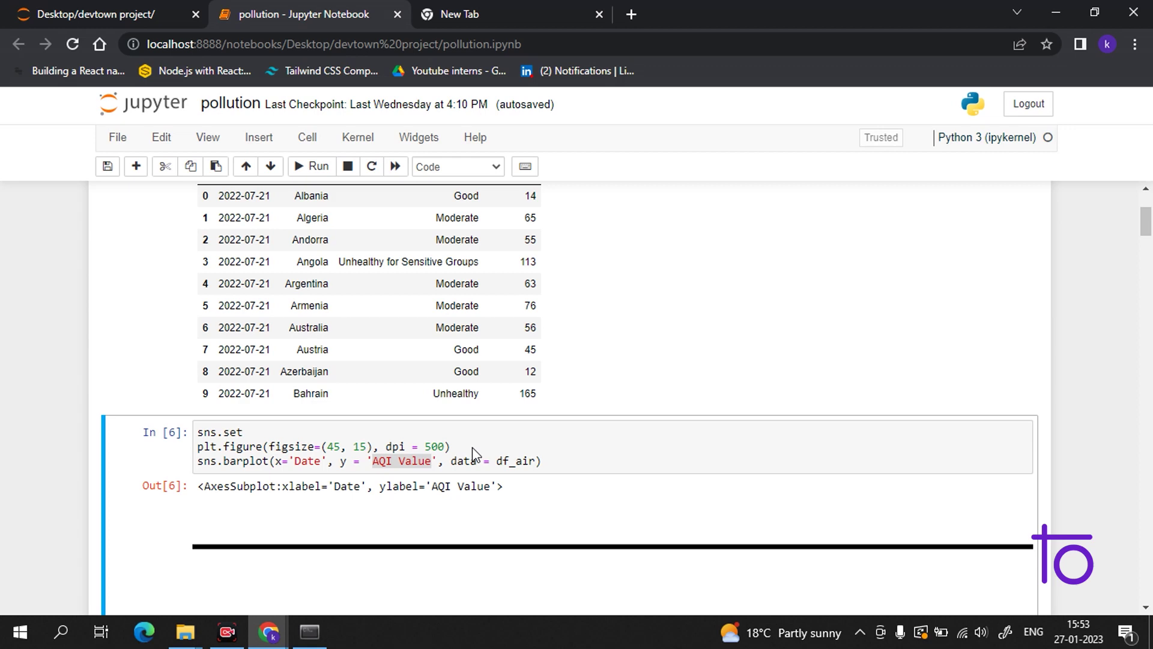
pyautogui.scroll(3)
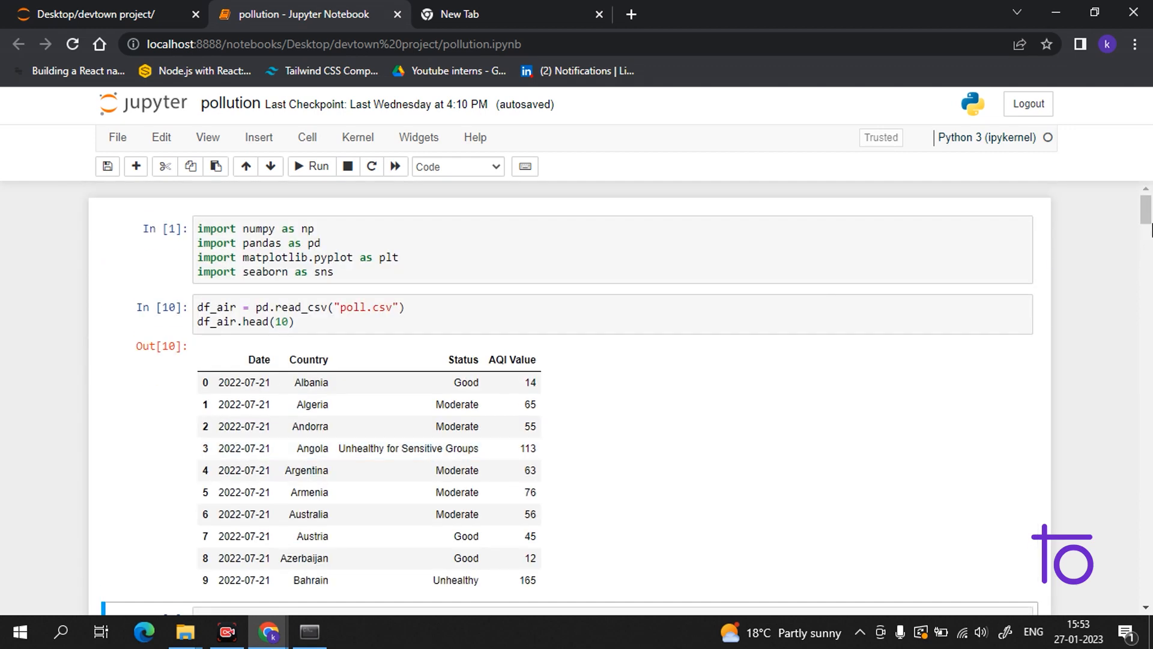
pyautogui.scroll(-3)
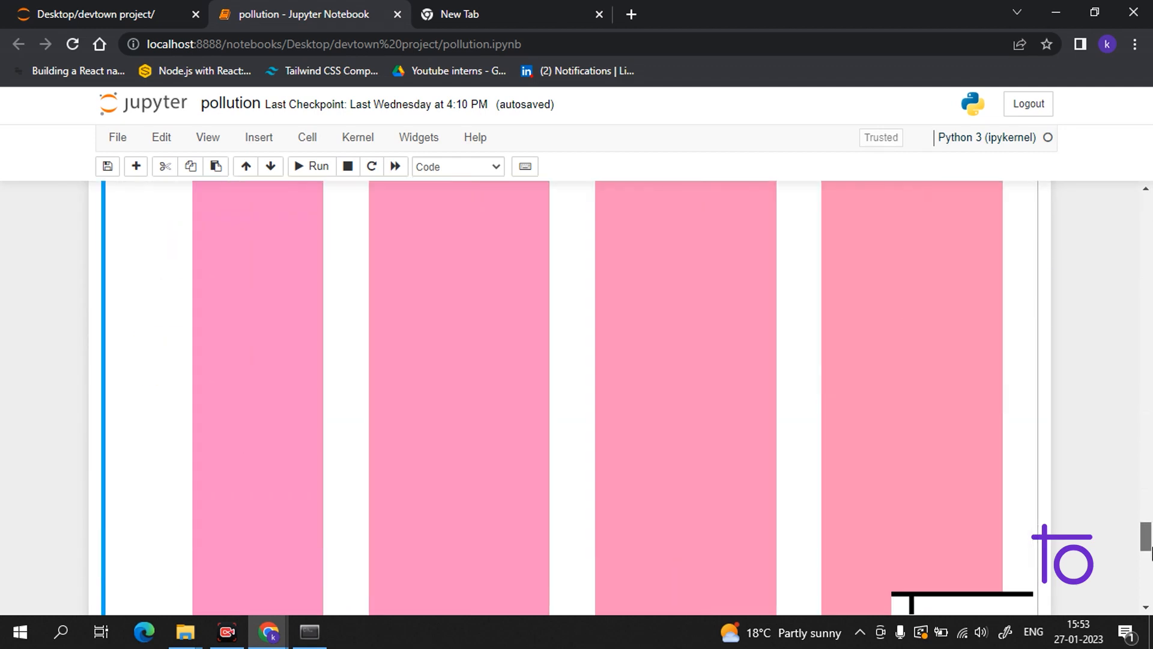
pyautogui.scroll(-3)
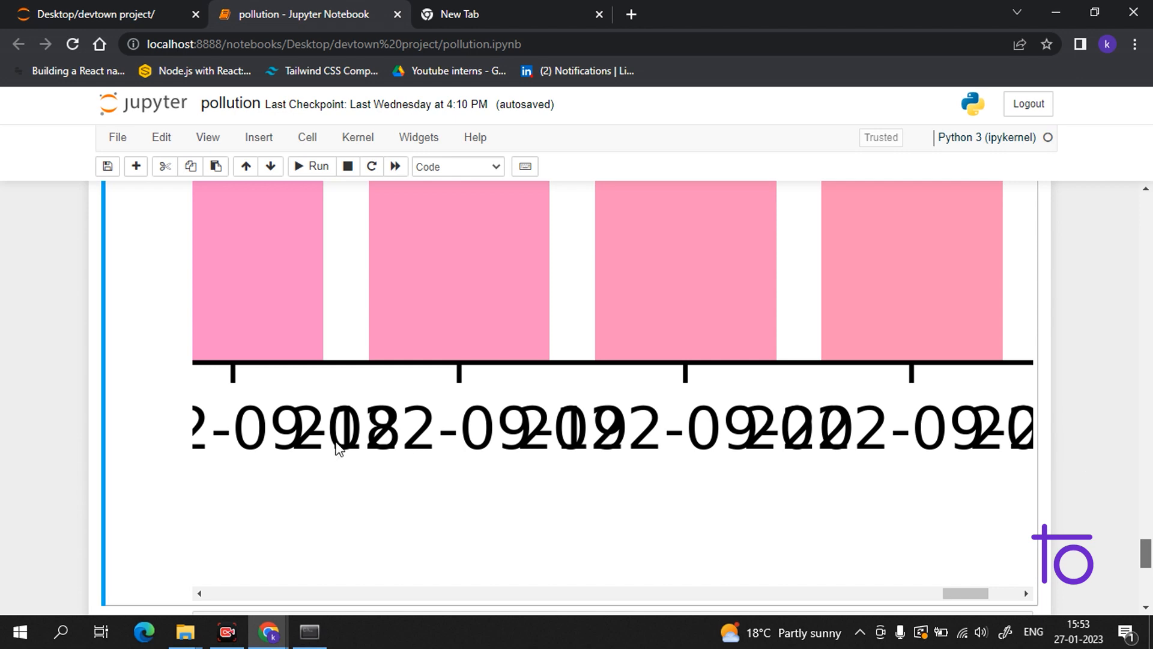
pyautogui.scroll(-3)
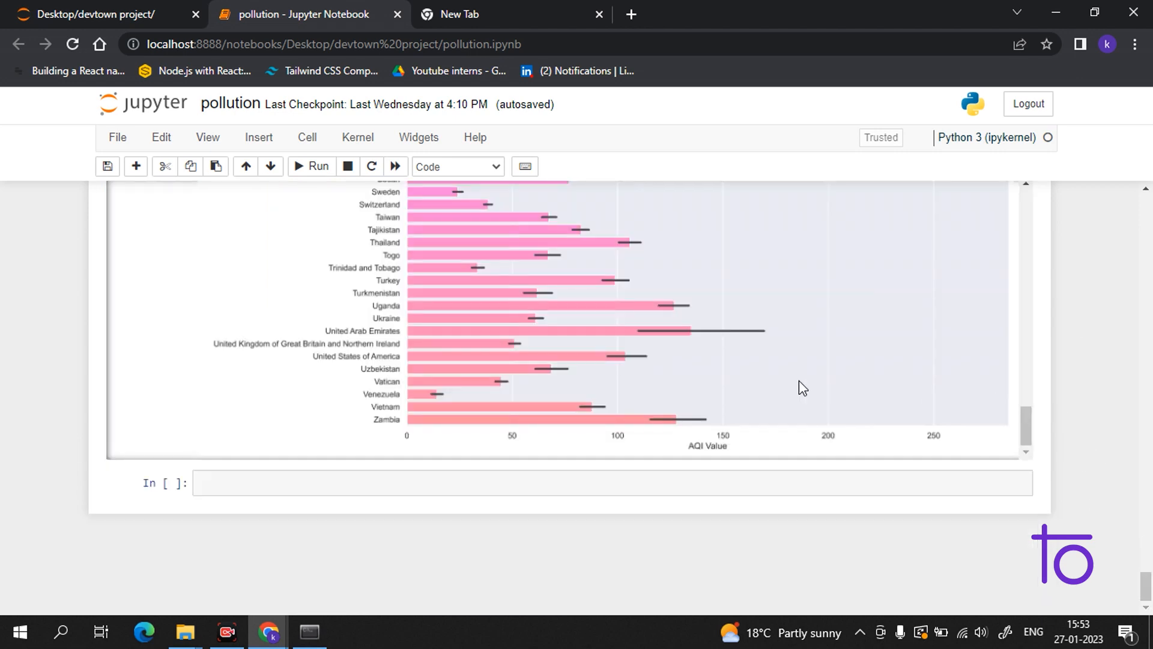
pyautogui.scroll(3)
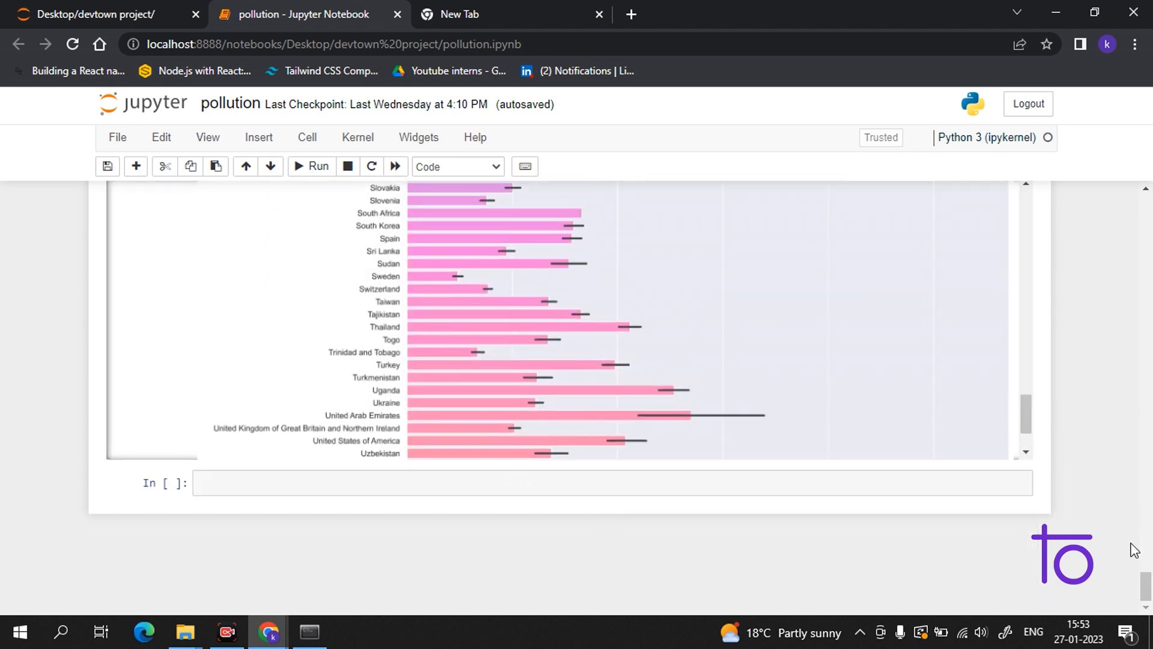
pyautogui.scroll(3)
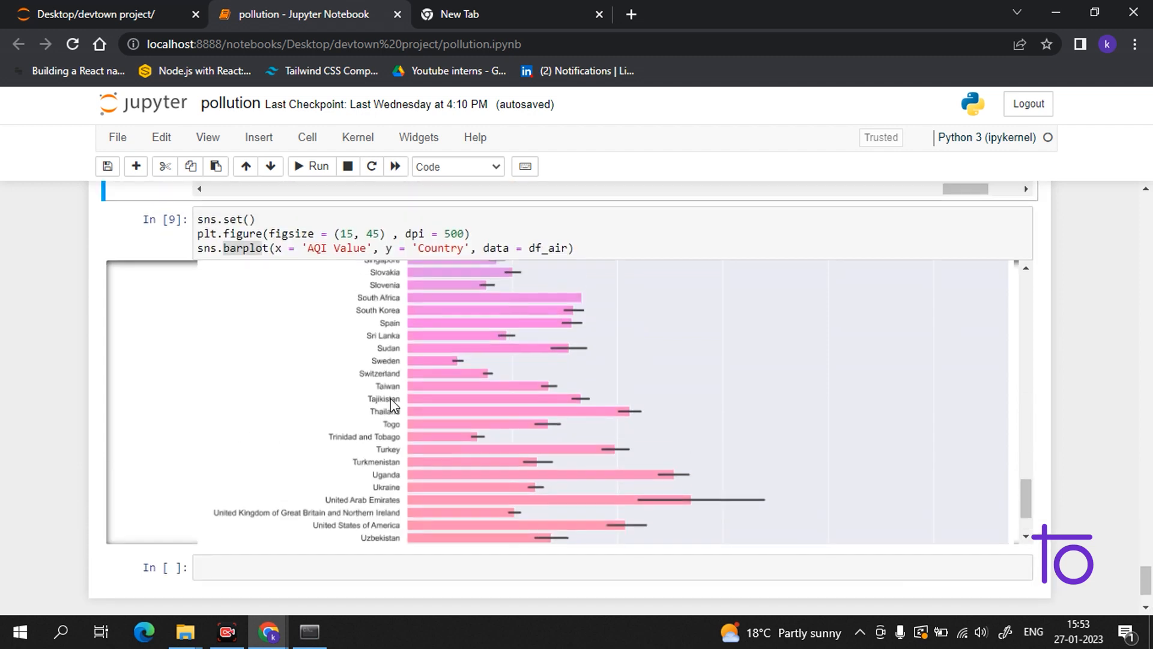
pyautogui.scroll(-3)
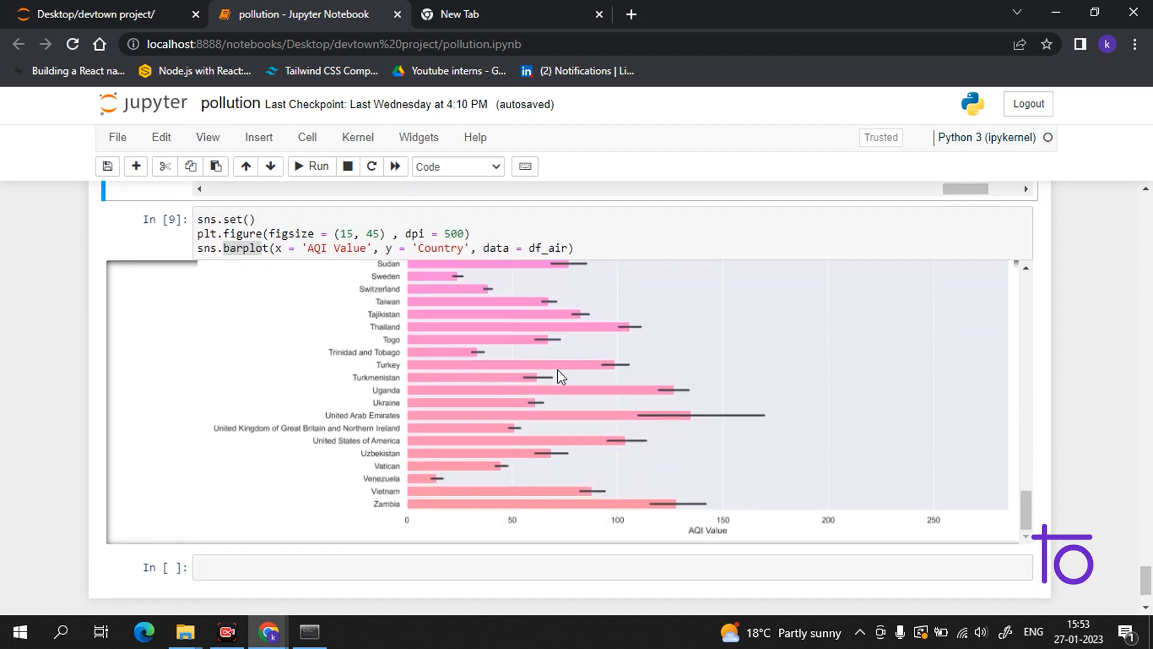
pyautogui.scroll(3)
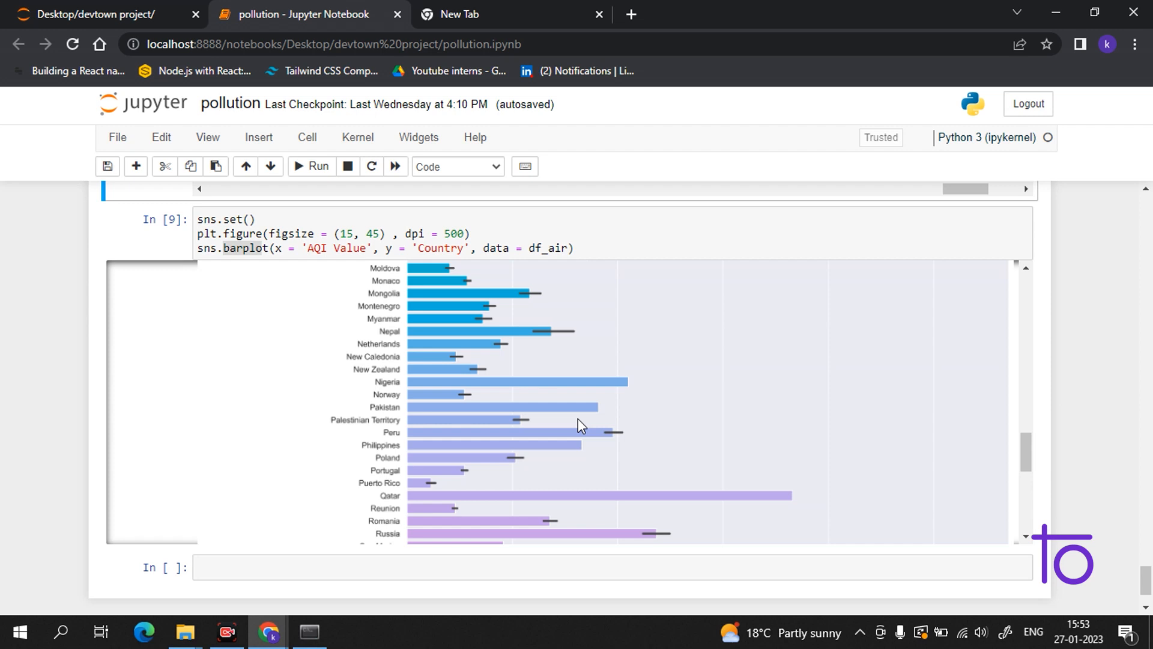
pyautogui.scroll(3)
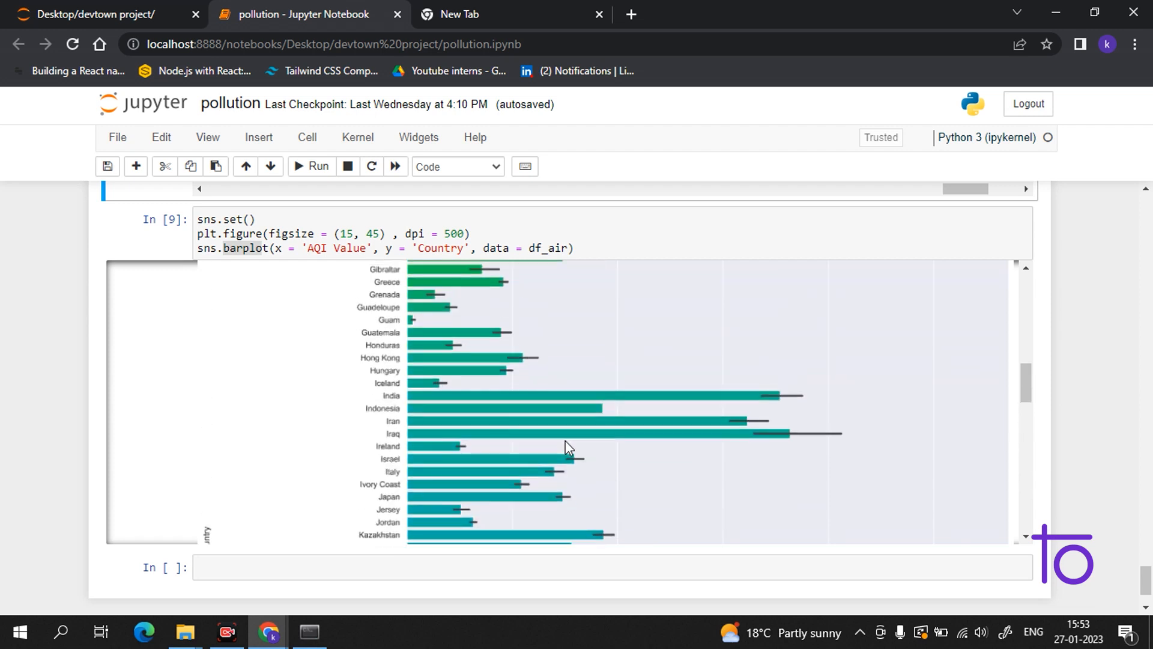
pyautogui.moveTo(521, 451)
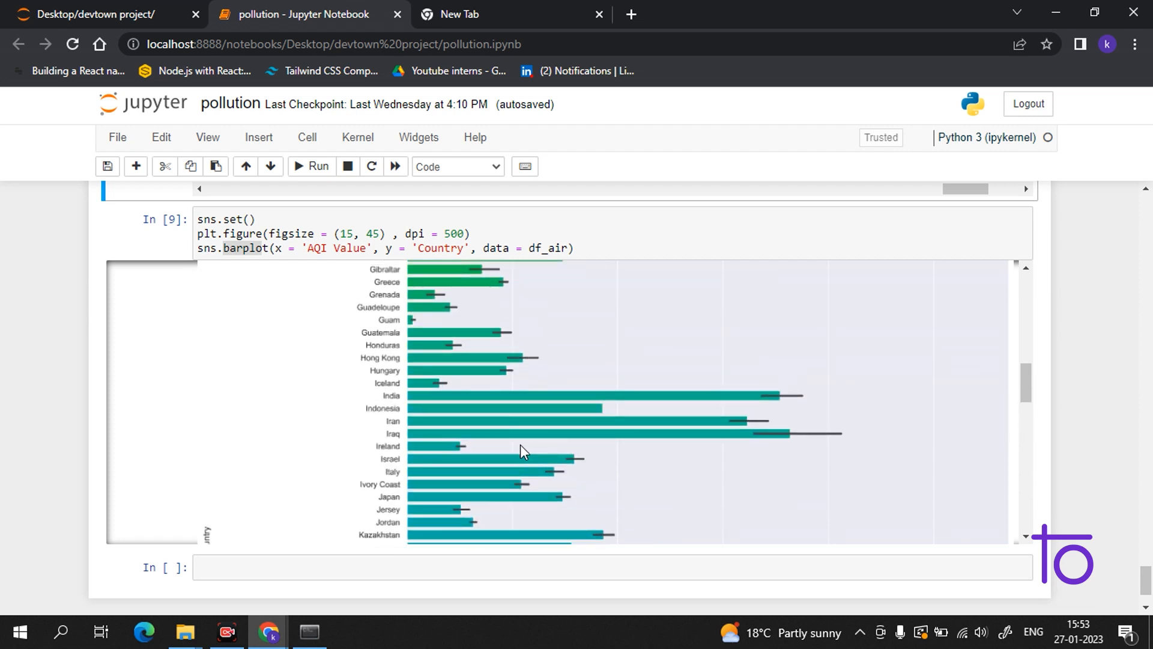
pyautogui.moveTo(499, 421)
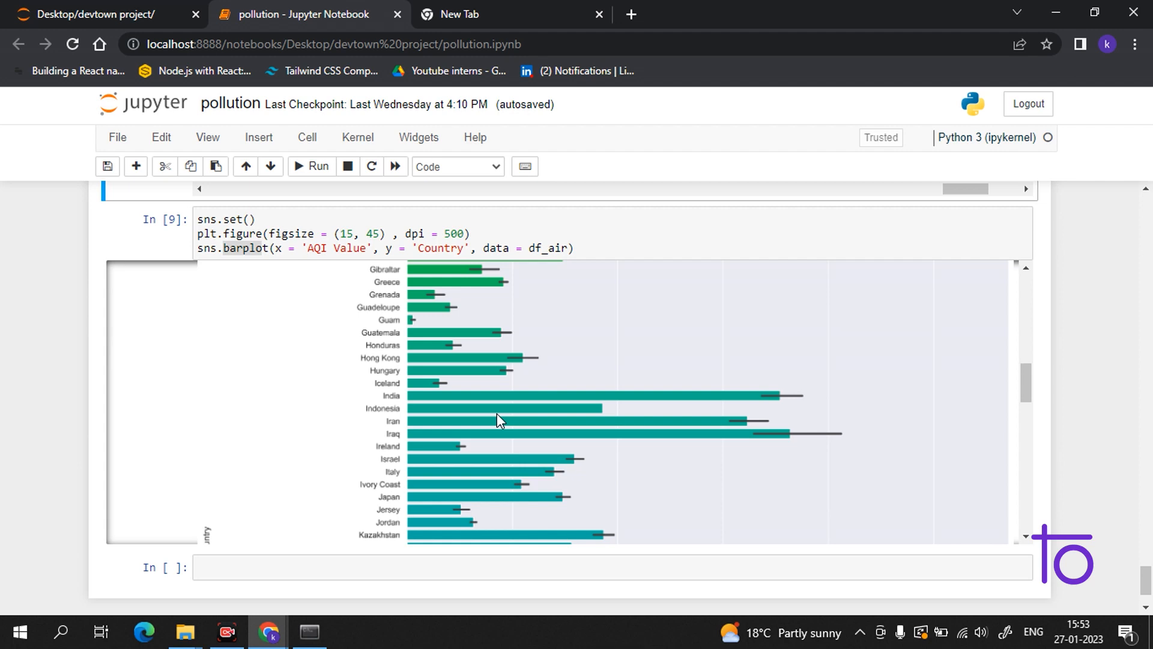
pyautogui.moveTo(330, 44)
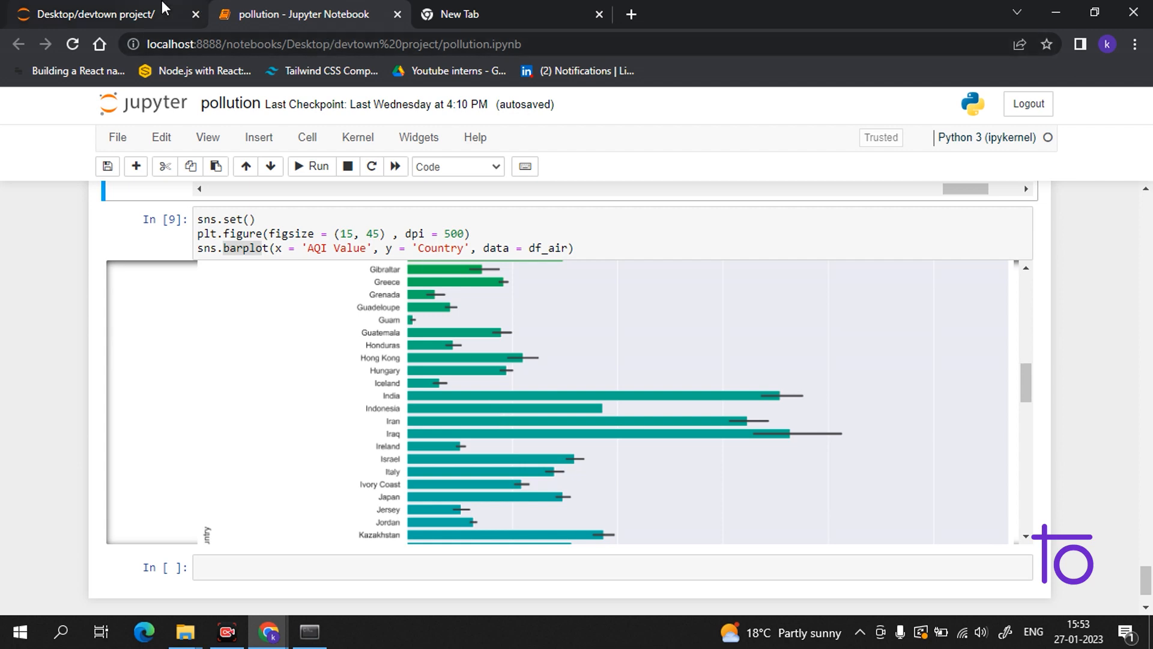
# - Switch from the pollution notebook to the devtown project file listing
pyautogui.click(104, 14)
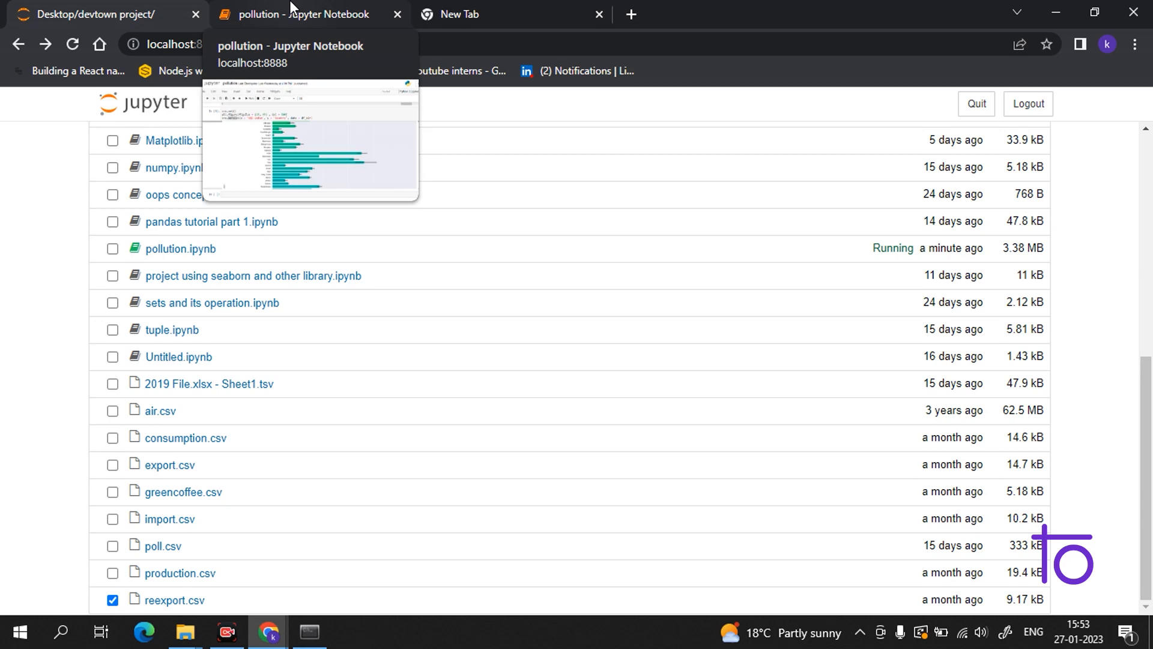
pyautogui.click(302, 15)
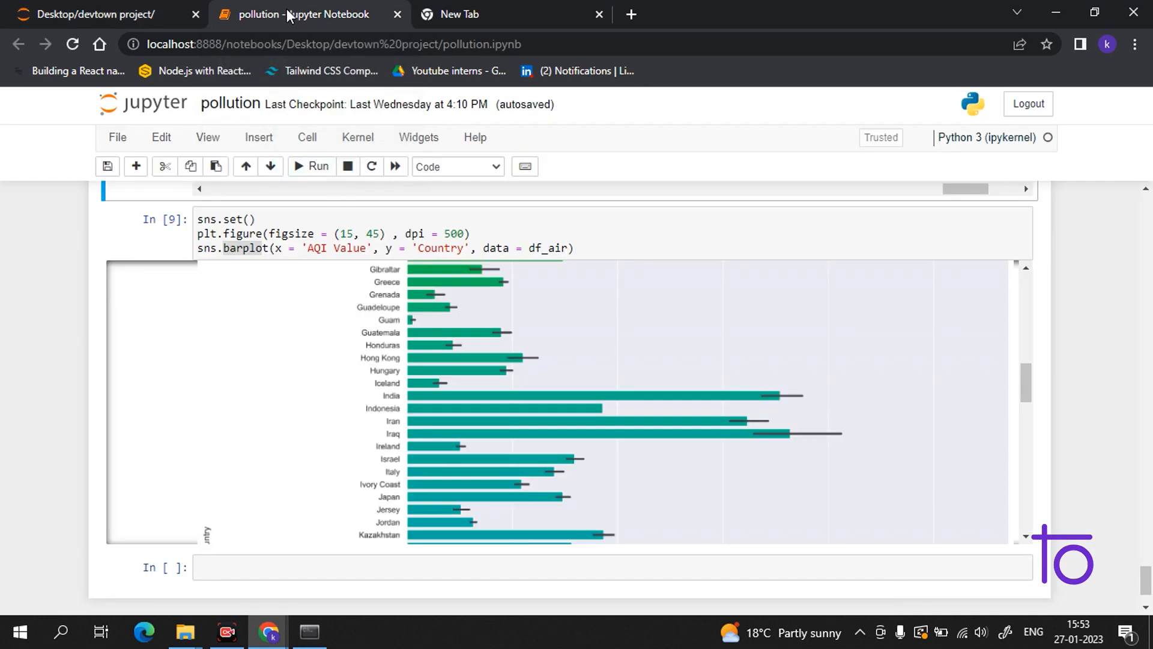
pyautogui.moveTo(933, 609)
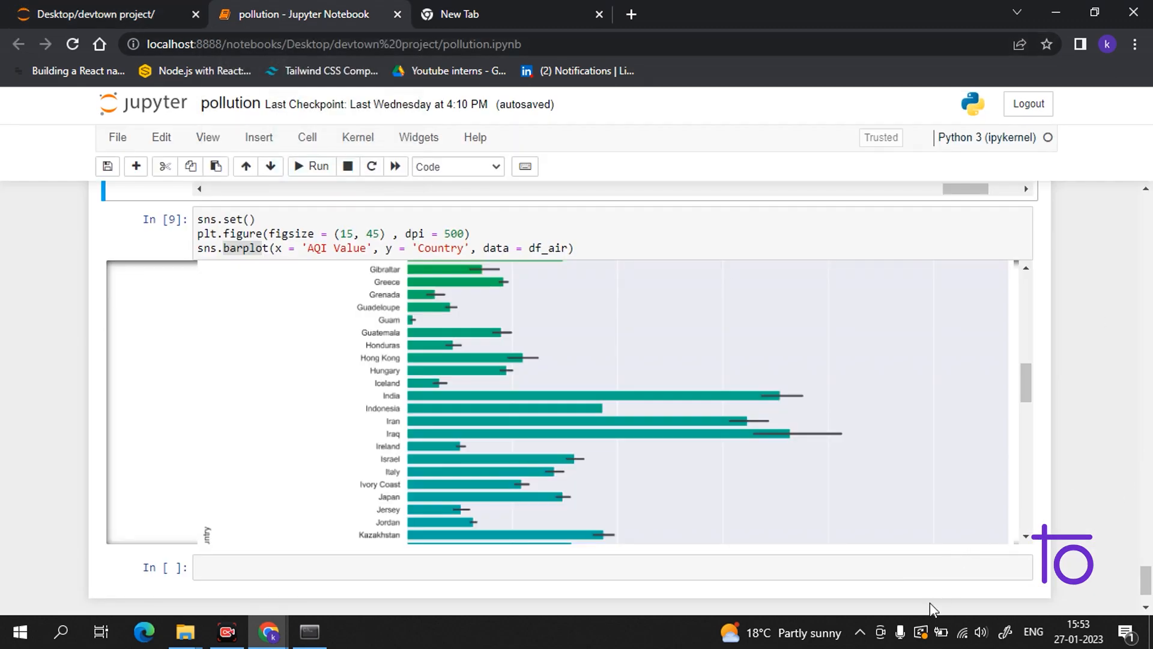
pyautogui.moveTo(1021, 339)
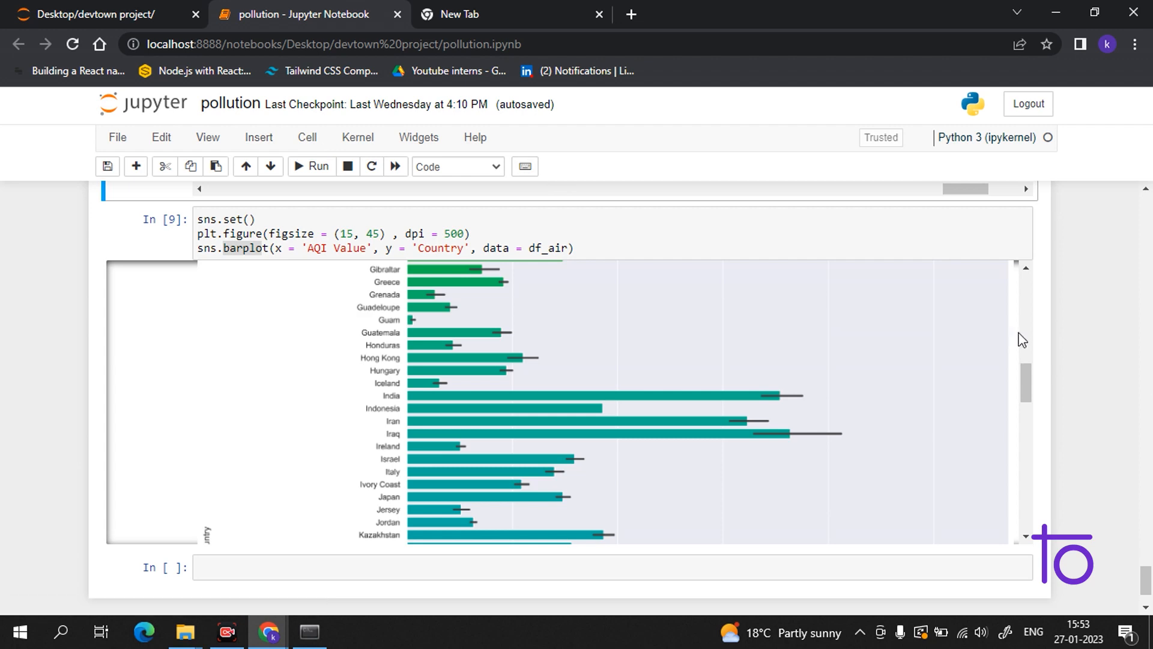
pyautogui.scroll(3)
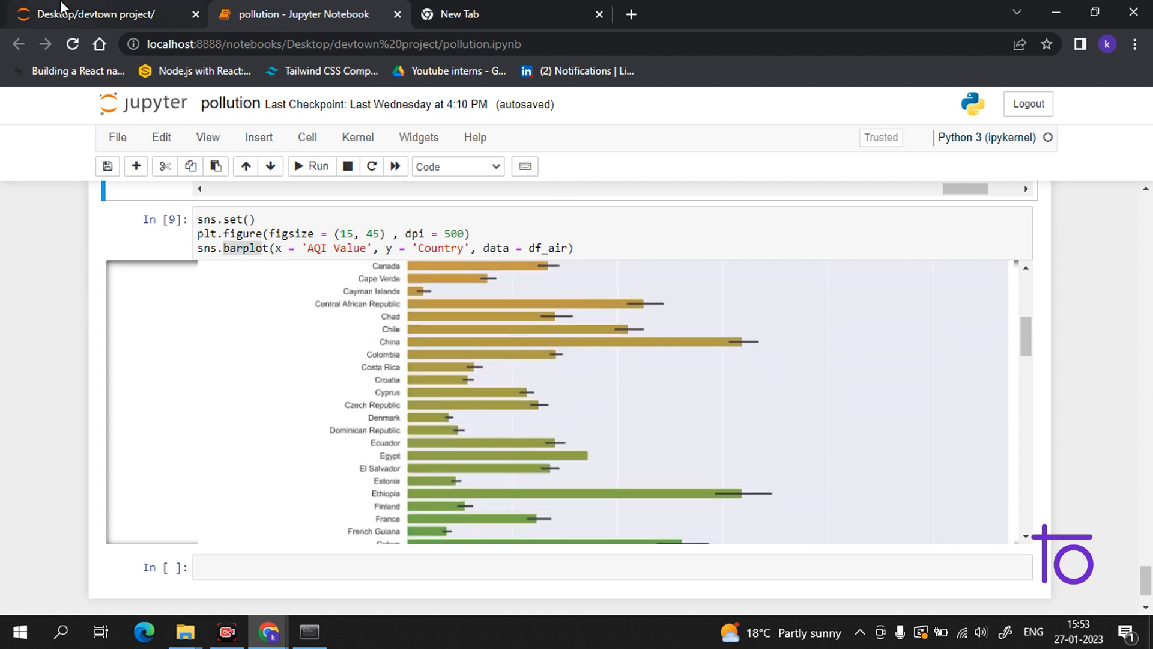
pyautogui.click(97, 15)
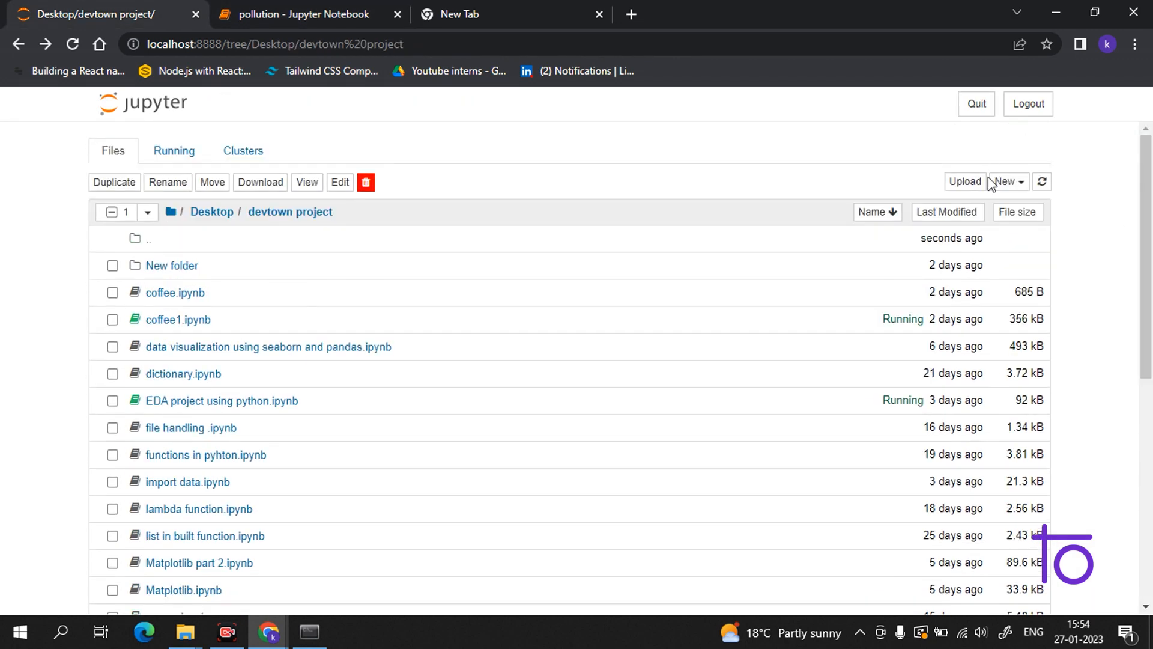
# - Create a new Python 3 (ipykernel) notebook in the devtown folder
pyautogui.click(1008, 181)
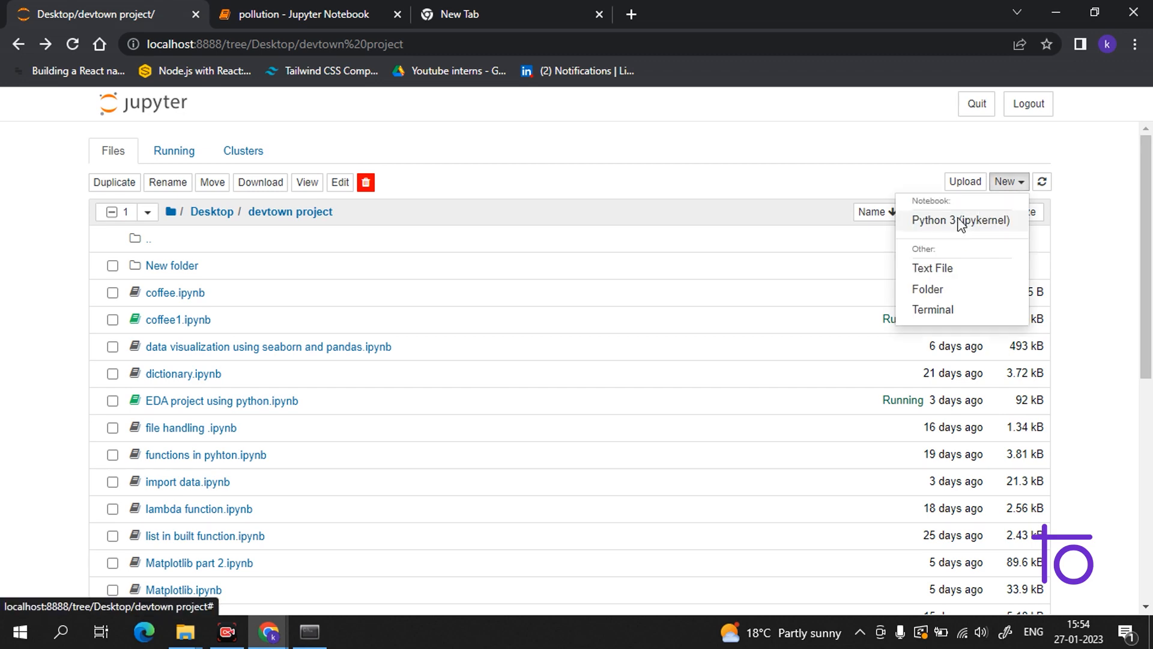
pyautogui.click(500, 15)
pyautogui.write('a')
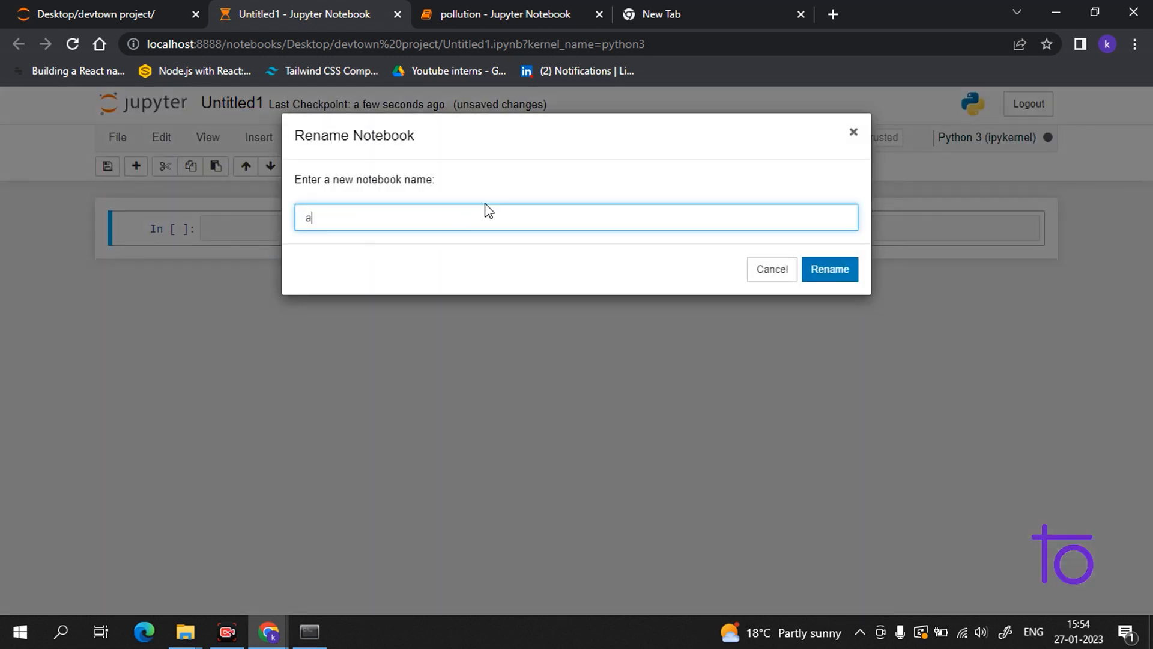
# - Rename the new notebook to 'air quality'
pyautogui.write('ir q')
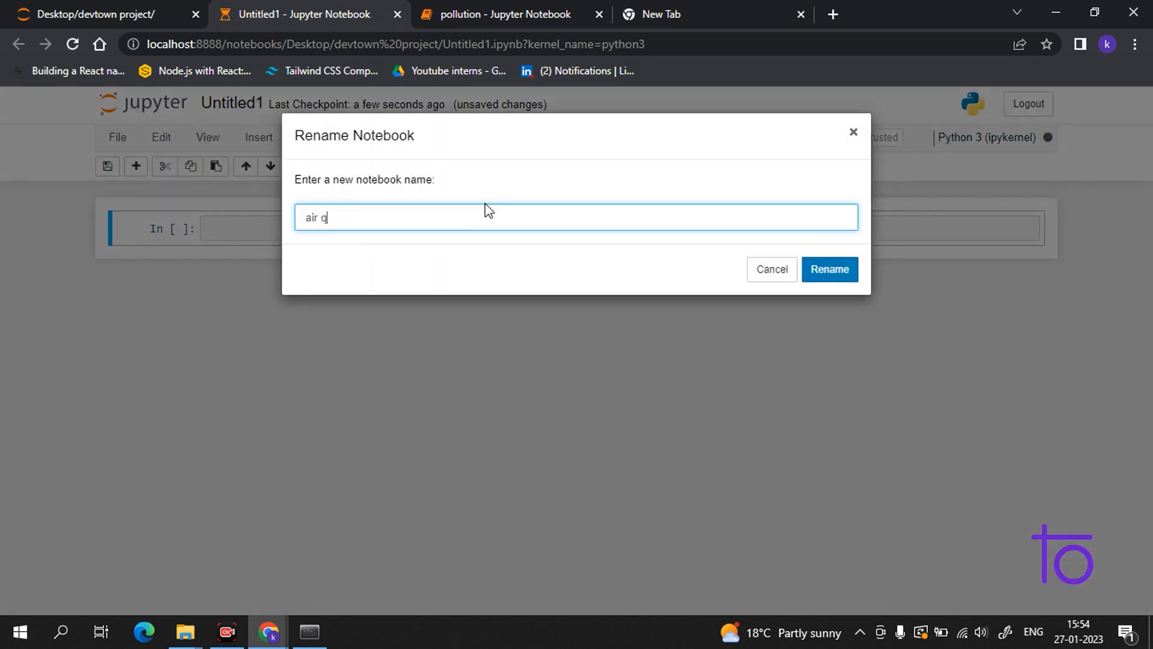
pyautogui.write('uality')
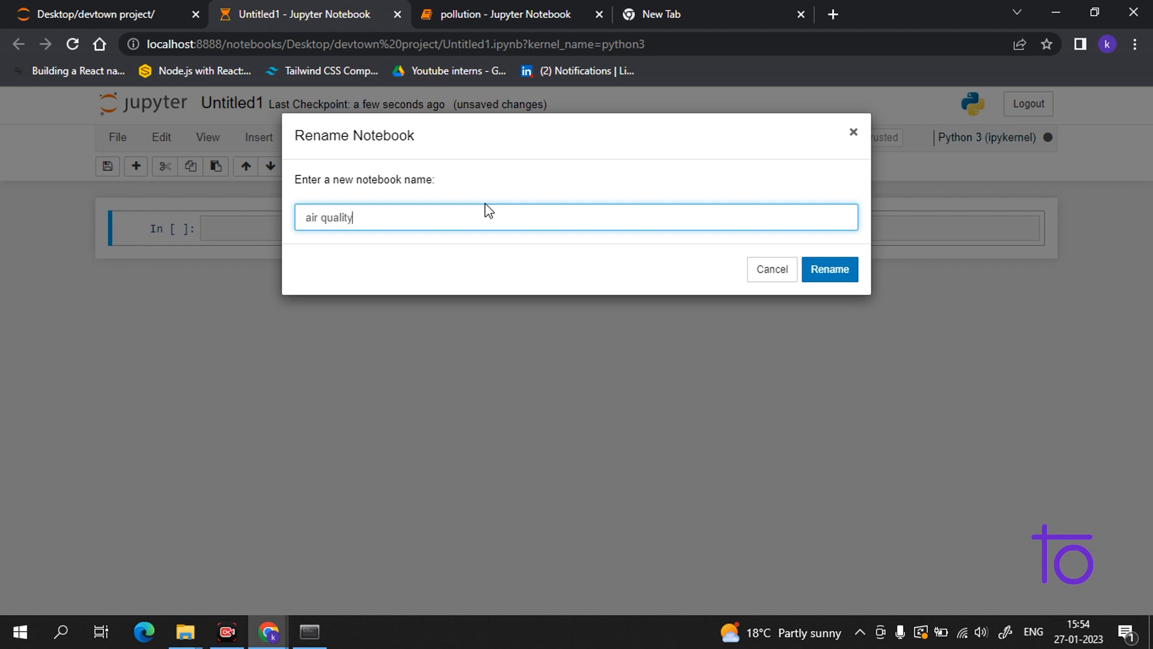
pyautogui.click(829, 269)
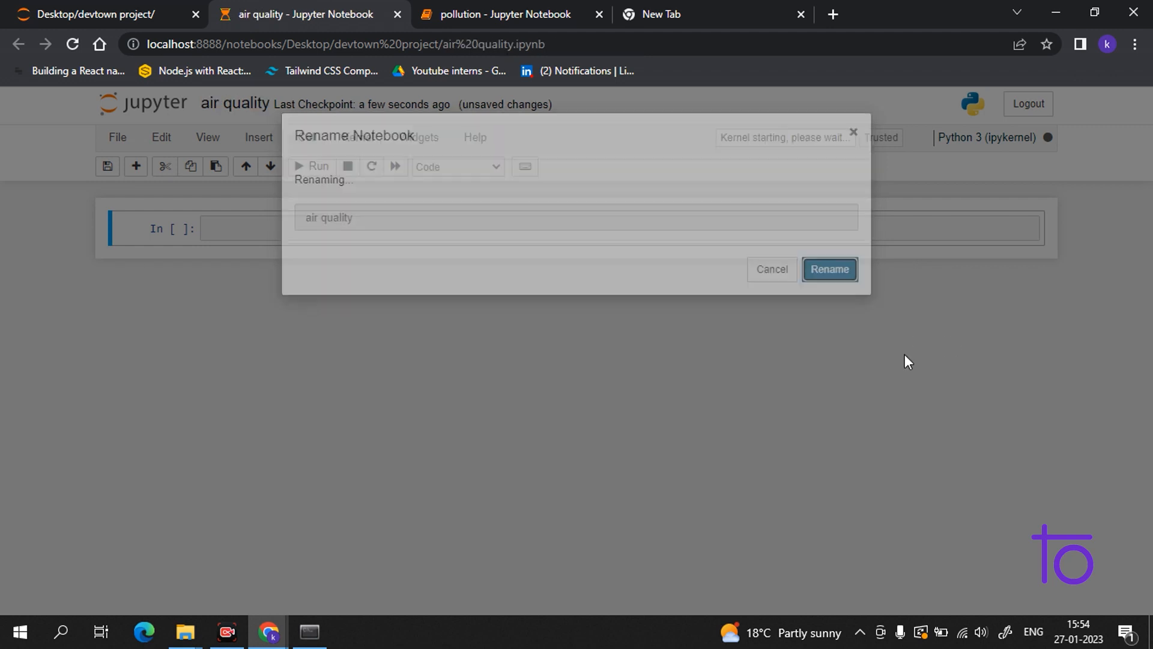
pyautogui.click(829, 270)
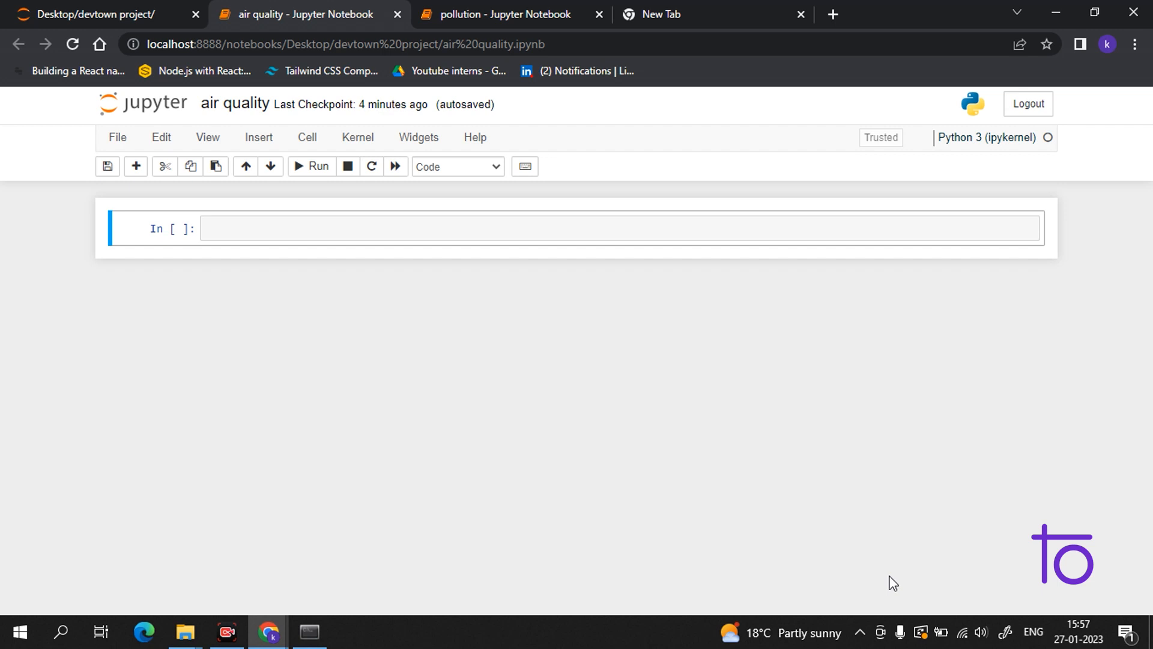
# - Write import seaborn as sns and import numpy as np in the first cell
pyautogui.click(443, 228)
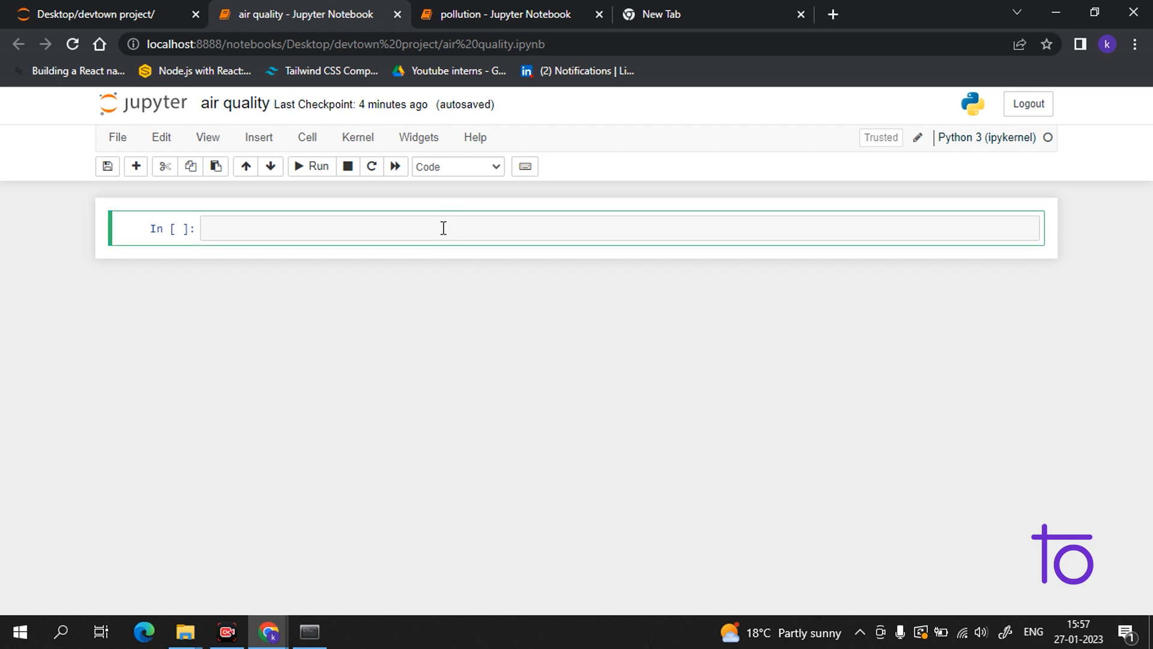
pyautogui.write('import s')
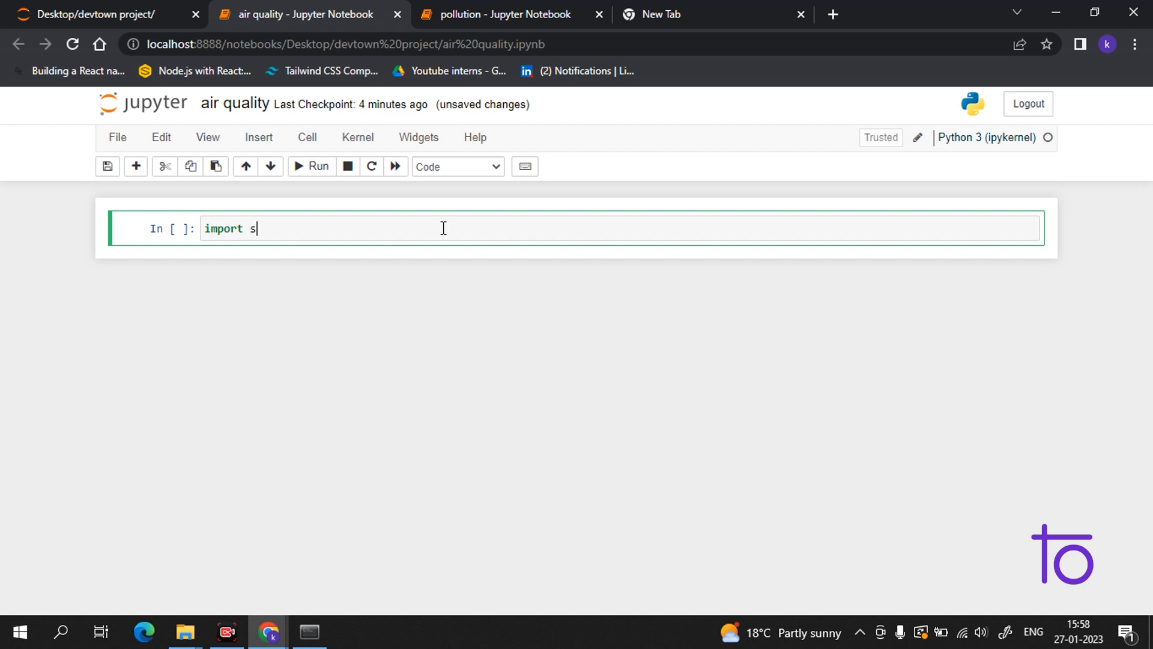
pyautogui.write('eaborn')
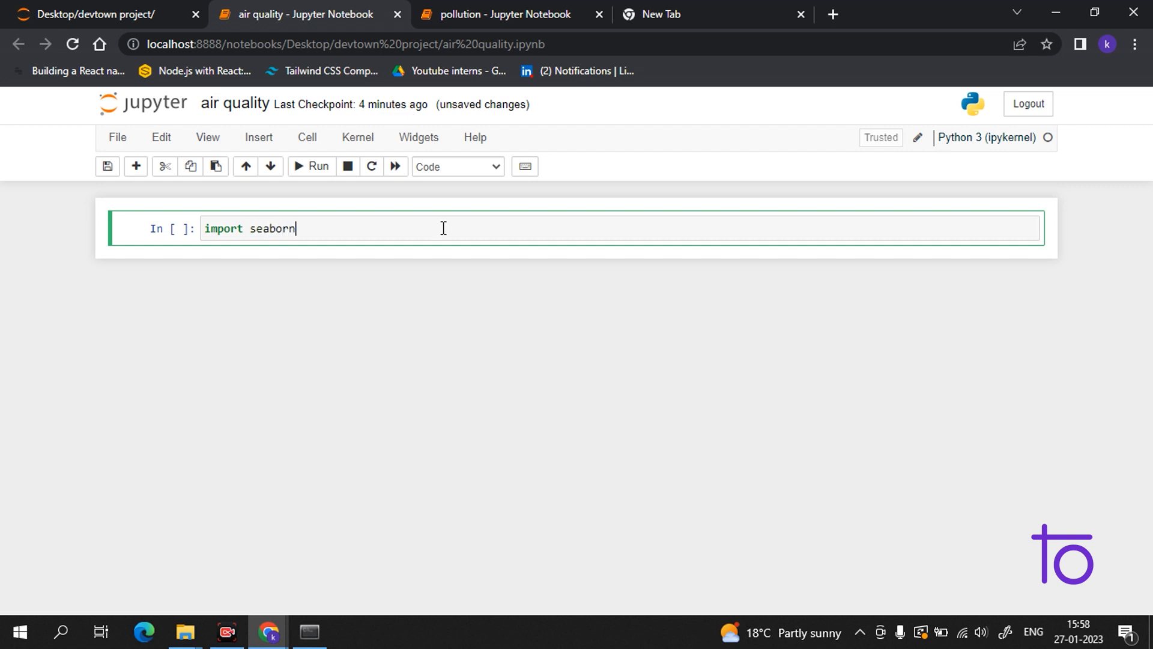
pyautogui.write('as a')
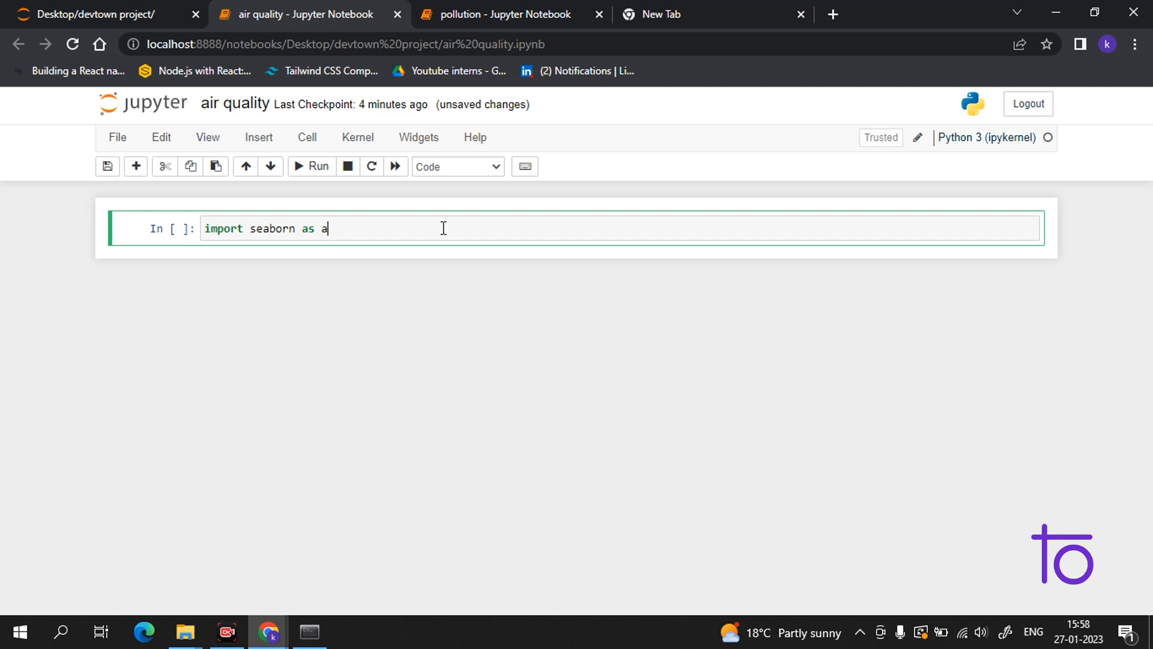
pyautogui.write('sns')
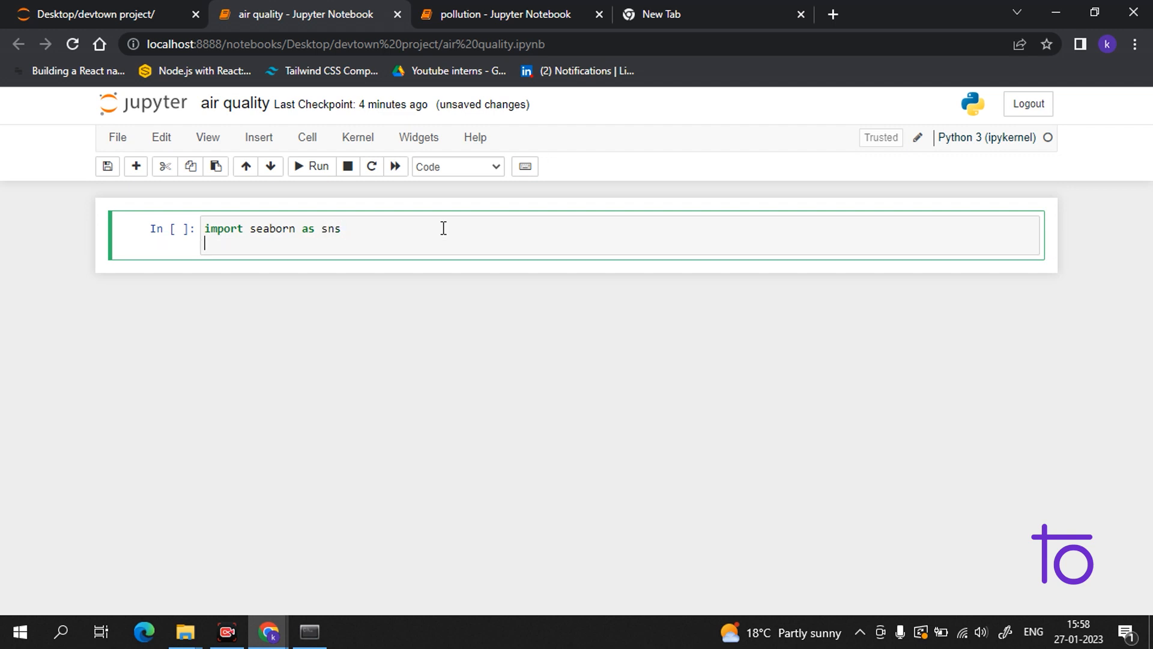
pyautogui.write('import num')
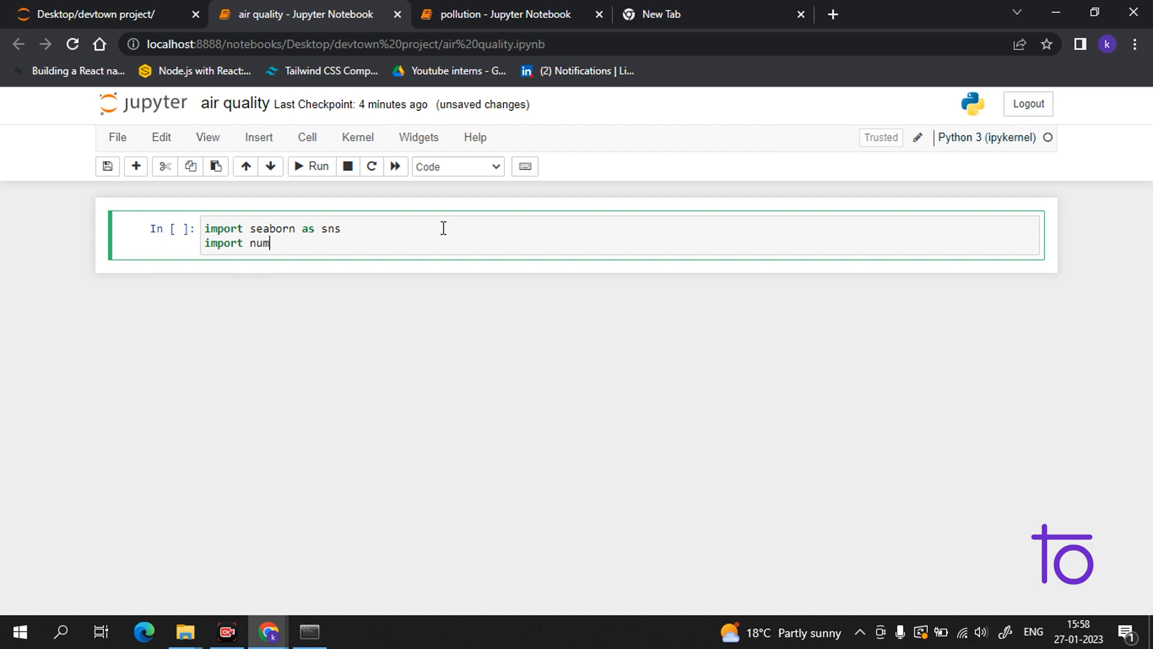
pyautogui.write('py as np')
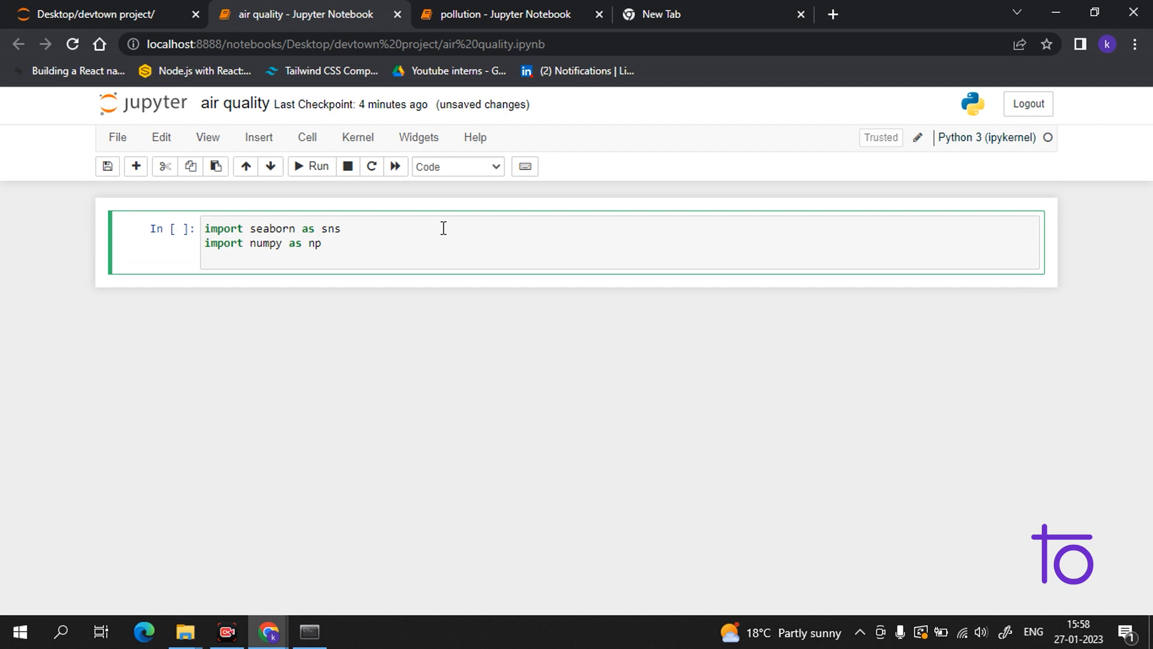
pyautogui.moveTo(863, 595)
pyautogui.write('datas')
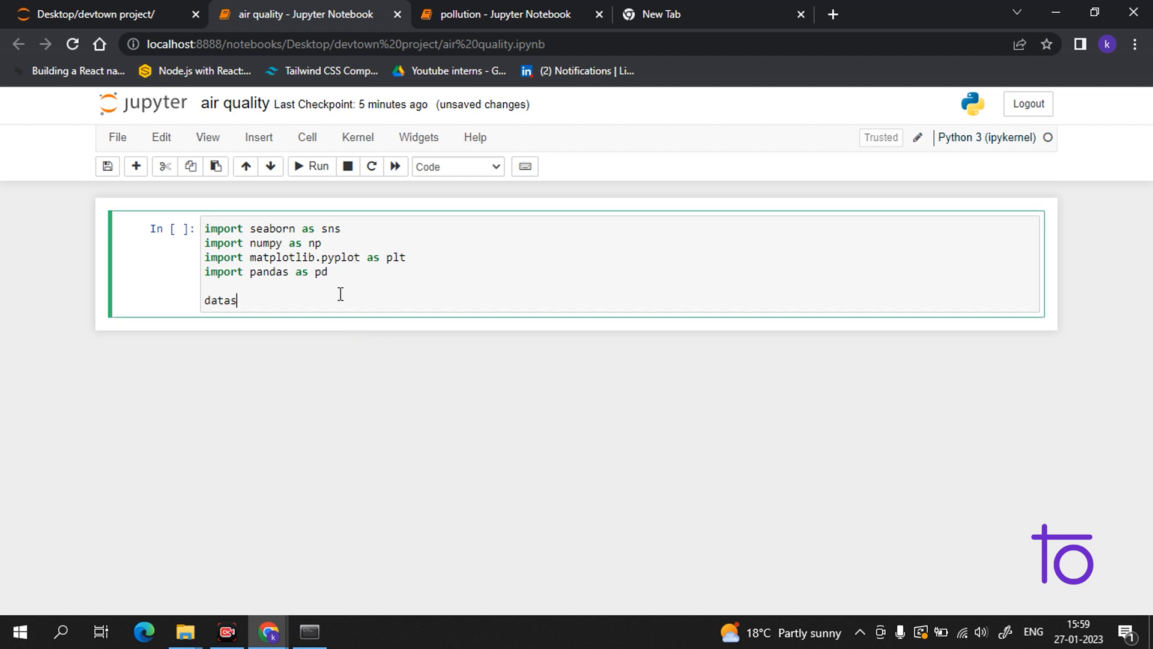
# - Add dataset = pd.read_csv("air.csv") to the setup cell
pyautogui.write('et')
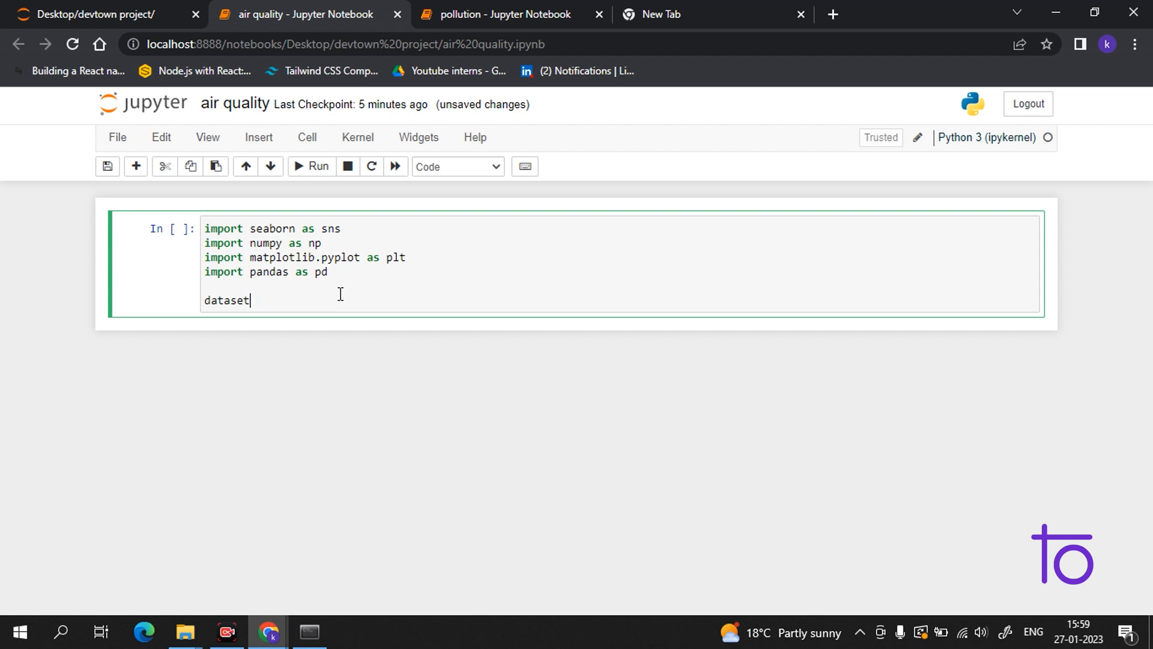
pyautogui.write('=')
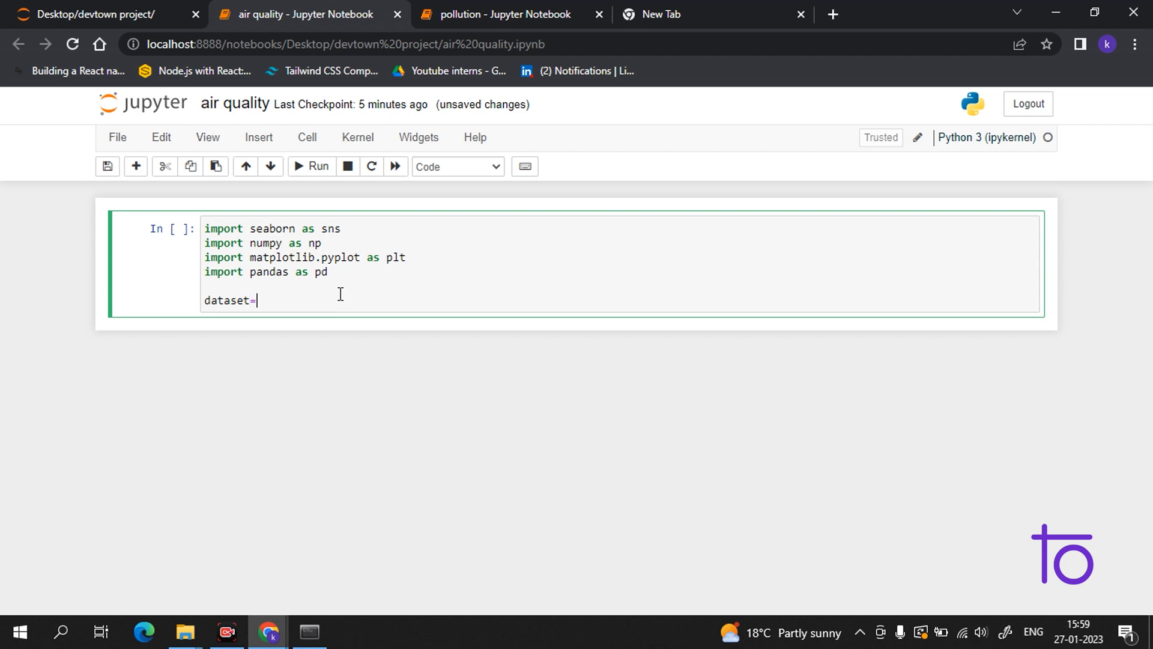
pyautogui.press('Backspace')
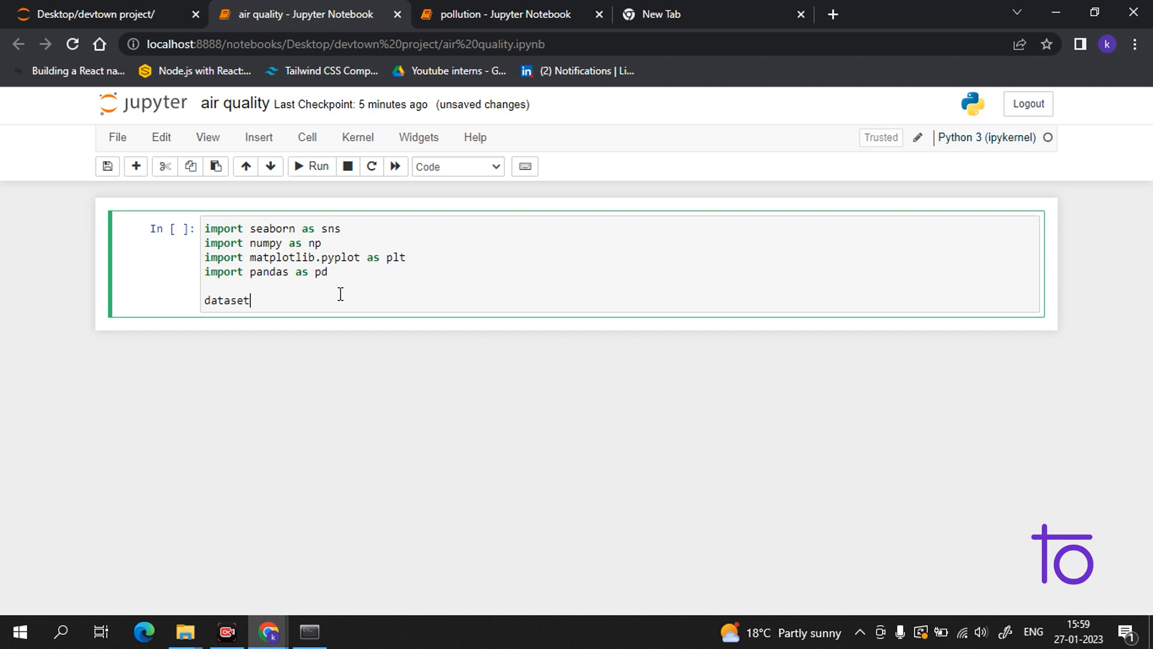
pyautogui.write('=')
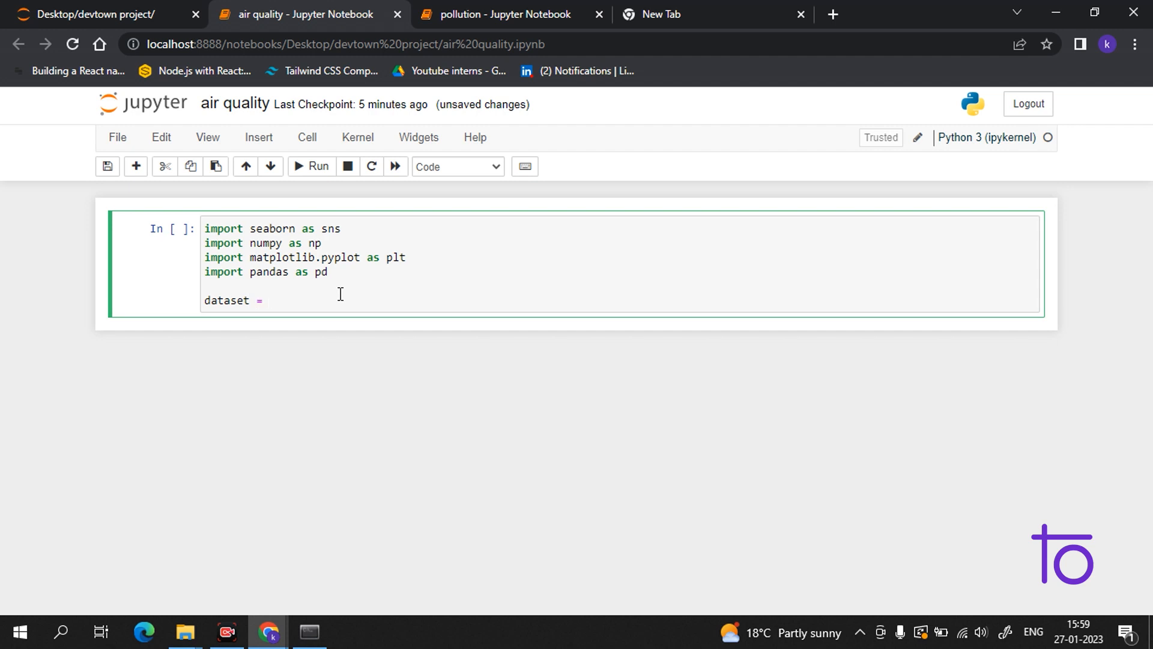
pyautogui.write('pd.')
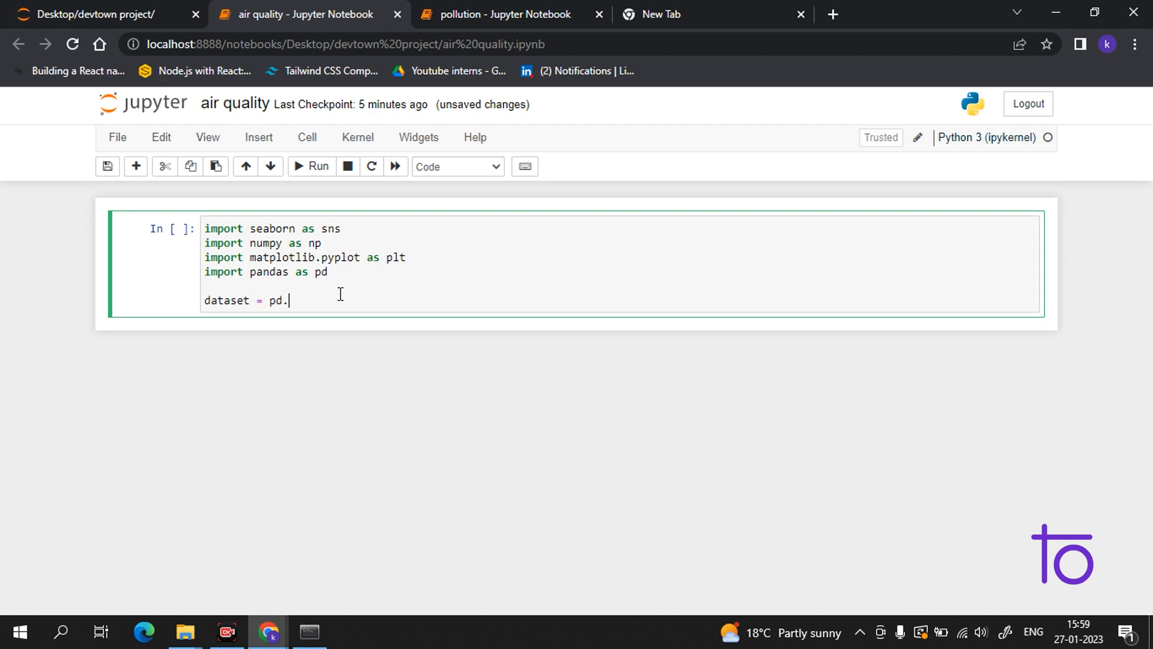
pyautogui.write('read')
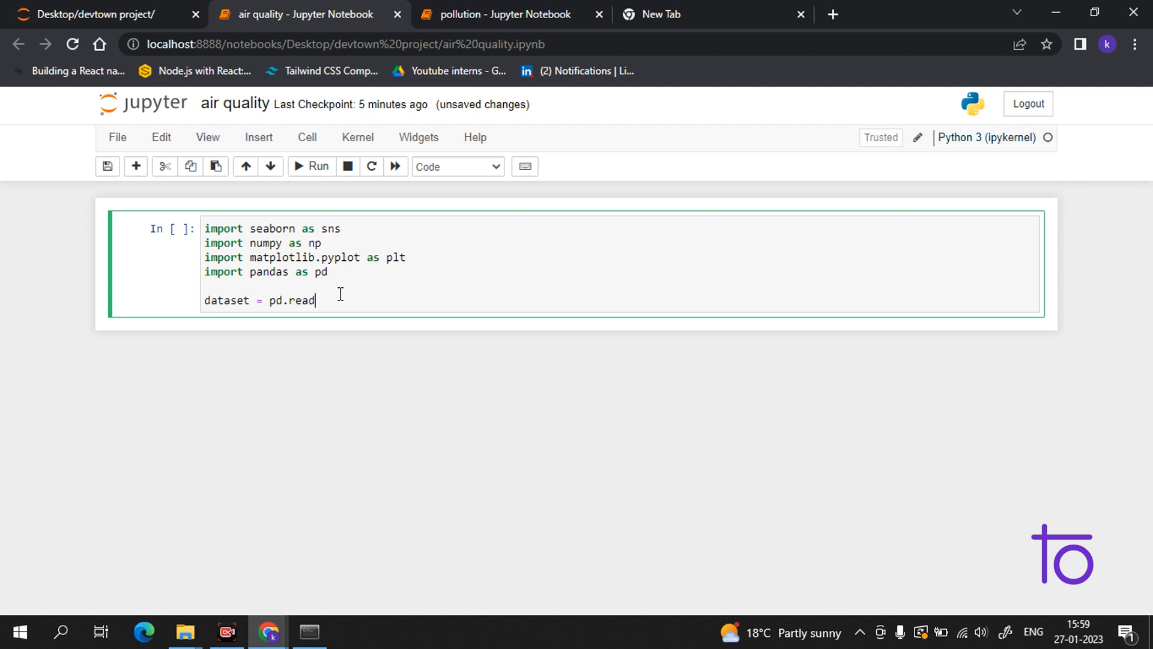
pyautogui.write('_cs')
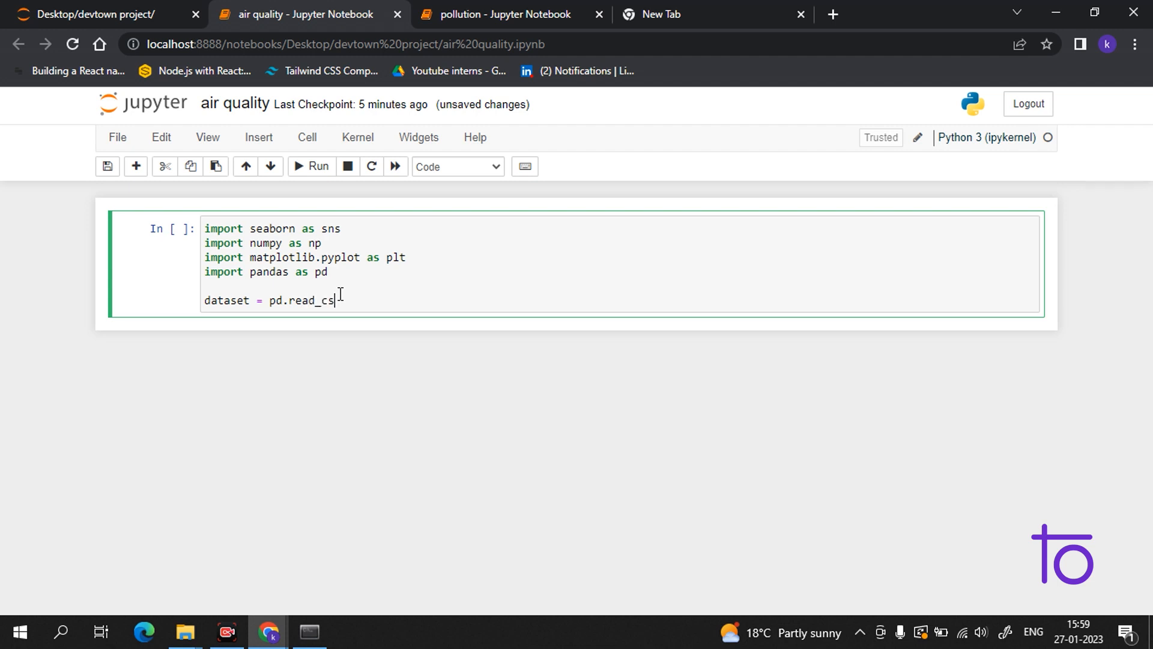
pyautogui.write('v')
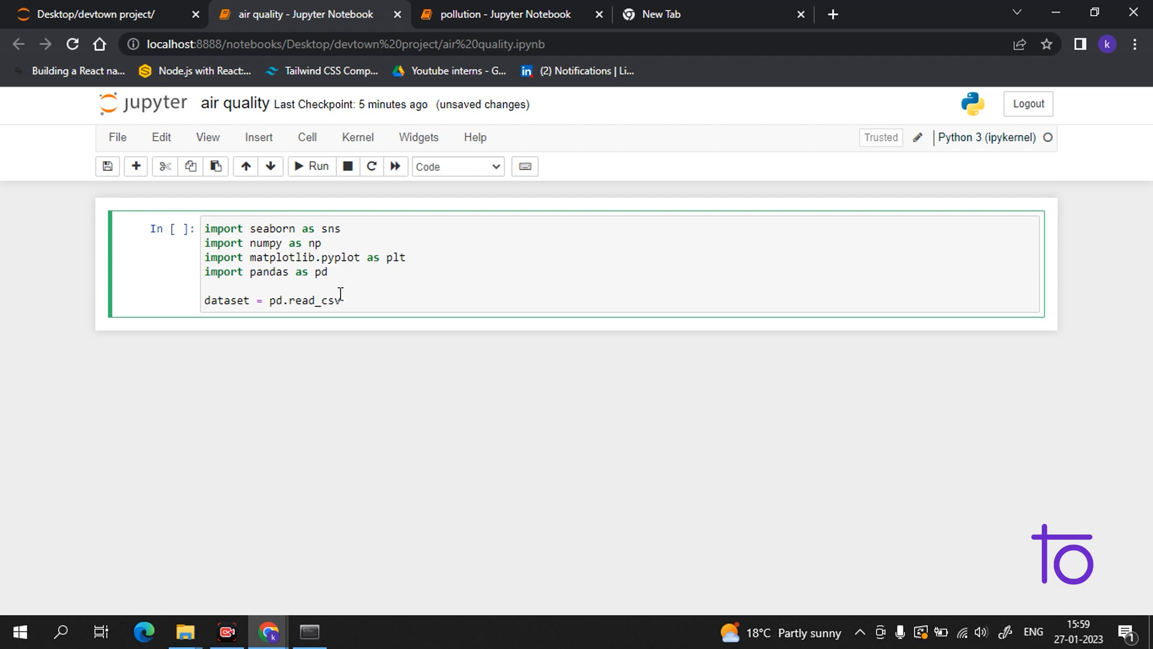
pyautogui.write('()')
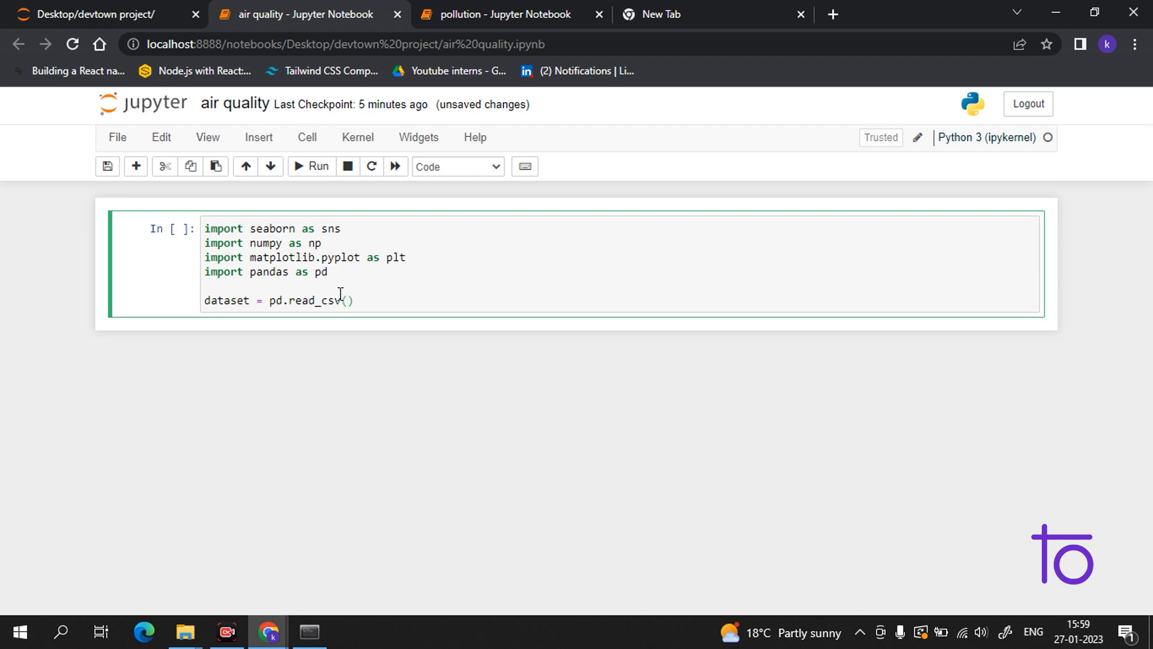
pyautogui.write('""')
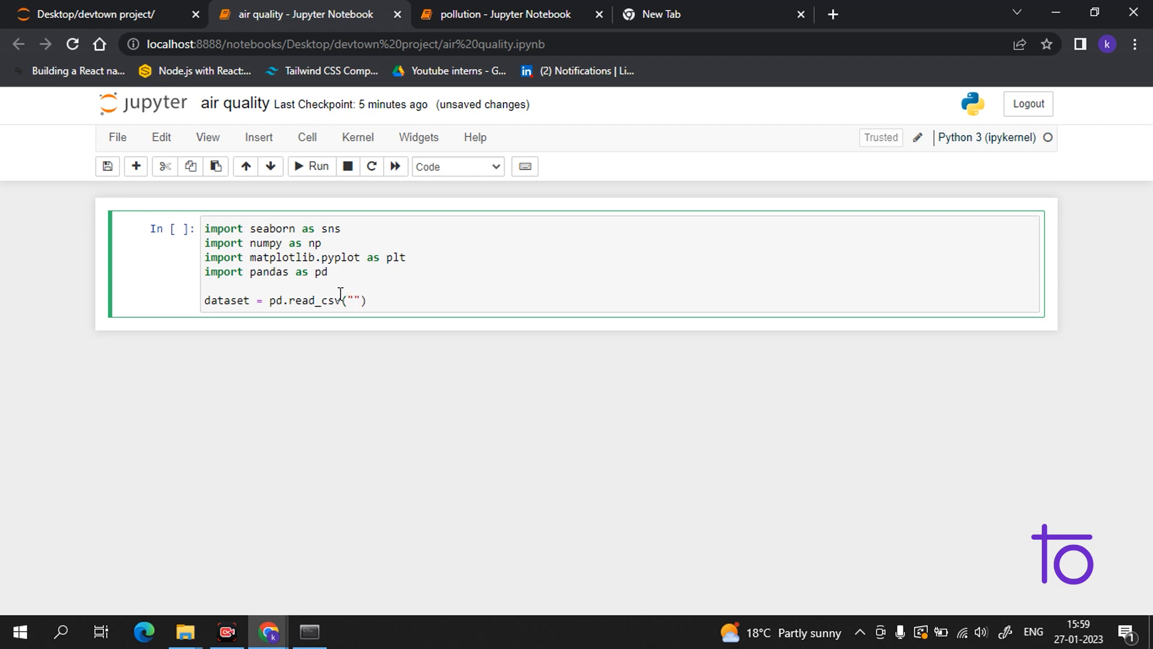
pyautogui.write('ai')
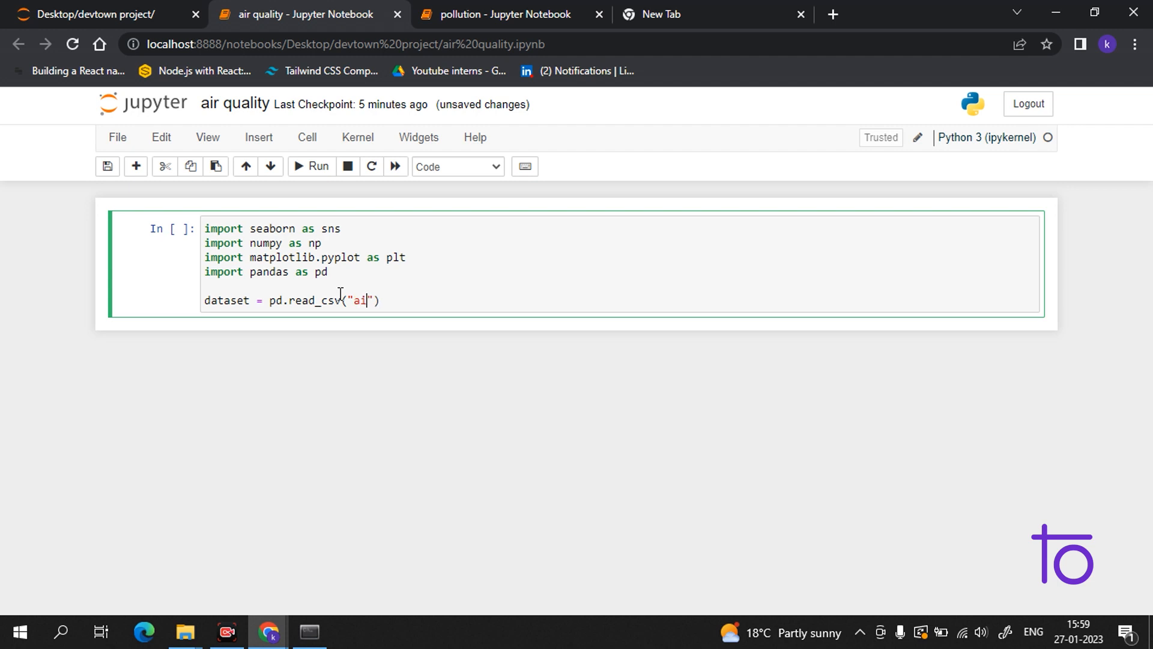
pyautogui.write('r')
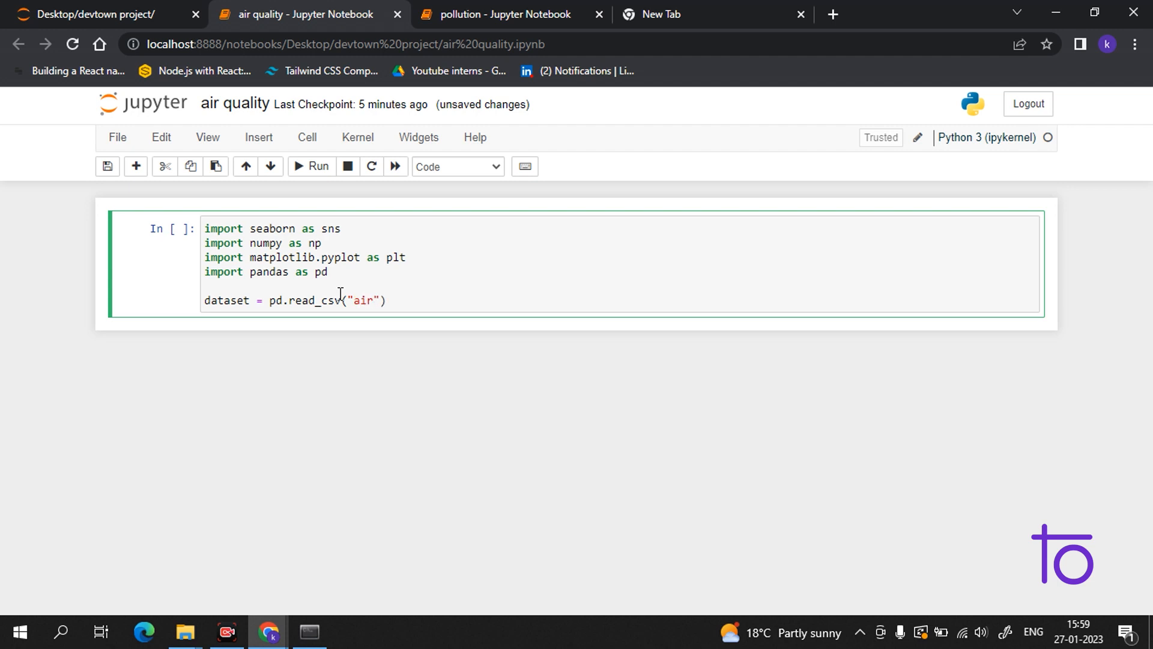
pyautogui.write('.csv')
pyautogui.write('df')
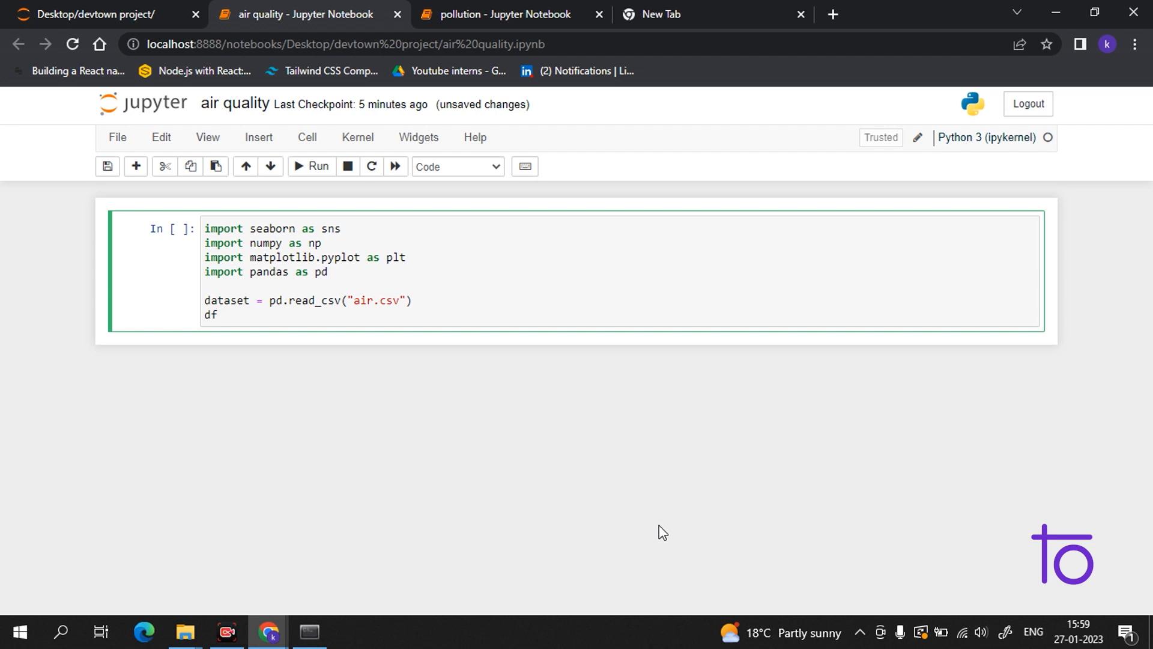
# - Add df = dataset.copy() as a working copy of the data
pyautogui.write('=')
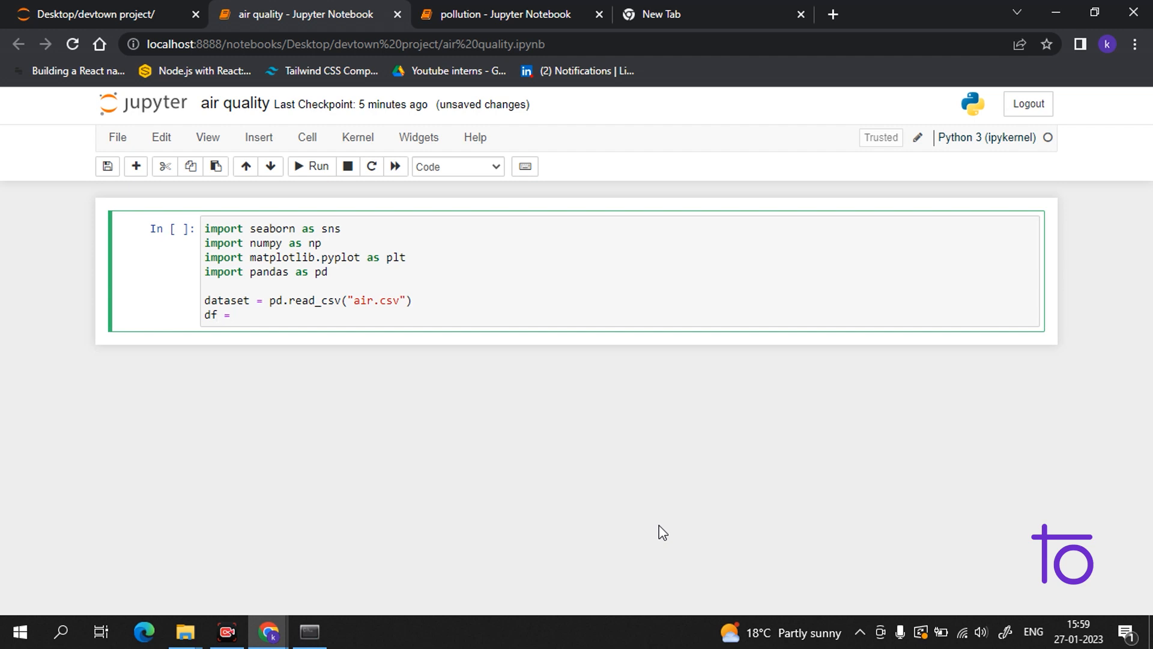
pyautogui.write('dataset')
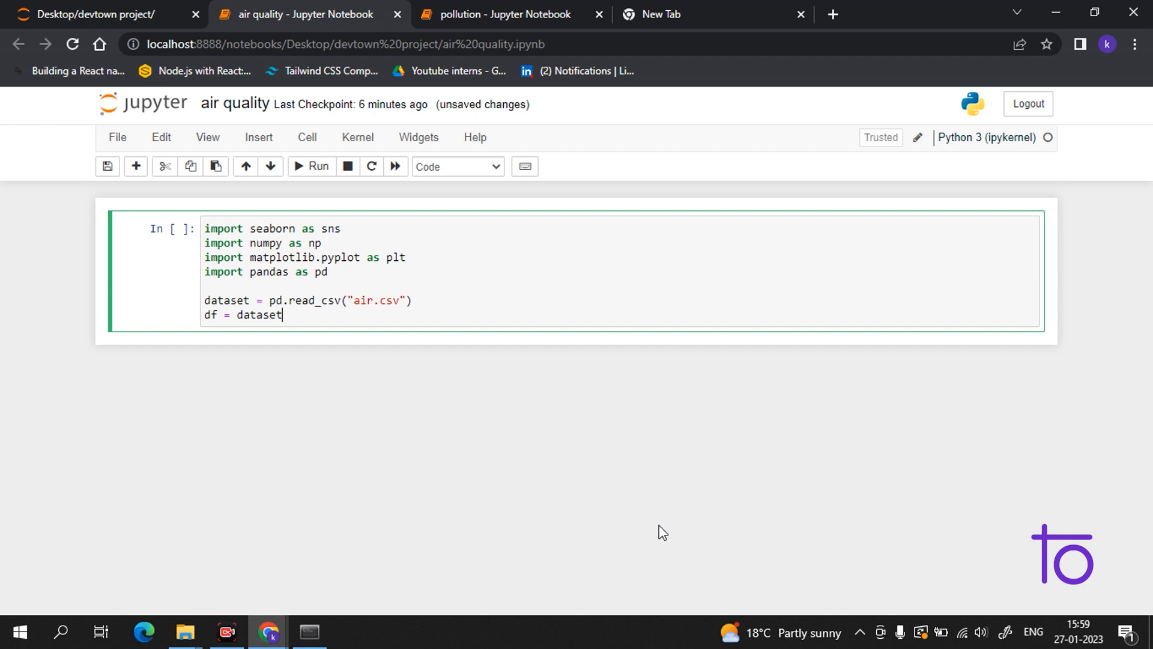
pyautogui.write('.cop')
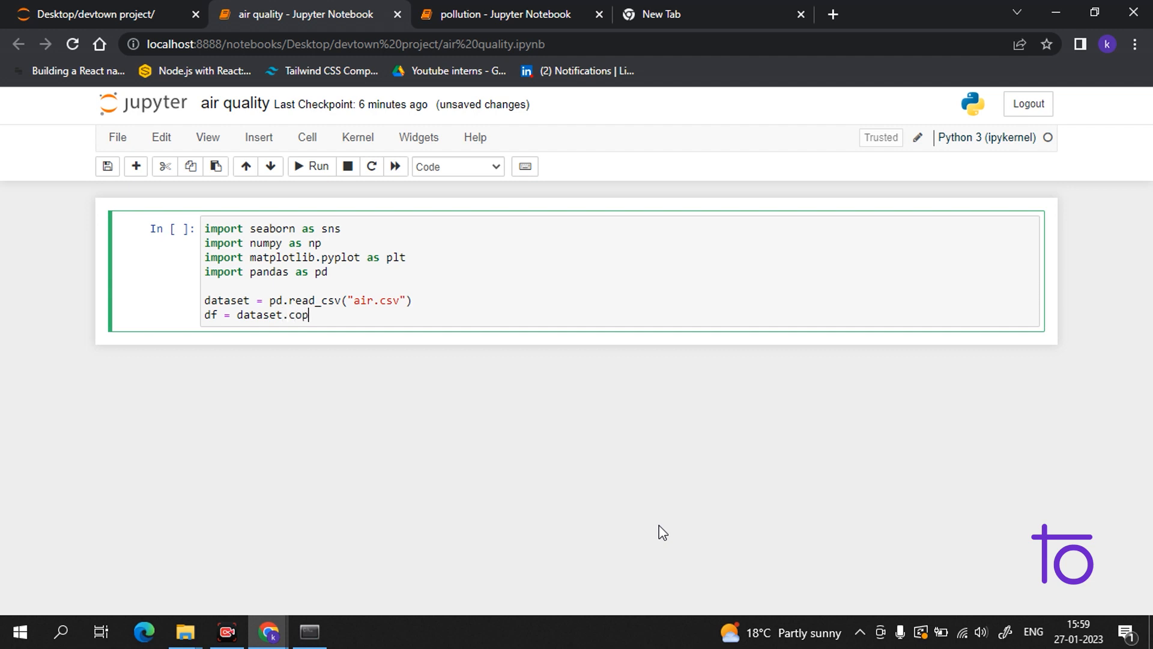
pyautogui.write('y()')
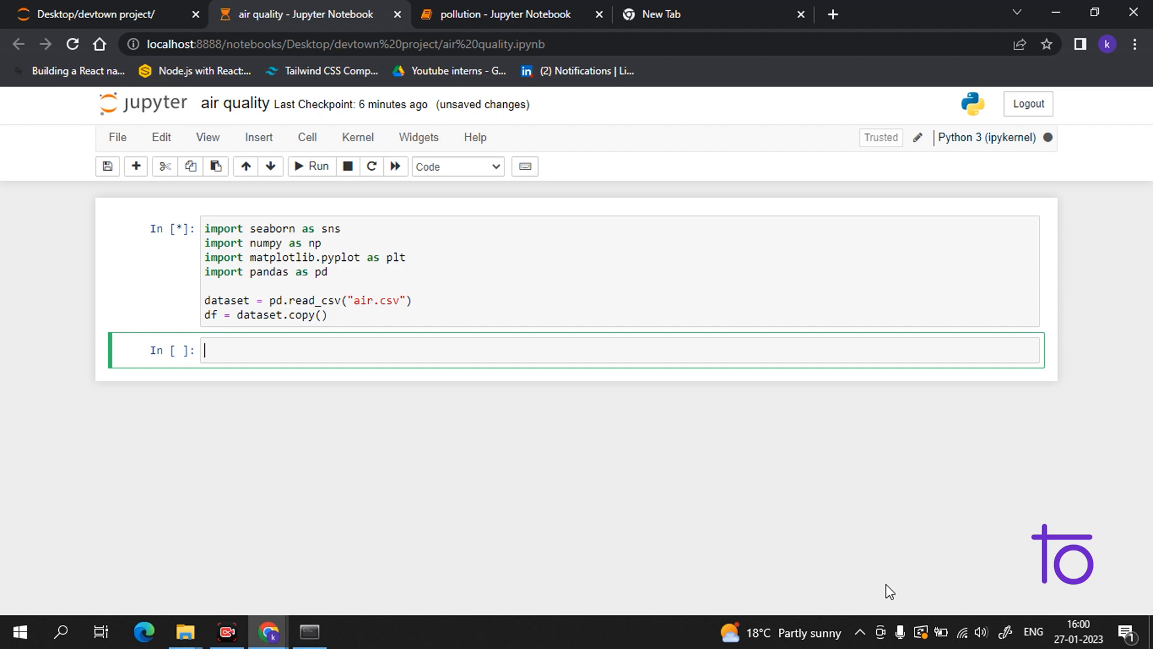
# - Run df.head() to show the first five rows, then move to the cell below
pyautogui.write('df.')
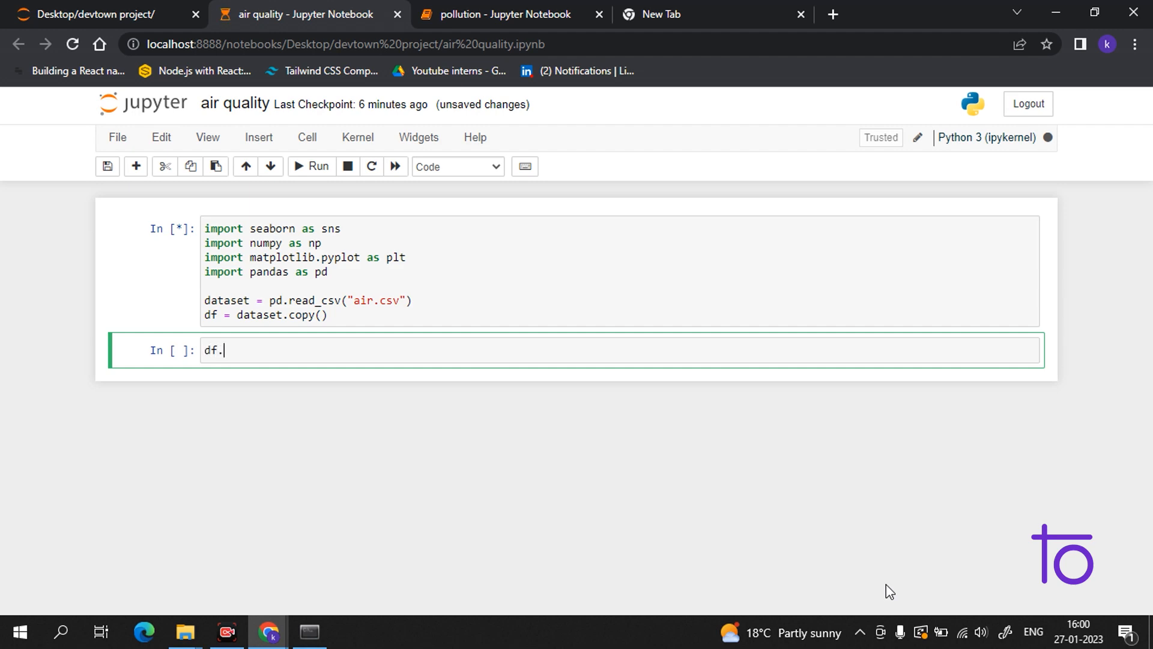
pyautogui.write('head(')
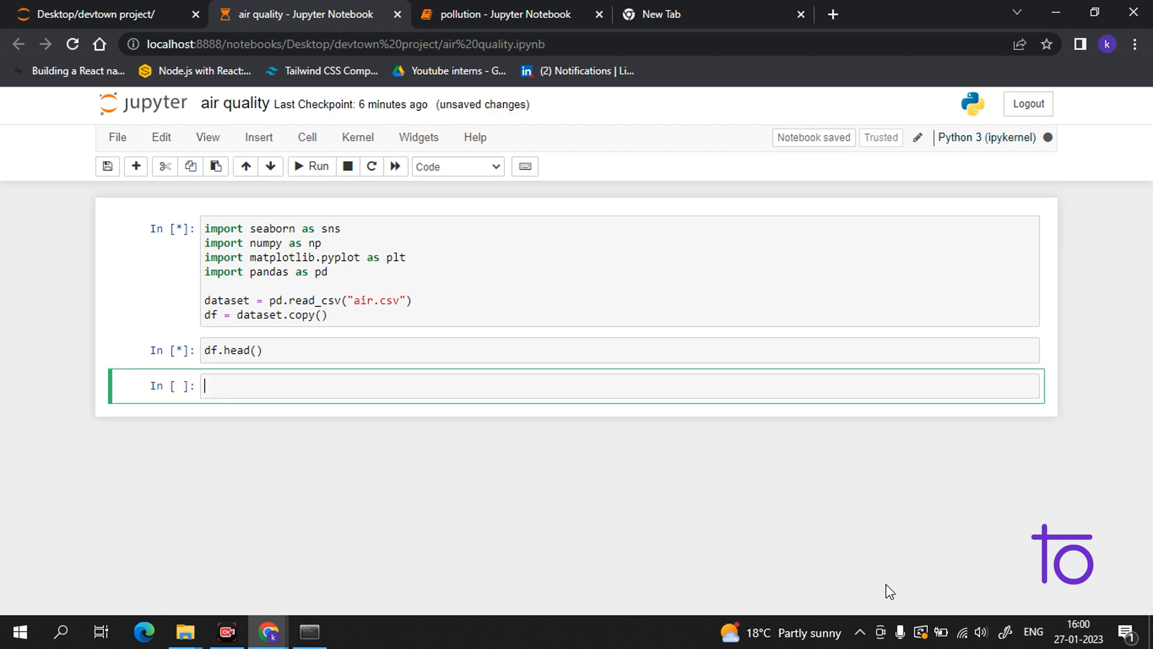
pyautogui.moveTo(864, 563)
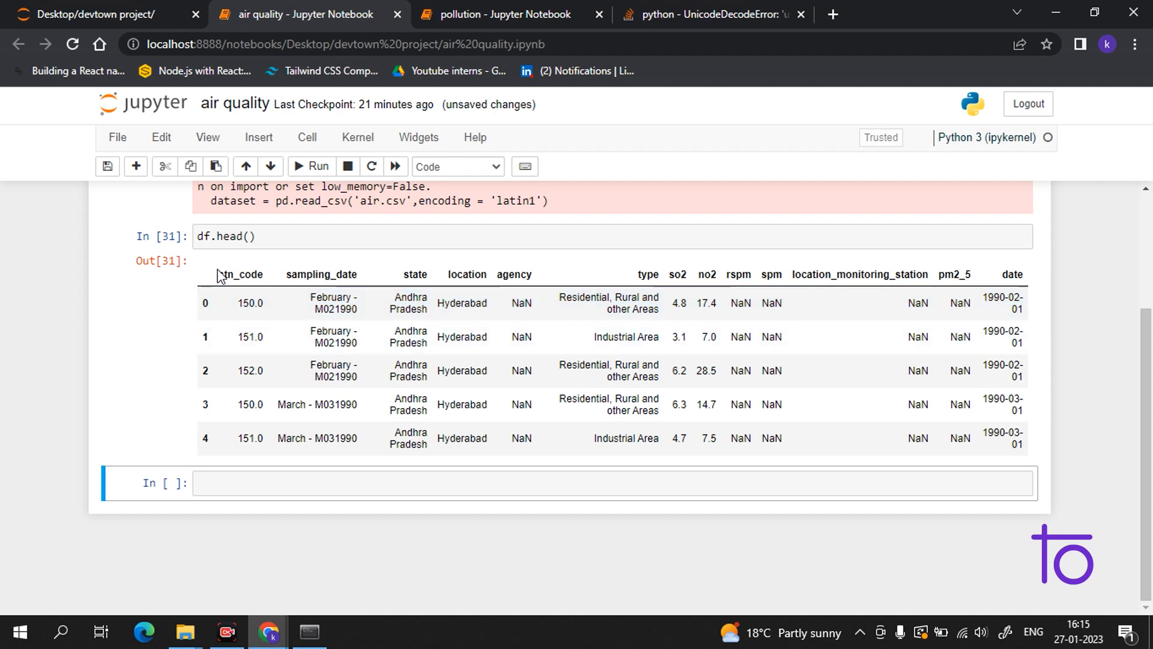
pyautogui.click(333, 337)
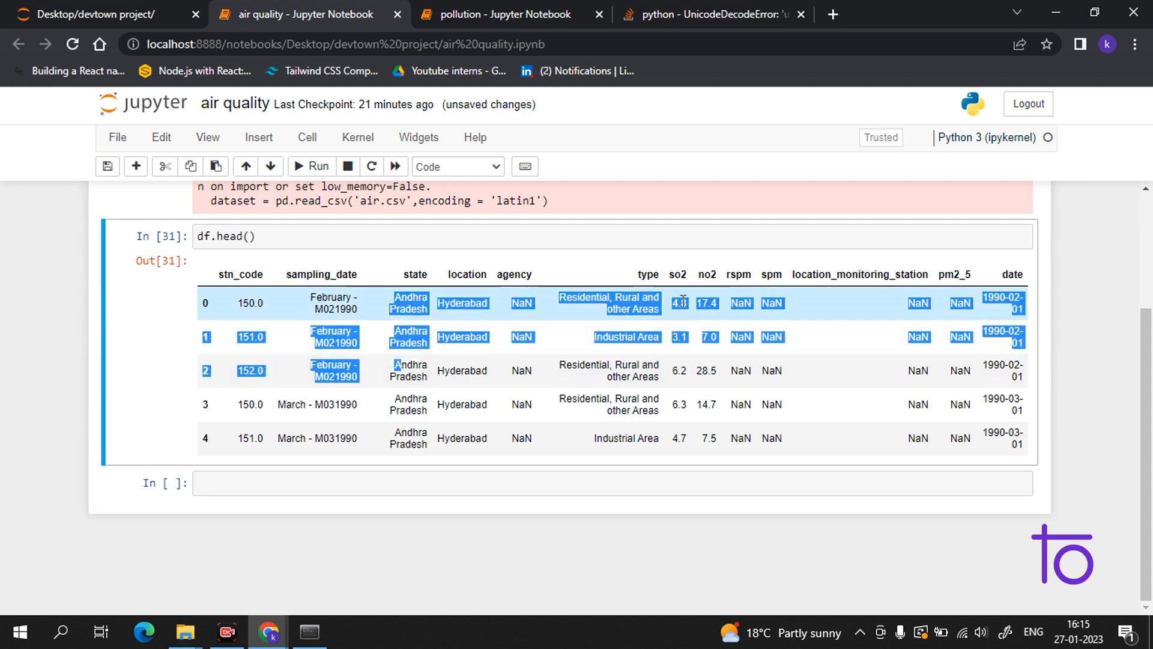
pyautogui.moveTo(720, 364)
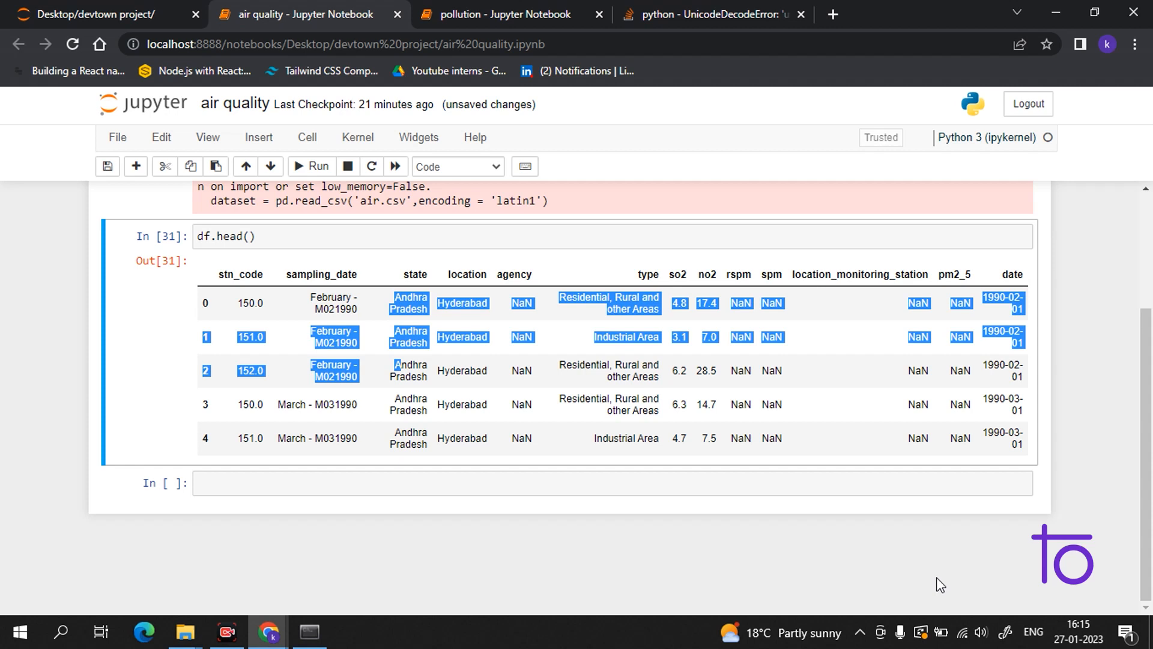
pyautogui.click(350, 483)
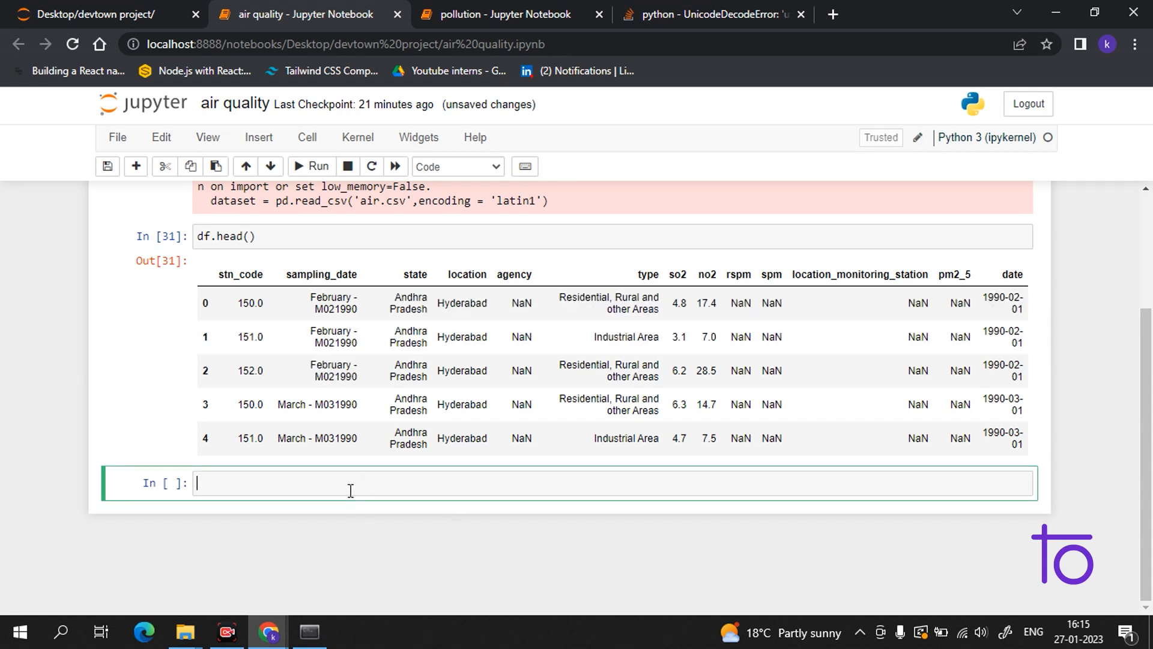
# - Write df.info() in the new cell
pyautogui.write('df')
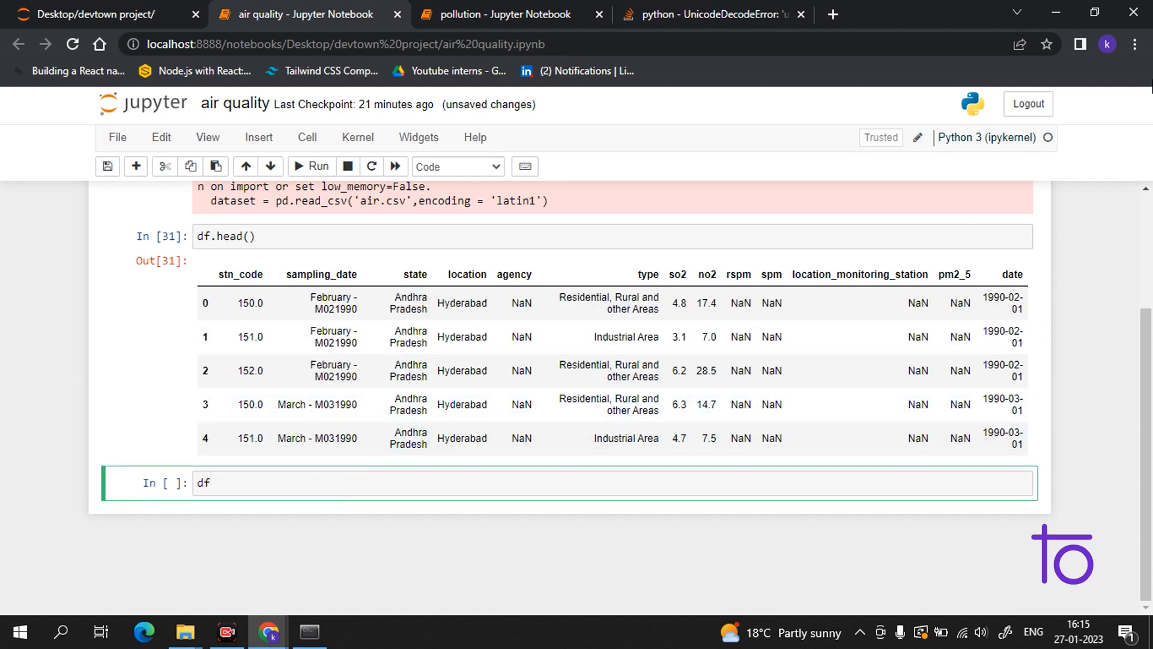
pyautogui.write('.')
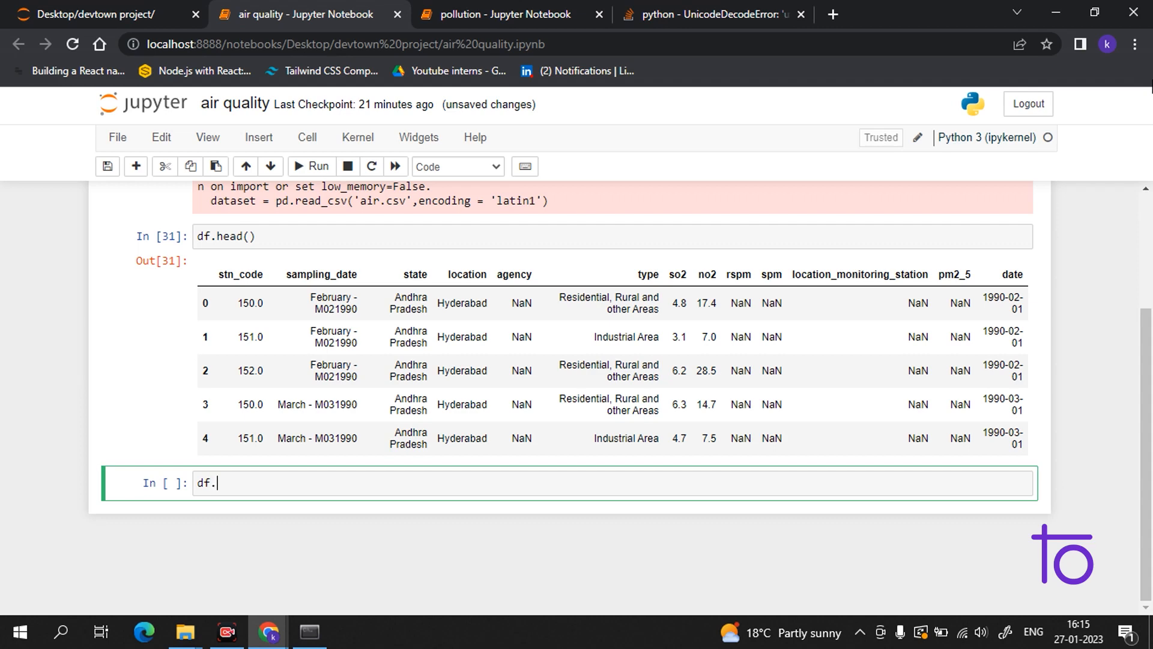
pyautogui.write('info')
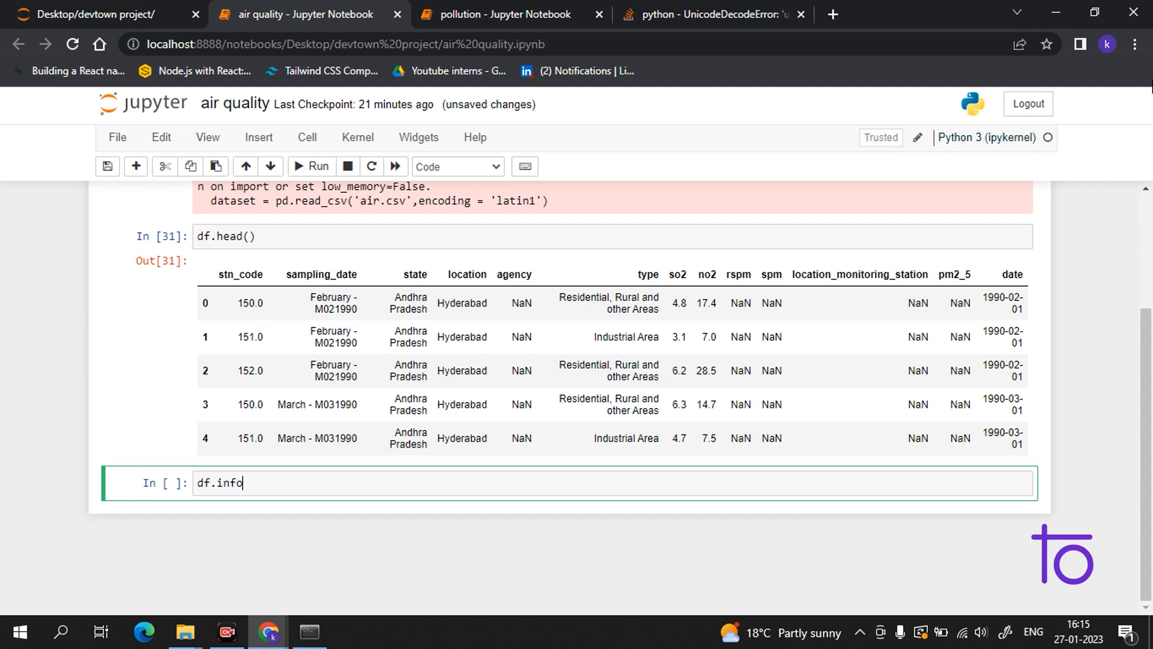
pyautogui.write('()')
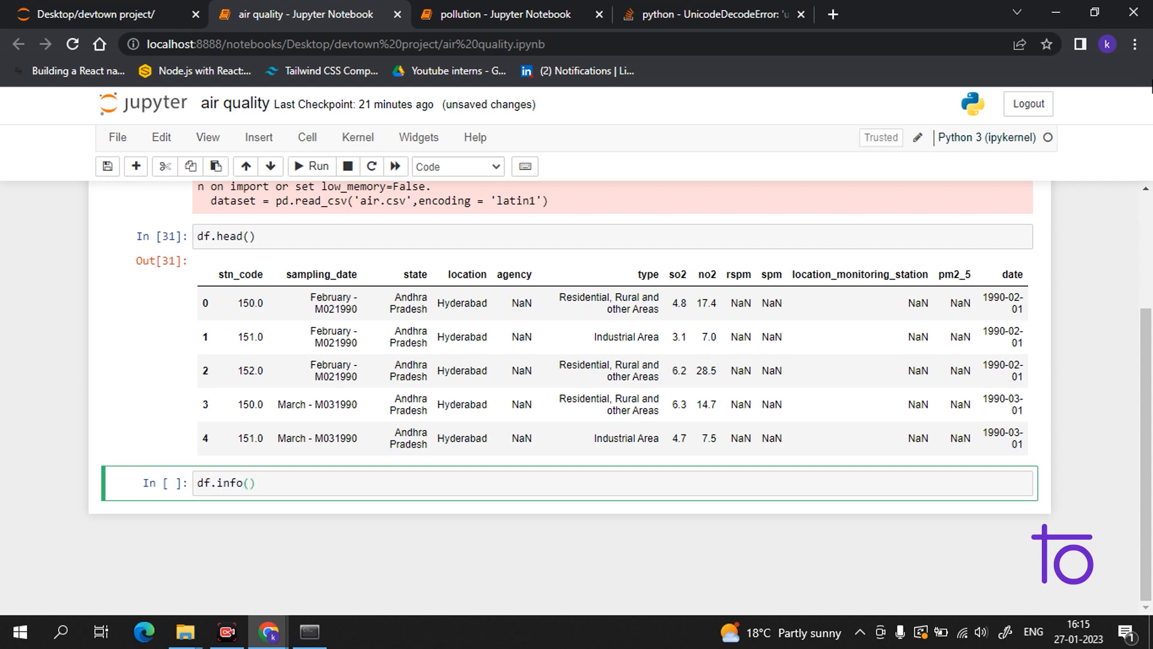
pyautogui.click(312, 166)
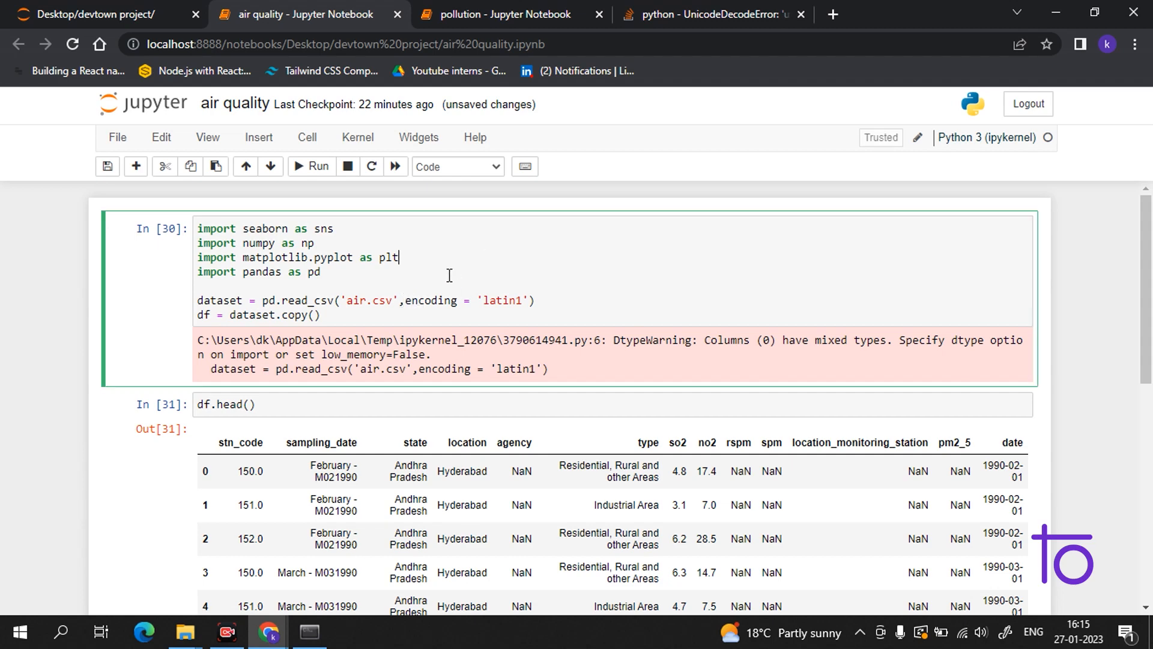
pyautogui.moveTo(527, 274)
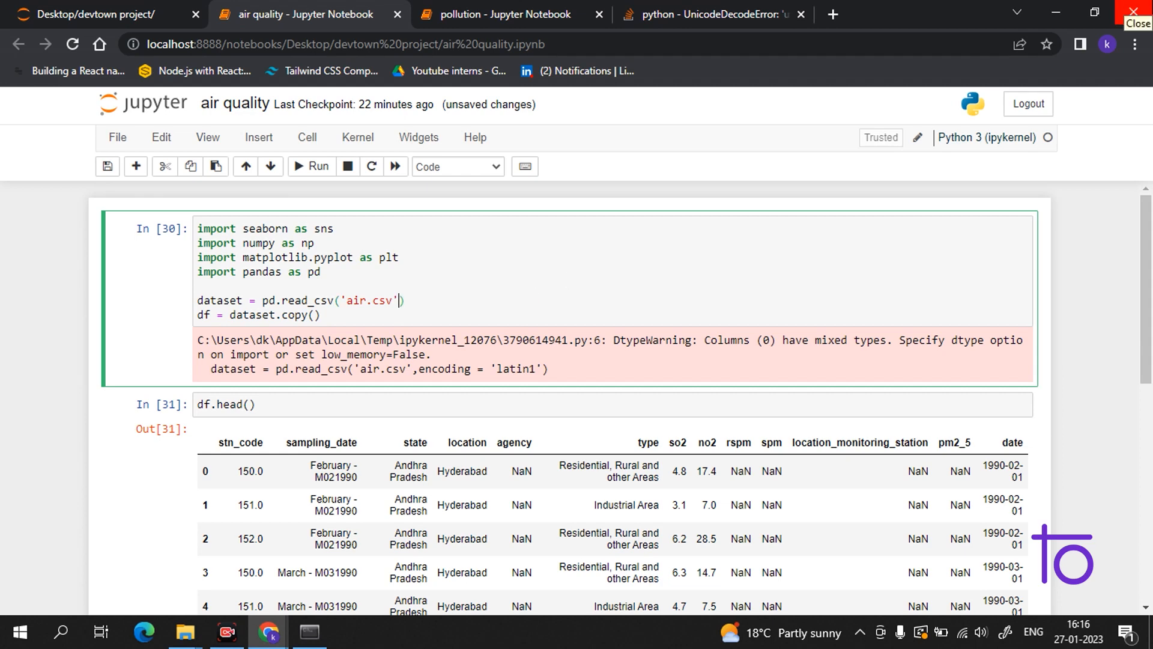
# - Add encoding='latin1' to the read_csv call and re-run so df.info() lists 435,742 entries
pyautogui.click(310, 166)
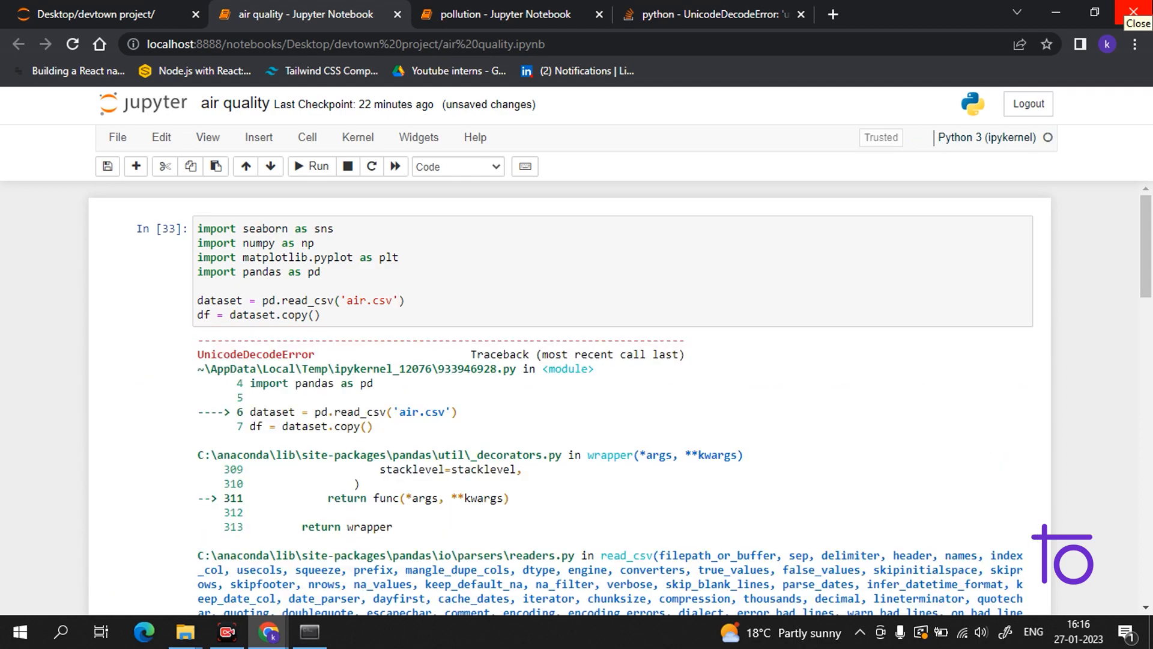
pyautogui.scroll(3)
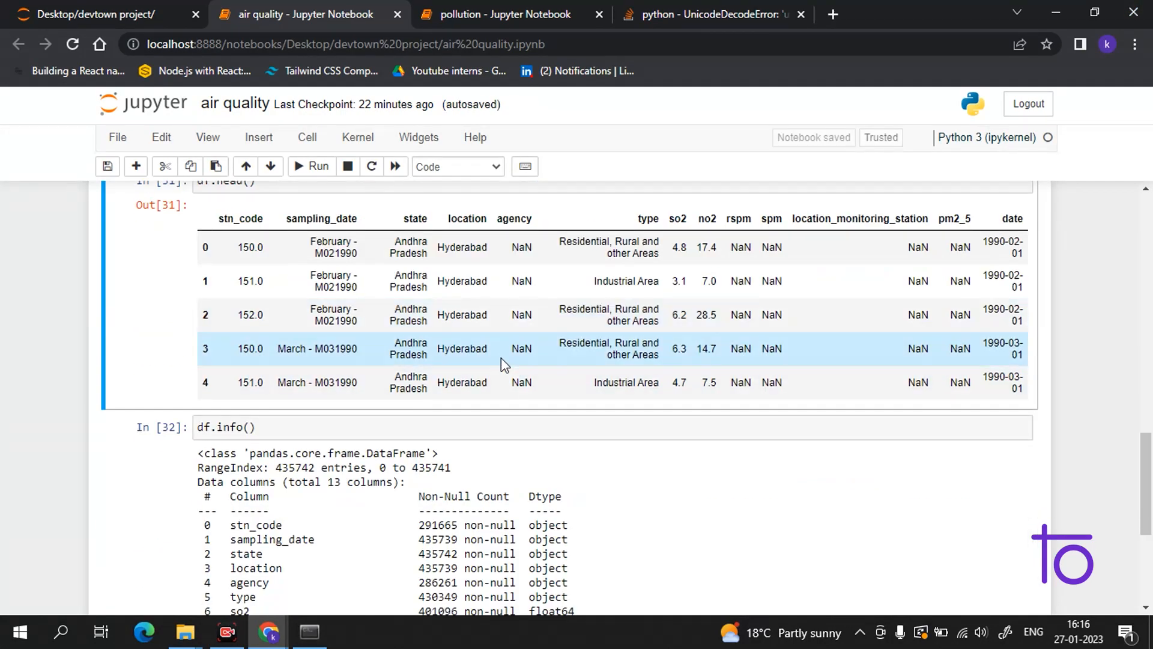
pyautogui.scroll(3)
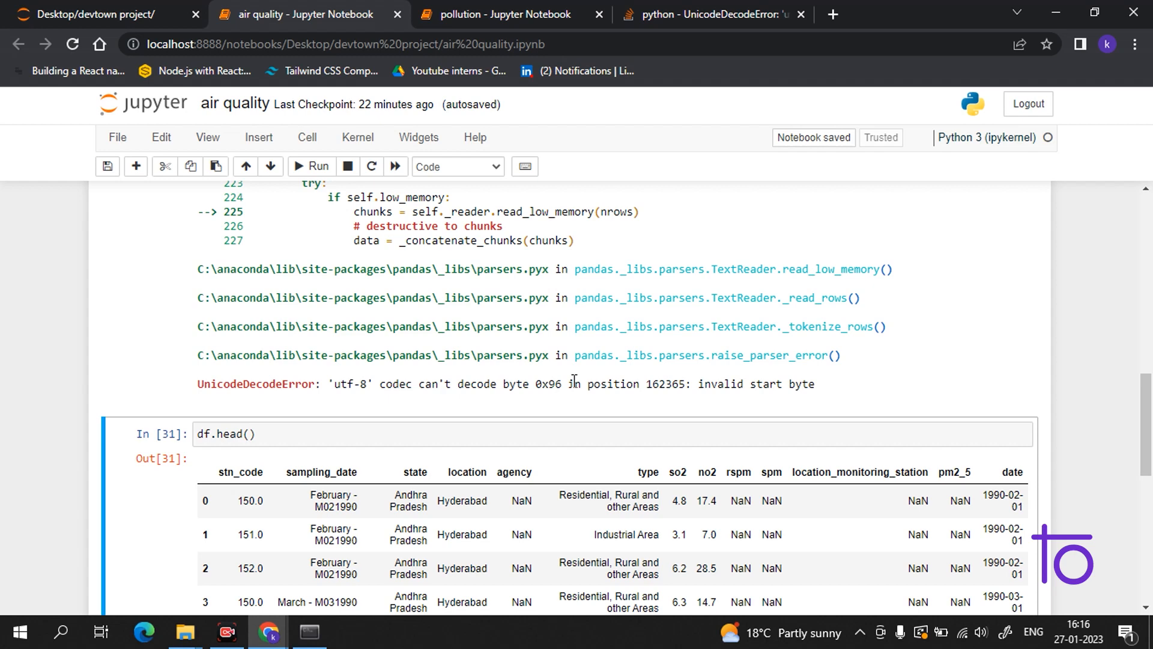
pyautogui.moveTo(552, 409)
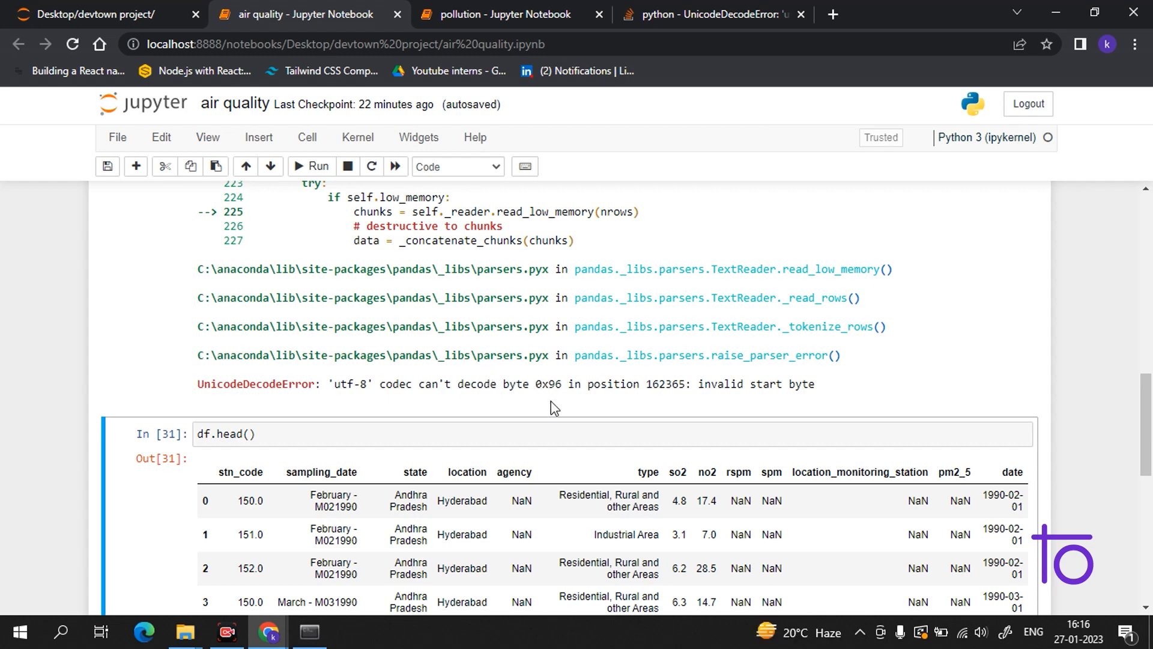
pyautogui.moveTo(987, 371)
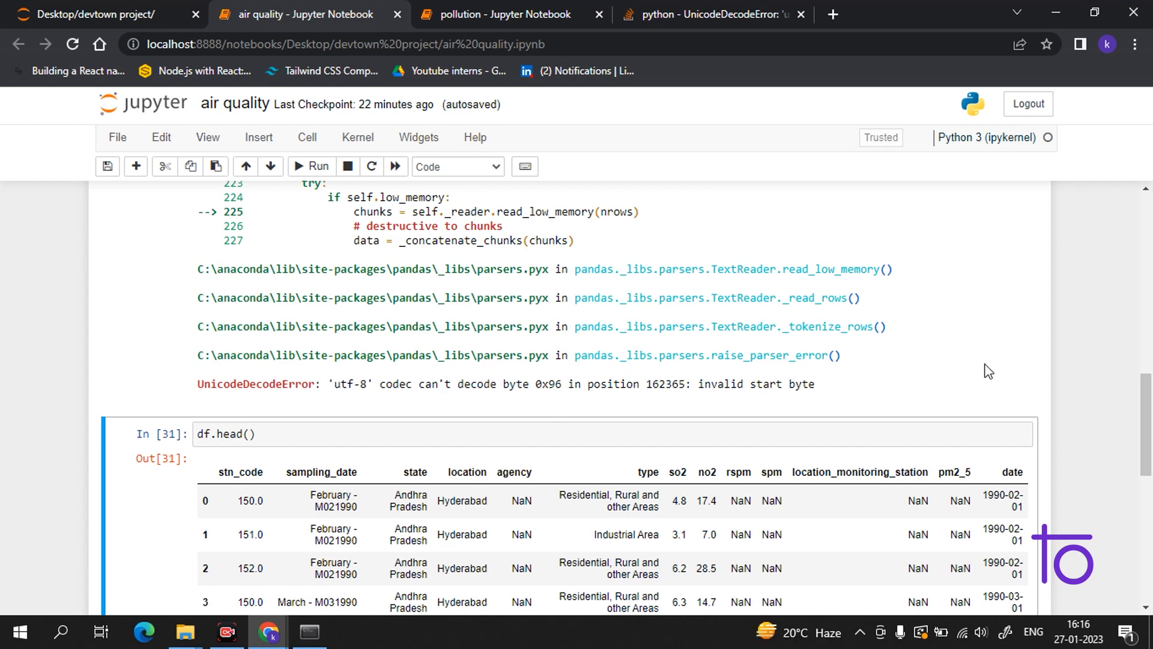
pyautogui.scroll(3)
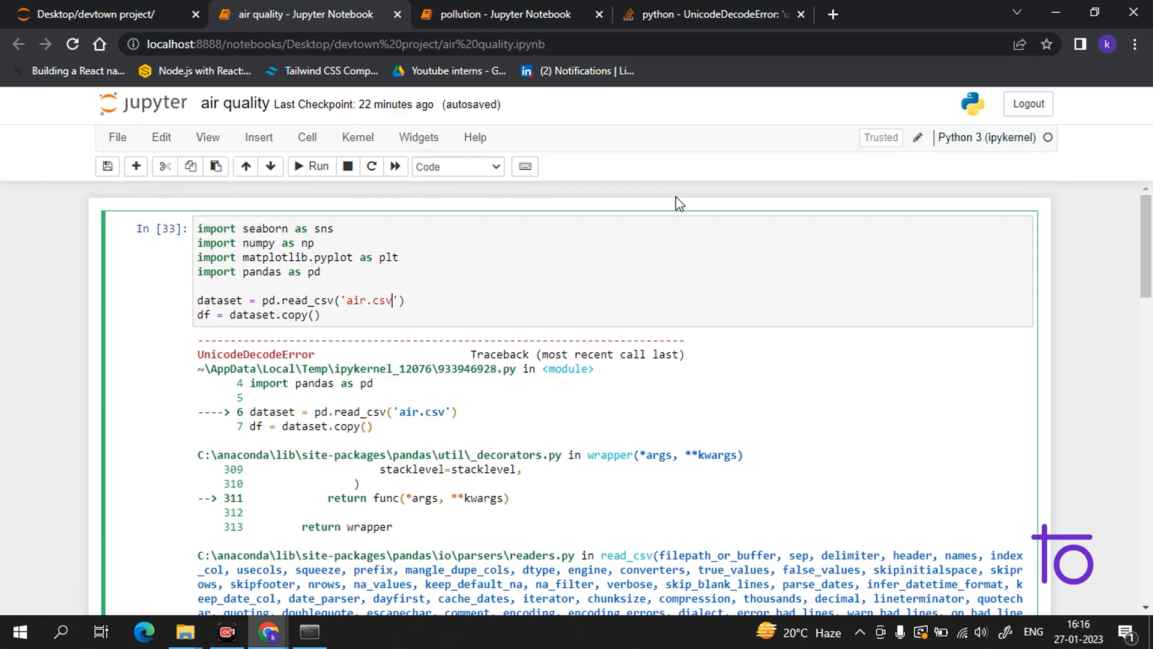
pyautogui.write(",encoding = 'latin1")
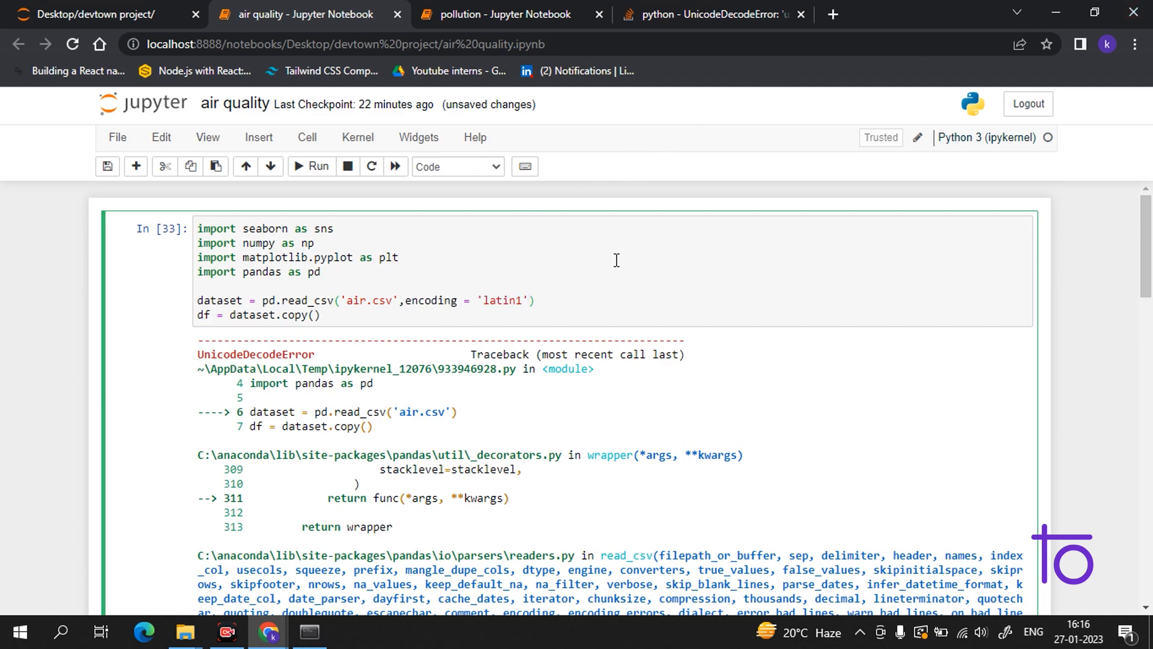
pyautogui.scroll(-3)
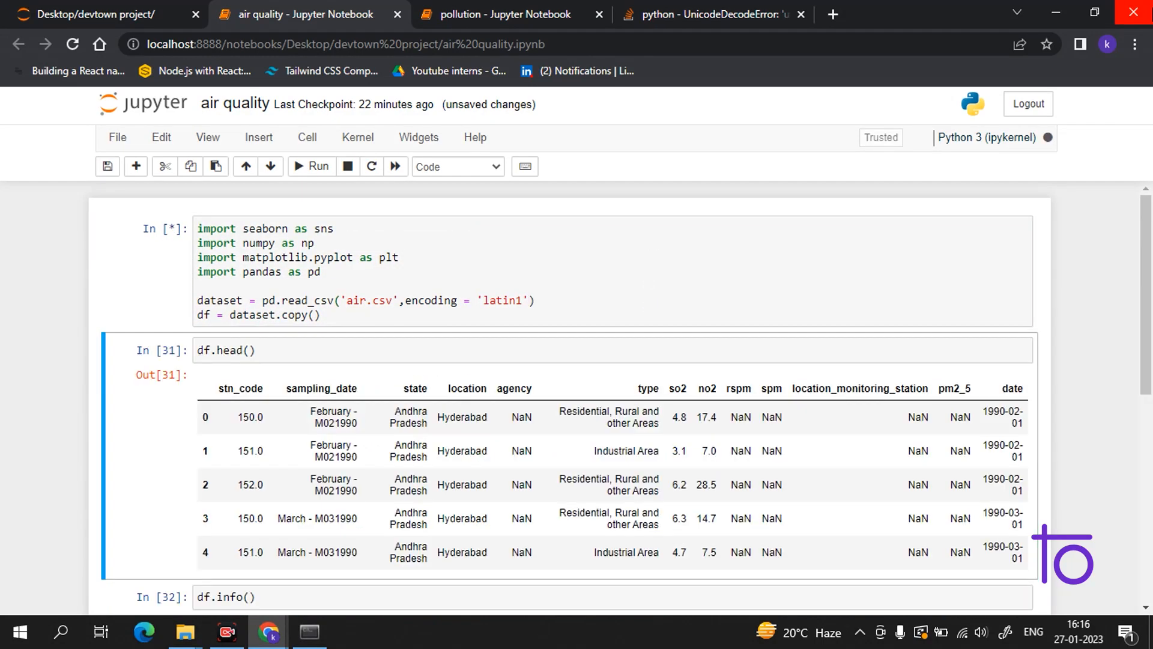
pyautogui.click(310, 166)
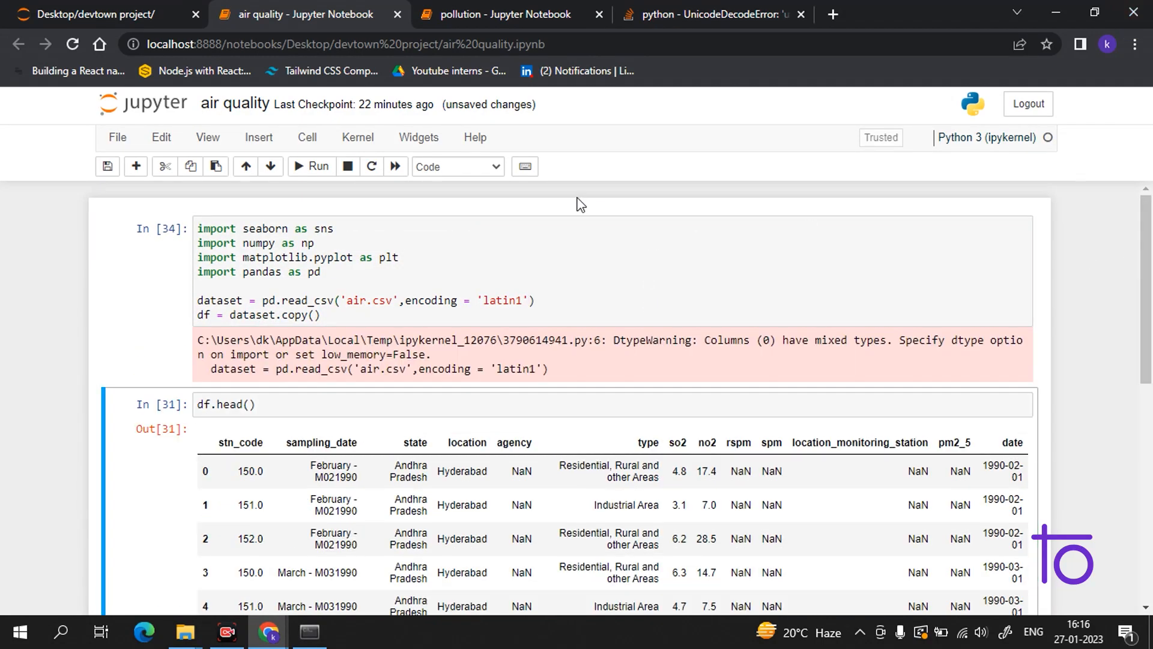
pyautogui.scroll(-3)
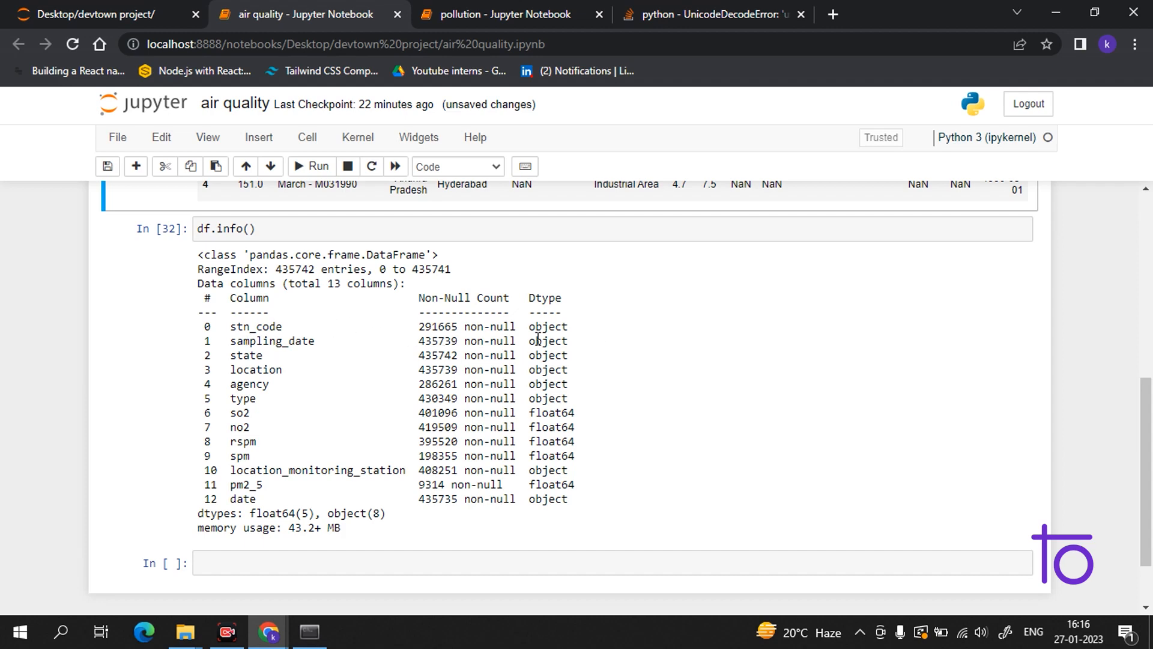
pyautogui.moveTo(332, 399)
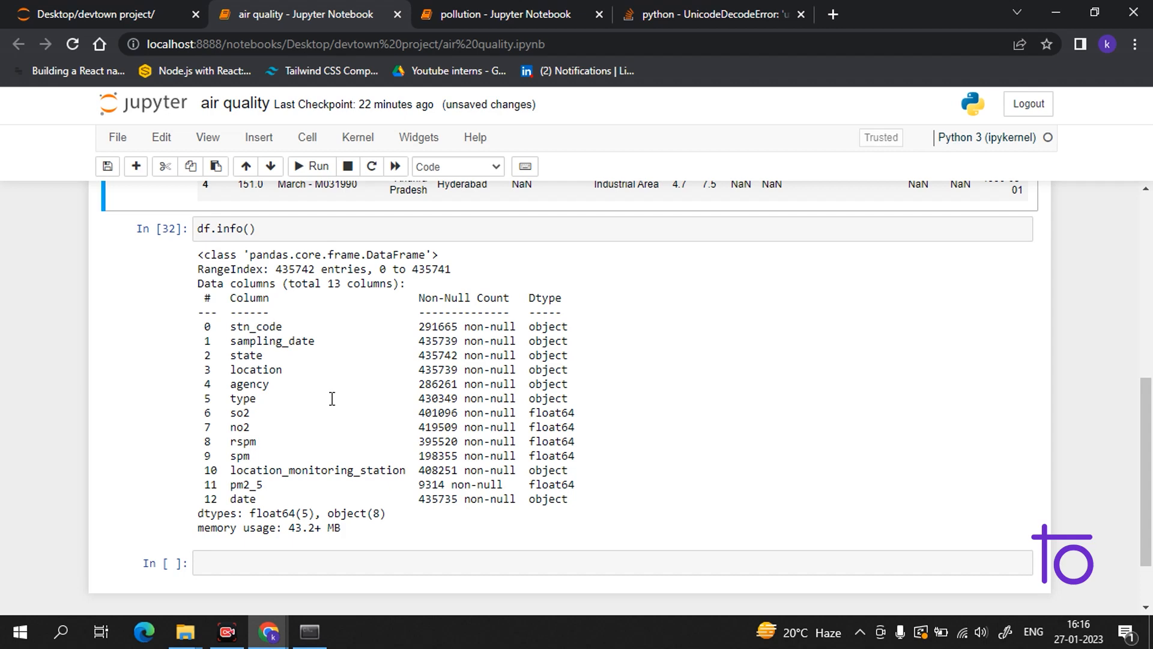
pyautogui.moveTo(528, 412)
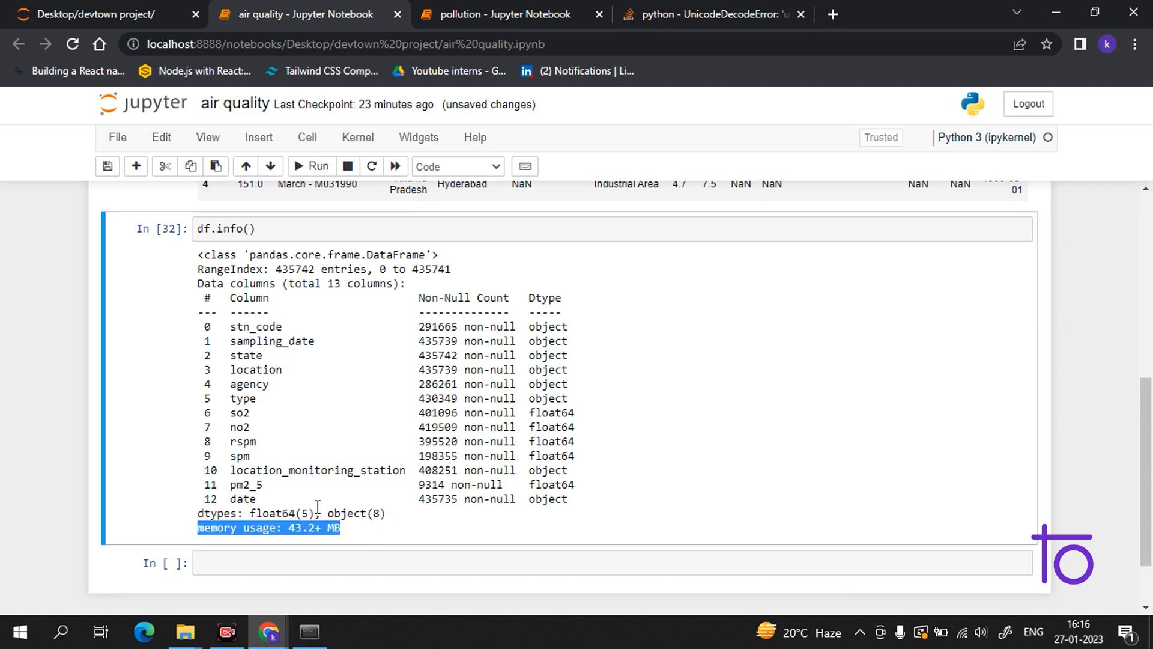
pyautogui.moveTo(553, 375)
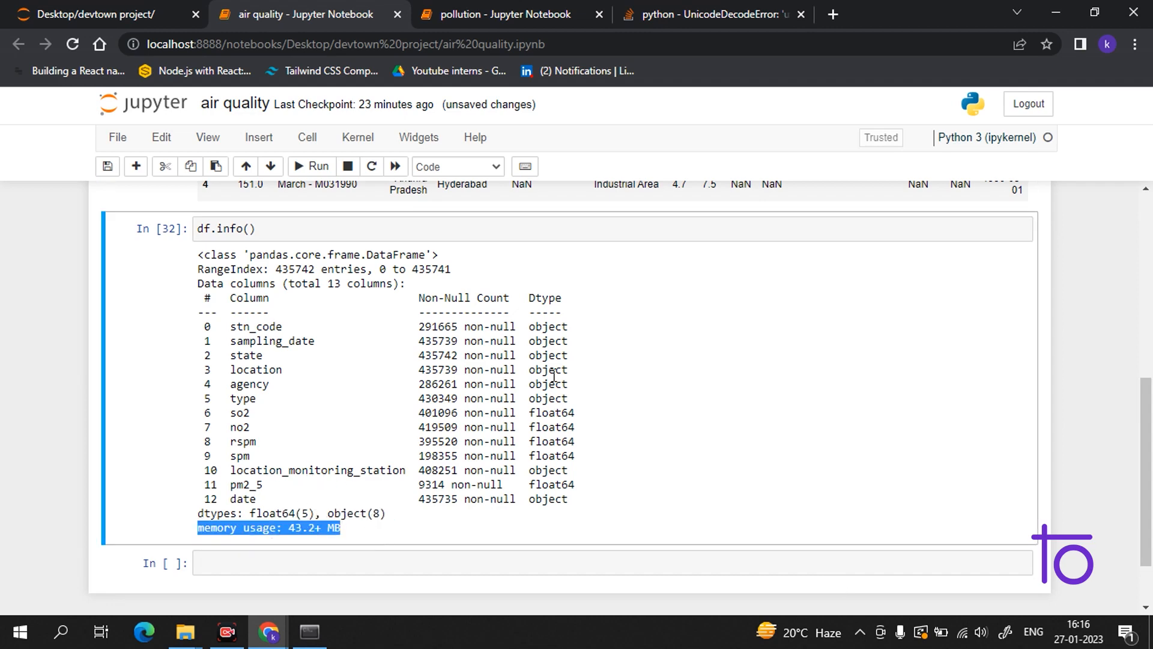
pyautogui.moveTo(922, 399)
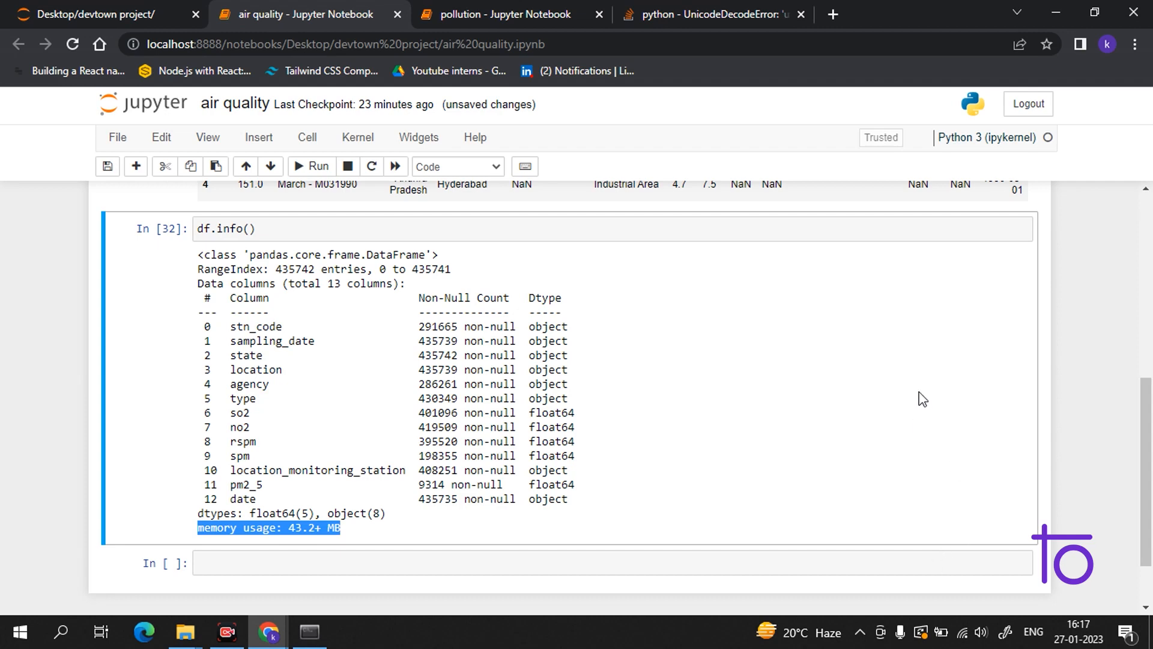
pyautogui.scroll(3)
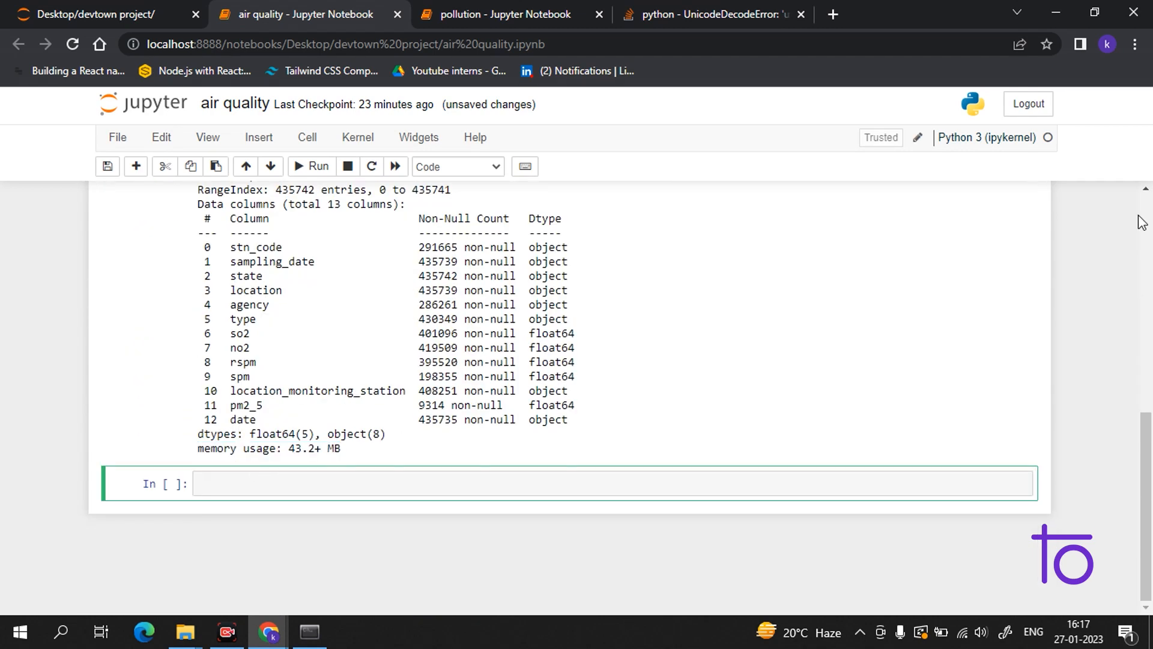
# - Run df.isnull().sum() to list missing-value counts per column
pyautogui.write('df')
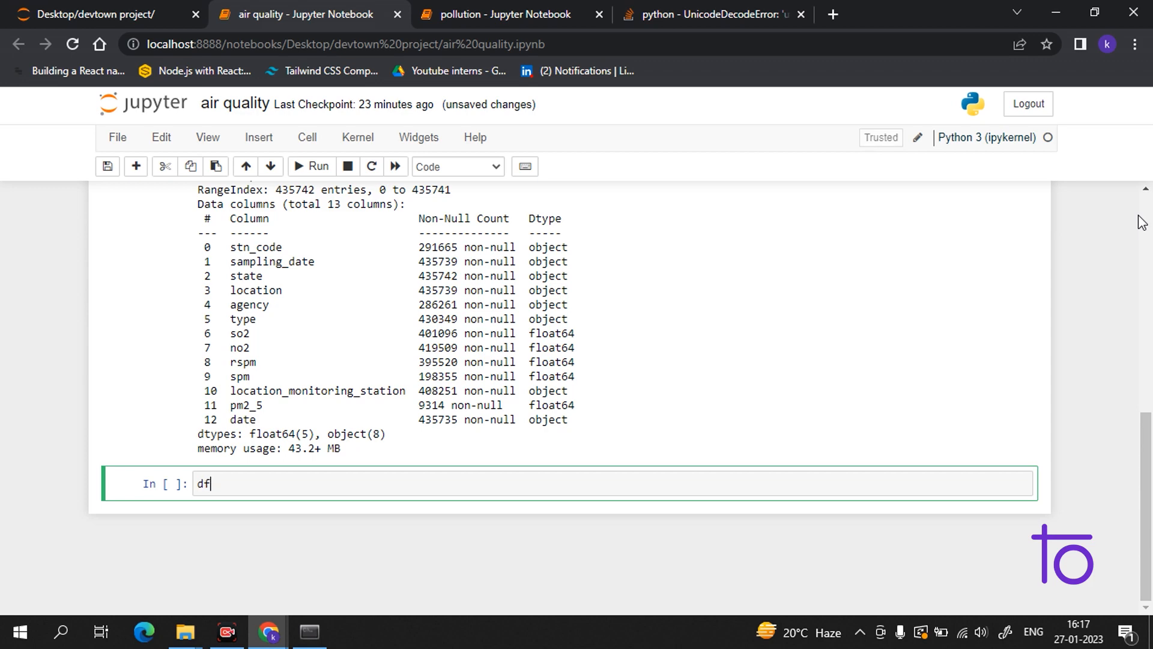
pyautogui.write('.')
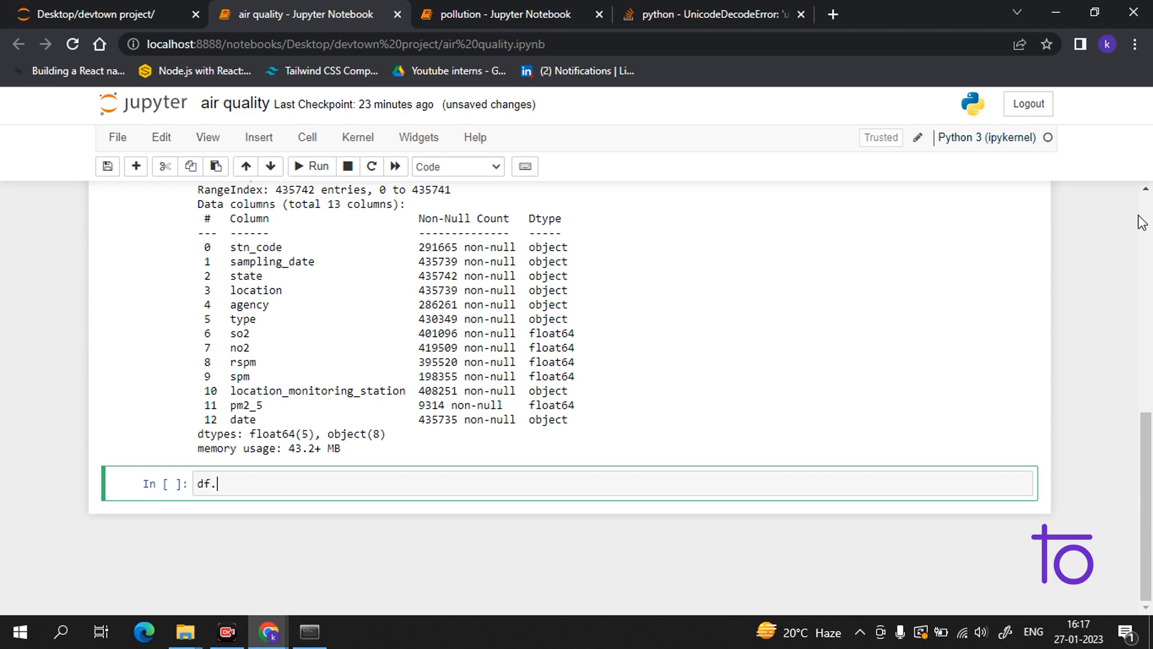
pyautogui.write('isnul')
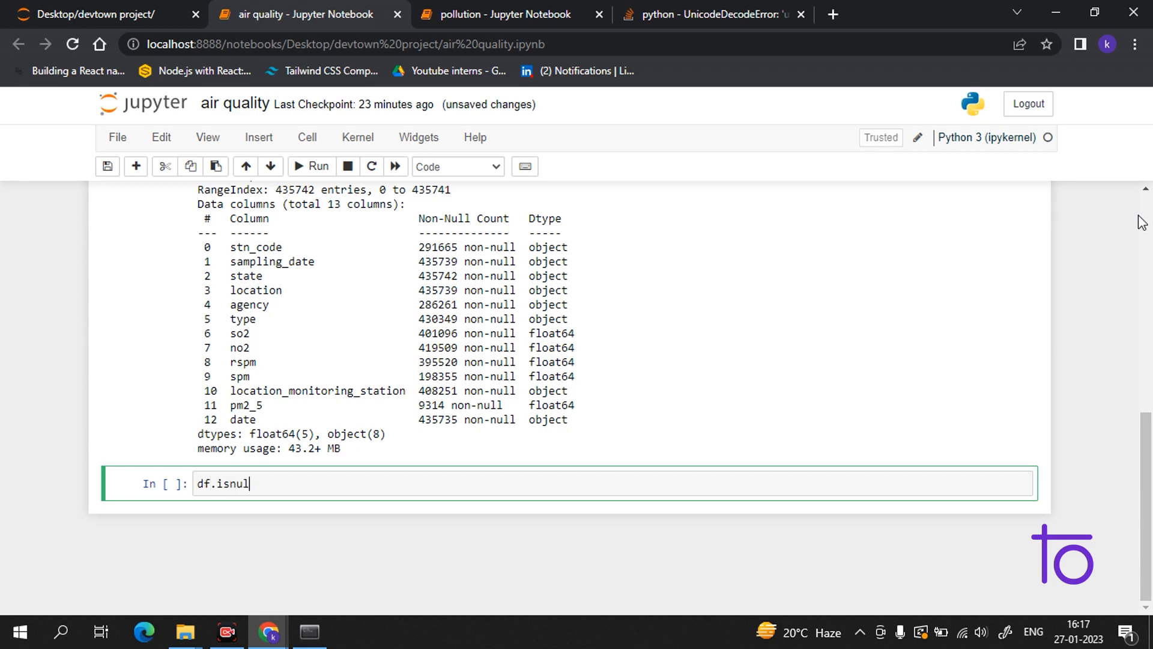
pyautogui.write('l.')
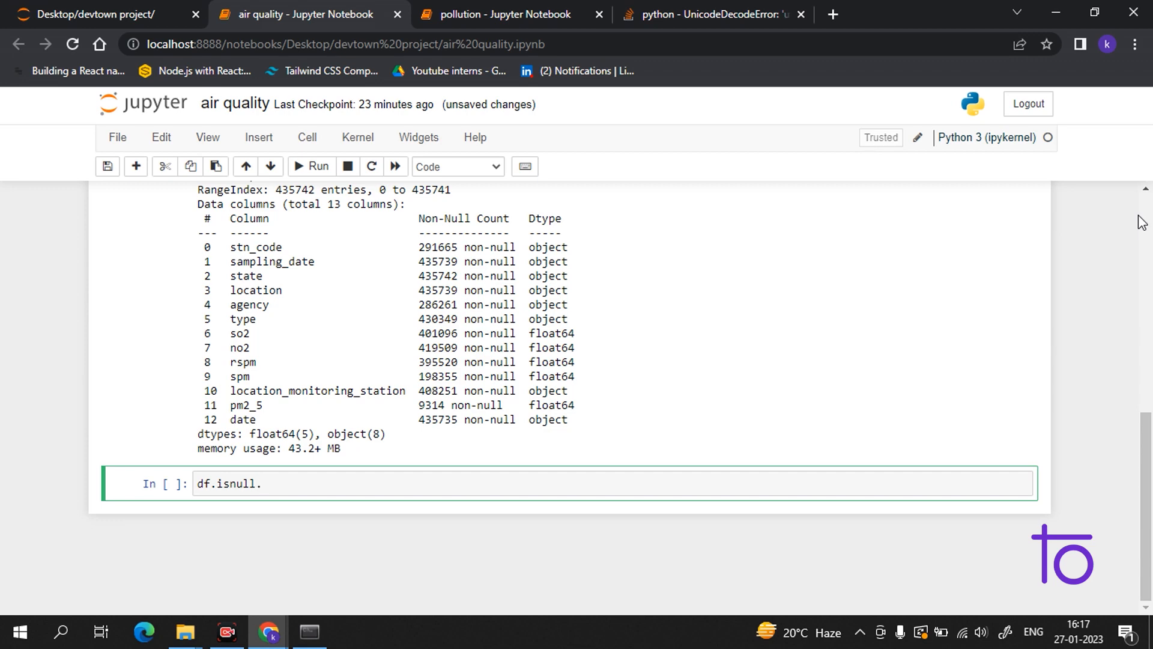
pyautogui.write('su')
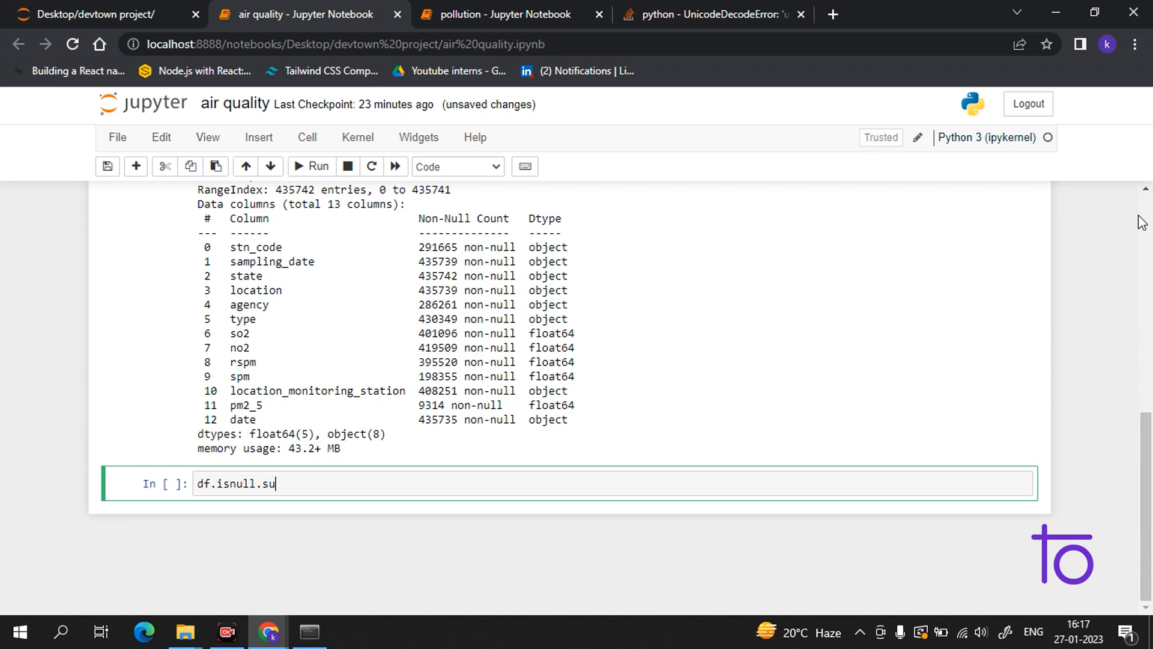
pyautogui.write('m()')
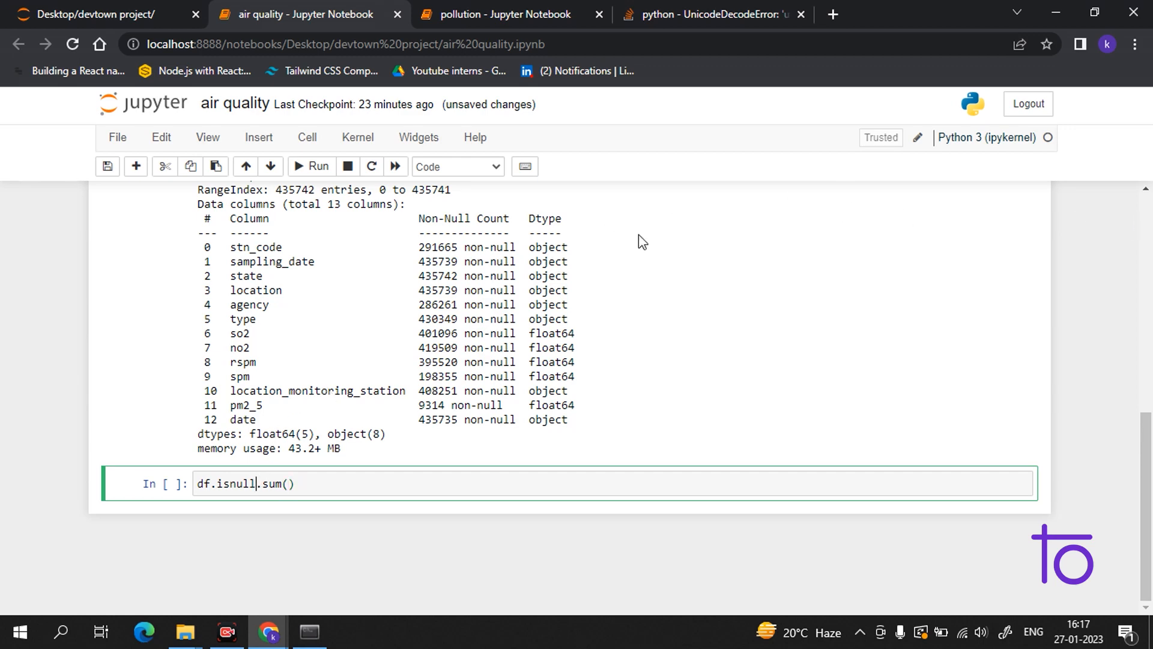
pyautogui.write('()')
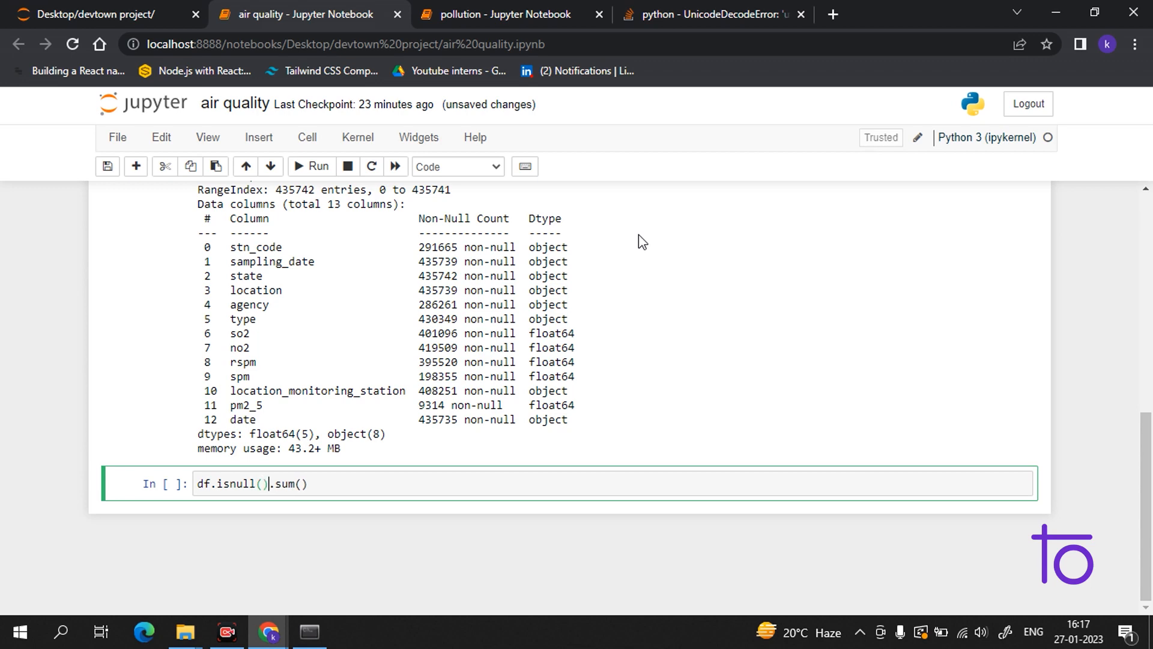
pyautogui.click(312, 166)
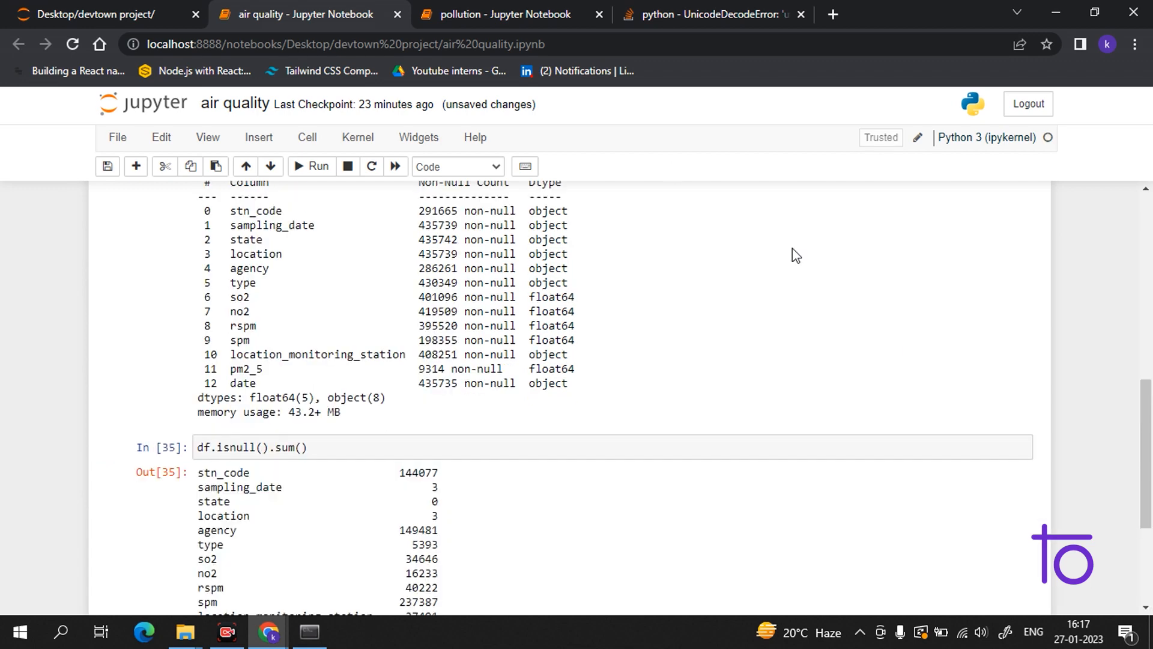
pyautogui.scroll(-3)
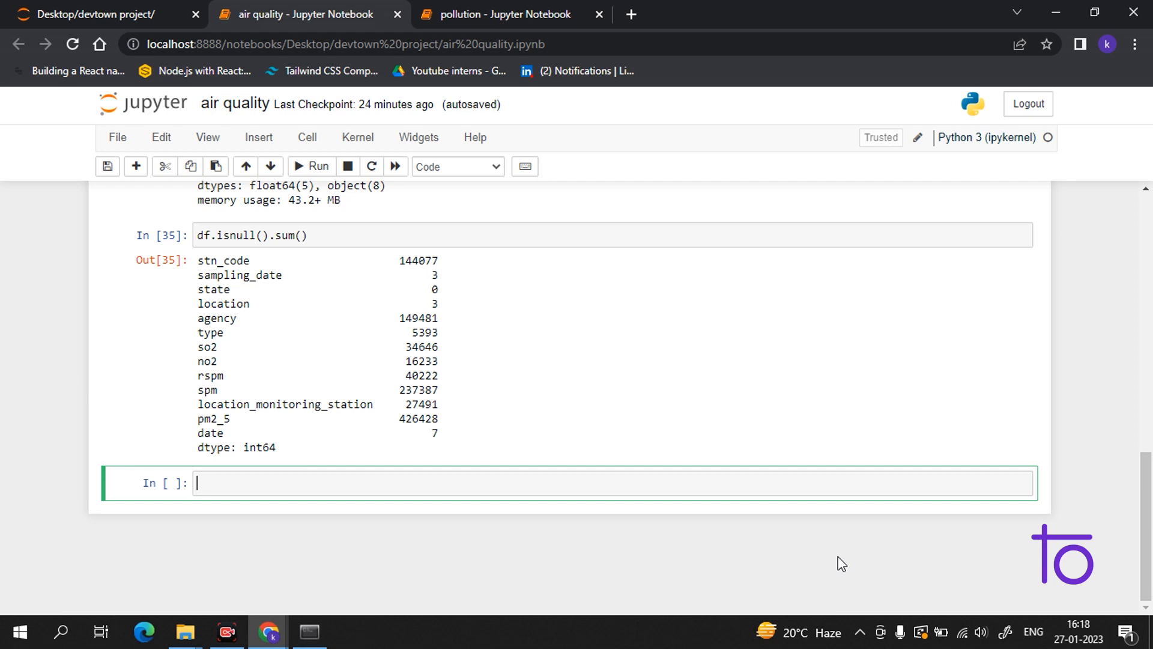
# - Add a replacements dict mapping state 'Uttaranchal' to 'Uttarakhand'
pyautogui.write("replacements = {'state': {r'Uttaranchal': 'Uttarakhand', }}")
pyautogui.write('df.replace(replacements, regex = True, inplace = True)')
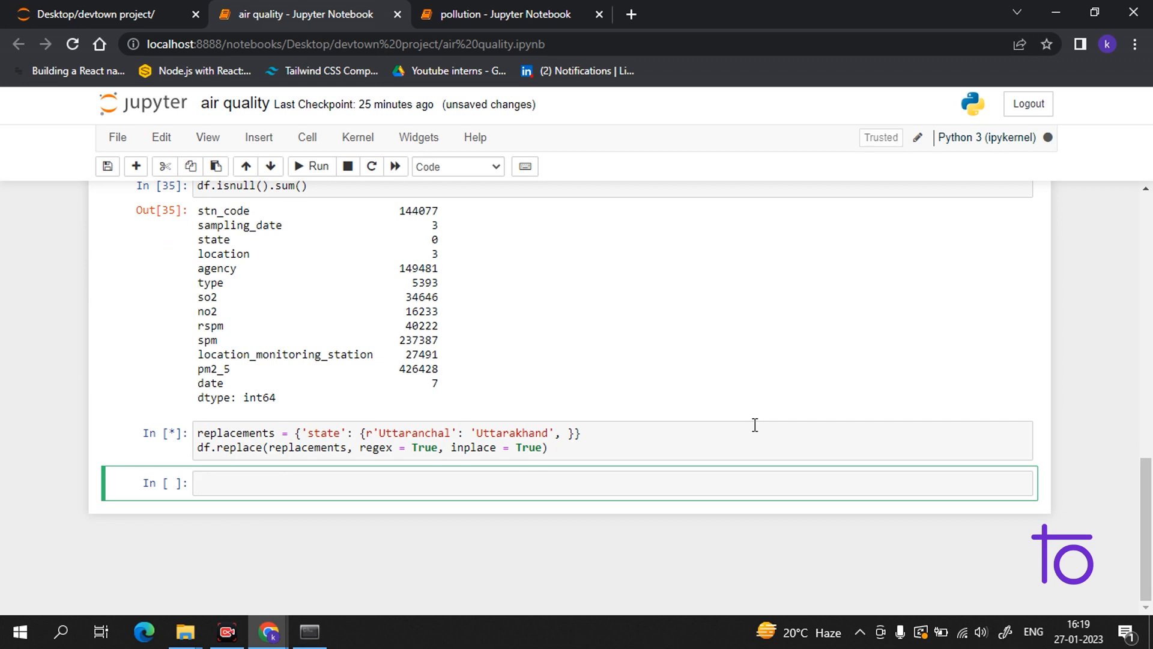
pyautogui.click(317, 166)
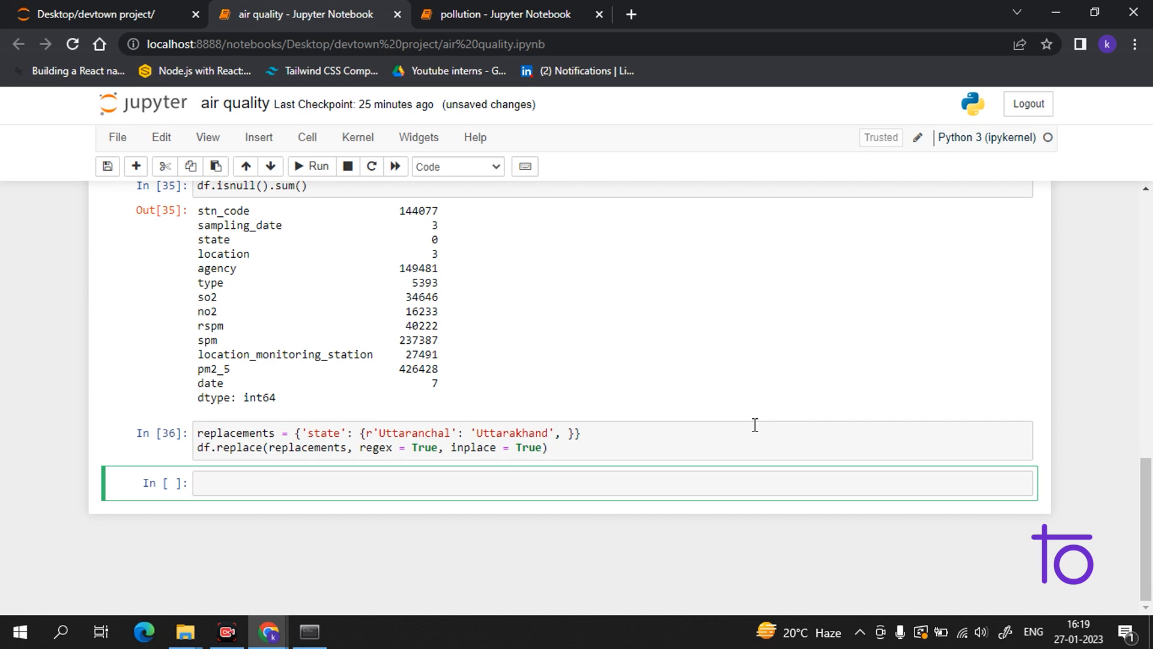
# - Run df['agency'].value_counts() to count readings per agency, then save the notebook
pyautogui.write('df')
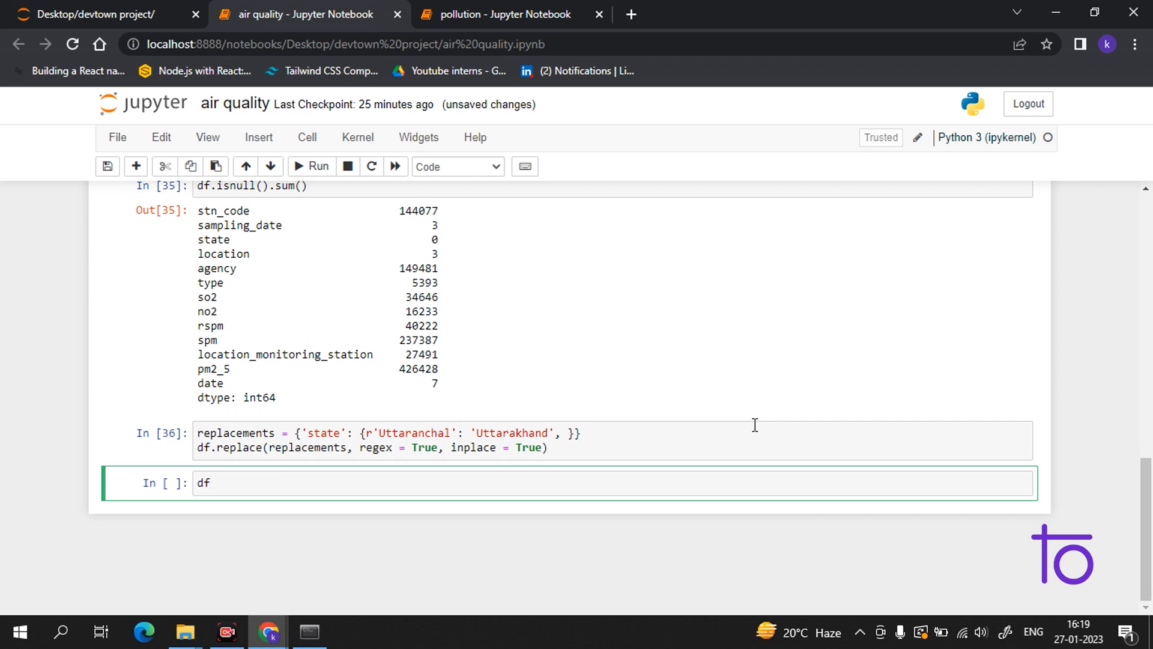
pyautogui.write("['a']")
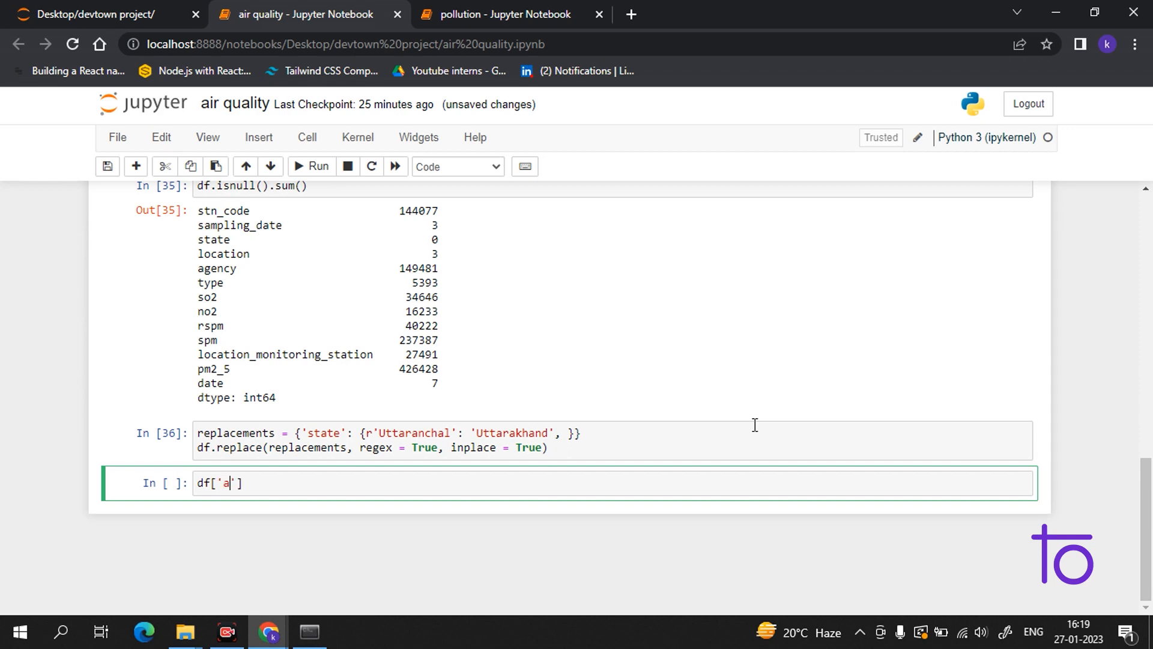
pyautogui.write('gency')
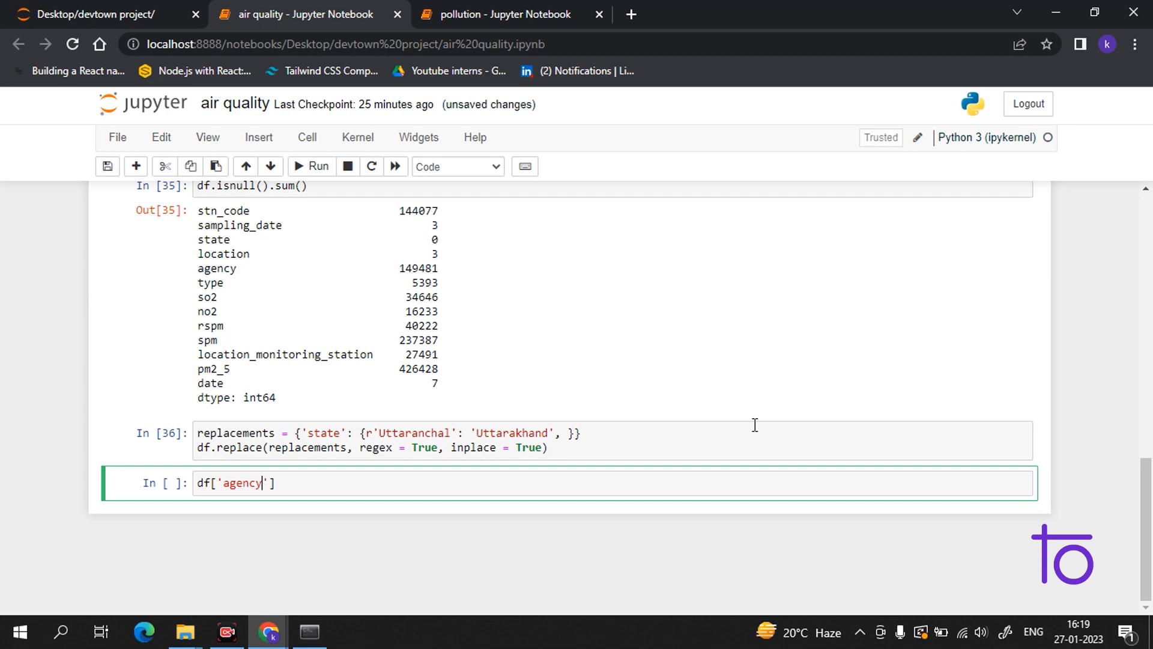
pyautogui.write('.')
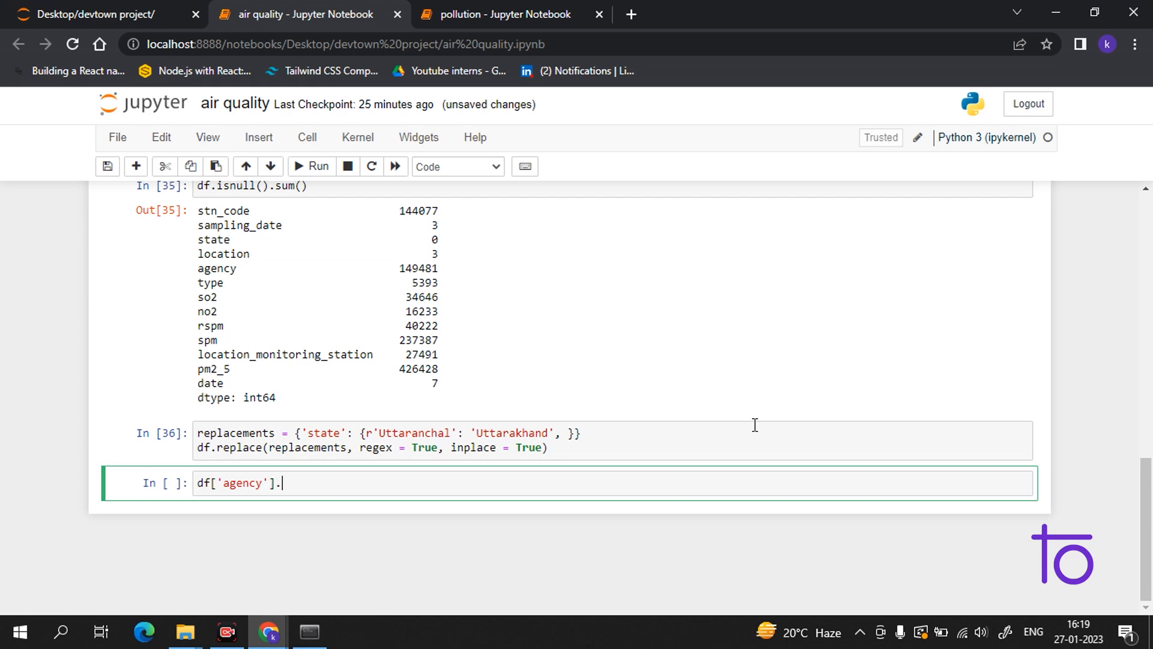
pyautogui.write('val')
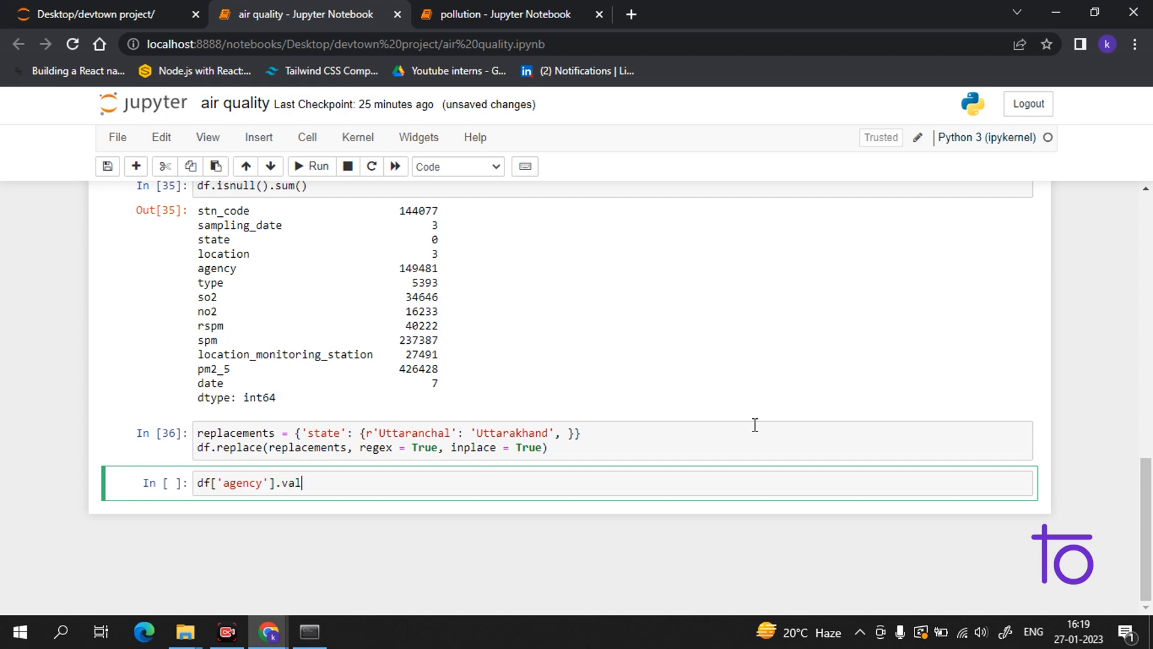
pyautogui.write('ue_c')
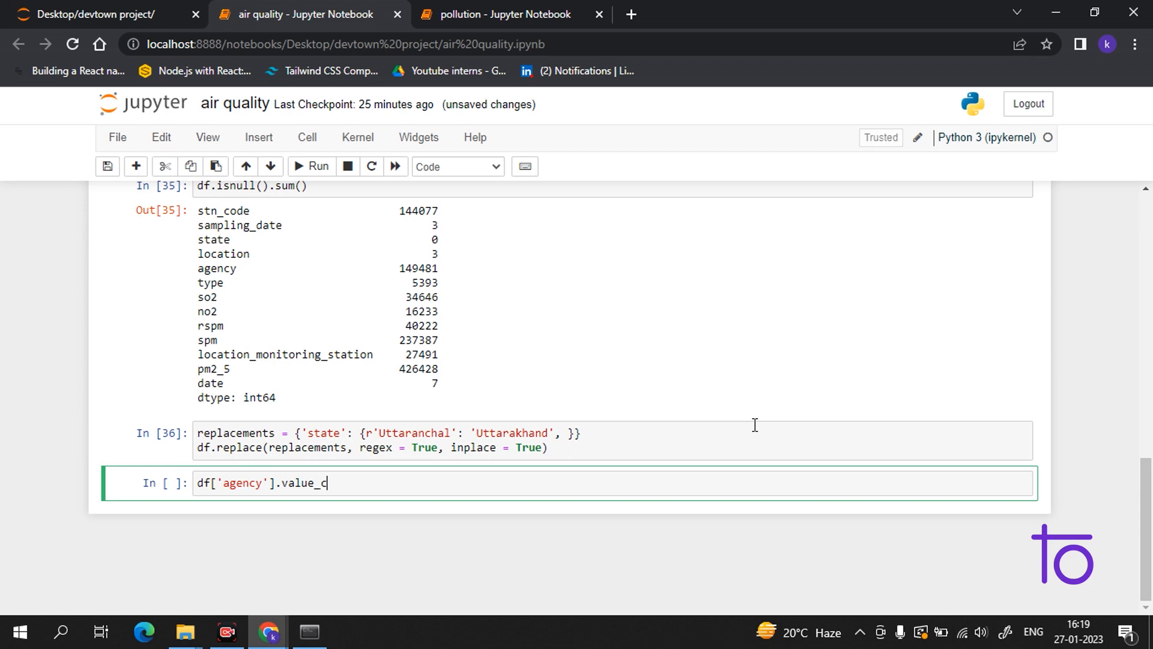
pyautogui.write('ounts')
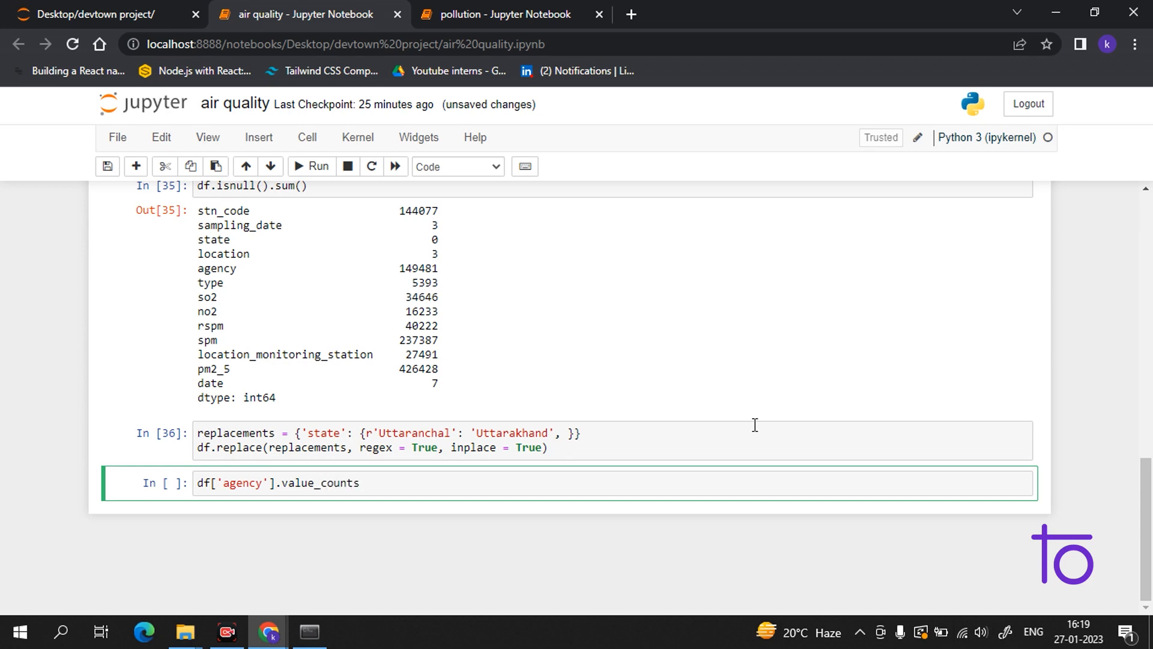
pyautogui.write('()')
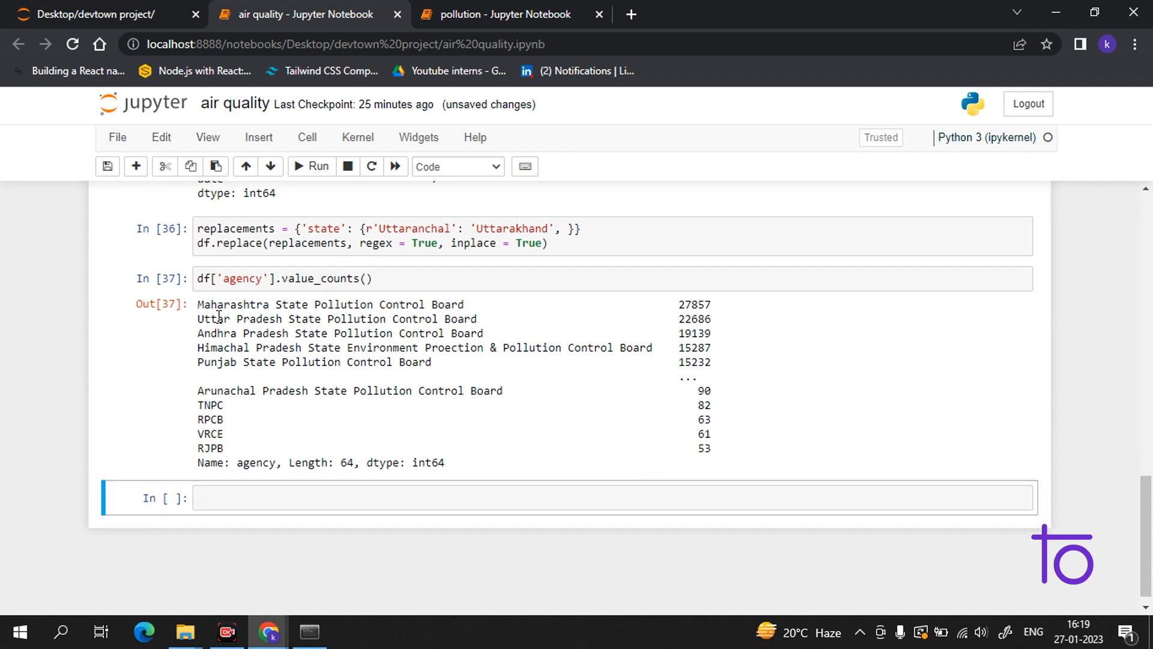
pyautogui.click(295, 331)
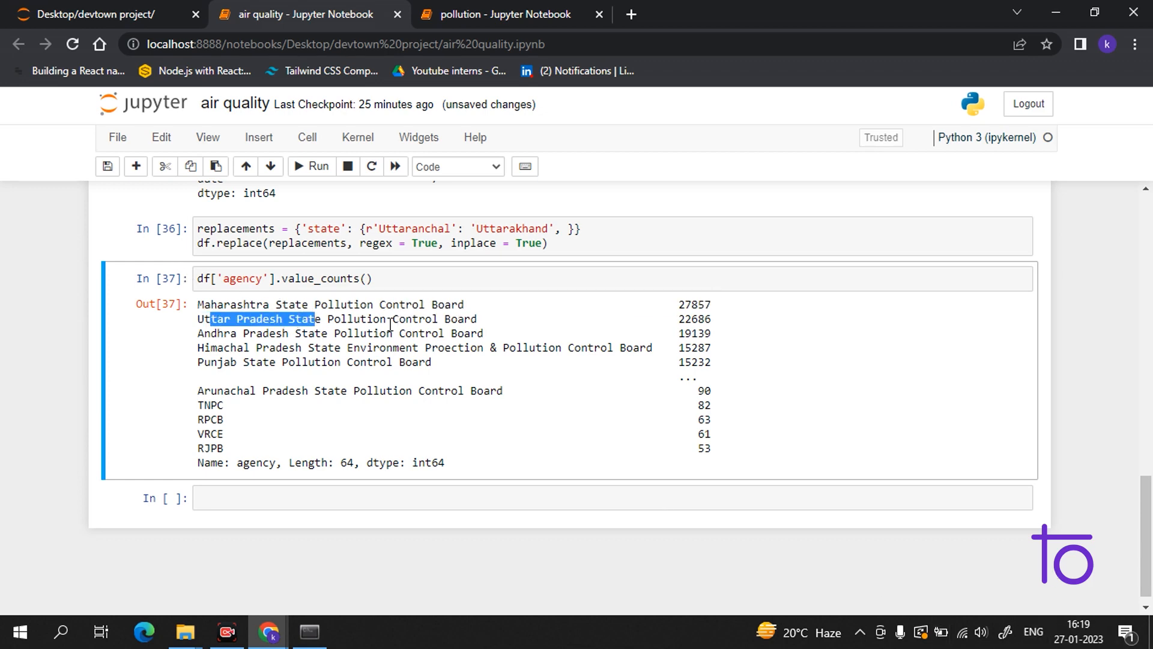
pyautogui.moveTo(221, 342)
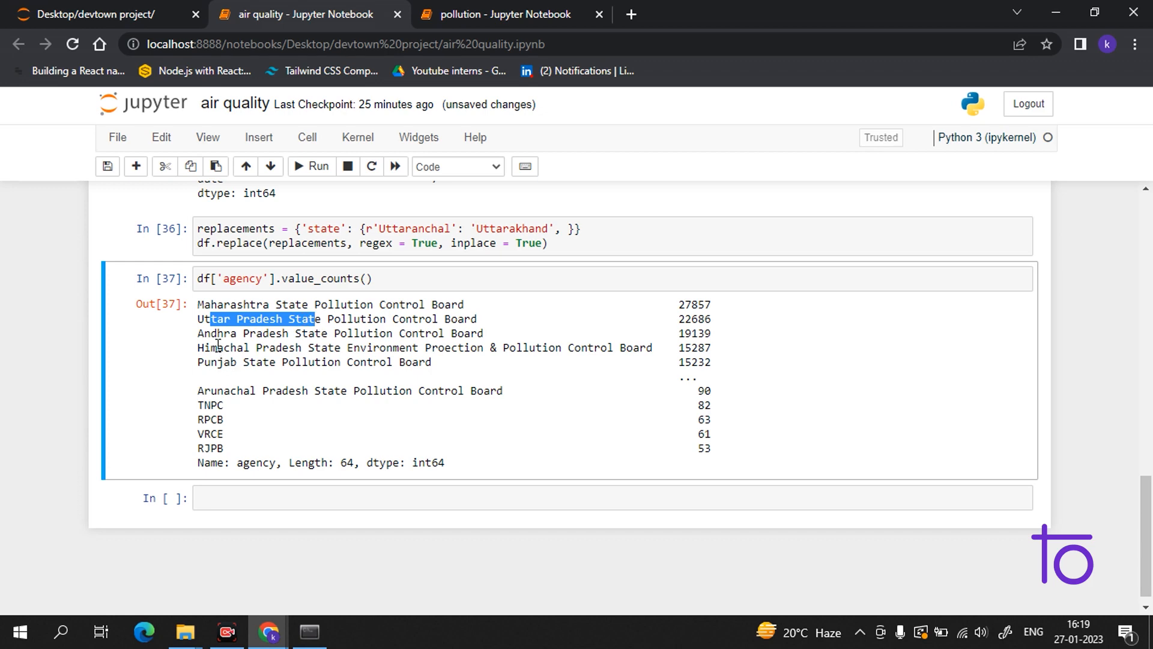
pyautogui.moveTo(739, 429)
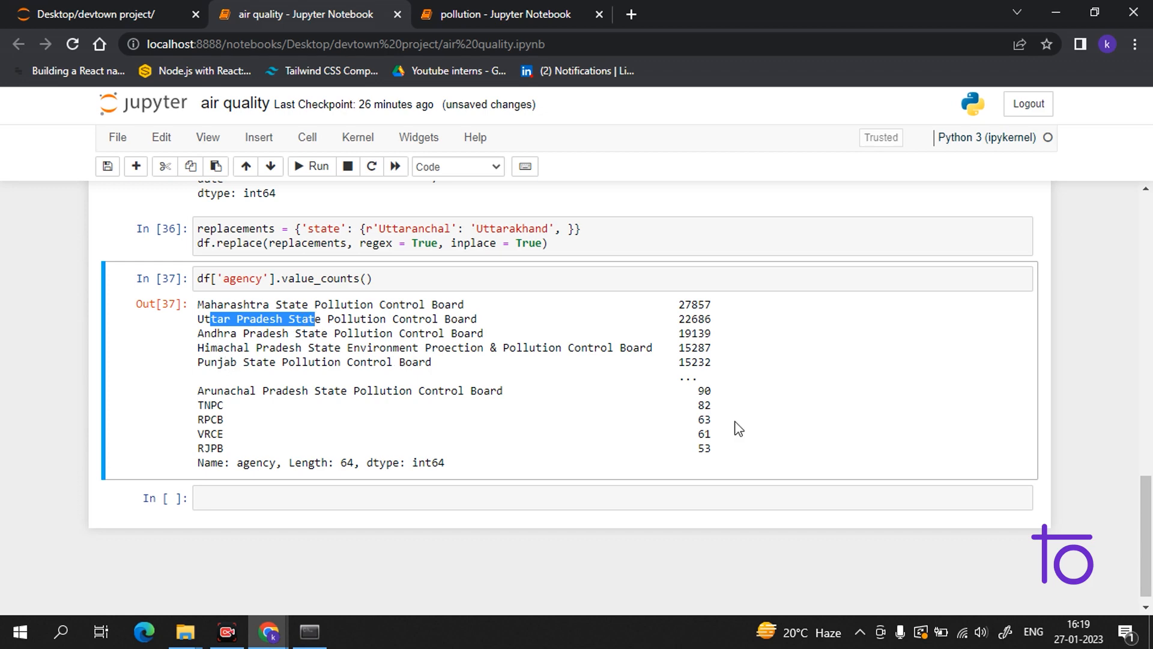
pyautogui.moveTo(468, 518)
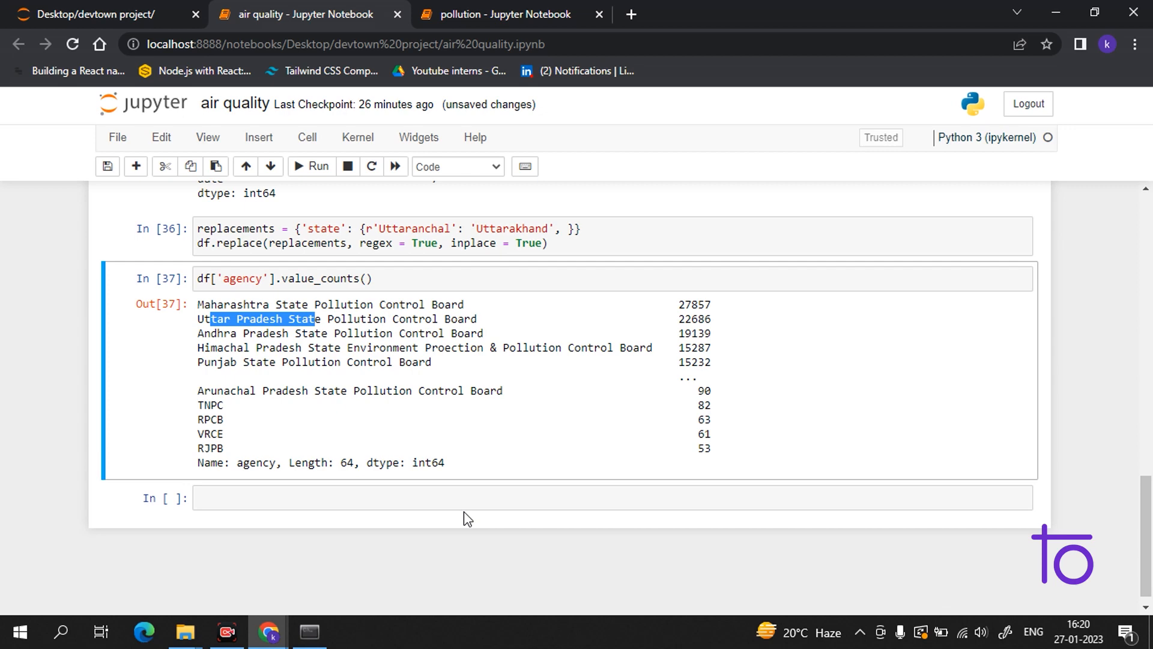
pyautogui.press('ctrl+s')
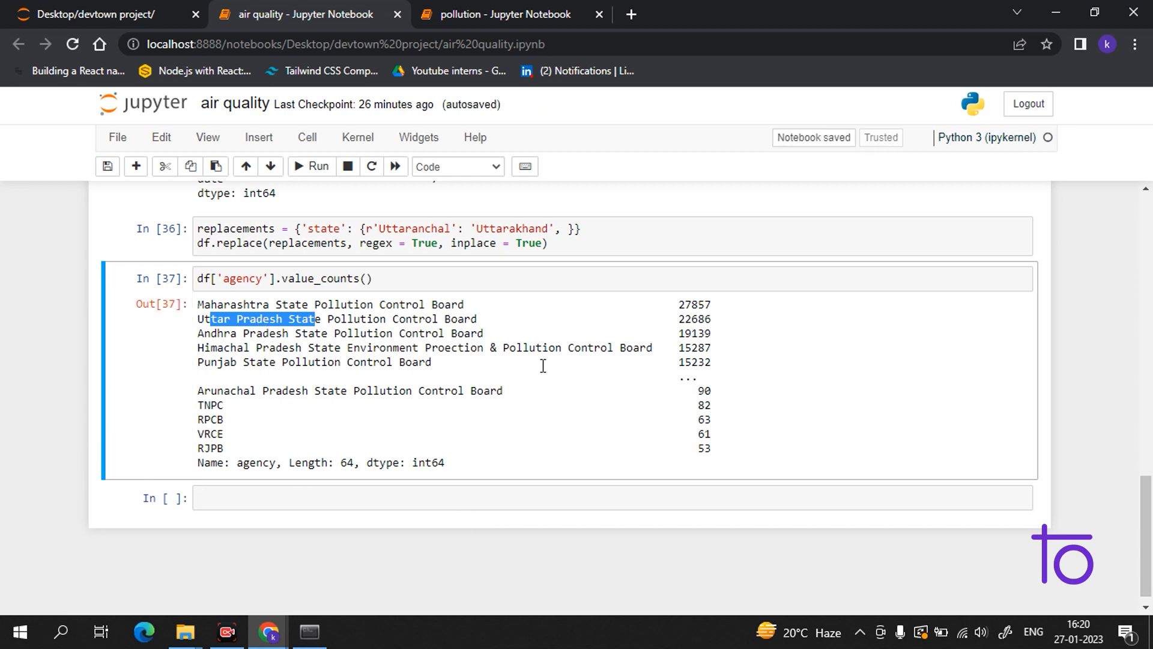
pyautogui.scroll(3)
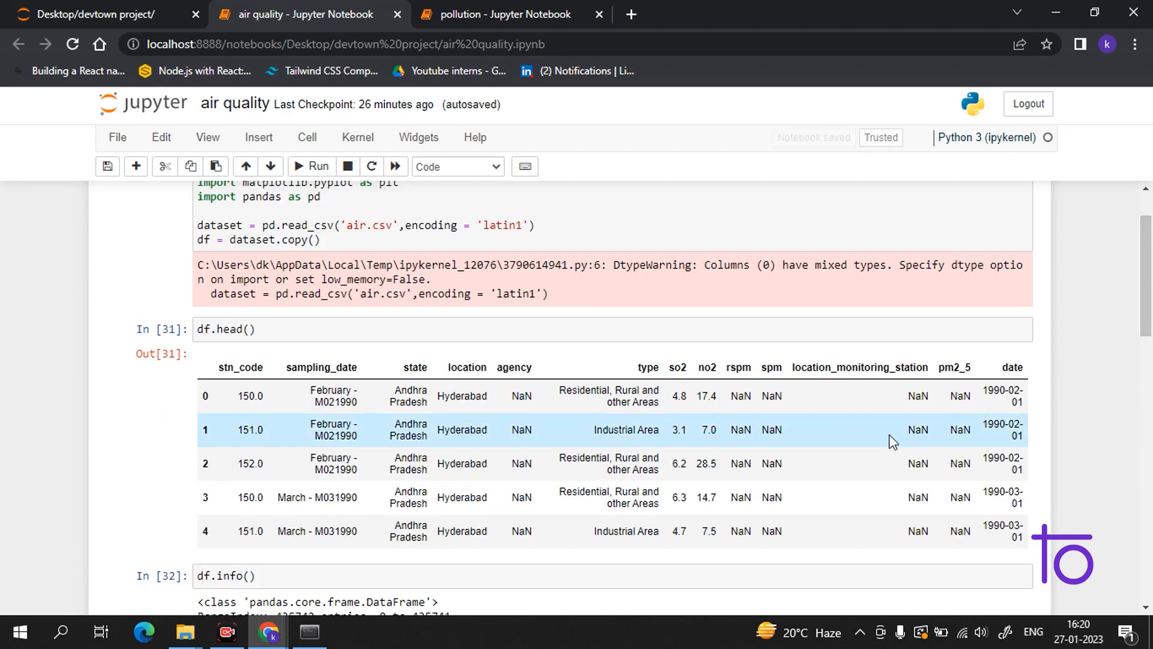
pyautogui.scroll(-3)
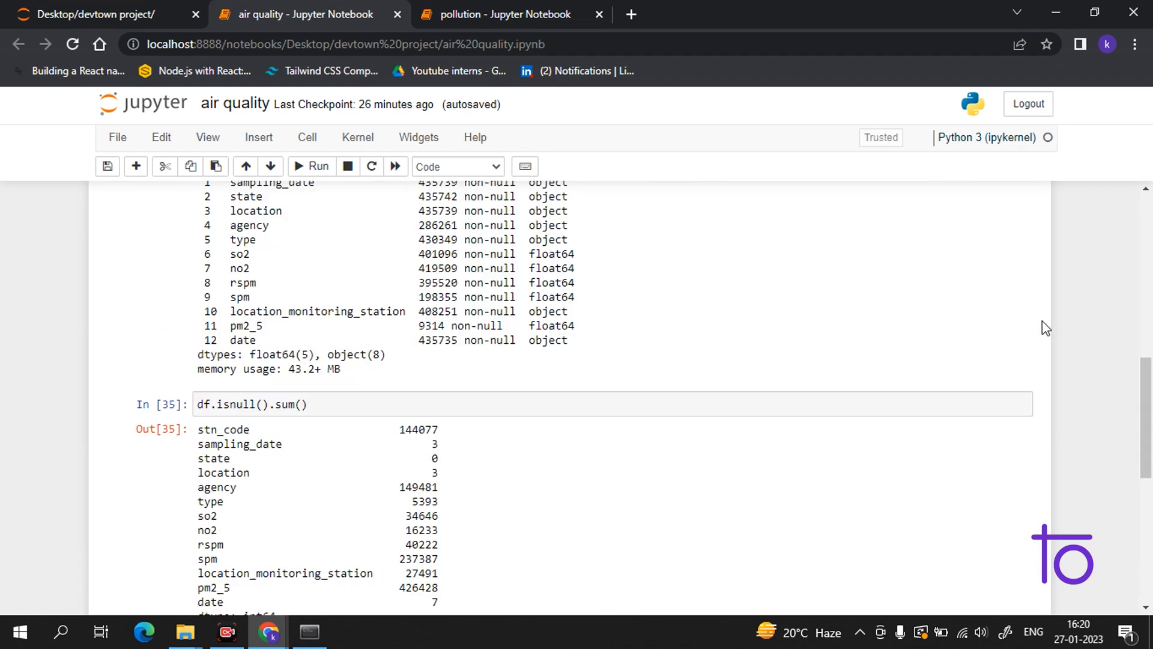
pyautogui.scroll(-3)
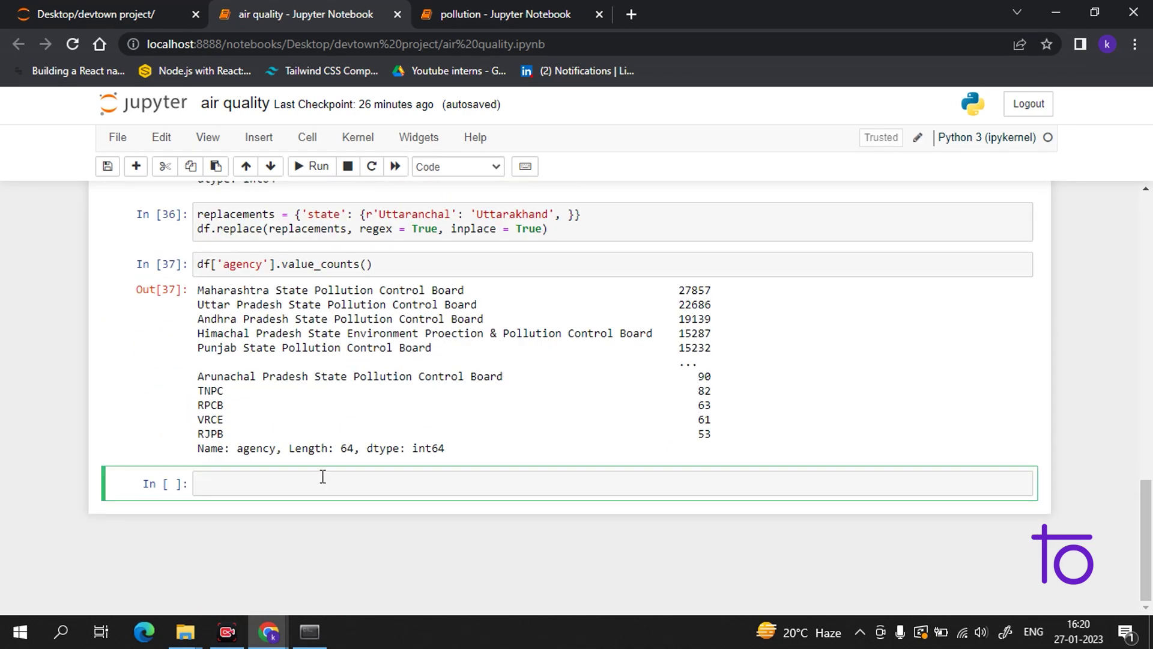
pyautogui.moveTo(1023, 346)
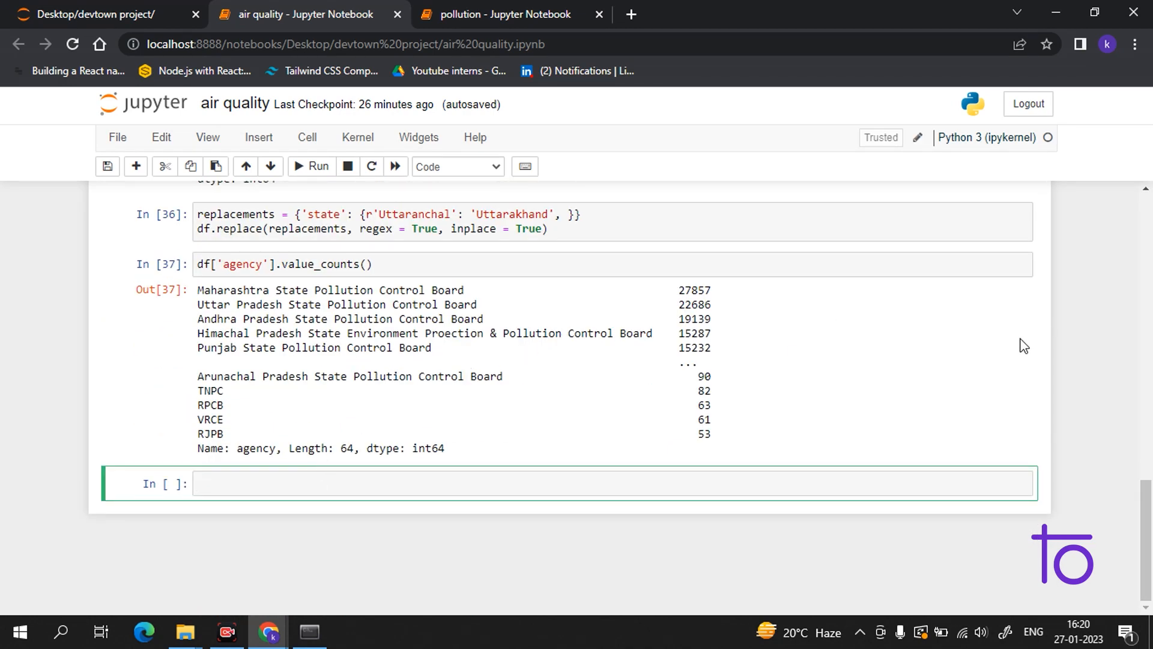
pyautogui.moveTo(1006, 266)
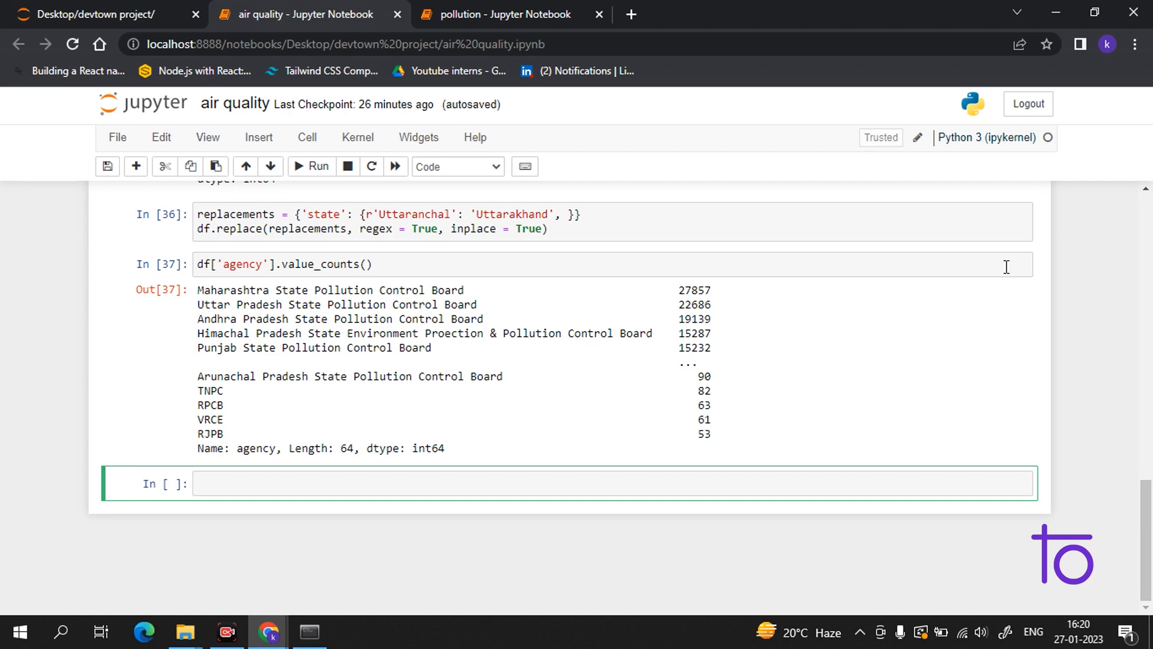
# - Run df['type'].value_counts() to count readings per area type
pyautogui.write('df')
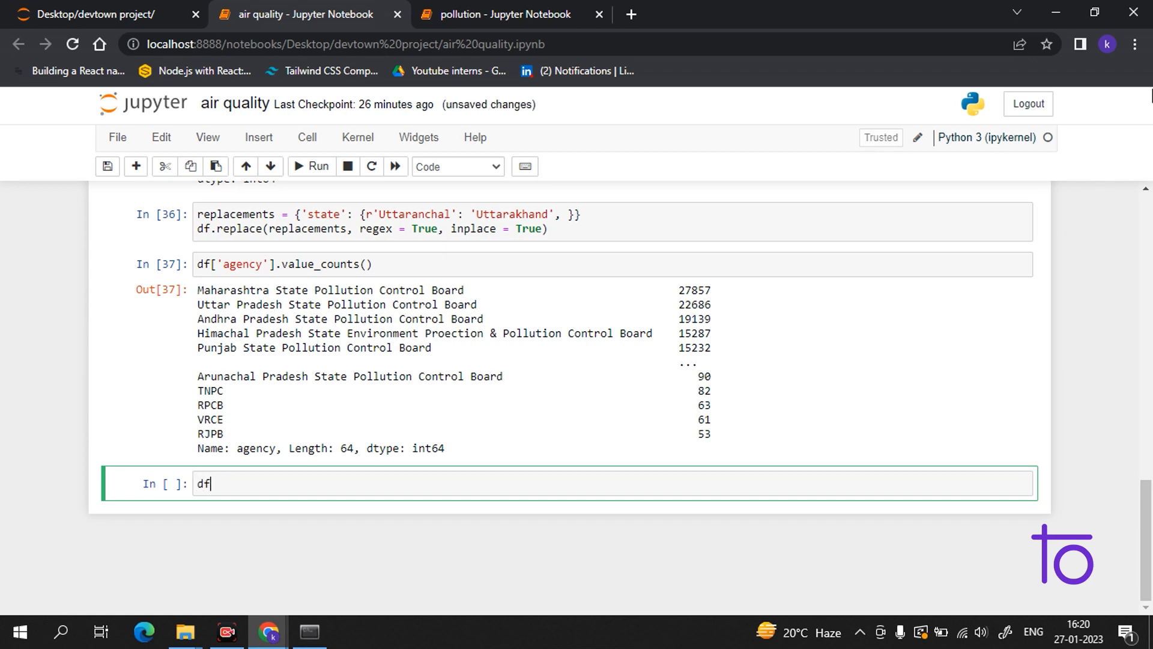
pyautogui.write('[]')
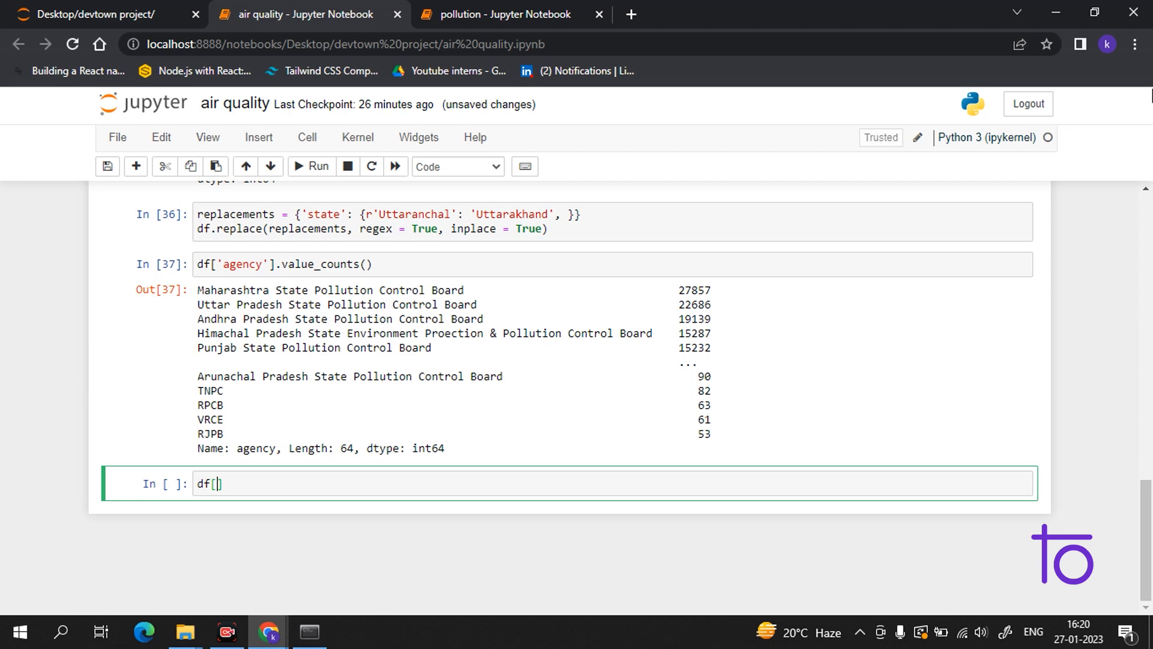
pyautogui.write("'ty'")
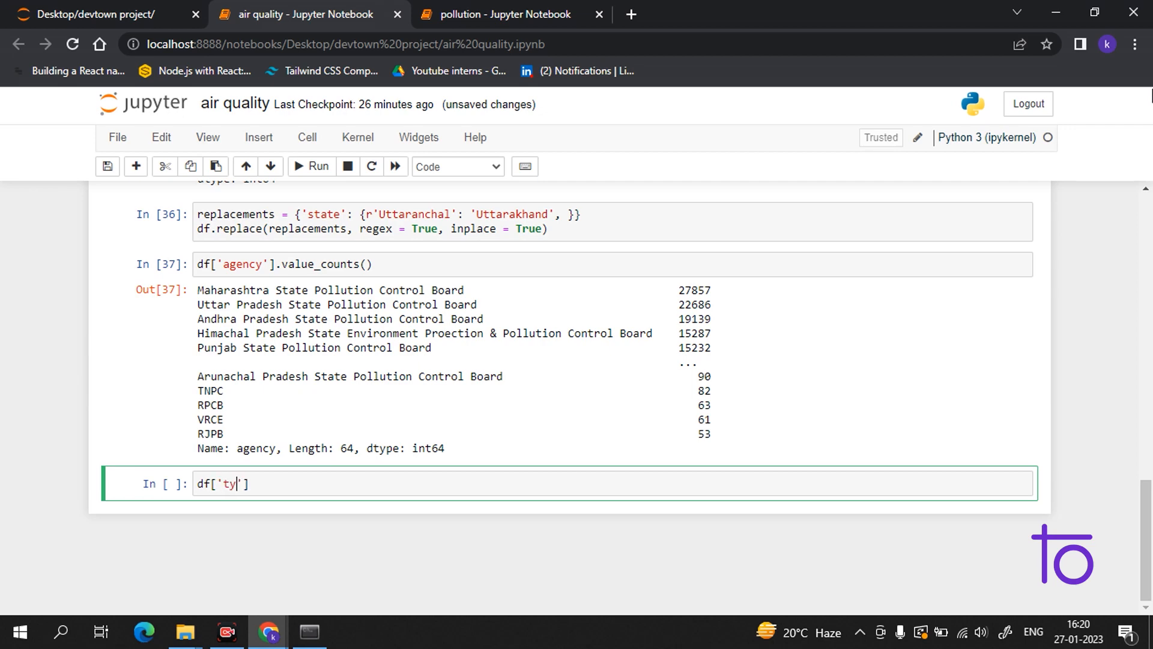
pyautogui.write('pe')
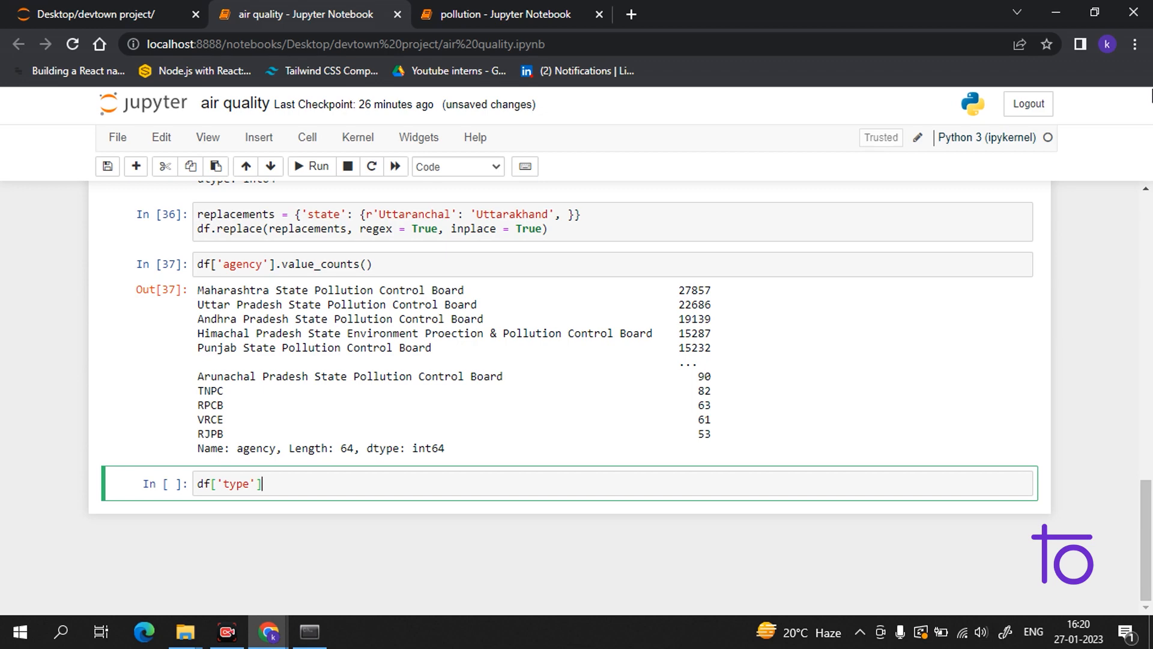
pyautogui.write('.')
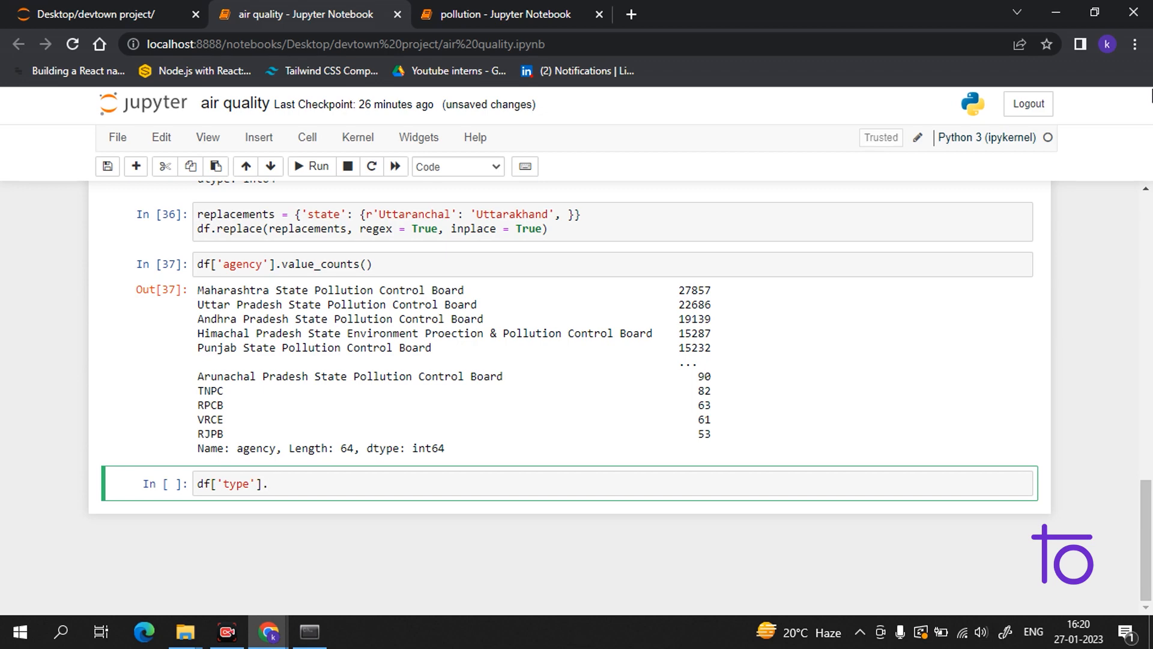
pyautogui.write('value')
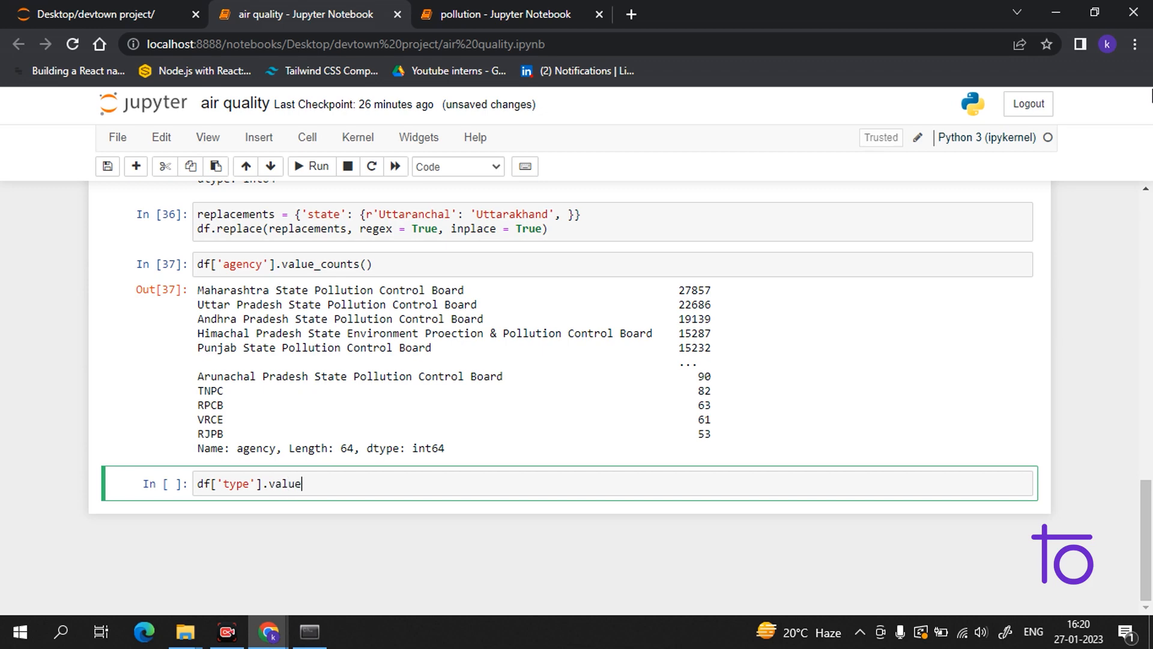
pyautogui.write('_counts(')
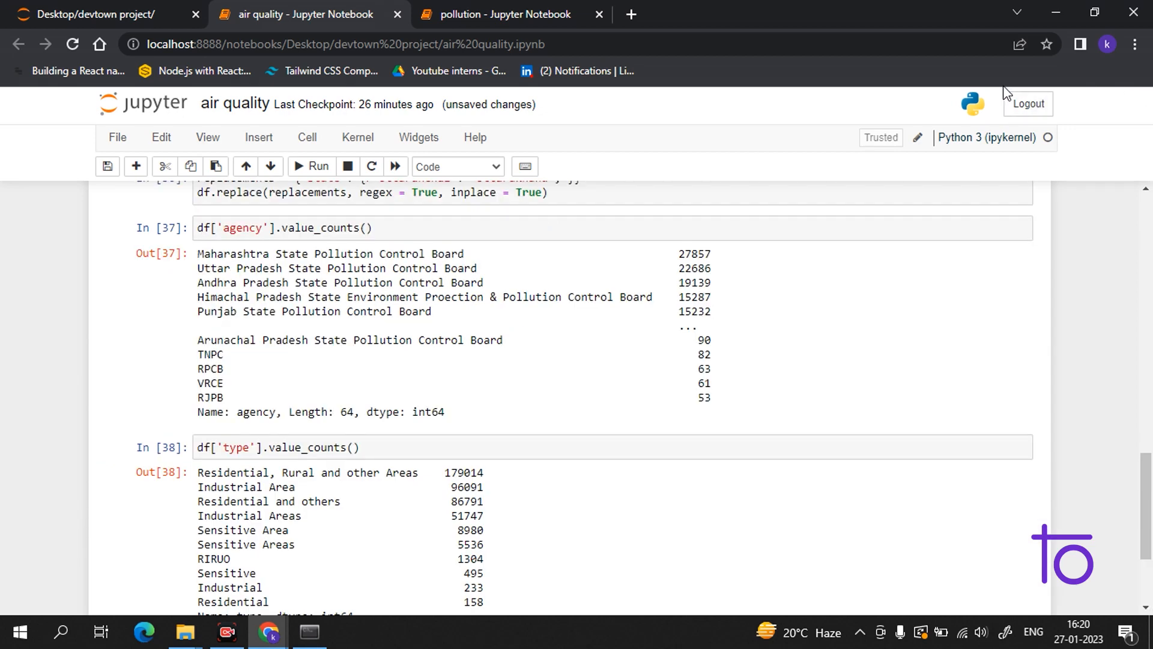
pyautogui.moveTo(331, 340)
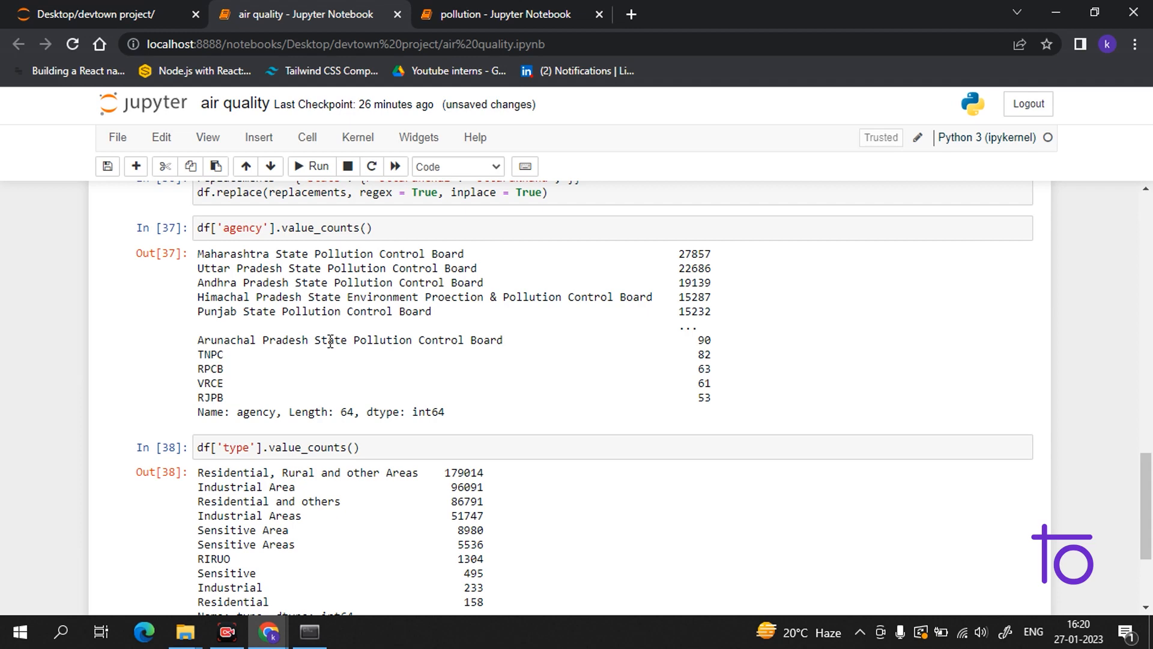
pyautogui.doubleClick(287, 472)
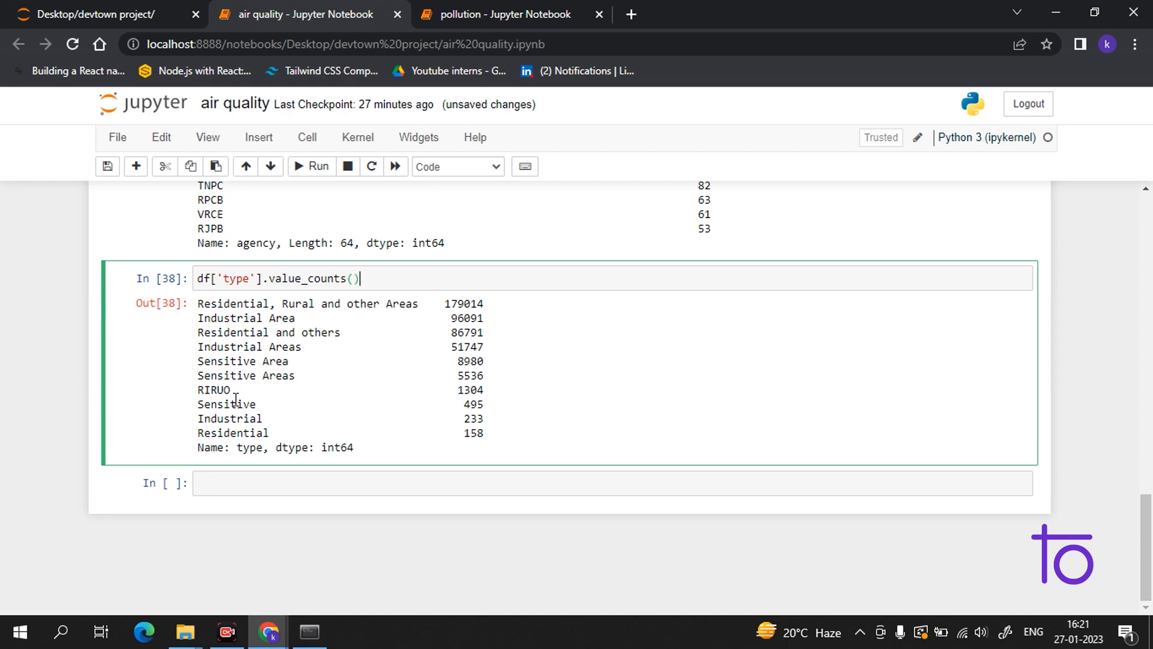
# - Highlight the Residential category in the counts and begin the next cell with df
pyautogui.doubleClick(472, 403)
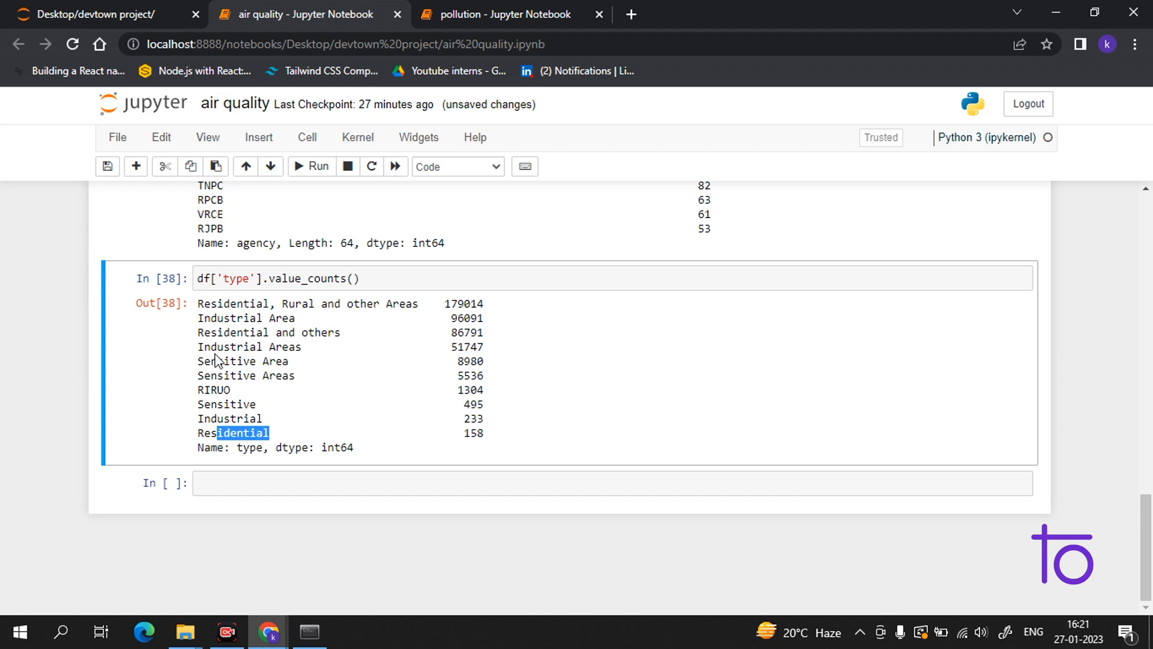
pyautogui.moveTo(209, 319)
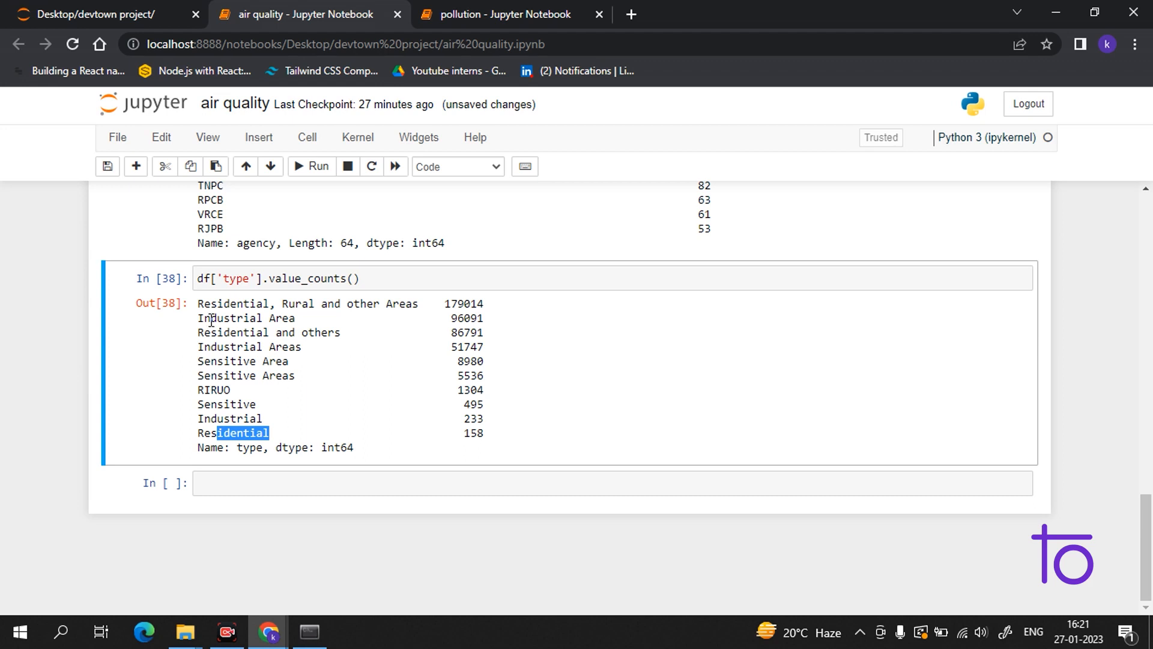
pyautogui.moveTo(254, 418)
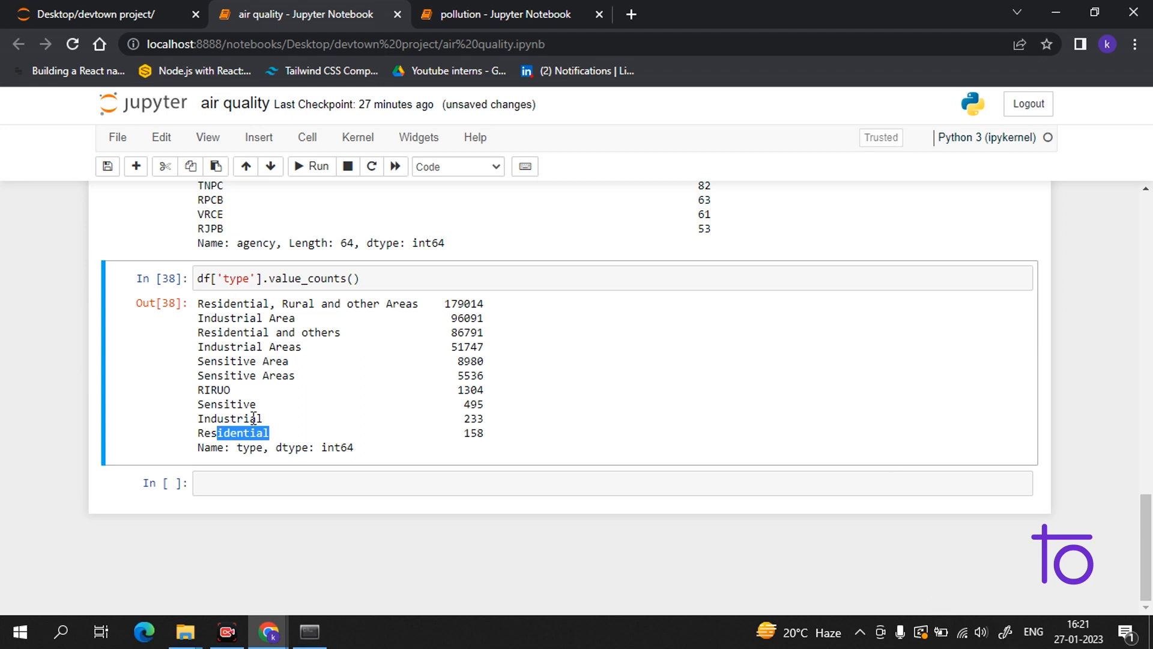
pyautogui.click(516, 483)
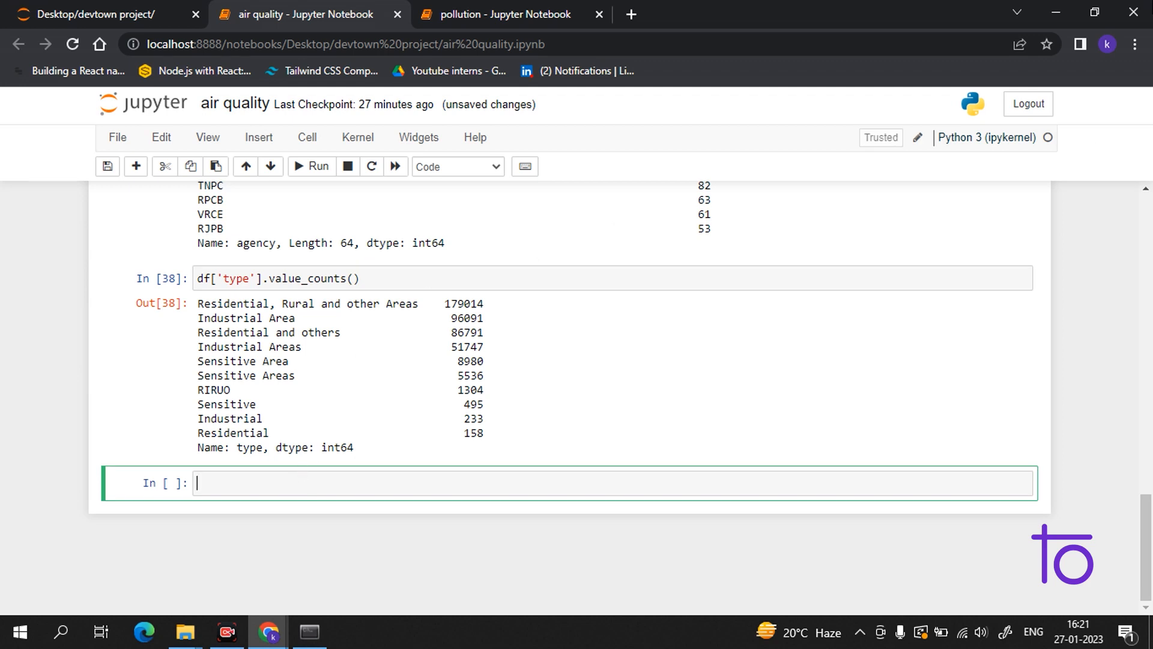
pyautogui.moveTo(1138, 12)
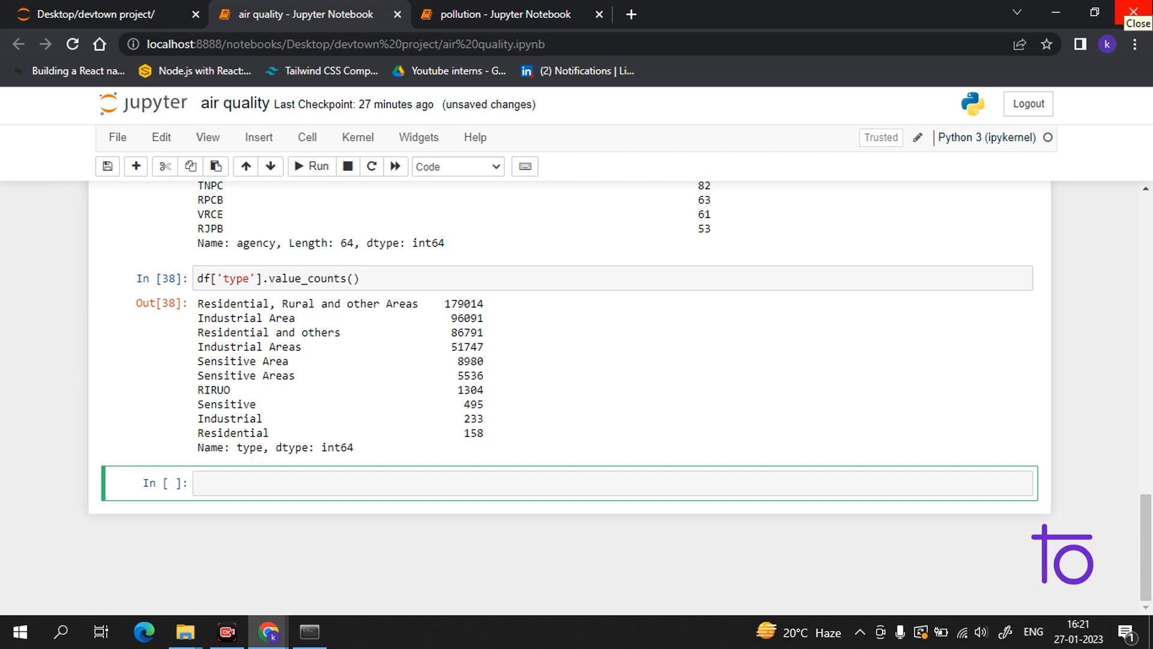
pyautogui.write('df')
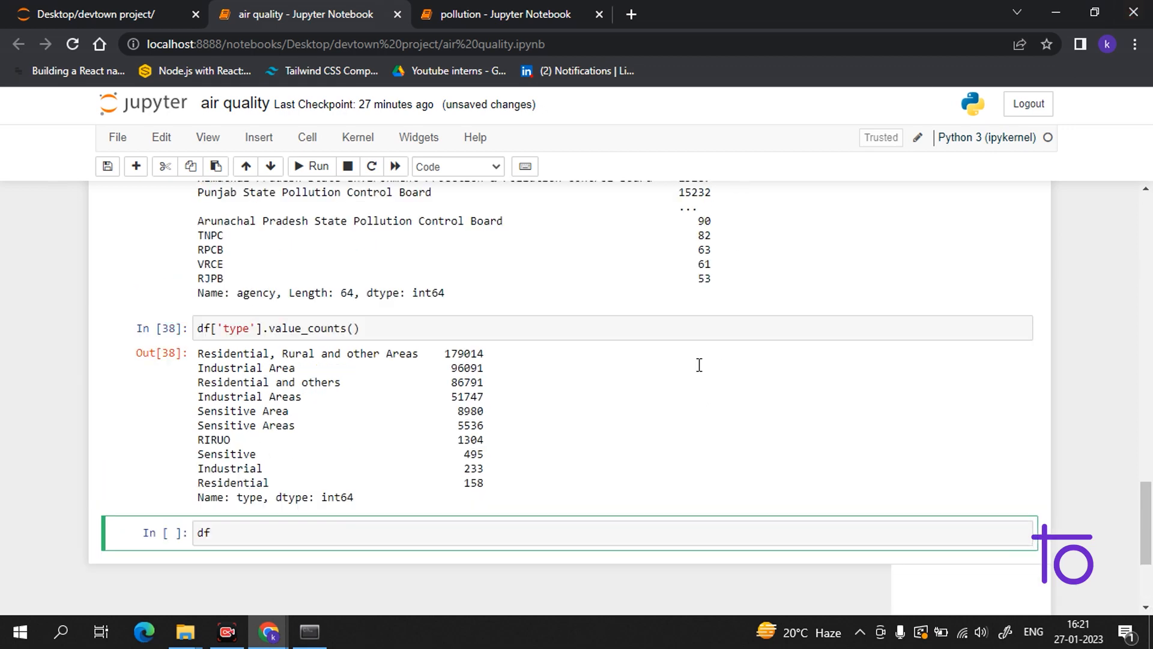
# - Write df = df.dropna(axis = 0, subset = ['type']) in a new cell without running it
pyautogui.scroll(3)
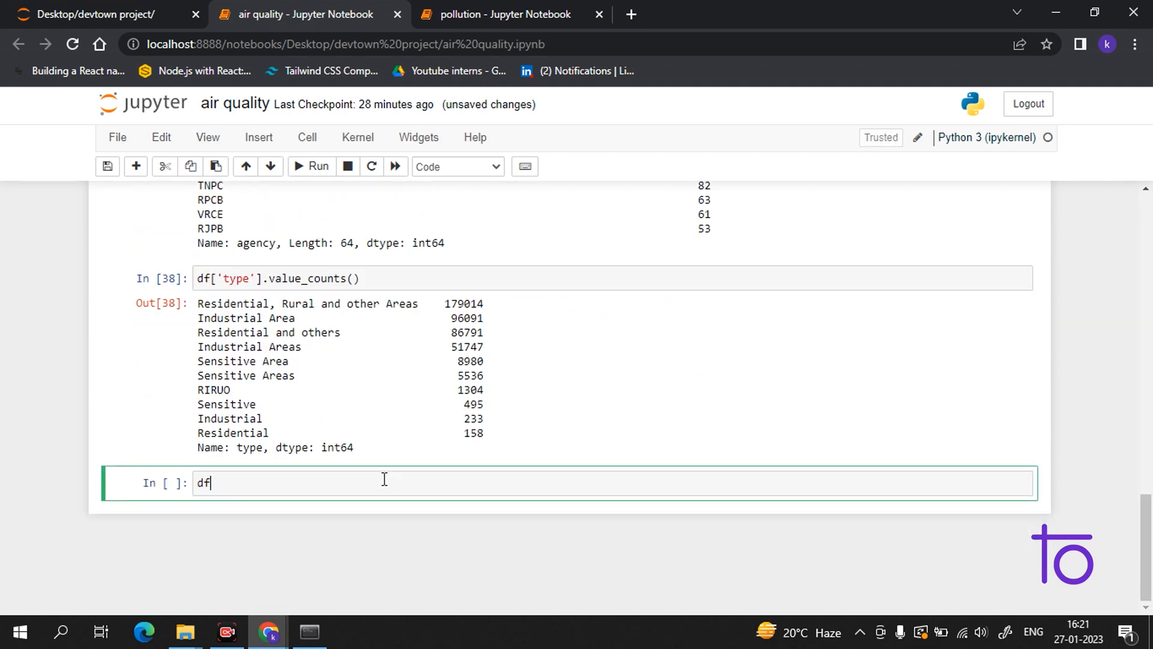
pyautogui.write('=')
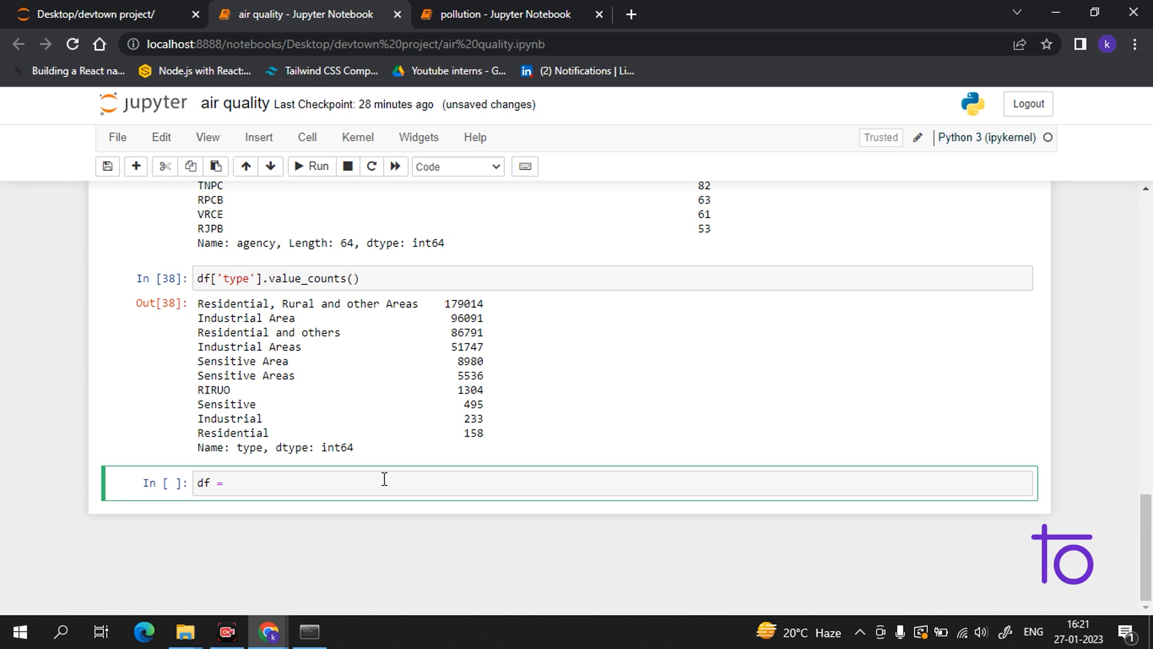
pyautogui.write('df.')
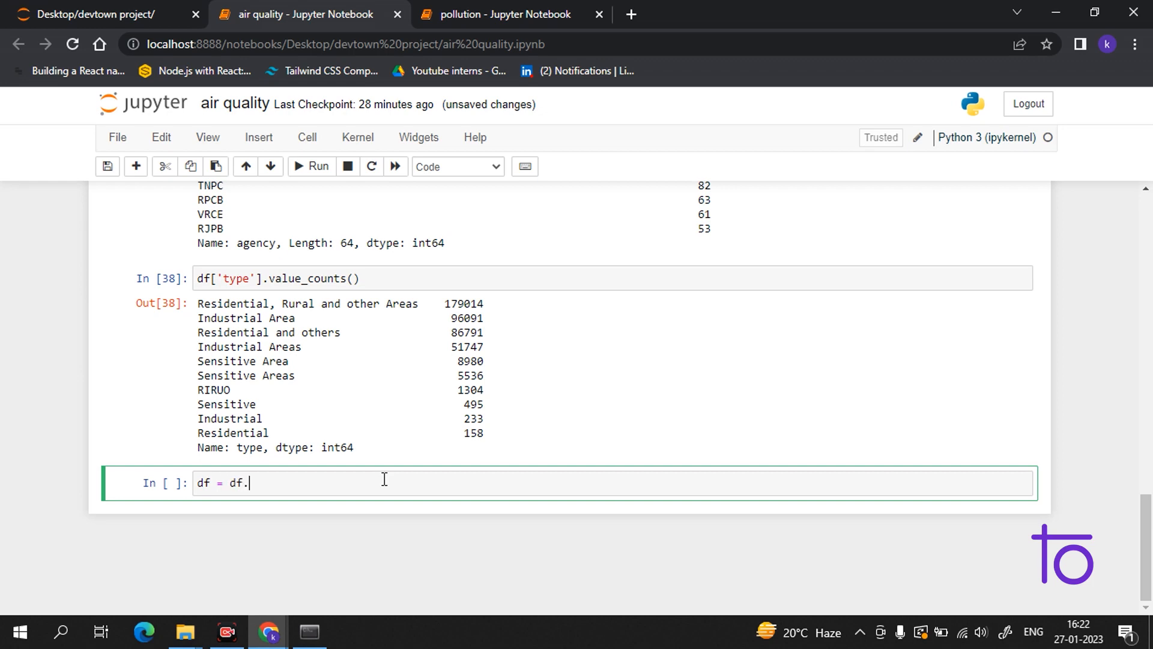
pyautogui.write('drop')
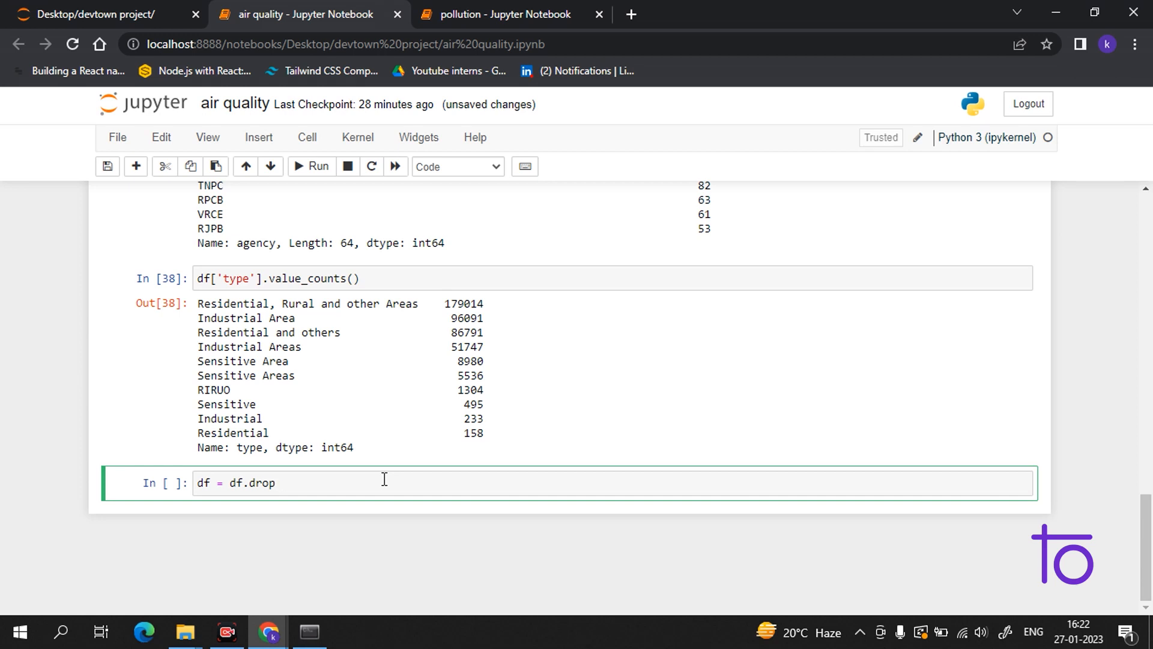
pyautogui.write('na')
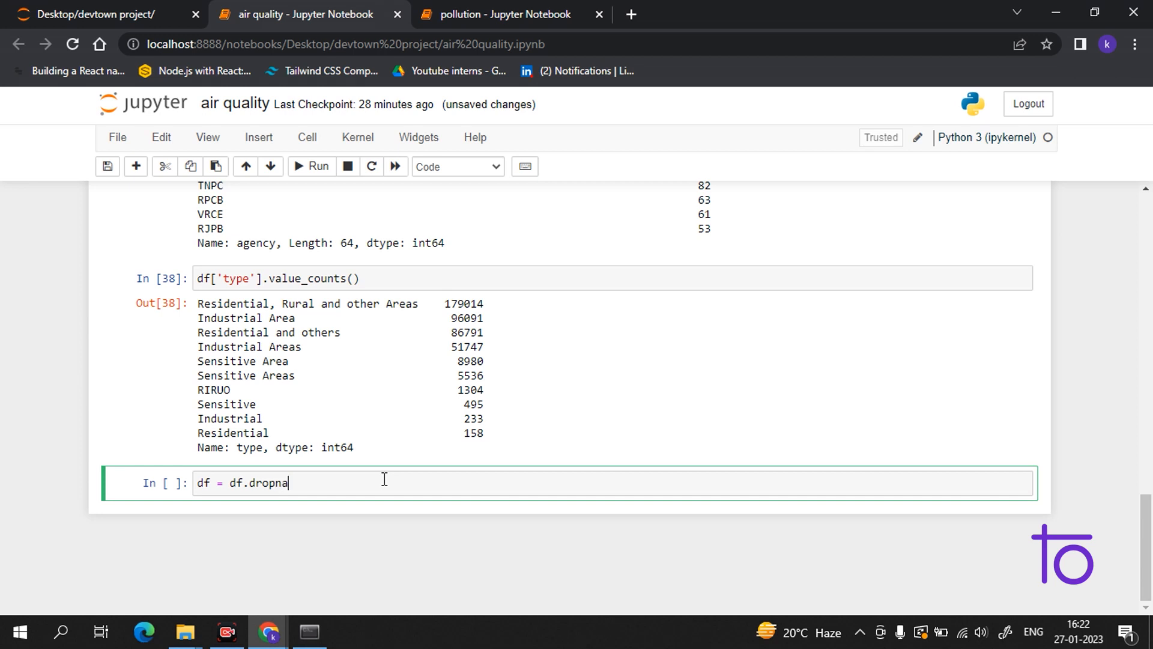
pyautogui.write('(ax')
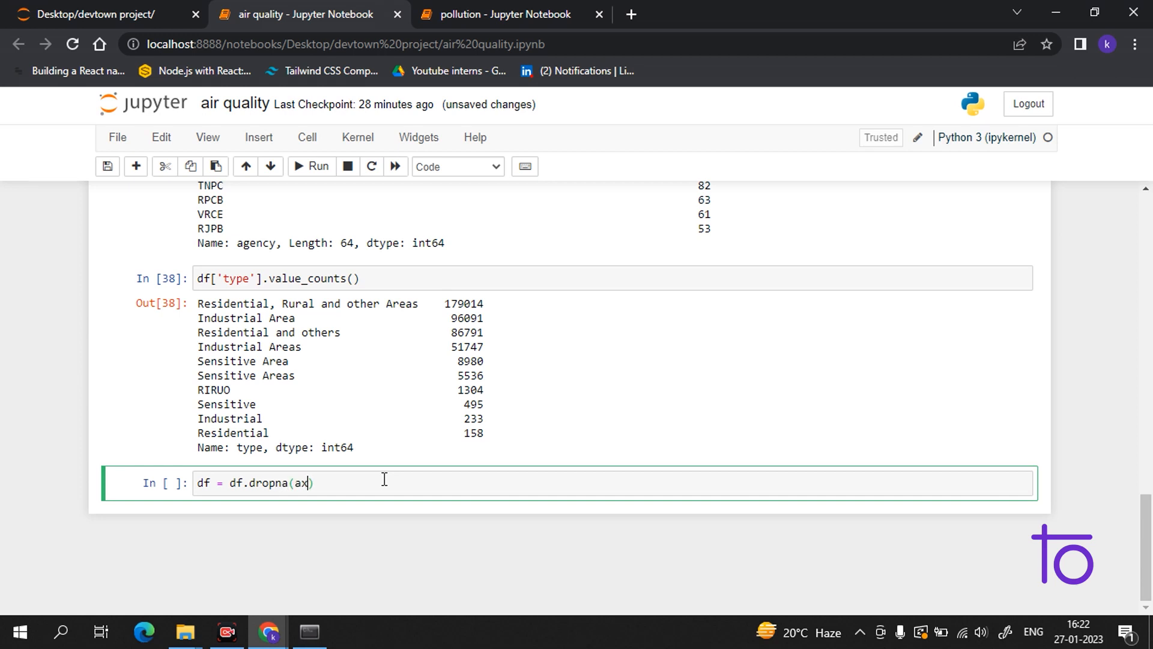
pyautogui.write('ix')
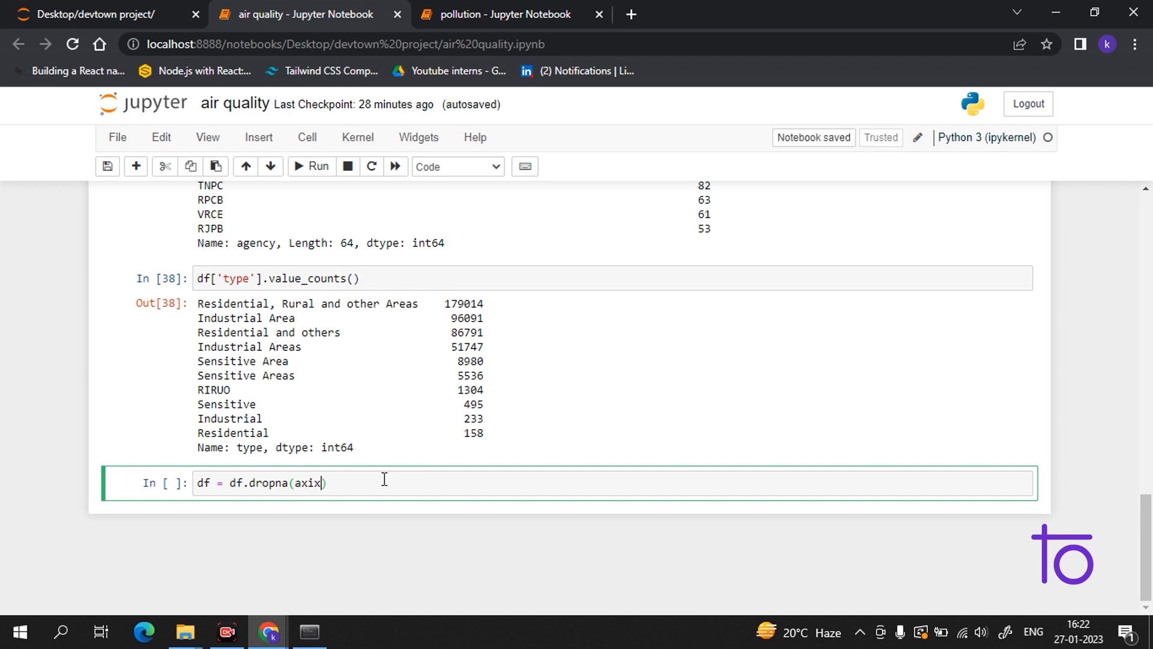
pyautogui.press('Backspace')
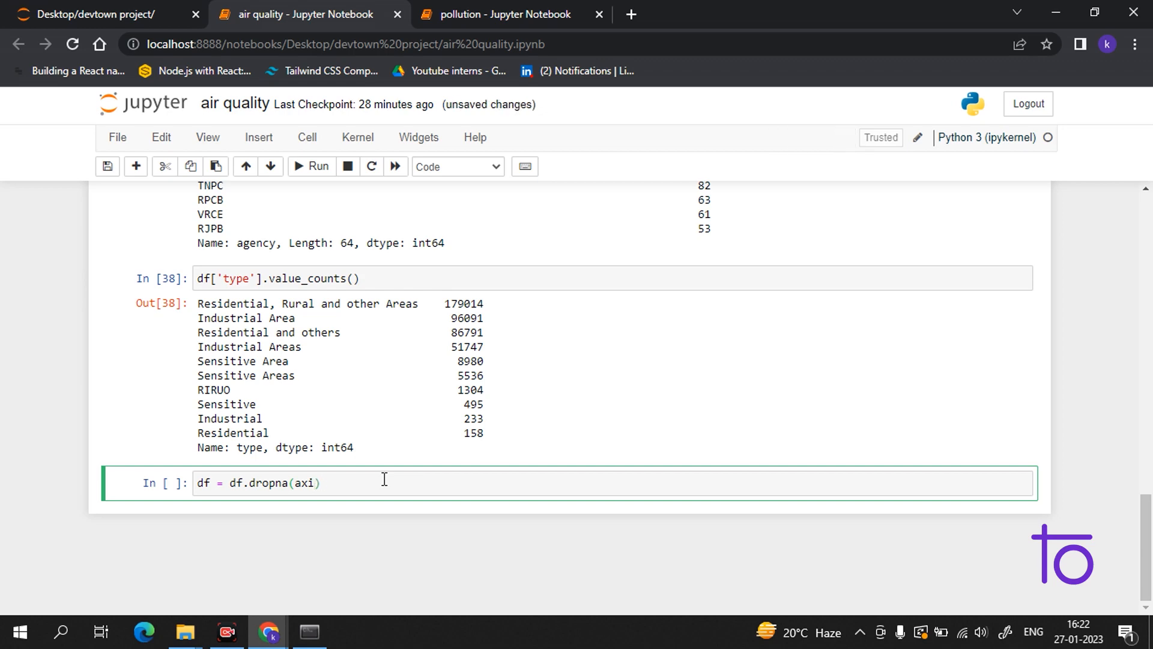
pyautogui.write('s =')
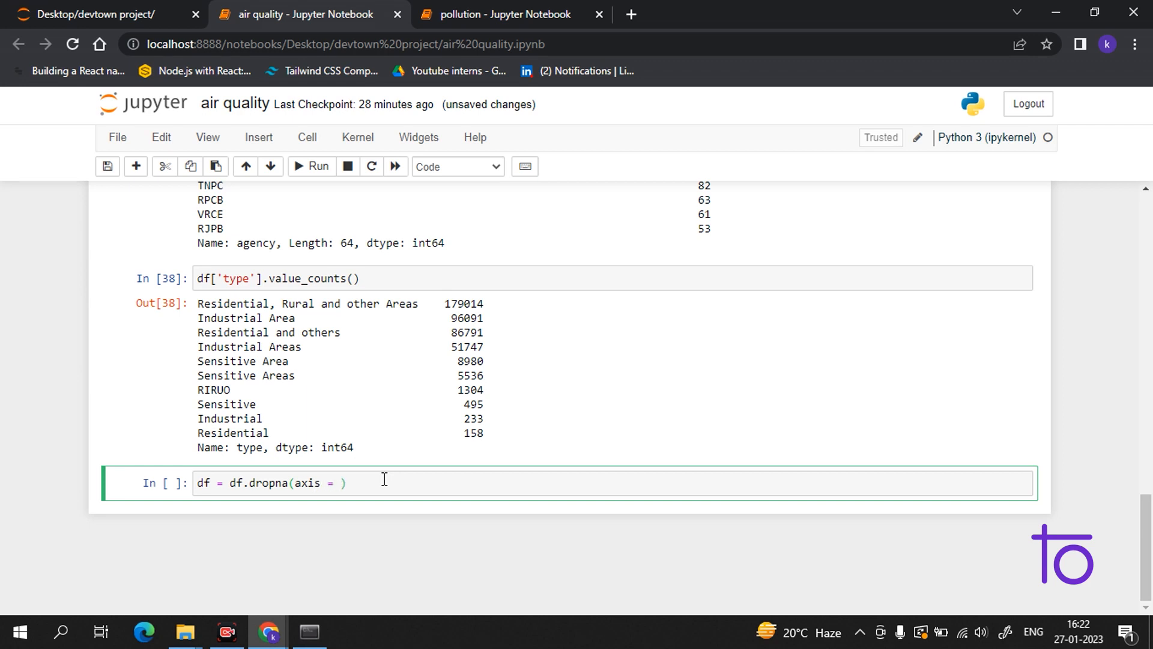
pyautogui.write('0')
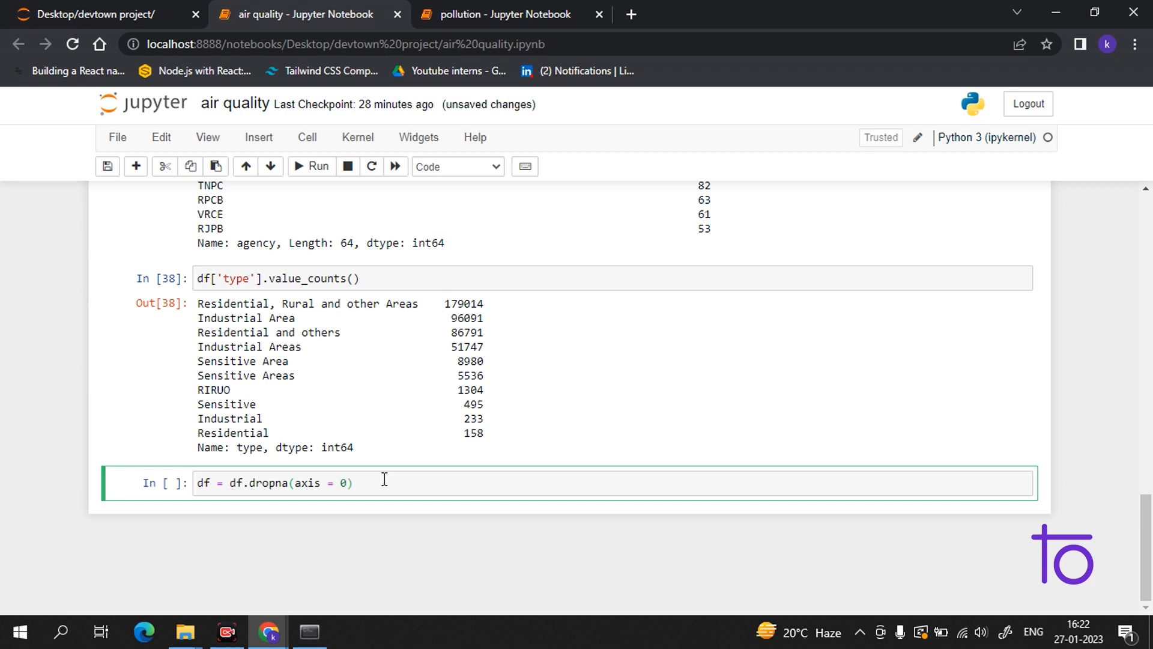
pyautogui.write(', su')
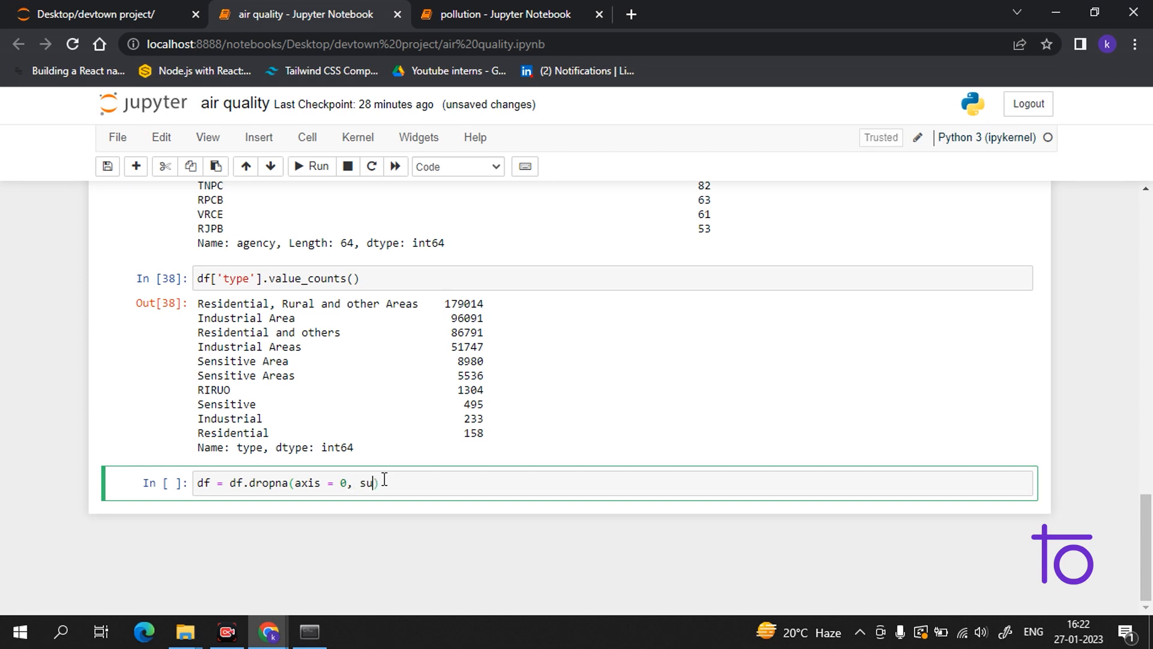
pyautogui.write('bset')
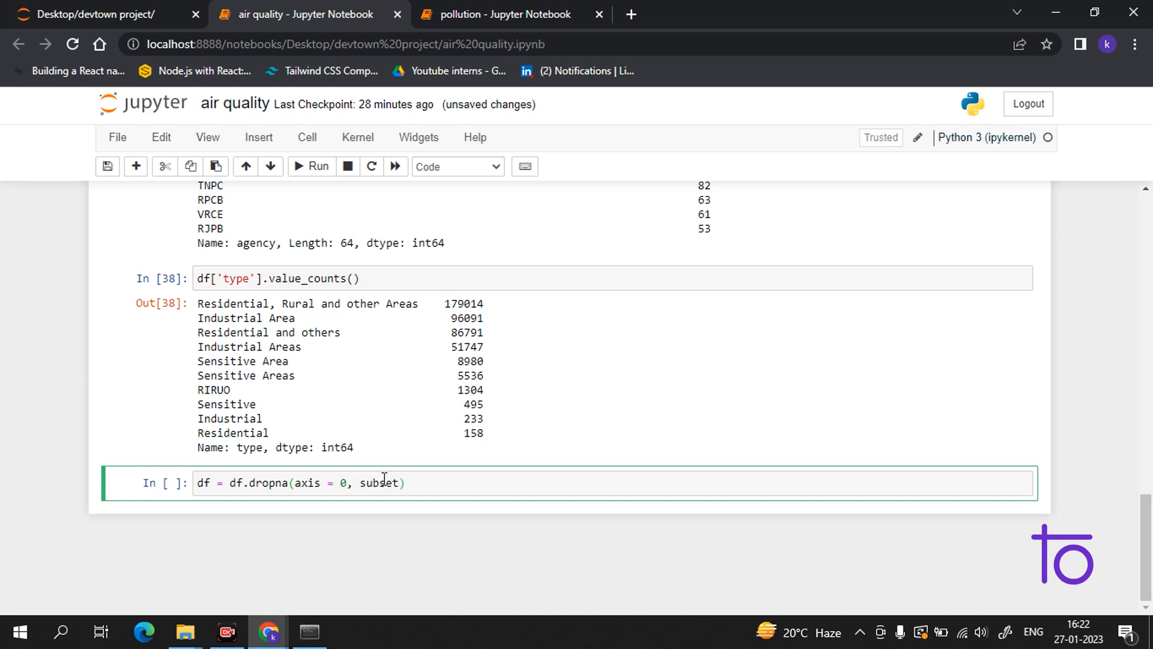
pyautogui.write('=')
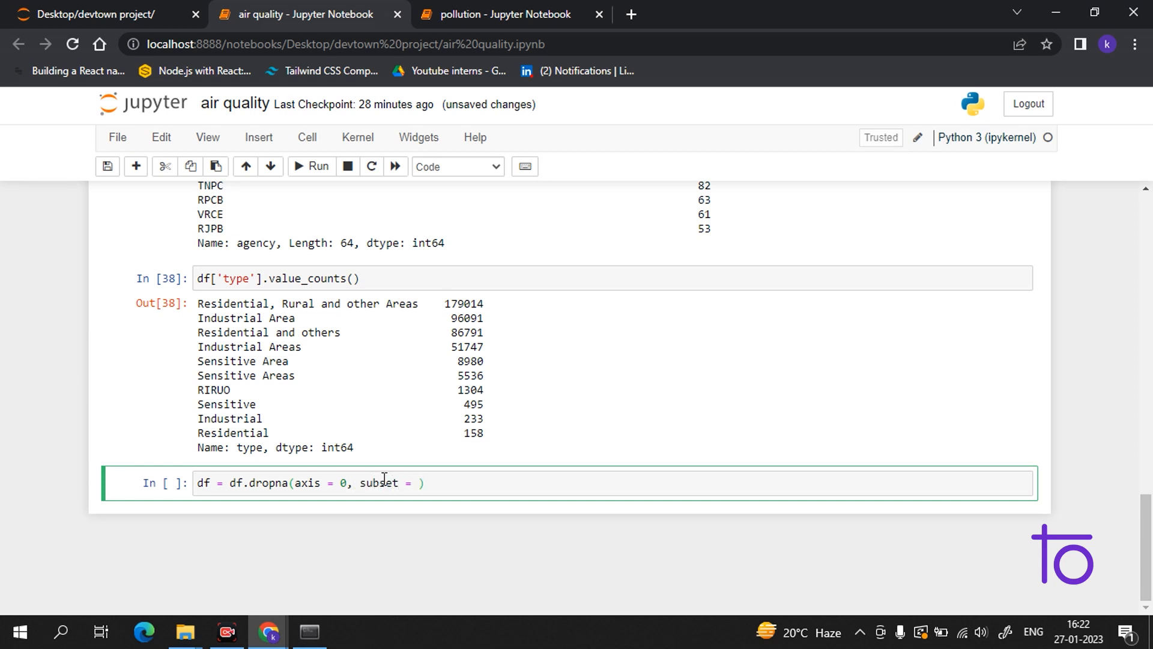
pyautogui.write("['']")
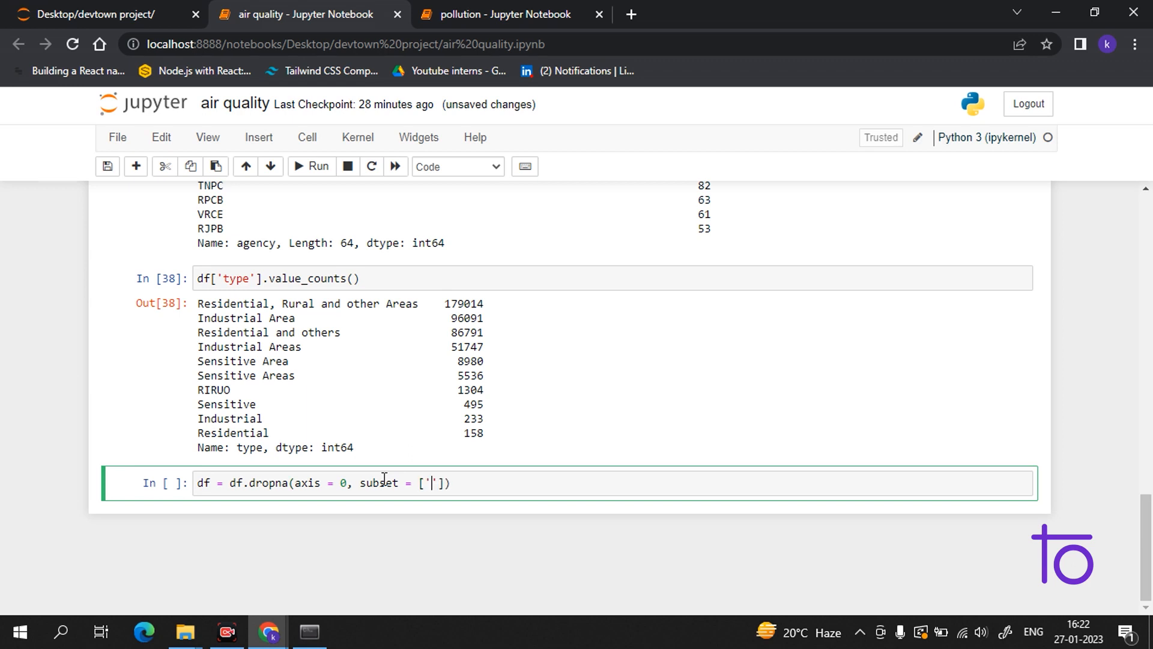
pyautogui.write('type')
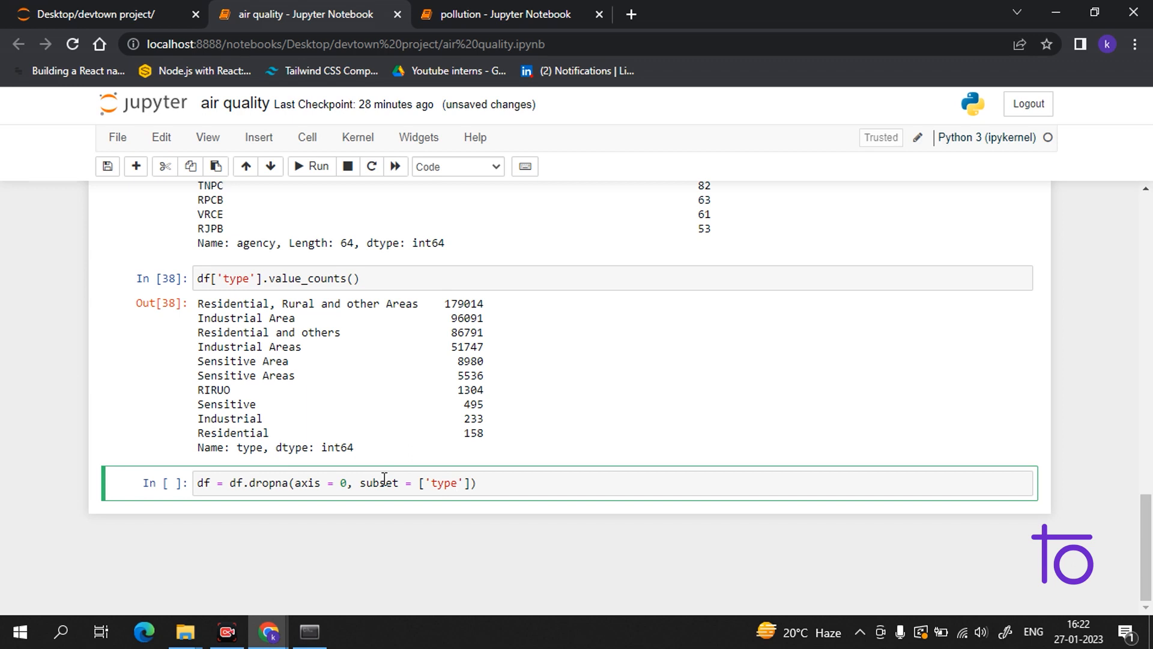
pyautogui.moveTo(81, 435)
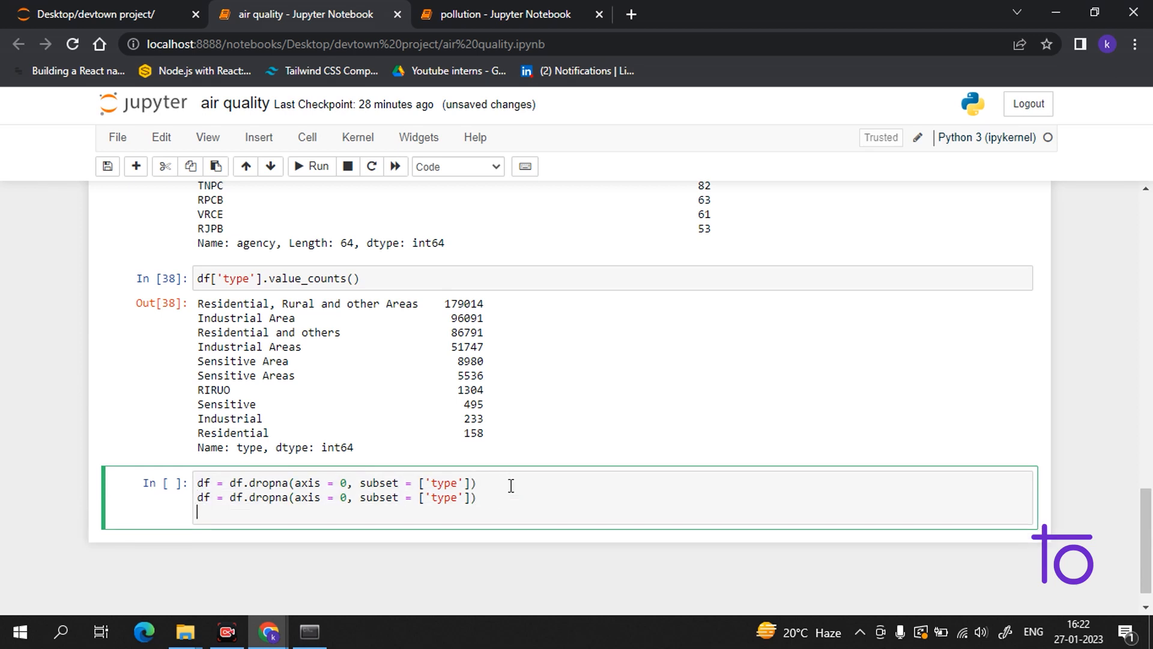
# - Paste further dropna lines and change their subsets to 'location' and 'so2'
pyautogui.write("df = df.dropna(axis = 0, subset = ['type'])")
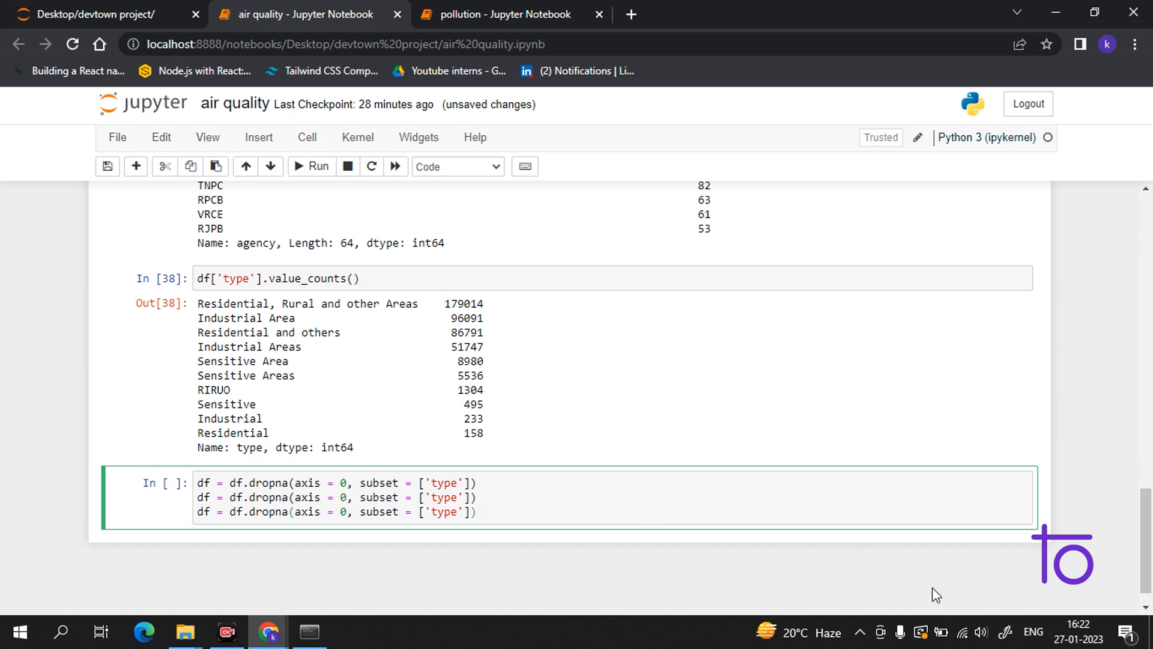
pyautogui.click(477, 512)
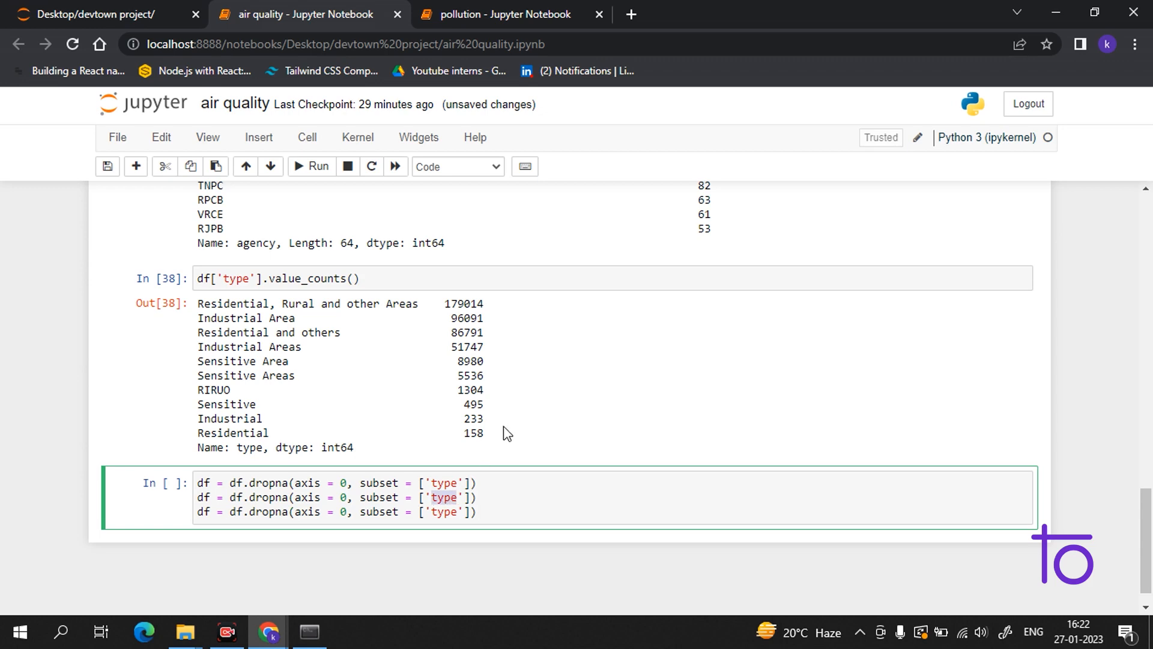
pyautogui.write('lo')
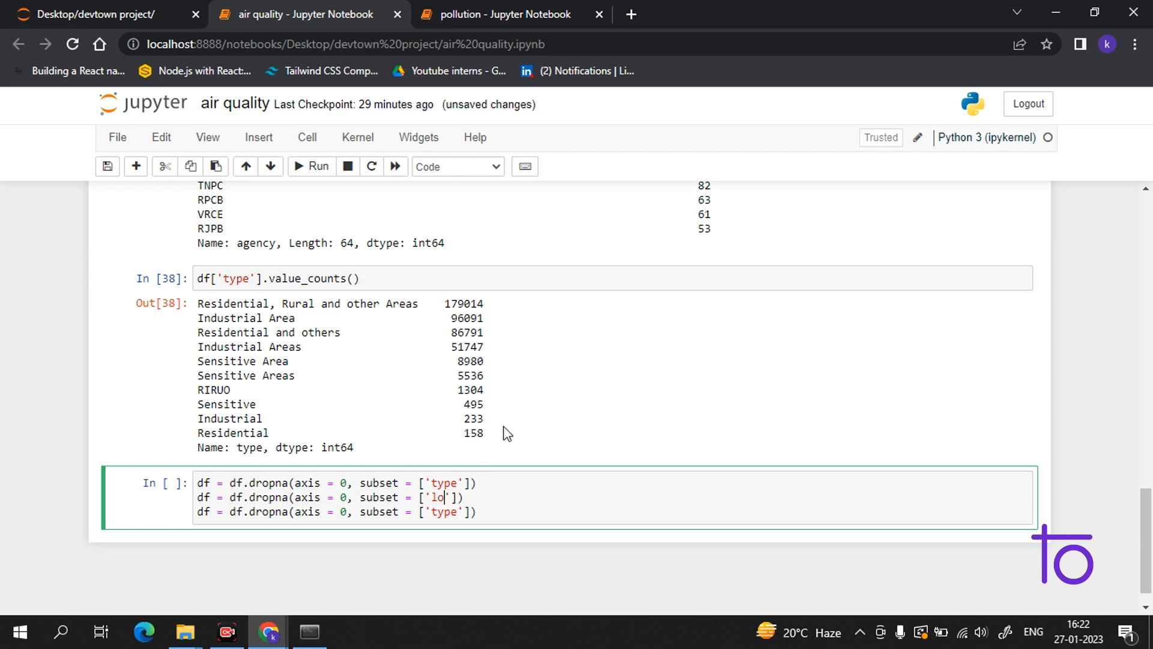
pyautogui.write('cation')
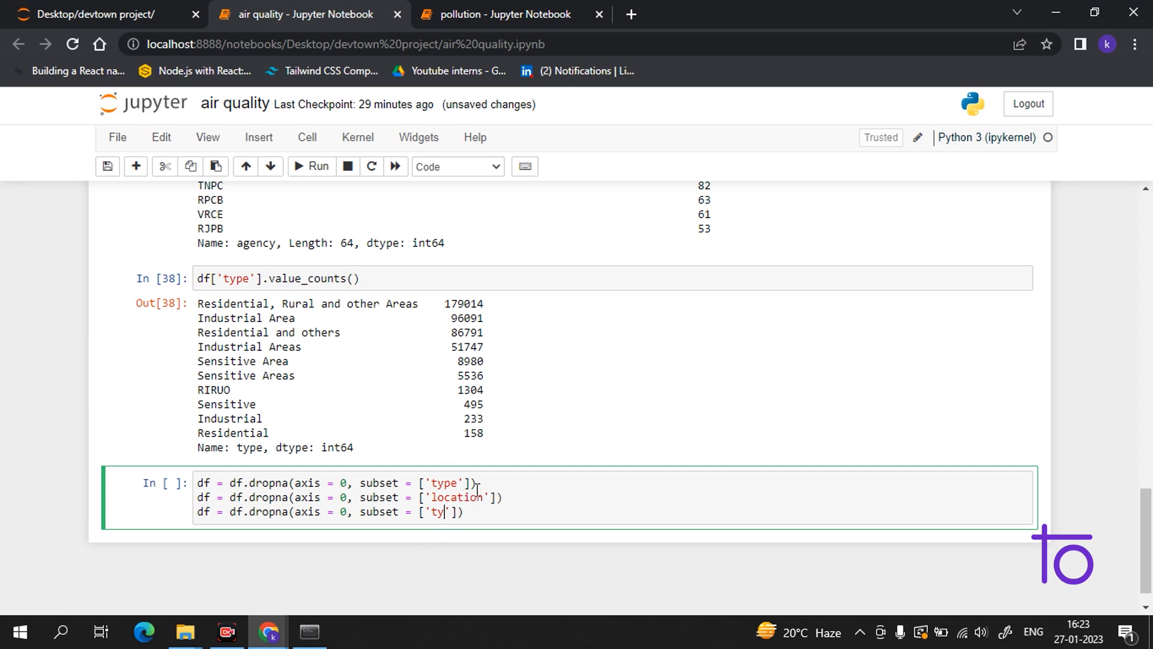
pyautogui.press('Backspace')
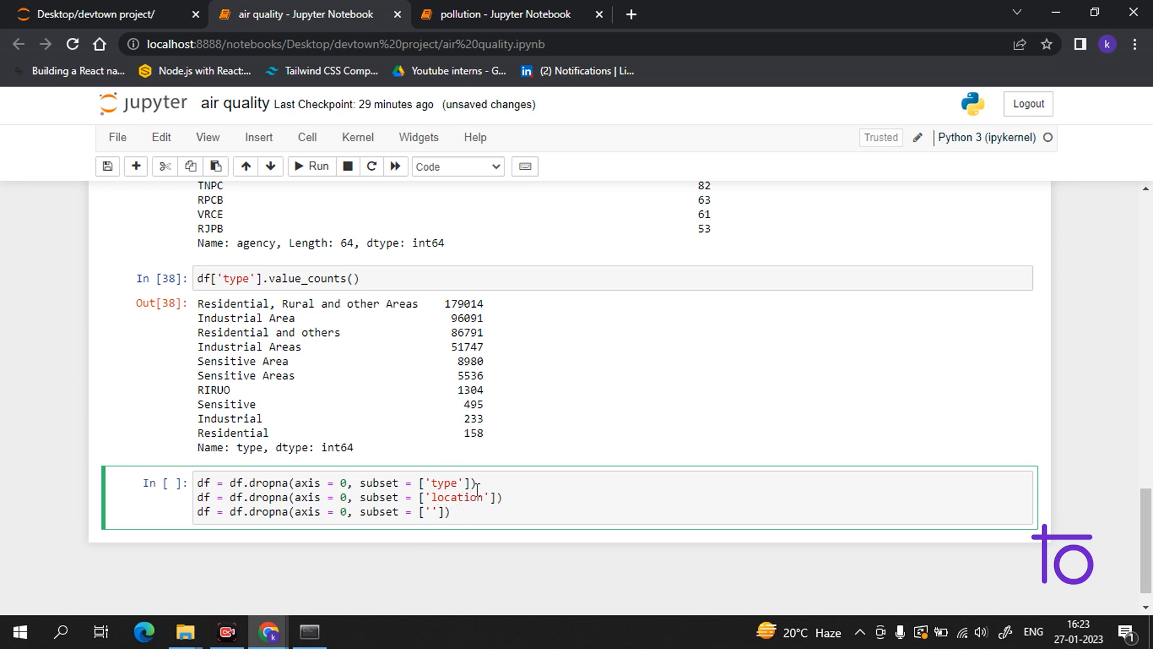
pyautogui.write('s')
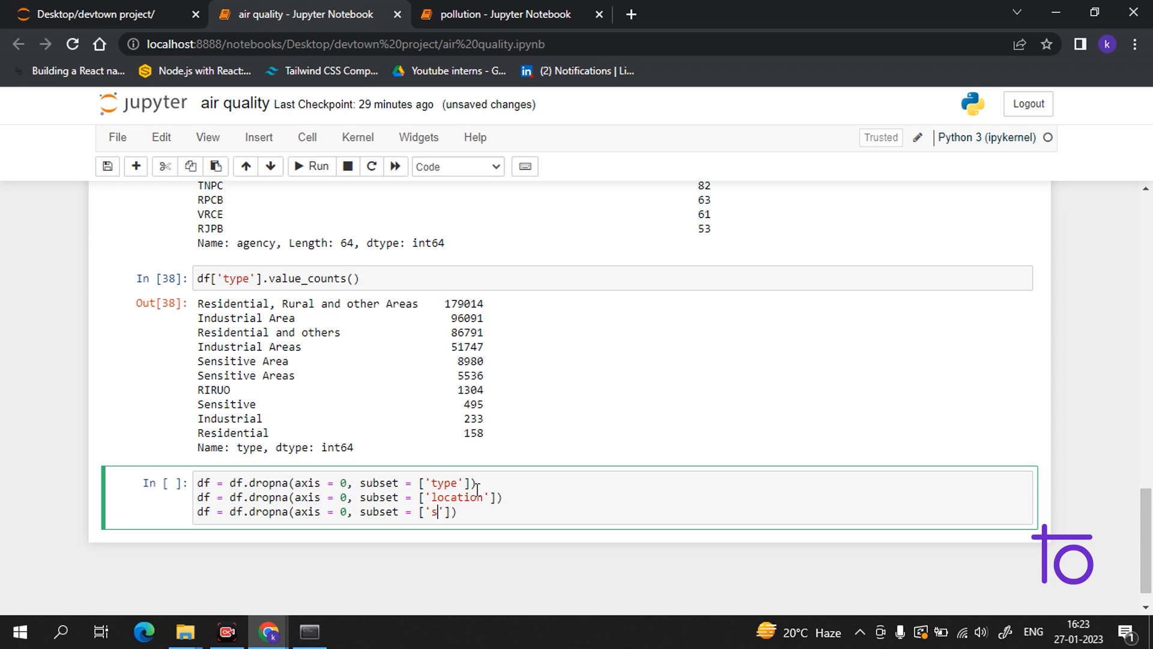
pyautogui.write('o2')
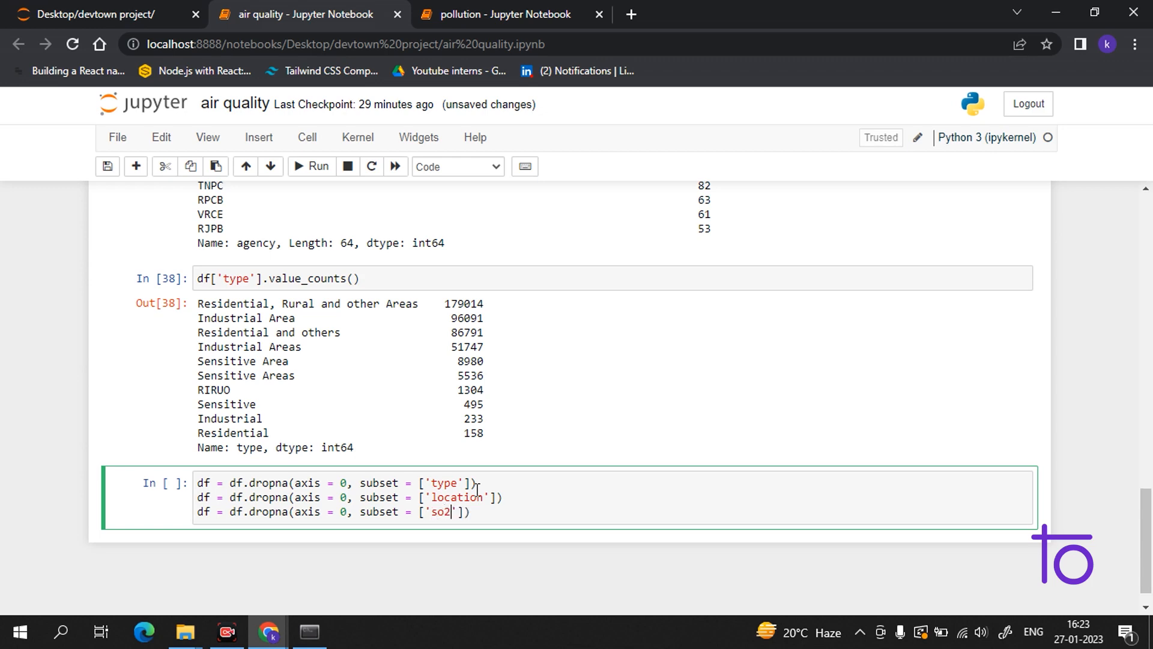
pyautogui.moveTo(876, 568)
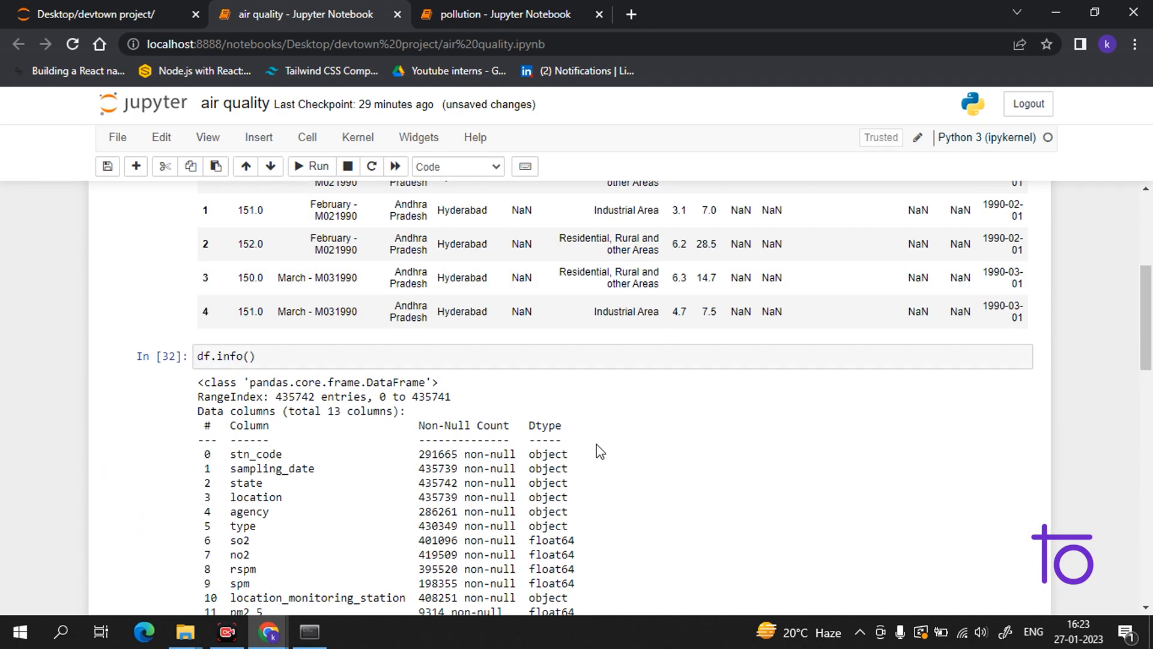
pyautogui.scroll(3)
pyautogui.write("df = df.dropna(axis = 0, subset = ['so2'])")
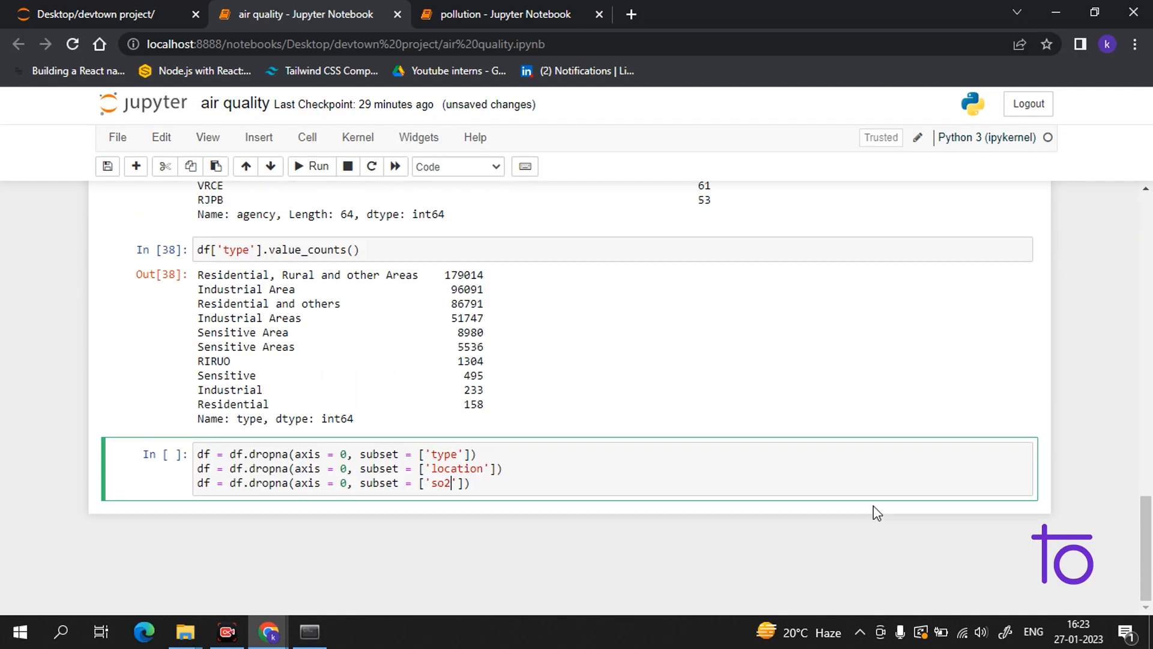
pyautogui.moveTo(896, 534)
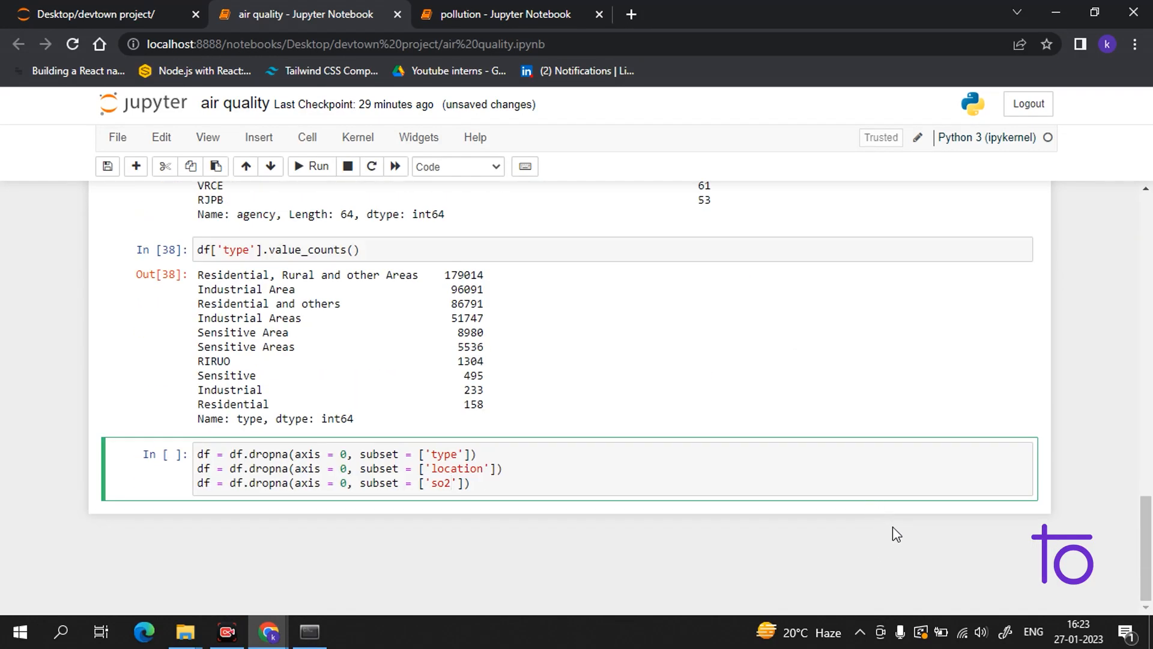
pyautogui.moveTo(925, 603)
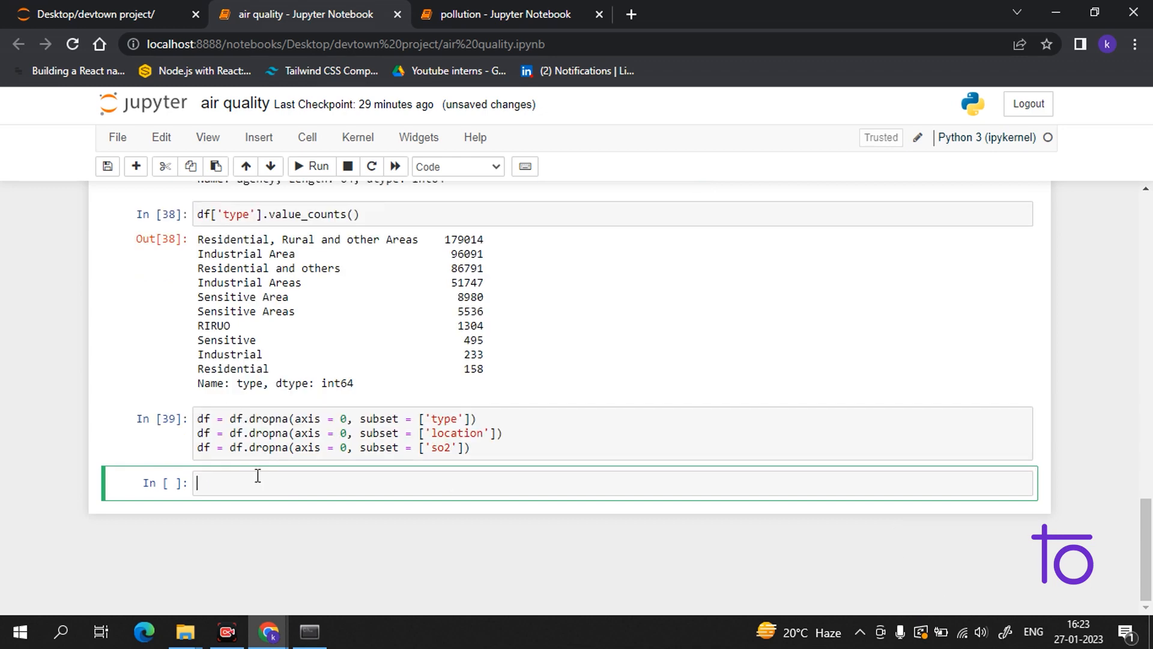
# - Run df.isnull().sum() to show the remaining null counts per column
pyautogui.write('df')
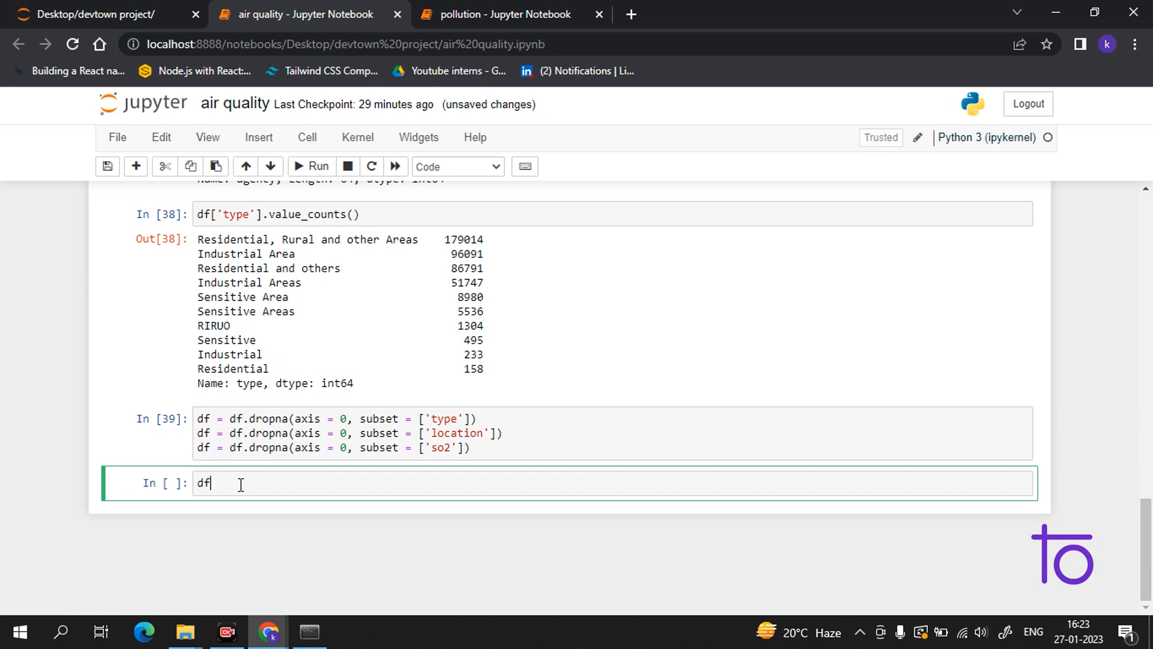
pyautogui.write('.isn(')
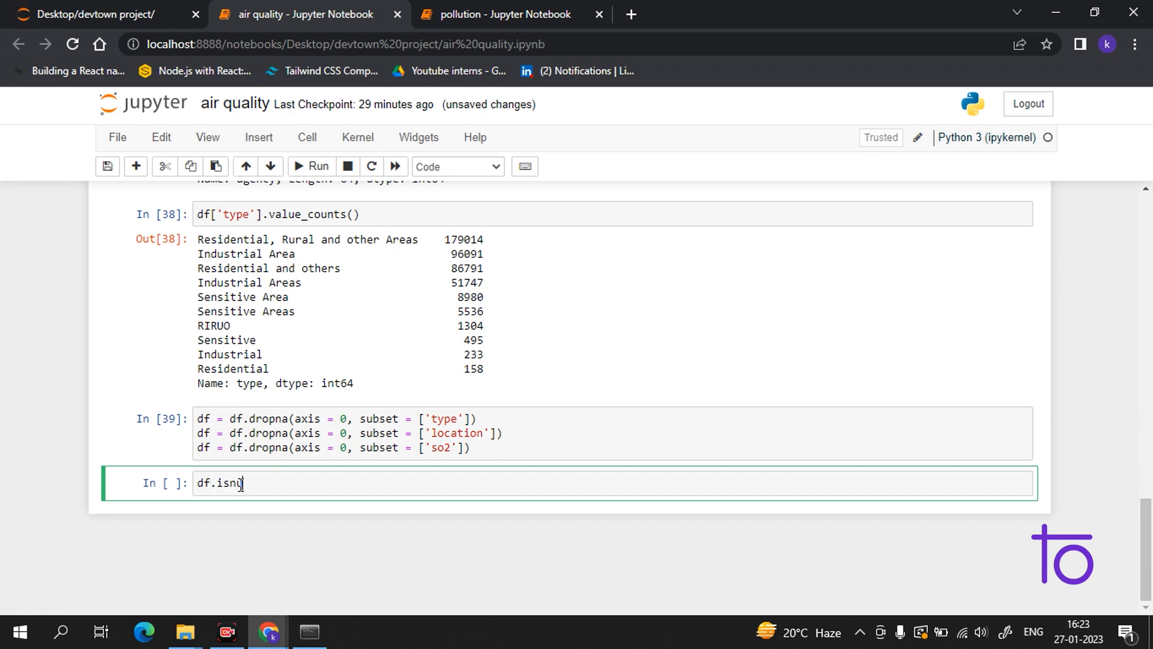
pyautogui.write('ull')
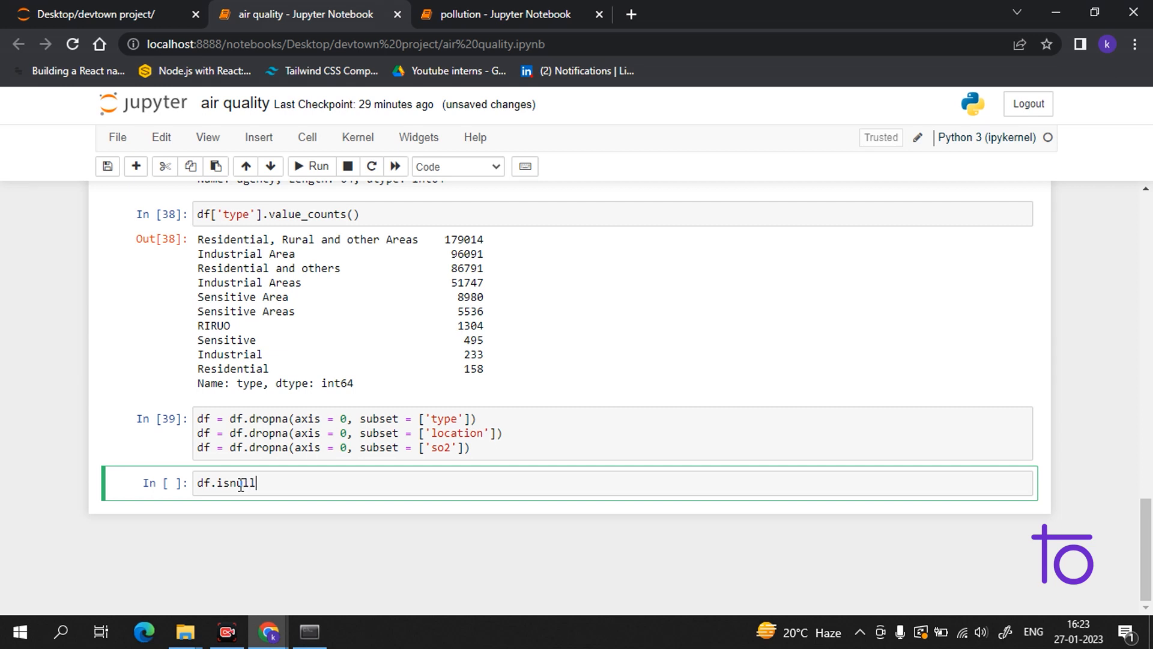
pyautogui.write('.s')
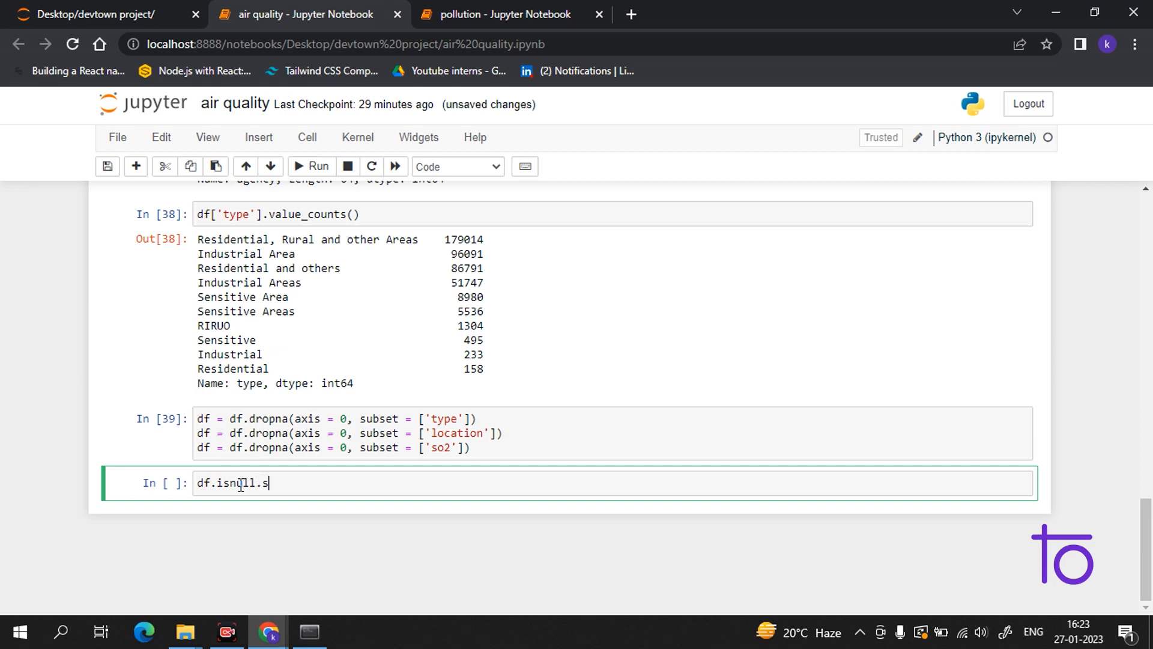
pyautogui.write('um()')
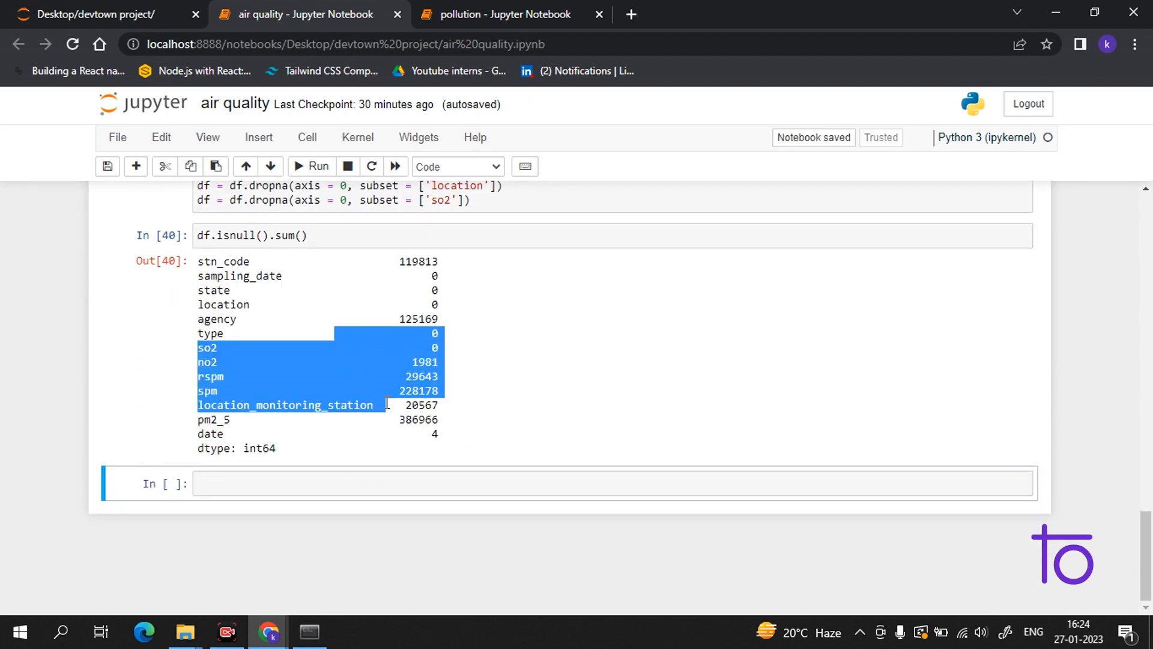
# - Compare the new null counts against the earlier isnull results above
pyautogui.scroll(3)
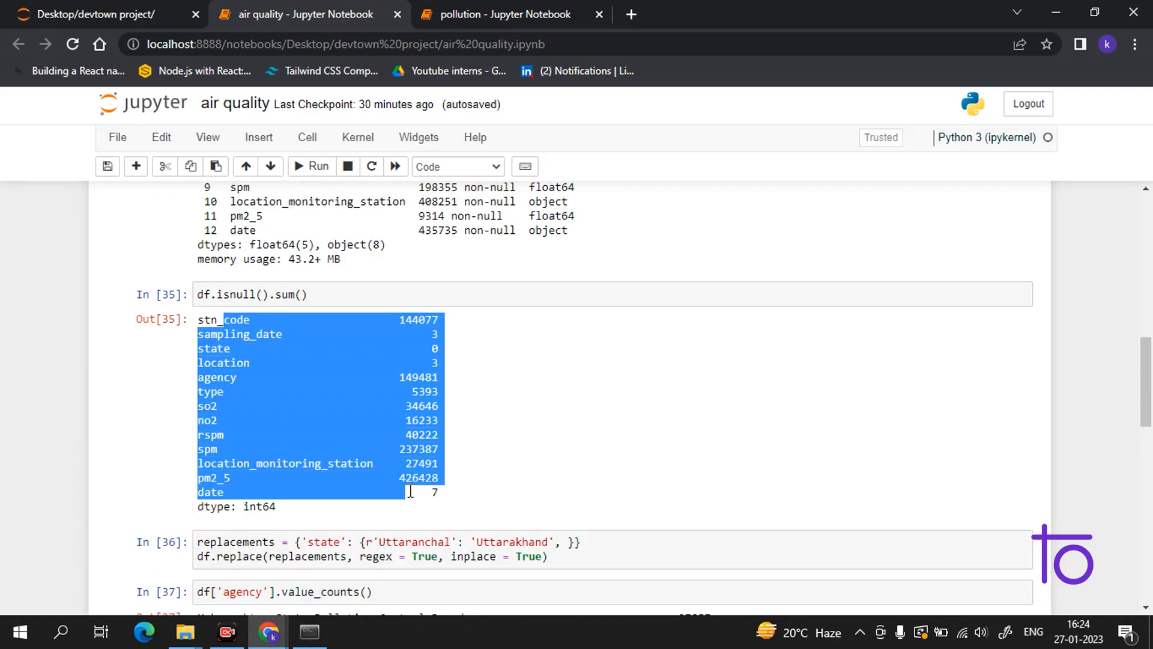
pyautogui.click(239, 335)
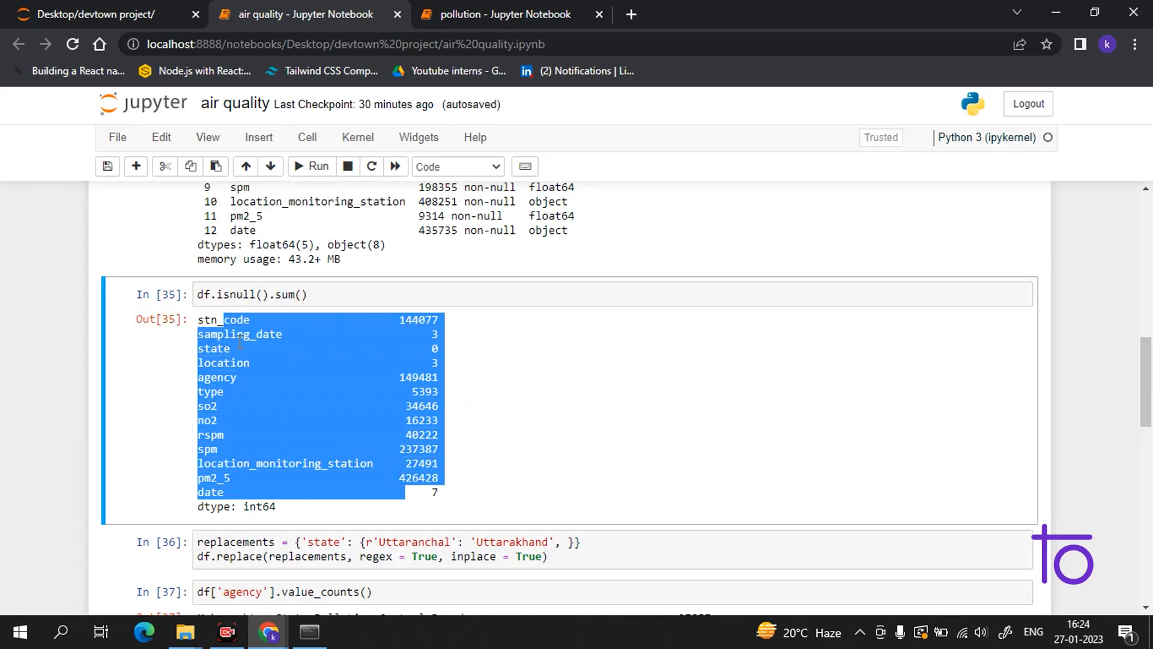
pyautogui.scroll(-3)
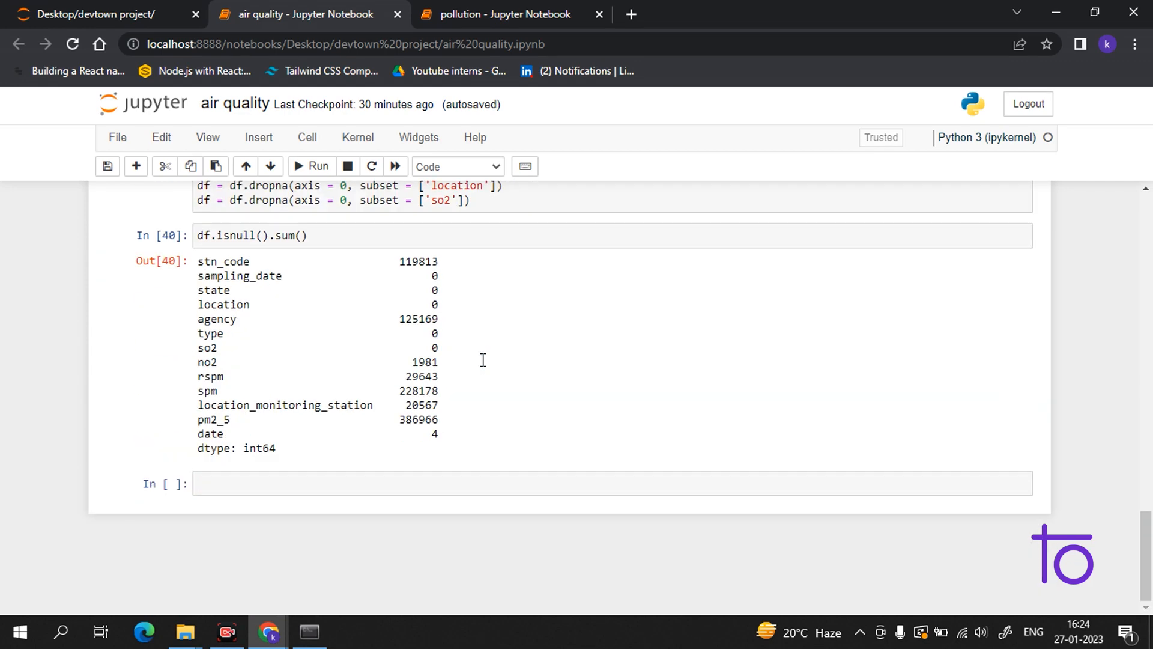
pyautogui.scroll(3)
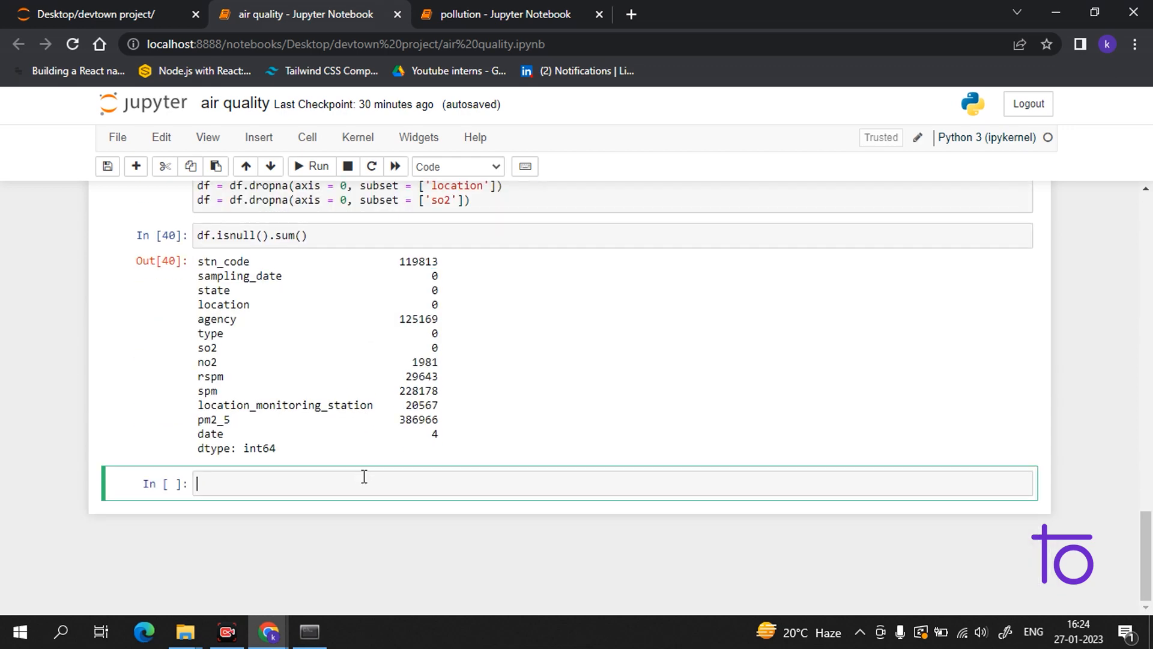
pyautogui.moveTo(388, 476)
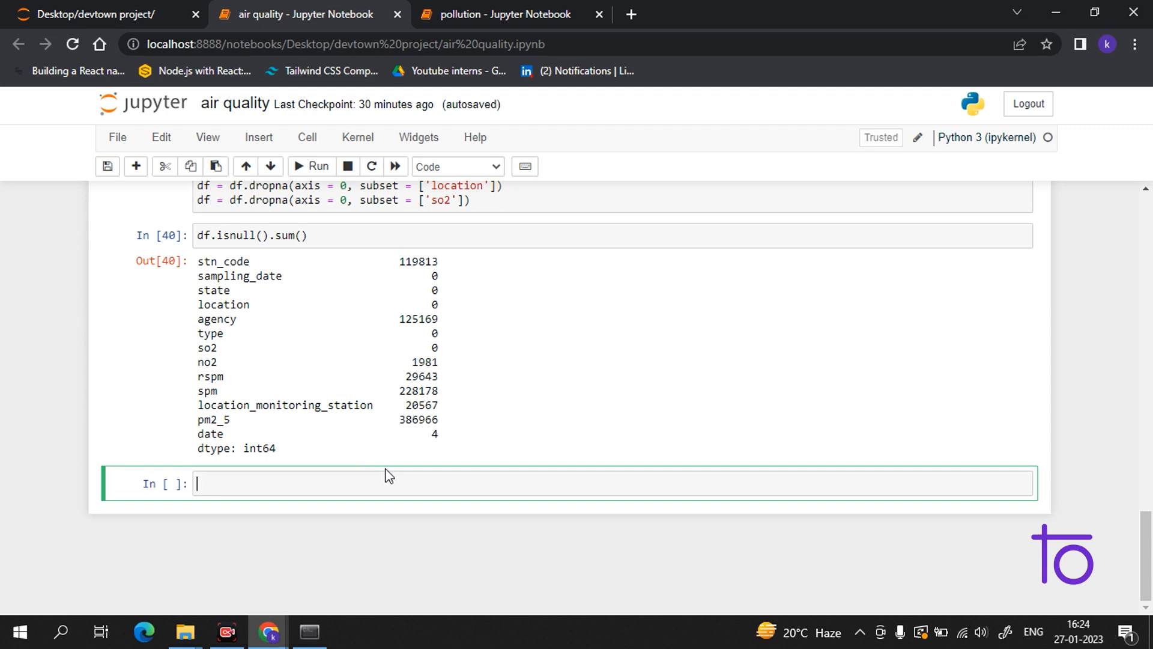
pyautogui.moveTo(730, 559)
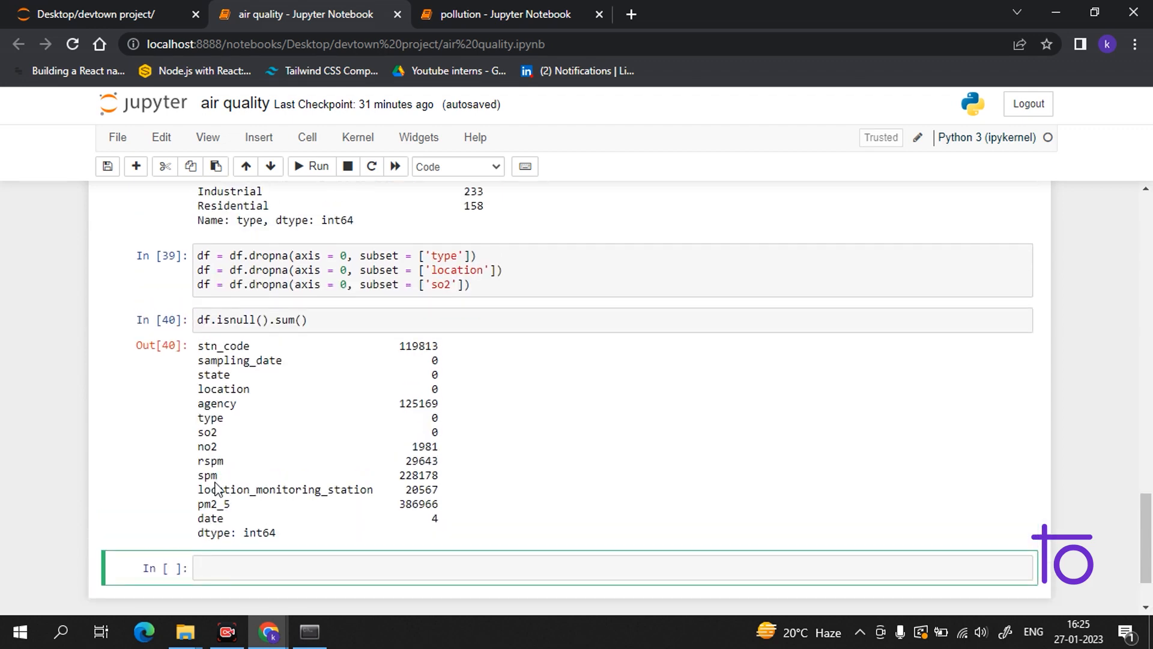
pyautogui.moveTo(551, 426)
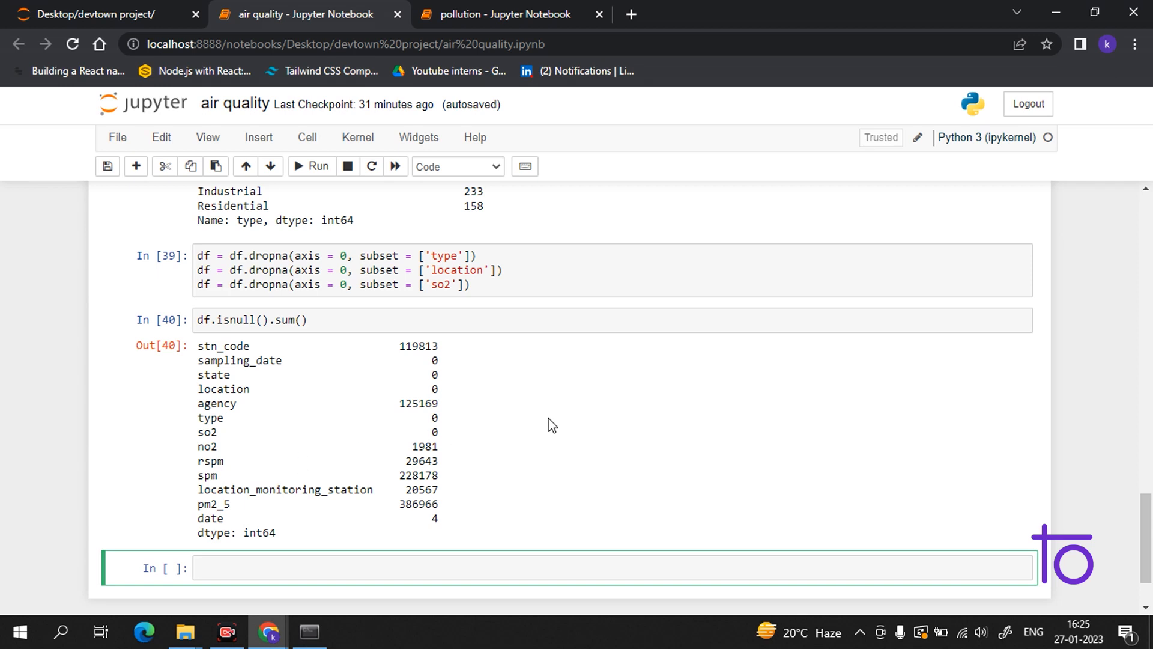
# - Write del df lines for the agency and location_monitoring_station columns
pyautogui.write('de')
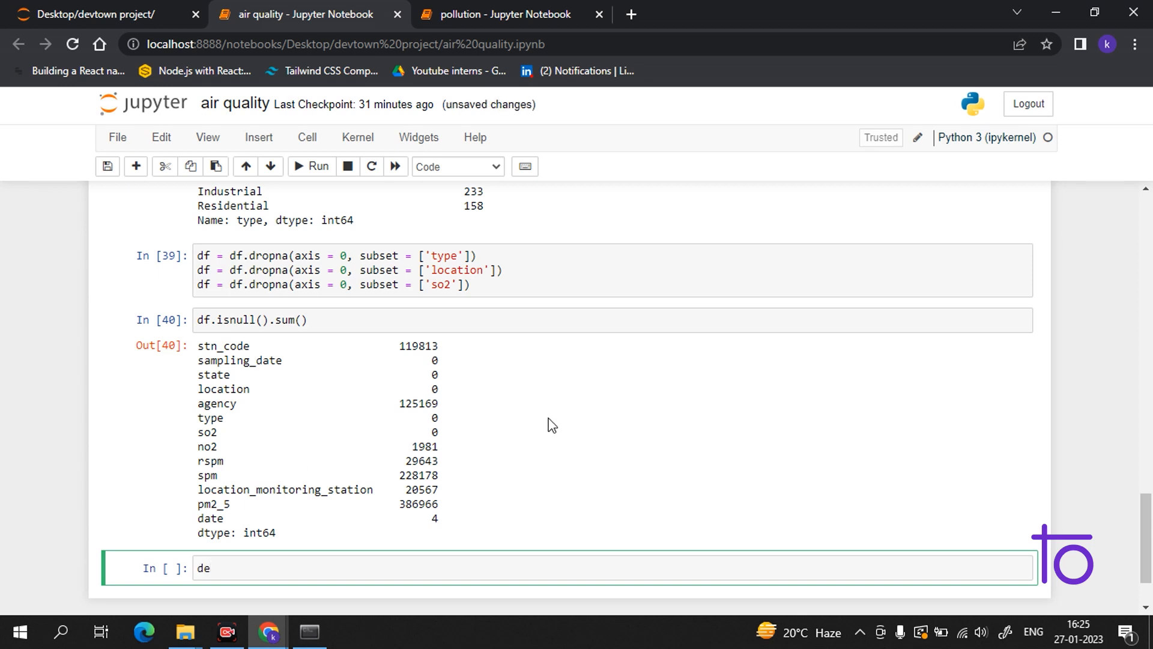
pyautogui.write('l')
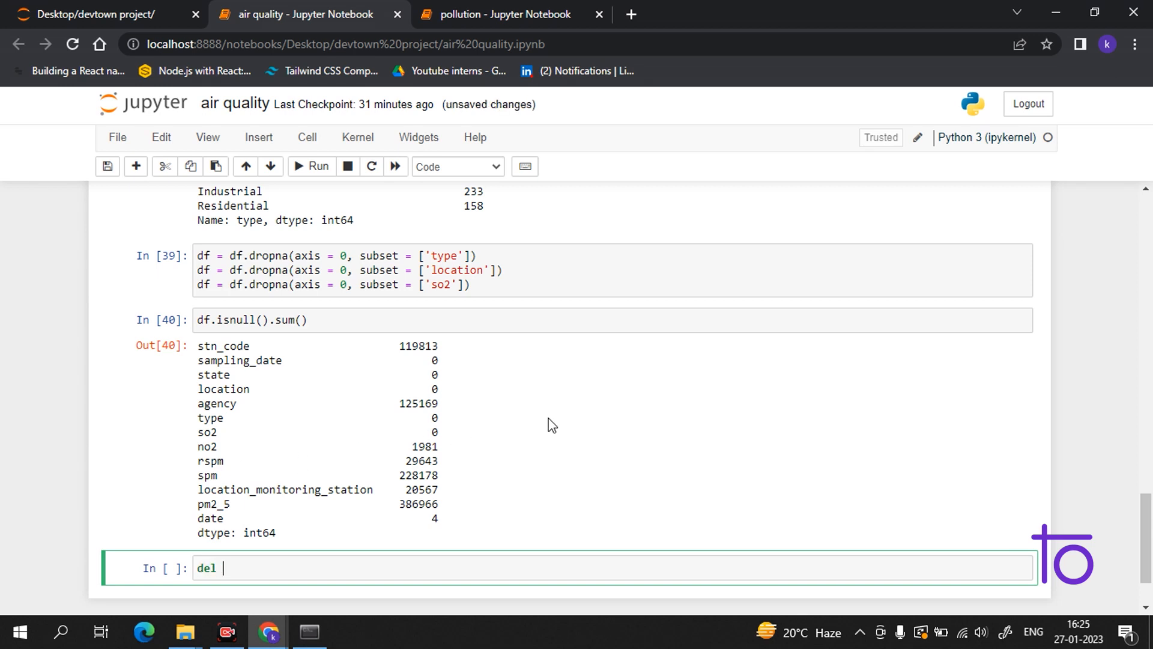
pyautogui.write('df')
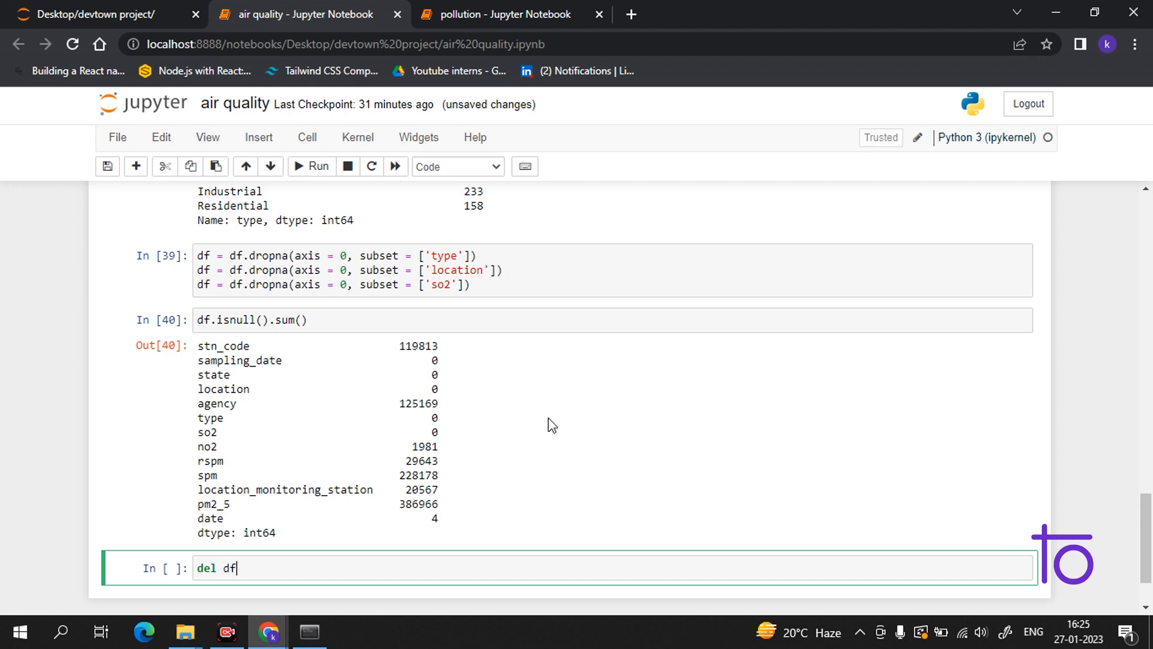
pyautogui.write("['a']")
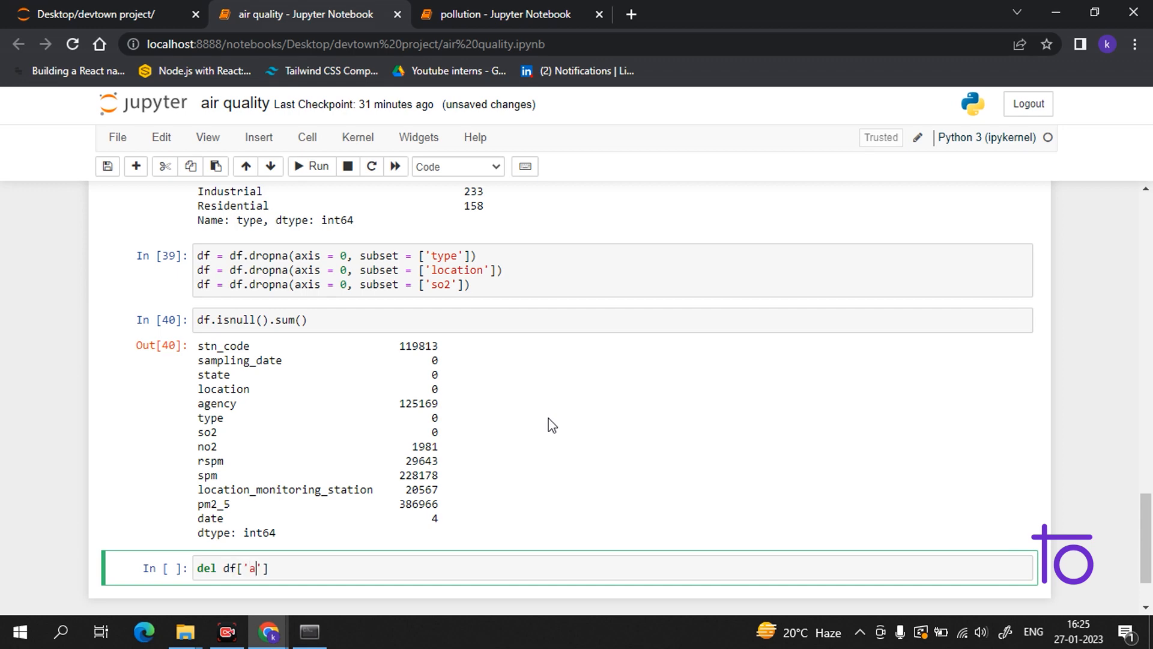
pyautogui.write('gency')
pyautogui.write('d')
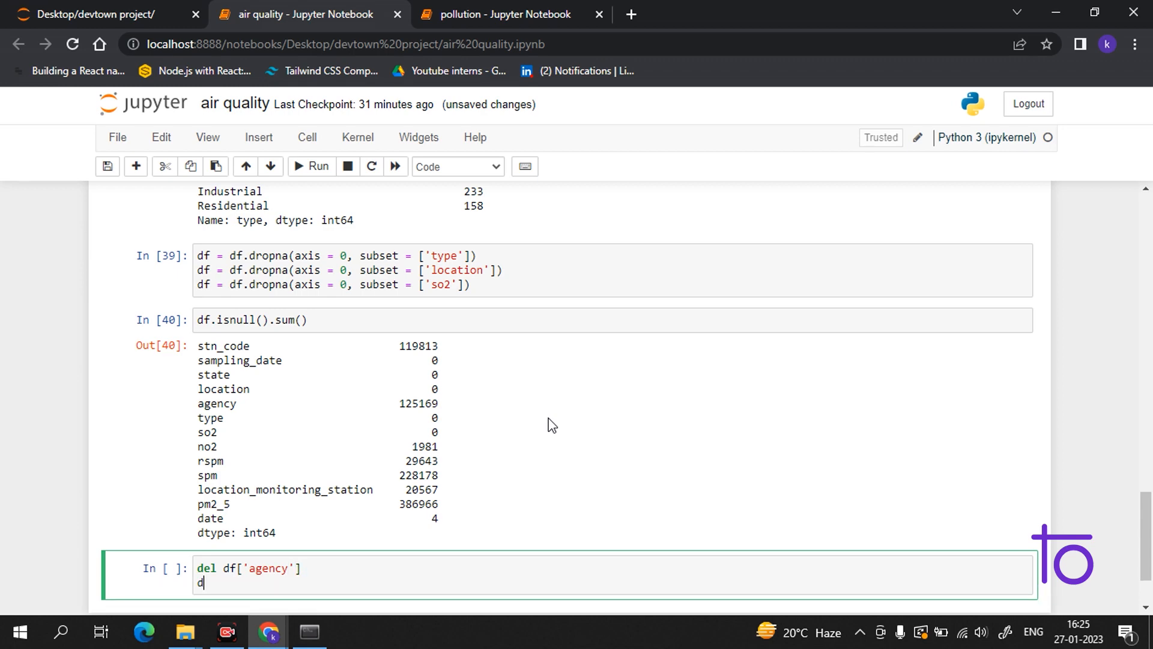
pyautogui.write('el')
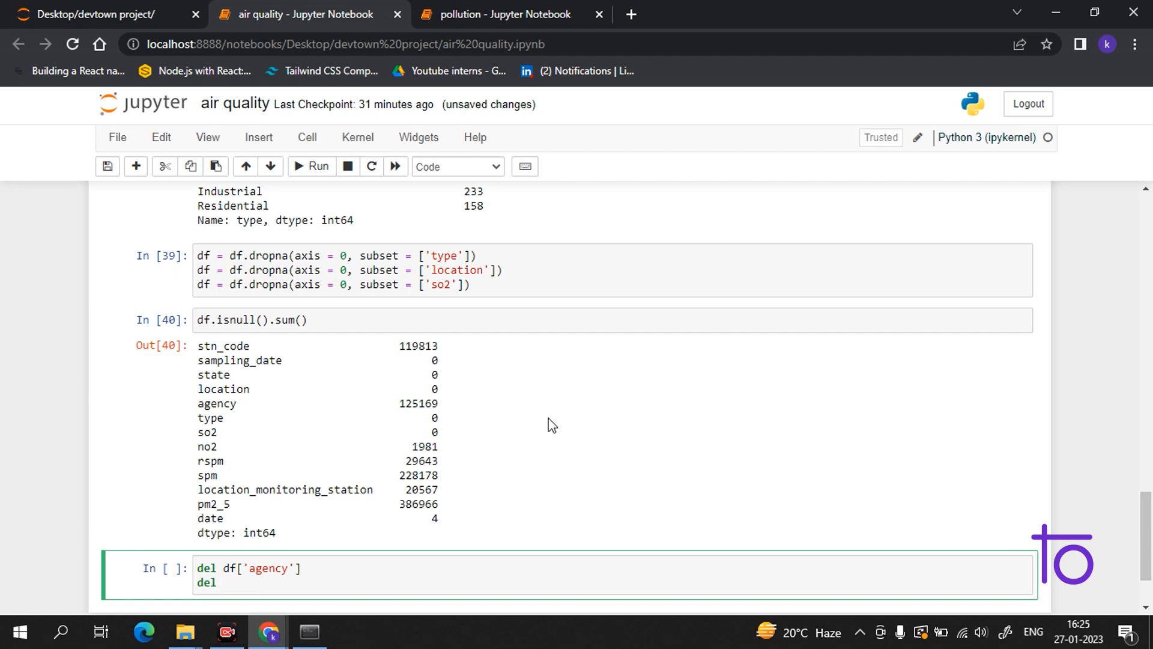
pyautogui.write('df[]')
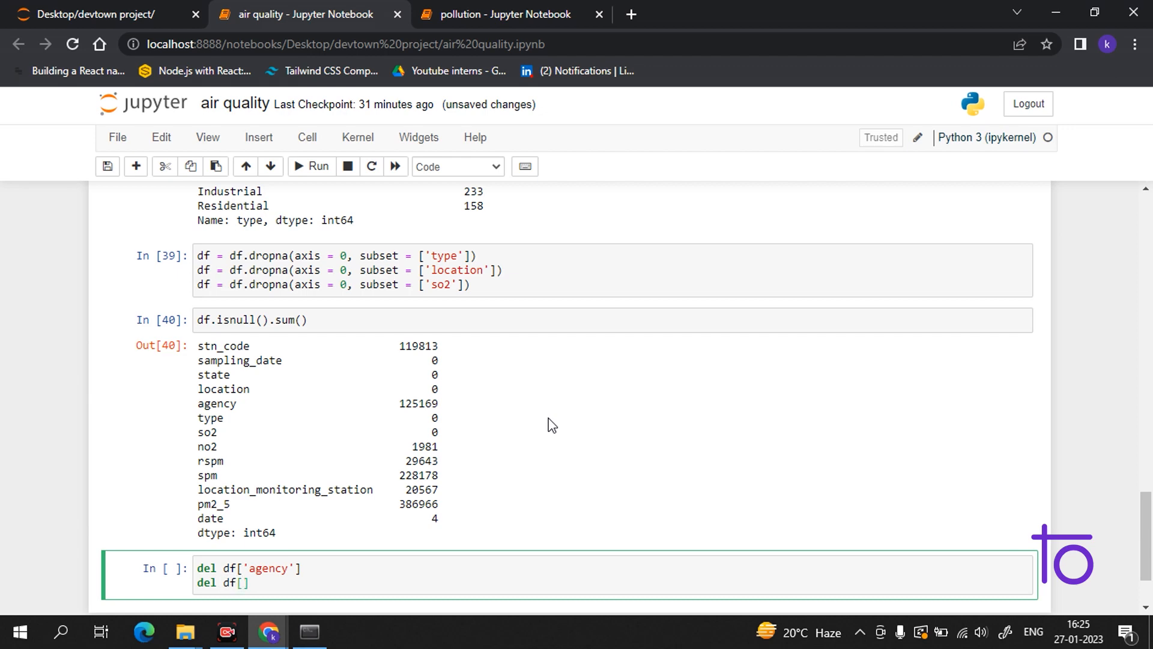
pyautogui.write("'loca'")
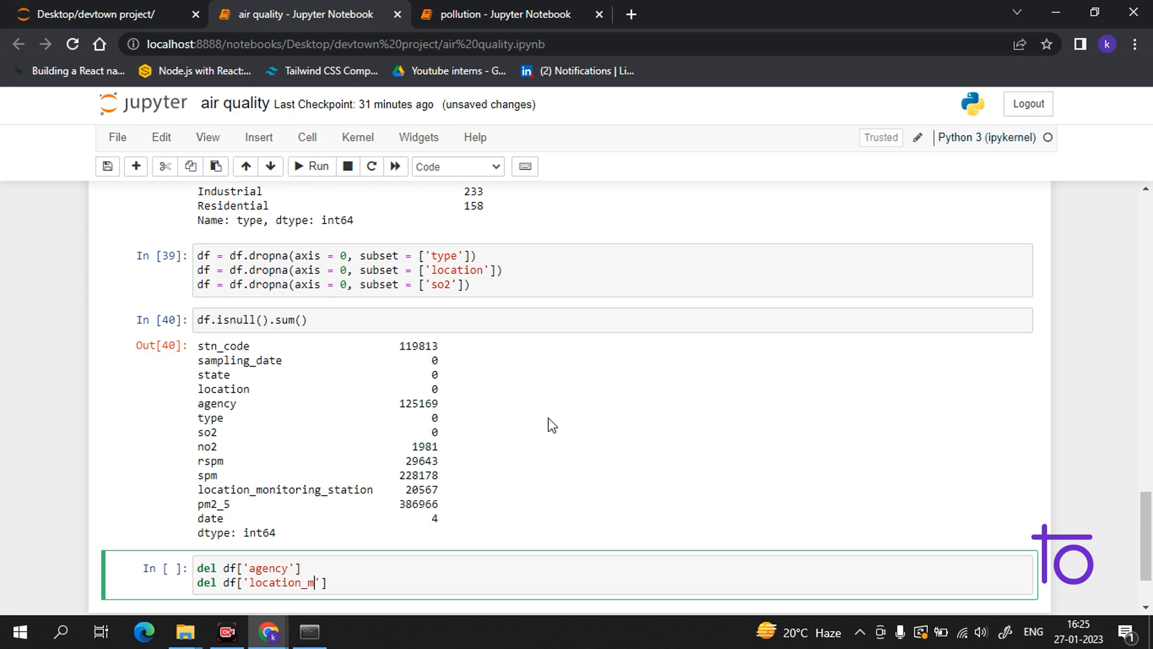
pyautogui.write('onu')
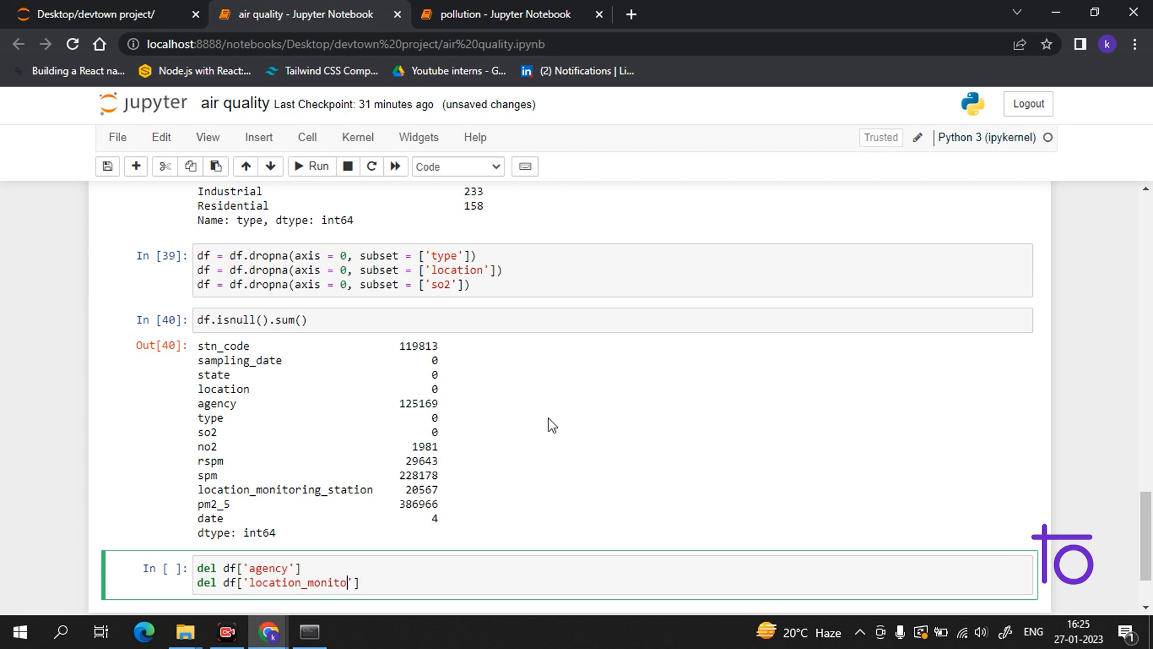
pyautogui.write('ring_statio')
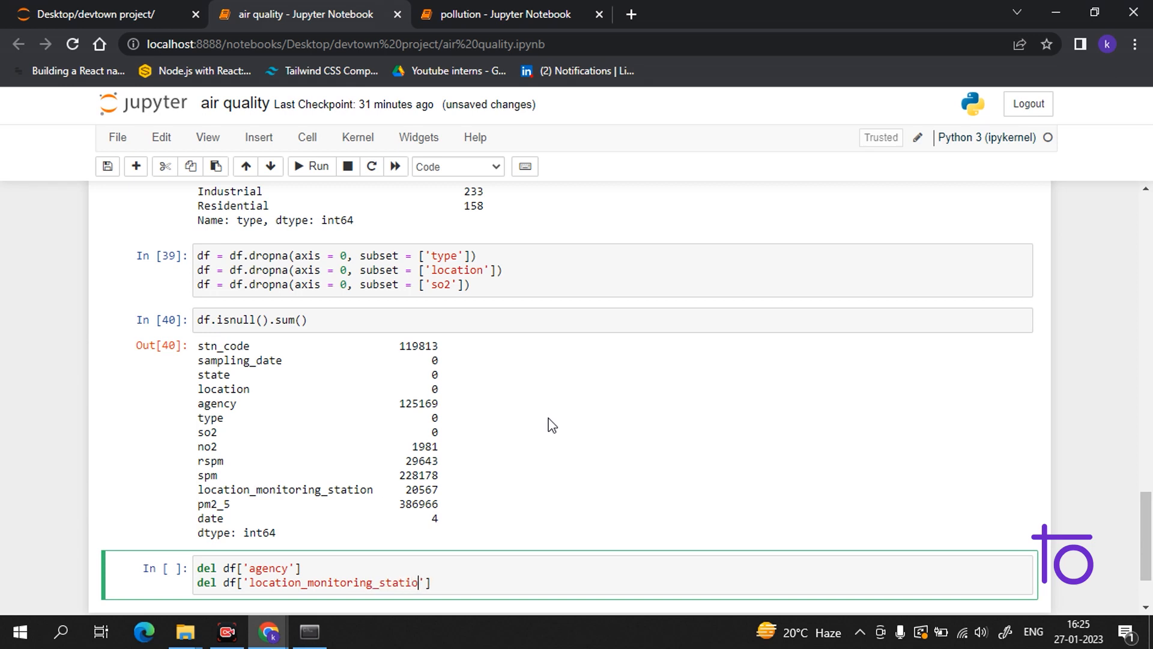
pyautogui.write("n'")
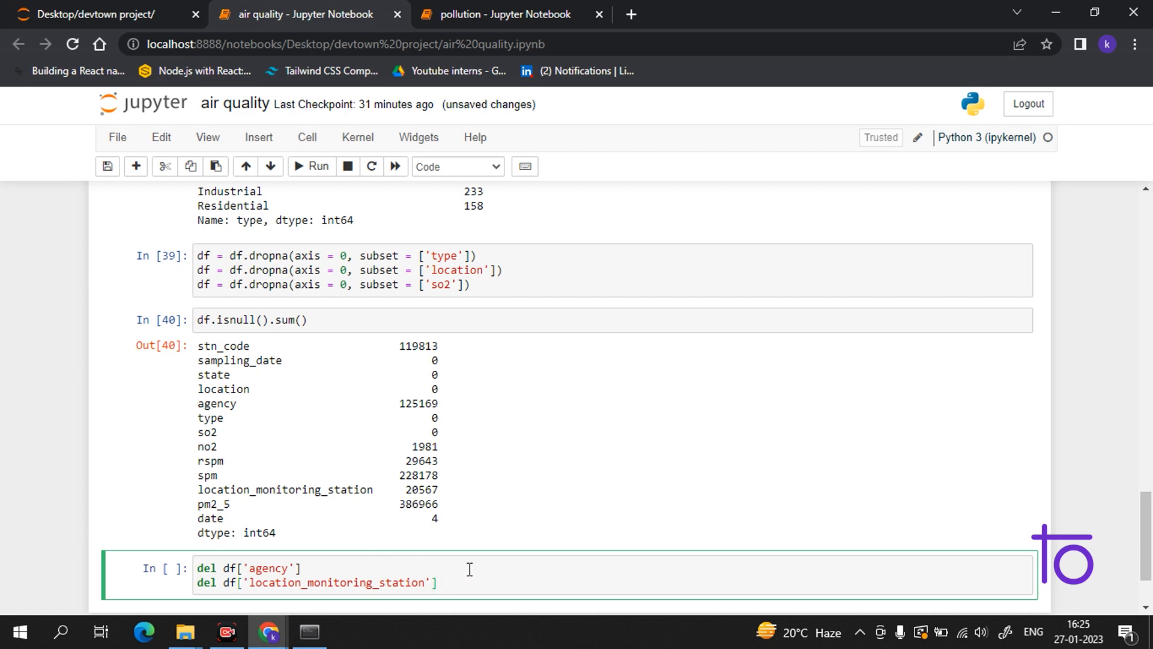
# - Add del df lines for stn_code and sampling_date and run the cell, getting a SyntaxError
pyautogui.write('\\')
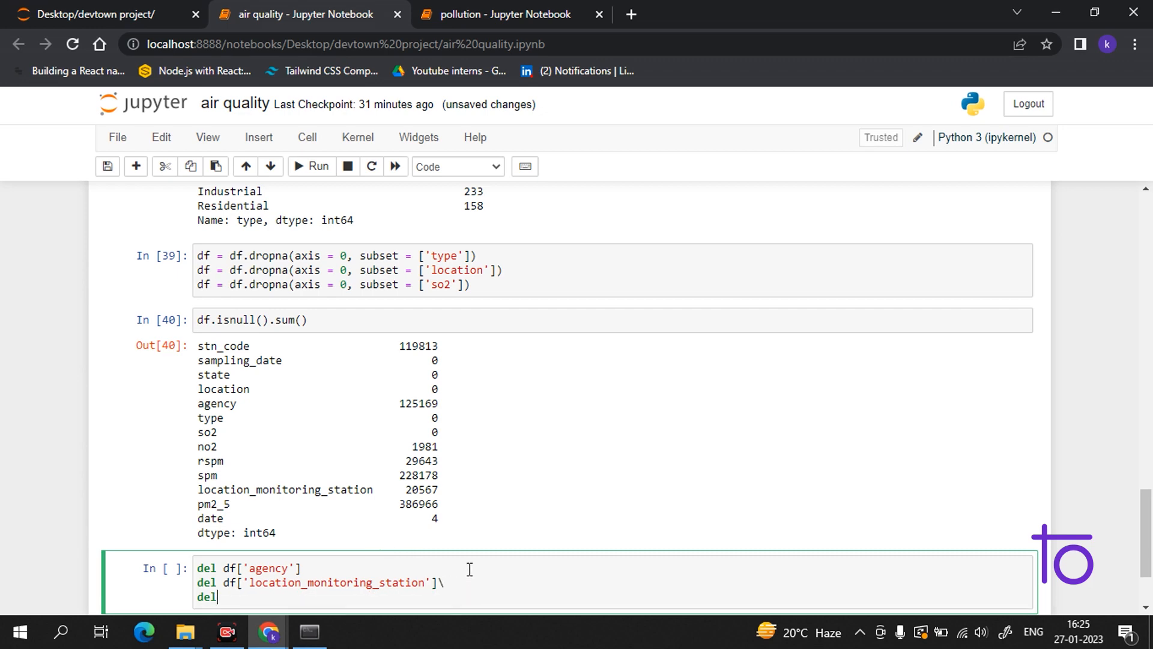
pyautogui.write('df')
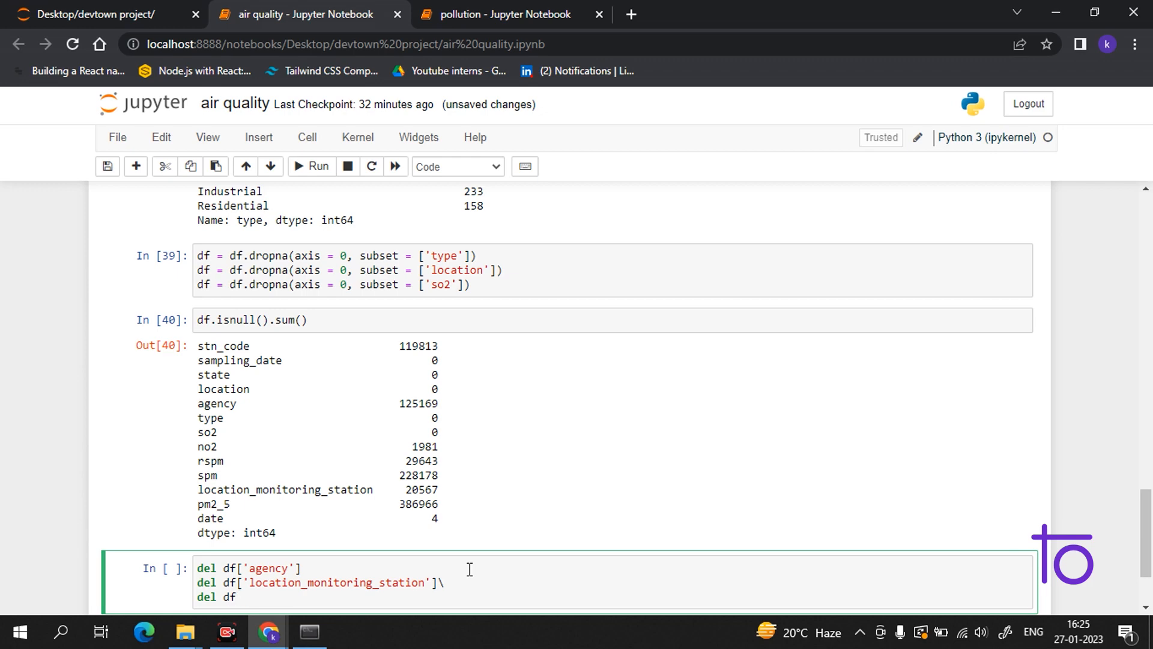
pyautogui.write("['st']")
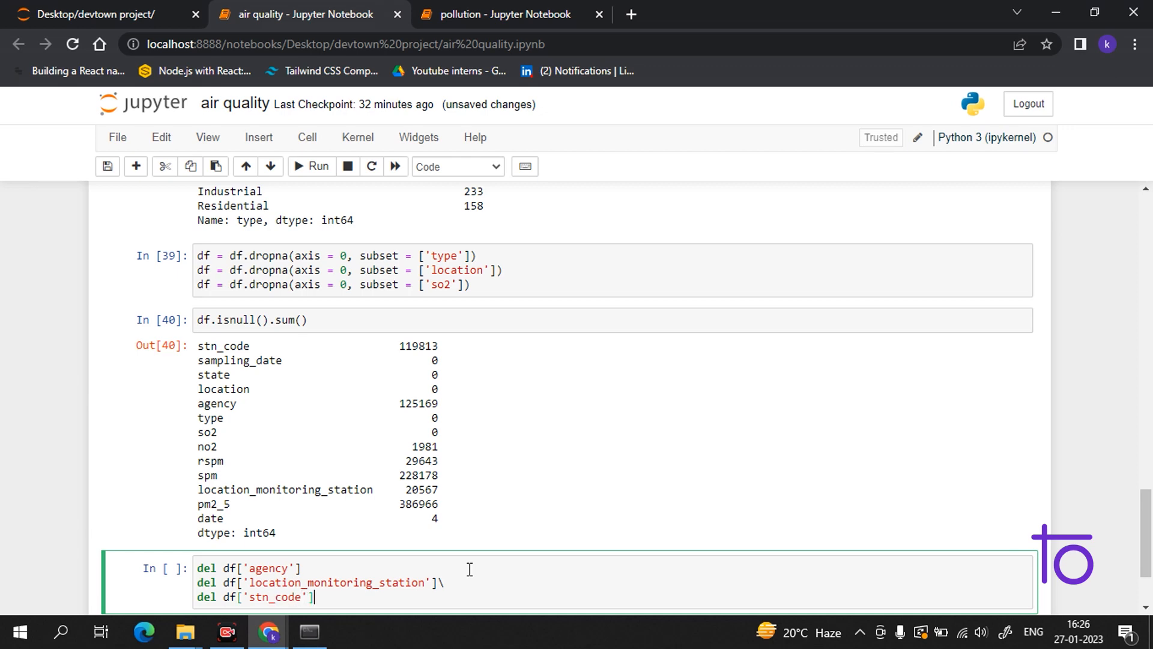
pyautogui.write('d')
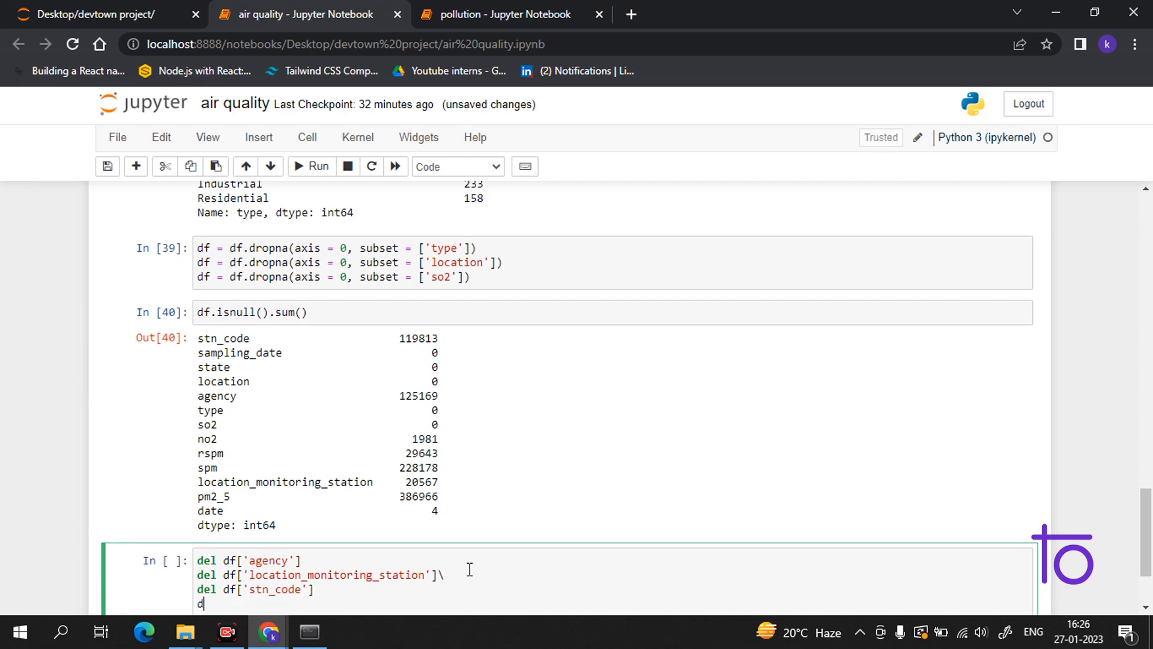
pyautogui.write('eldf')
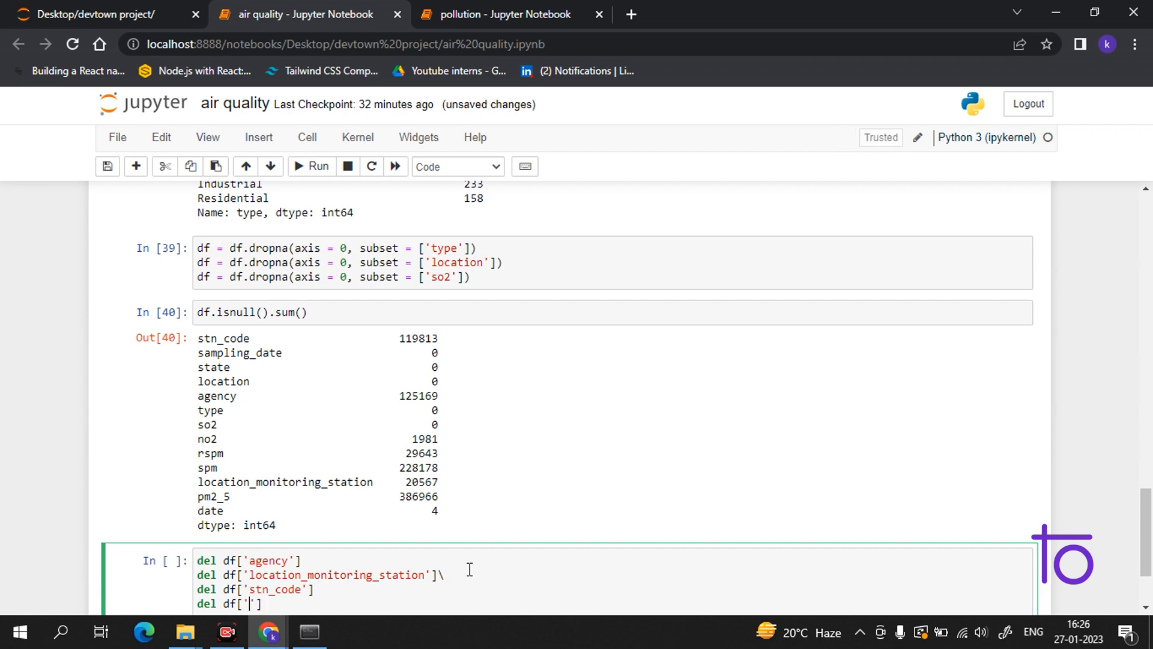
pyautogui.write('samplin')
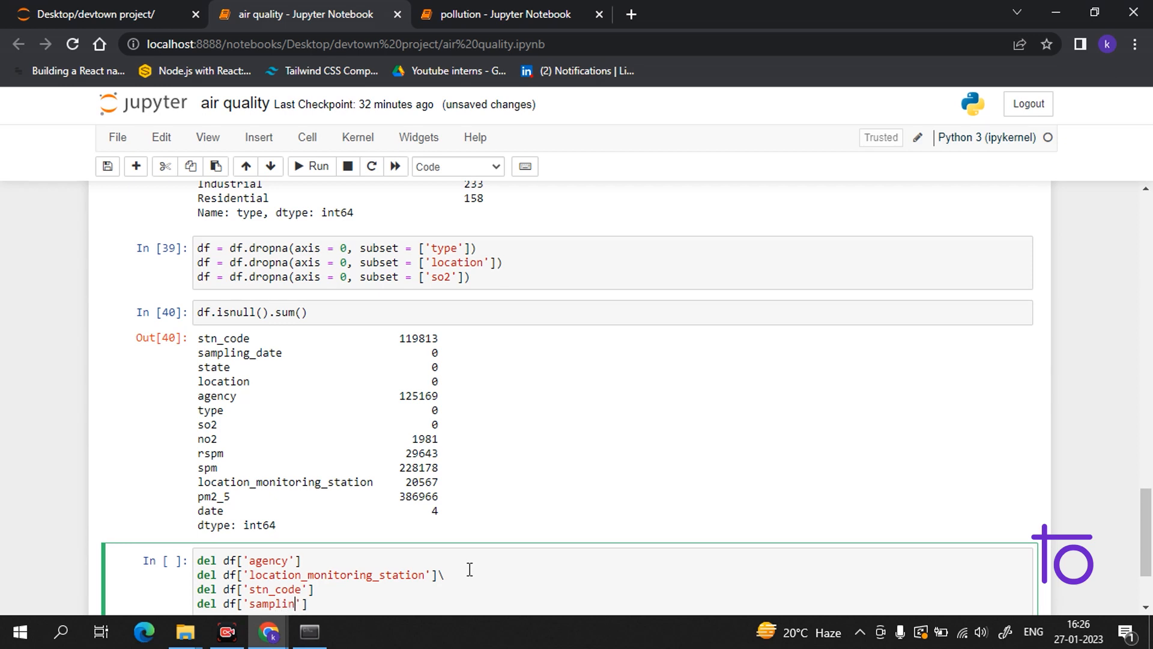
pyautogui.write("g'")
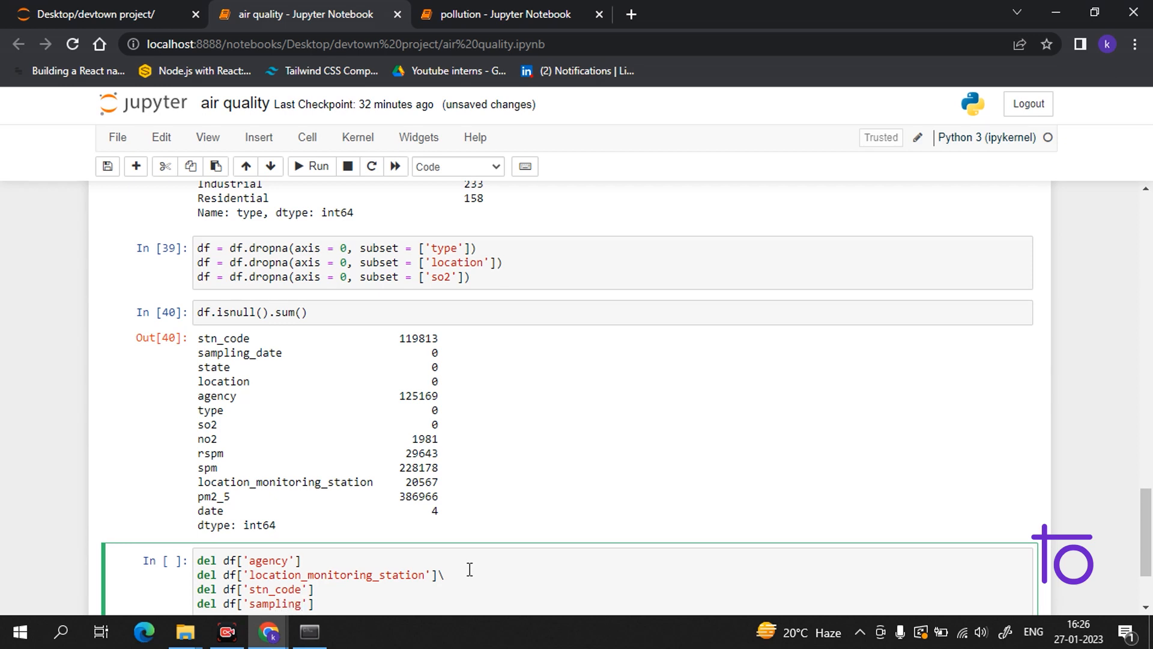
pyautogui.write('_date')
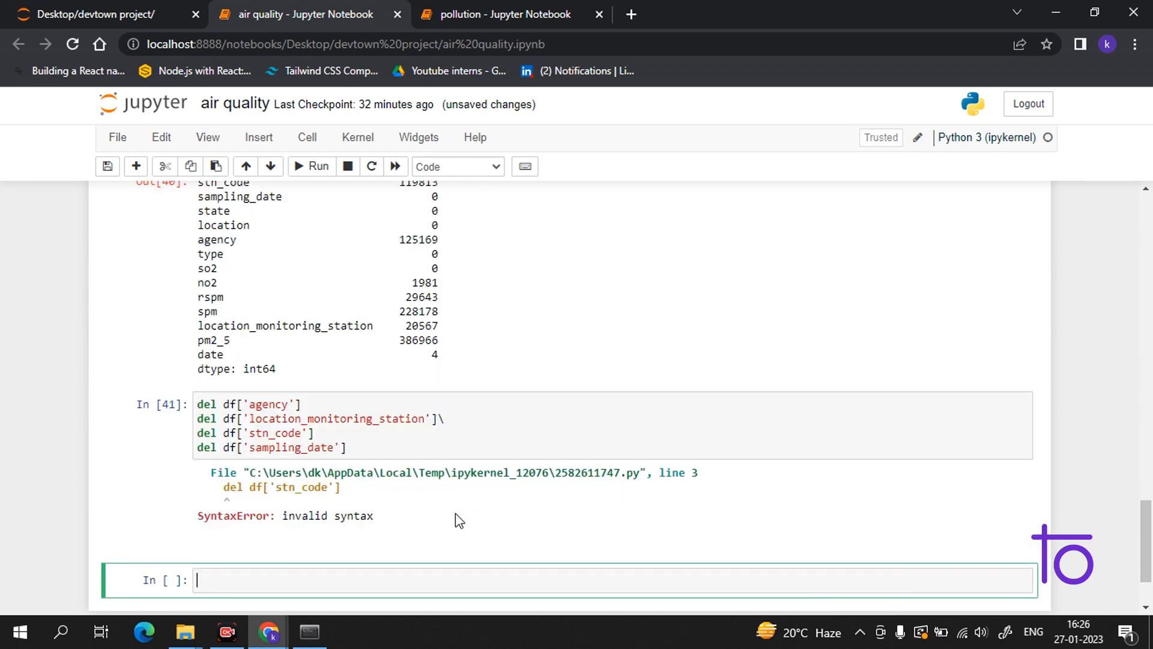
pyautogui.moveTo(322, 511)
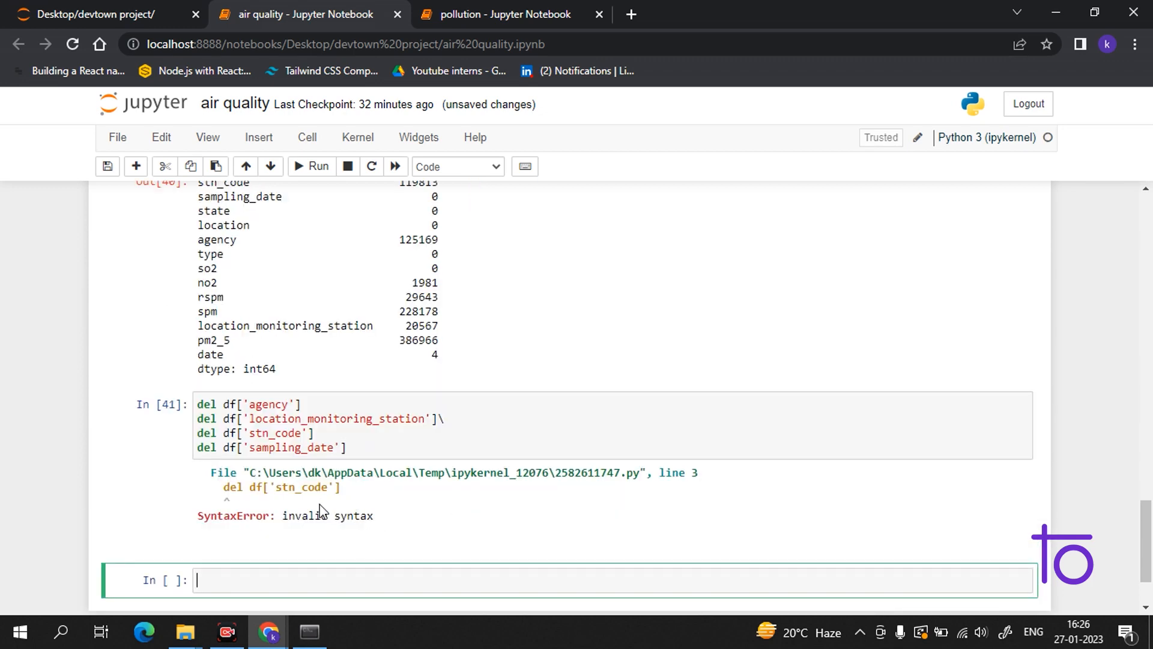
pyautogui.moveTo(286, 454)
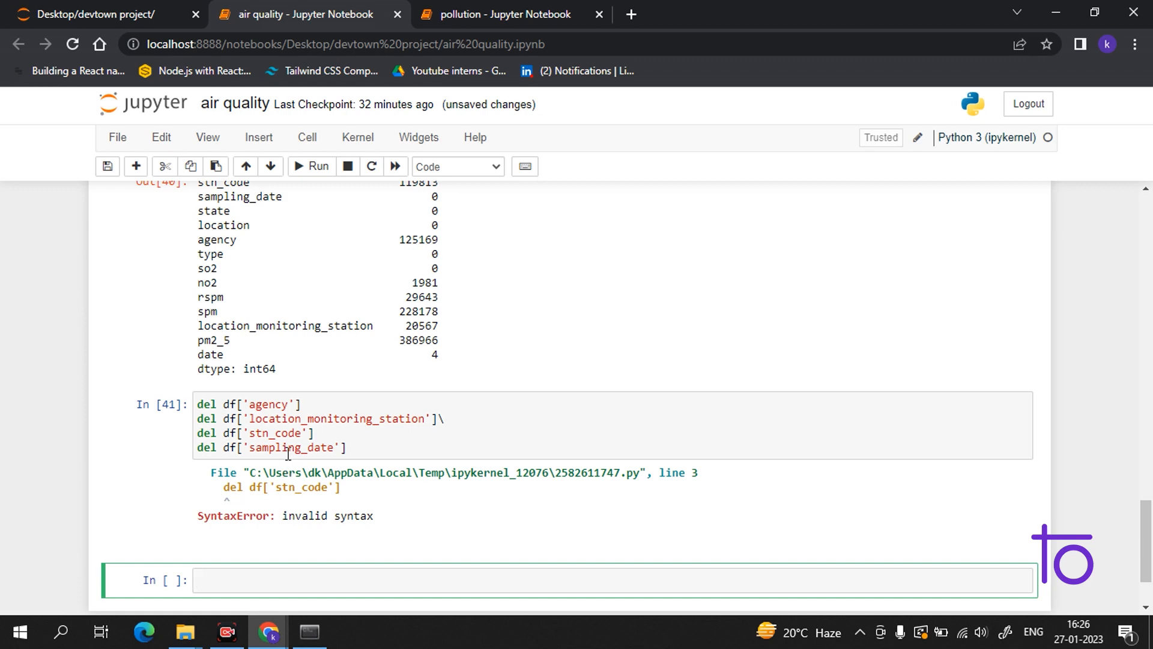
pyautogui.moveTo(935, 601)
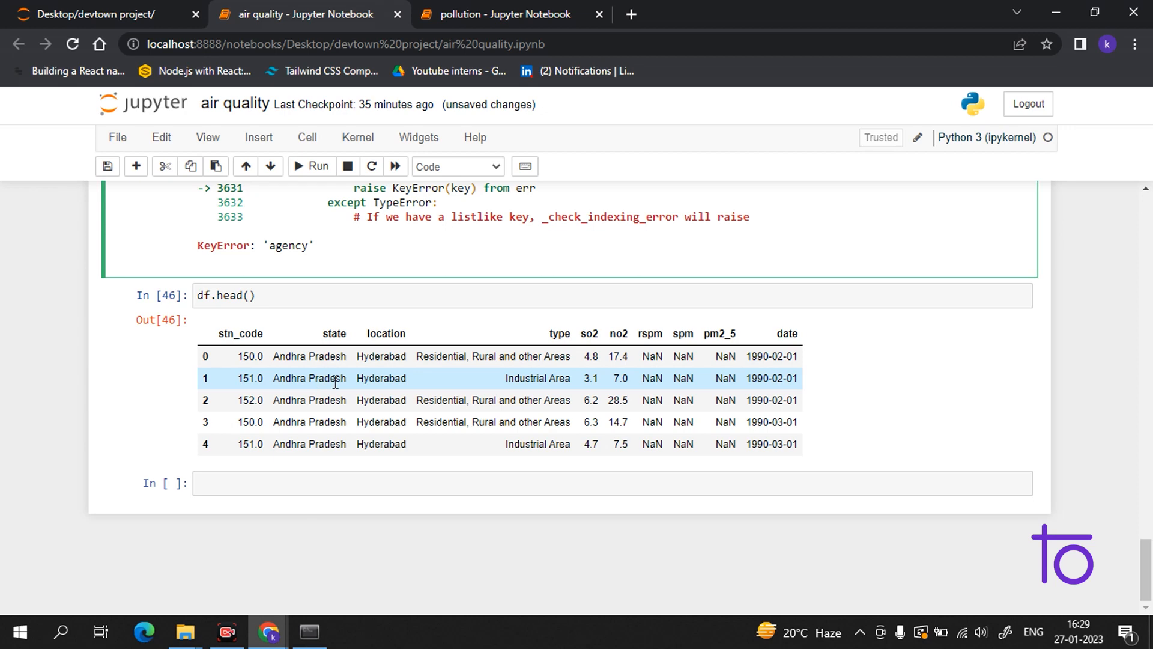
pyautogui.moveTo(366, 382)
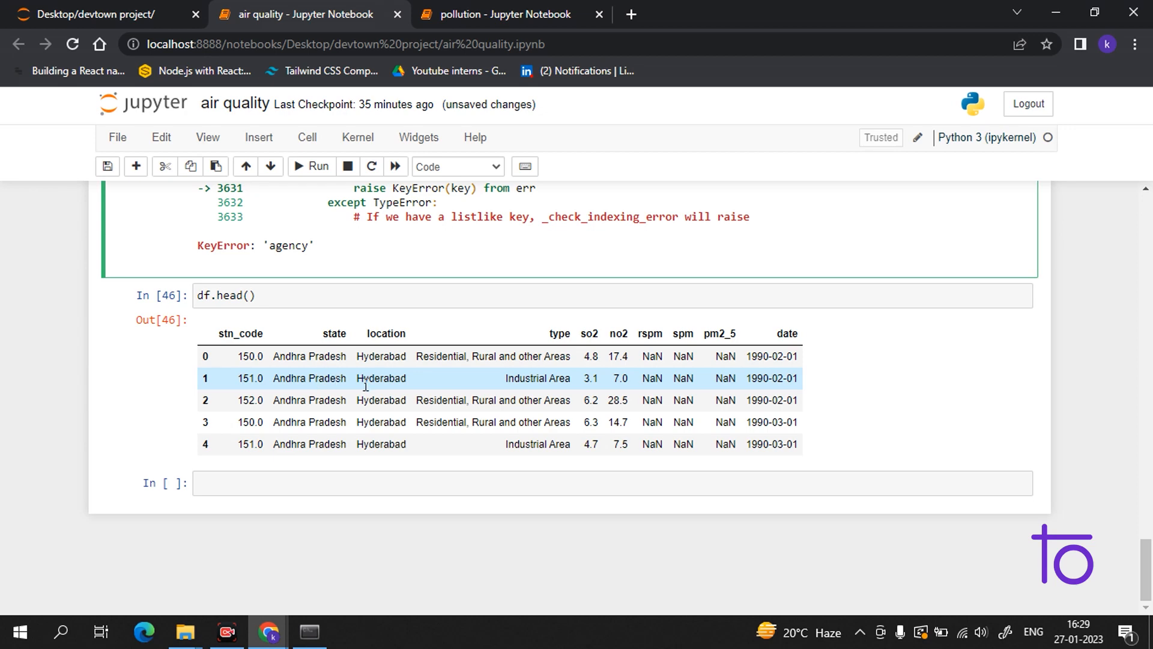
pyautogui.moveTo(589, 400)
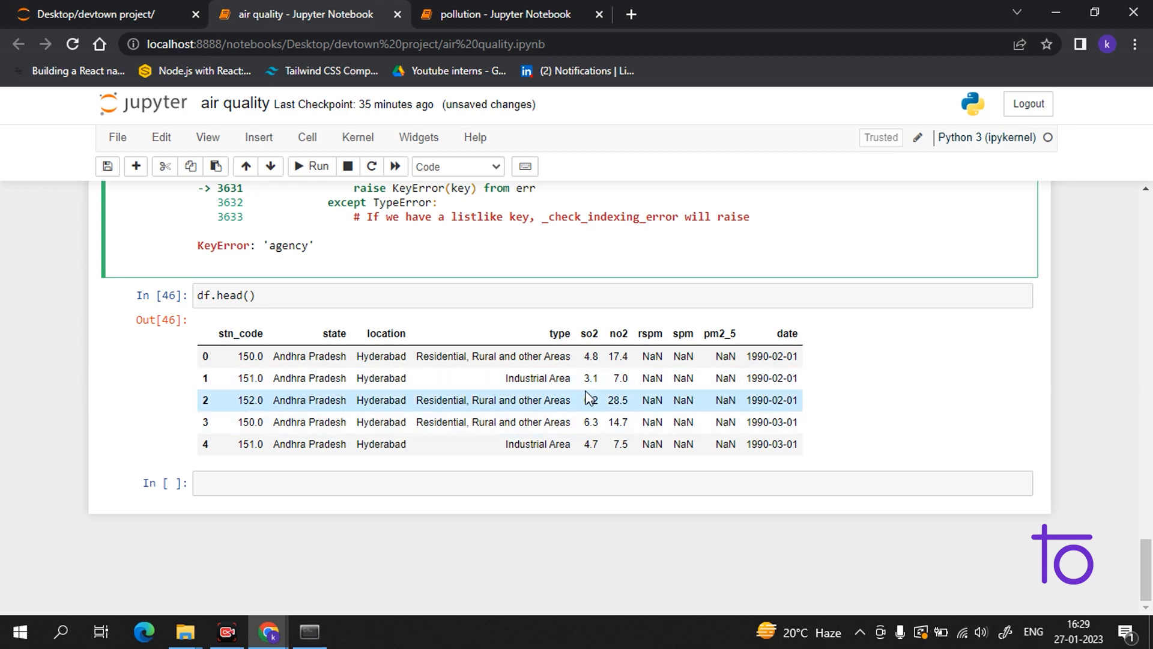
pyautogui.moveTo(936, 589)
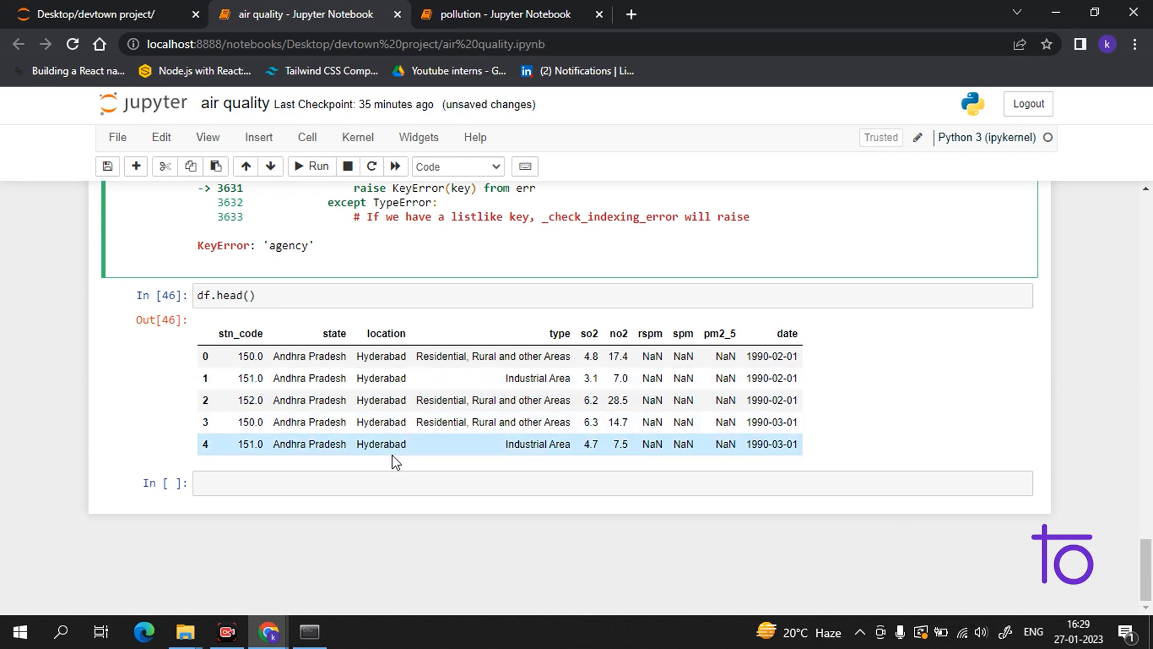
pyautogui.scroll(3)
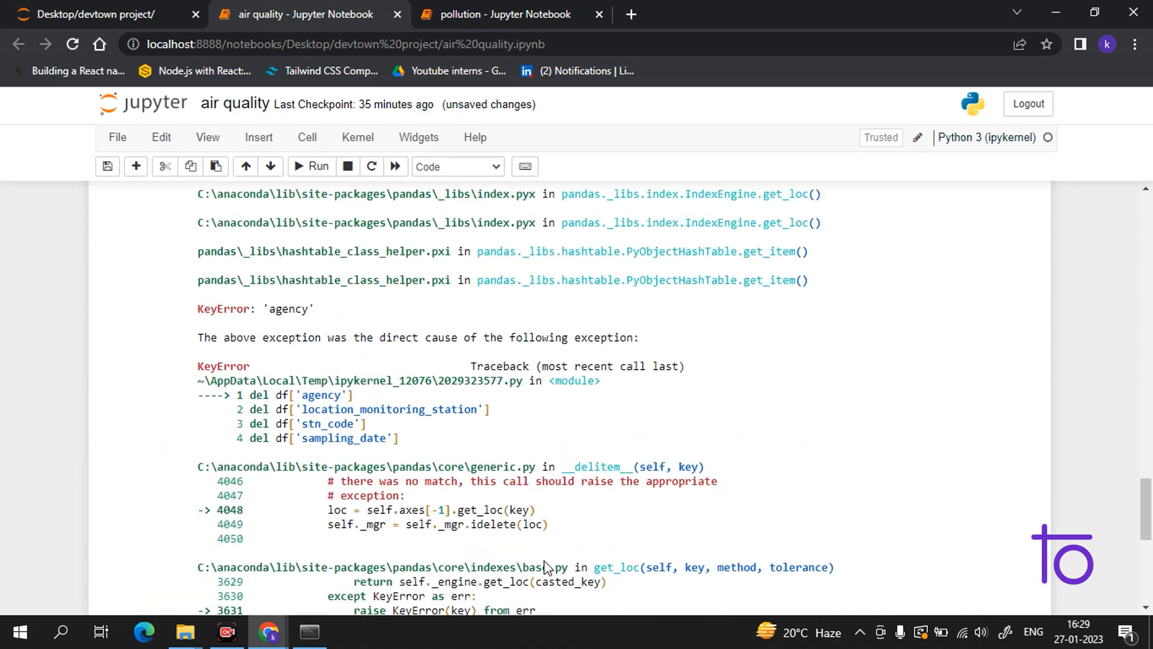
pyautogui.scroll(3)
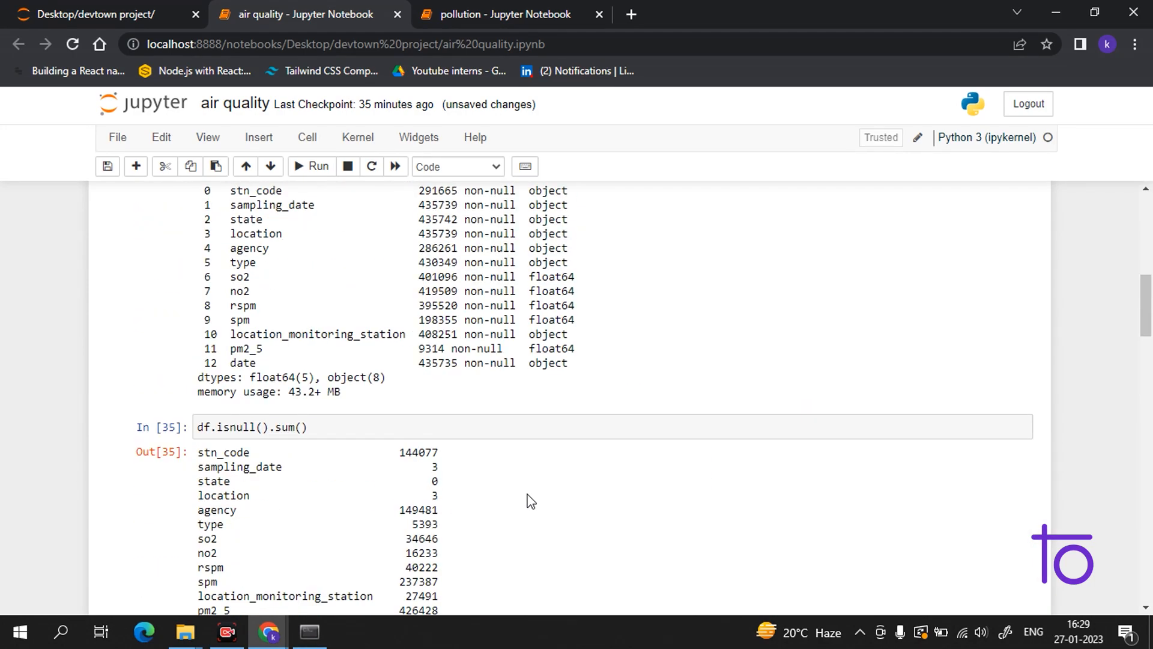
pyautogui.scroll(-3)
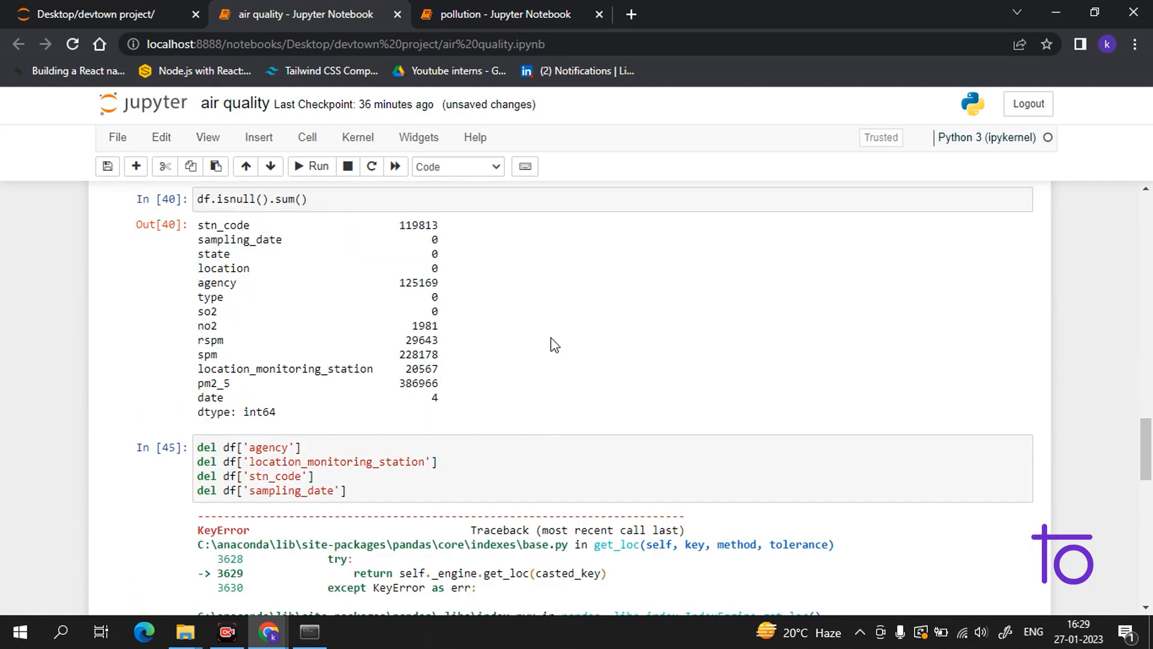
pyautogui.moveTo(326, 251)
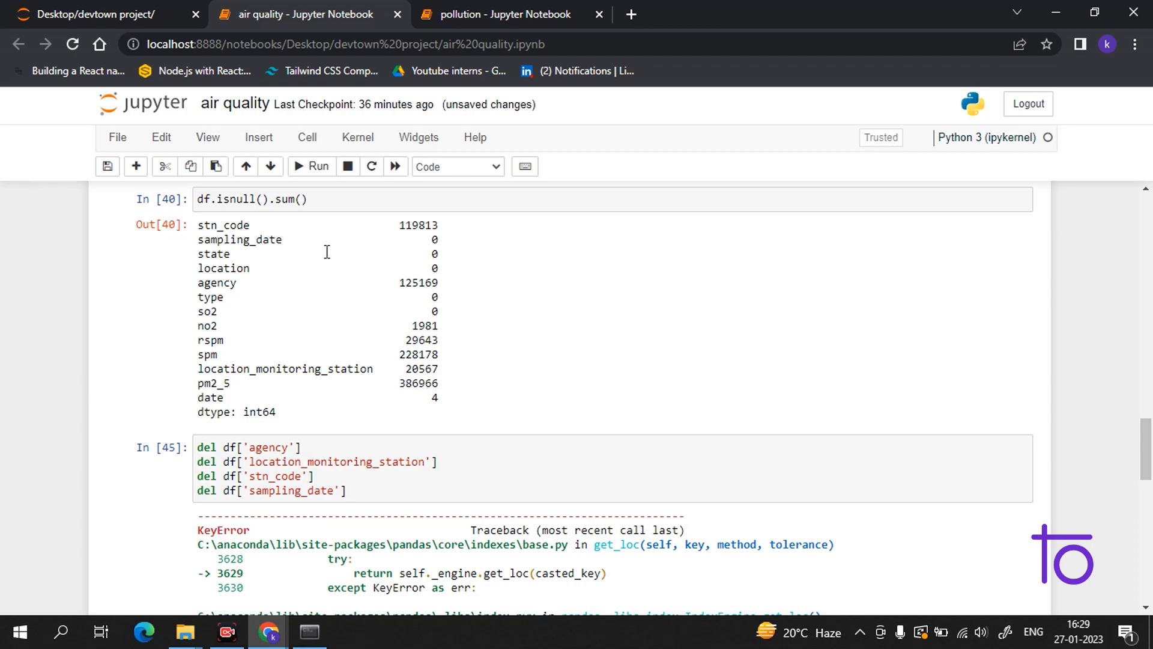
pyautogui.moveTo(970, 483)
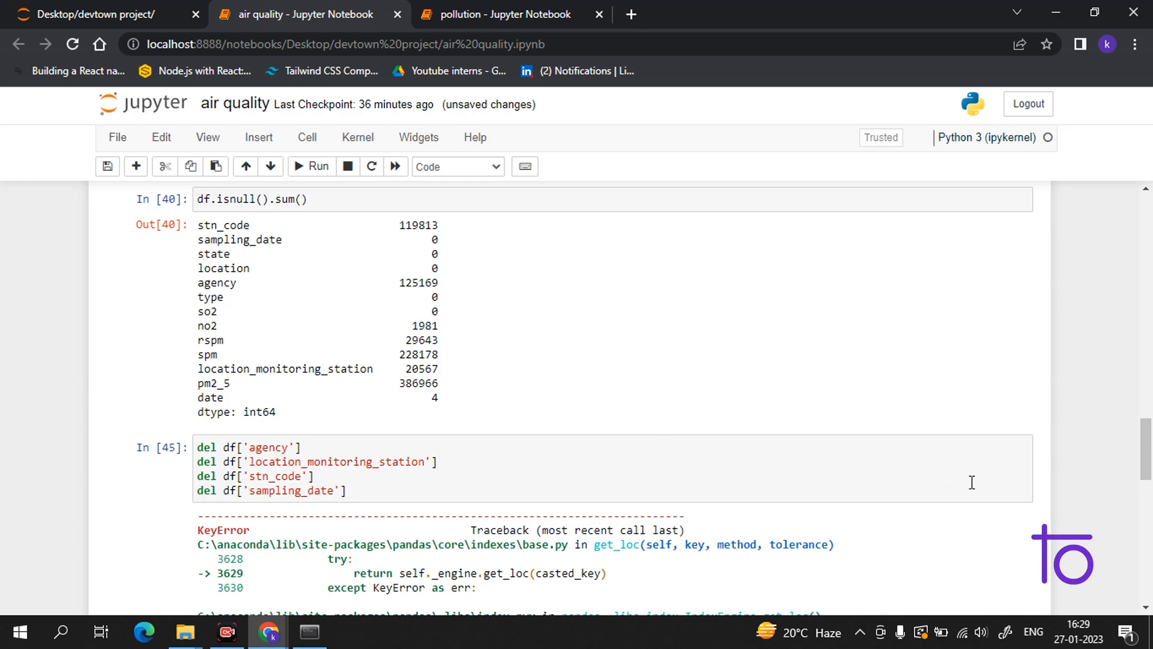